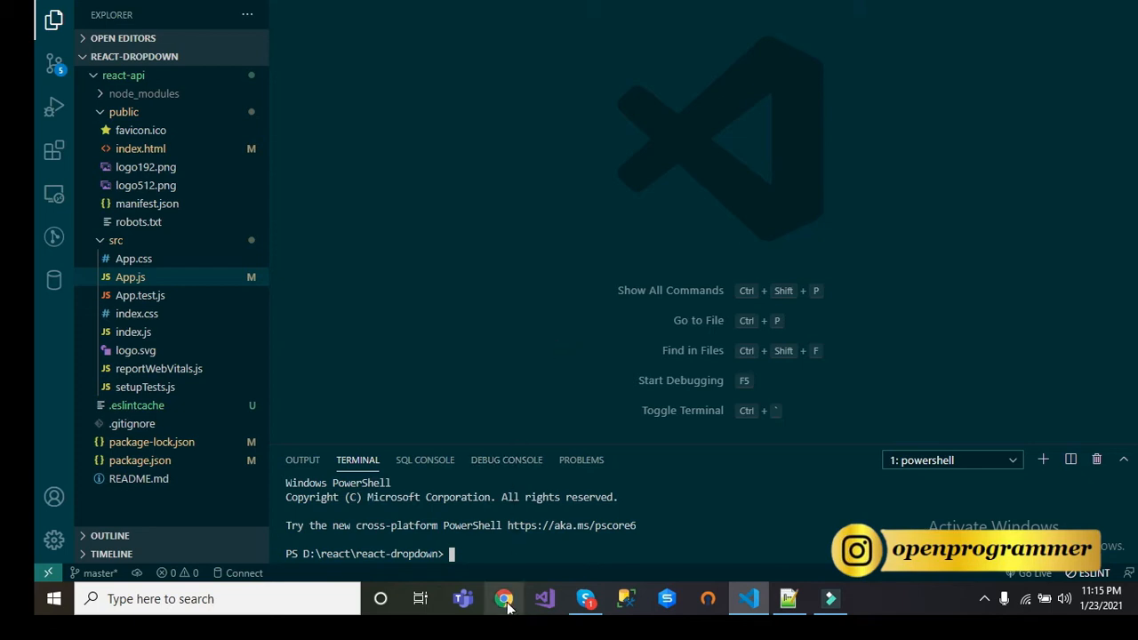
- Search Google in Chrome for 'fake json api for testing'
{"action": "left_click", "coordinate": [504, 598]}
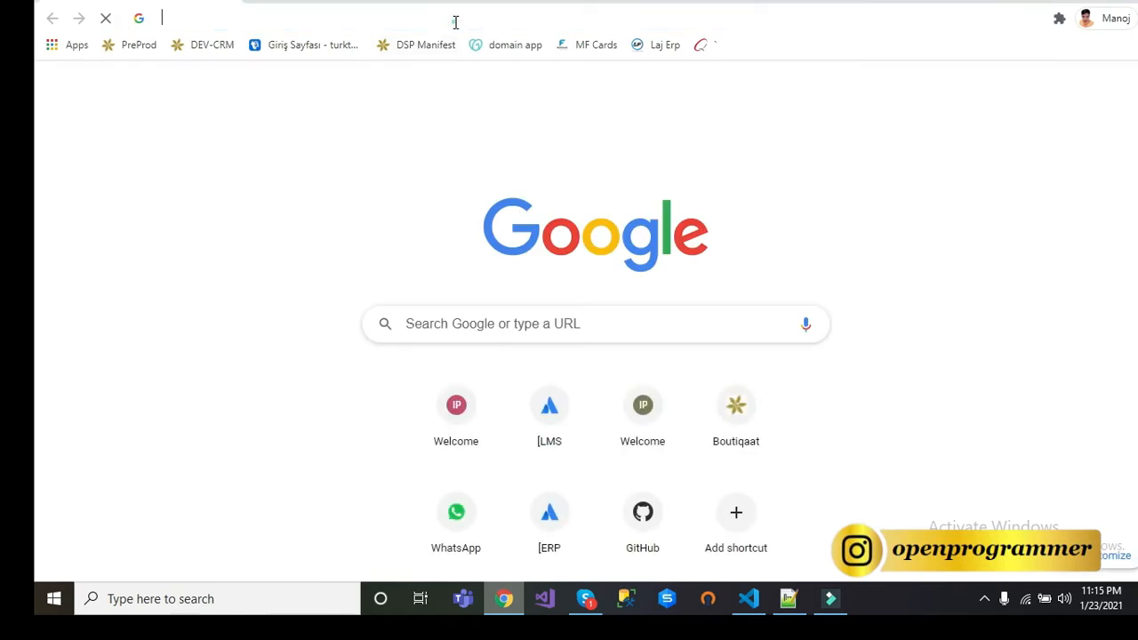
{"action": "left_click", "coordinate": [455, 18]}
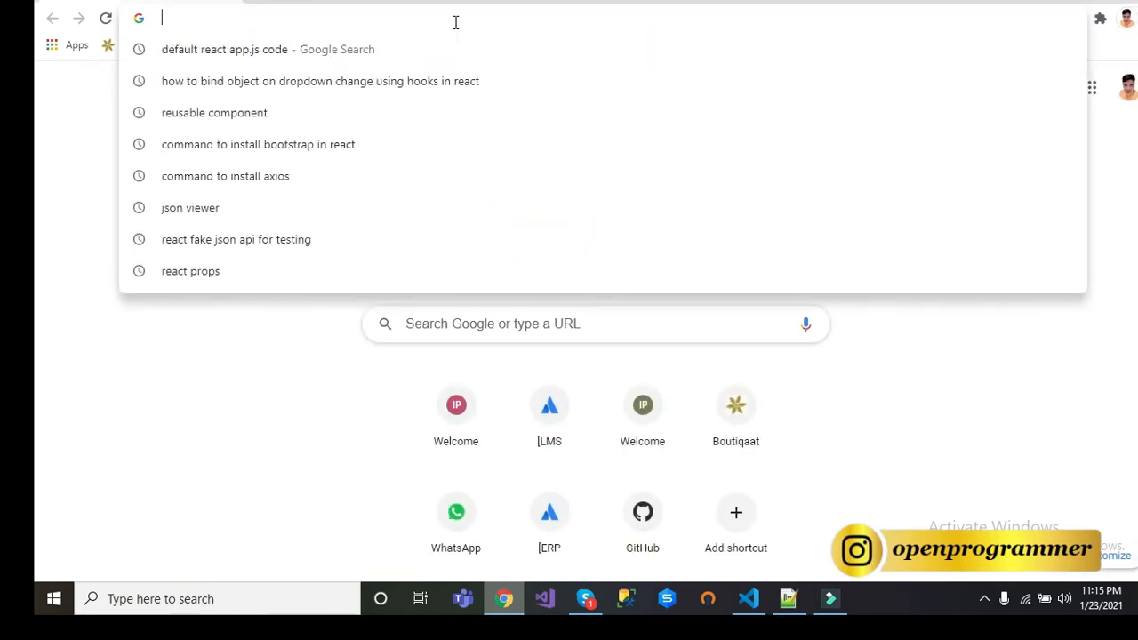
{"action": "type", "text": "json"}
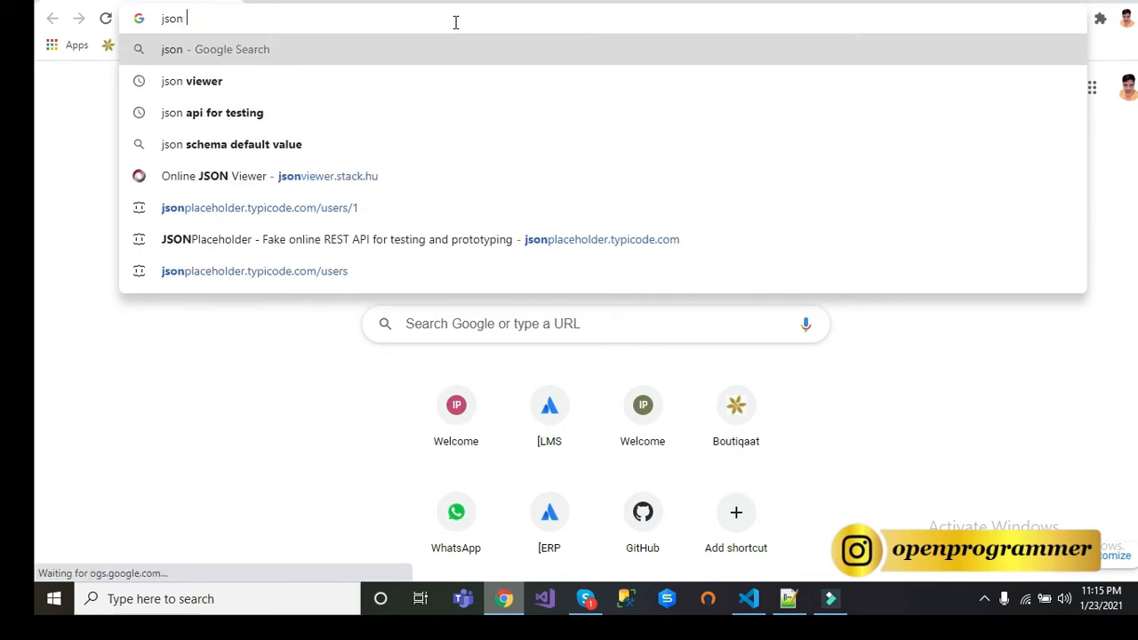
{"action": "type", "text": "fake api for"}
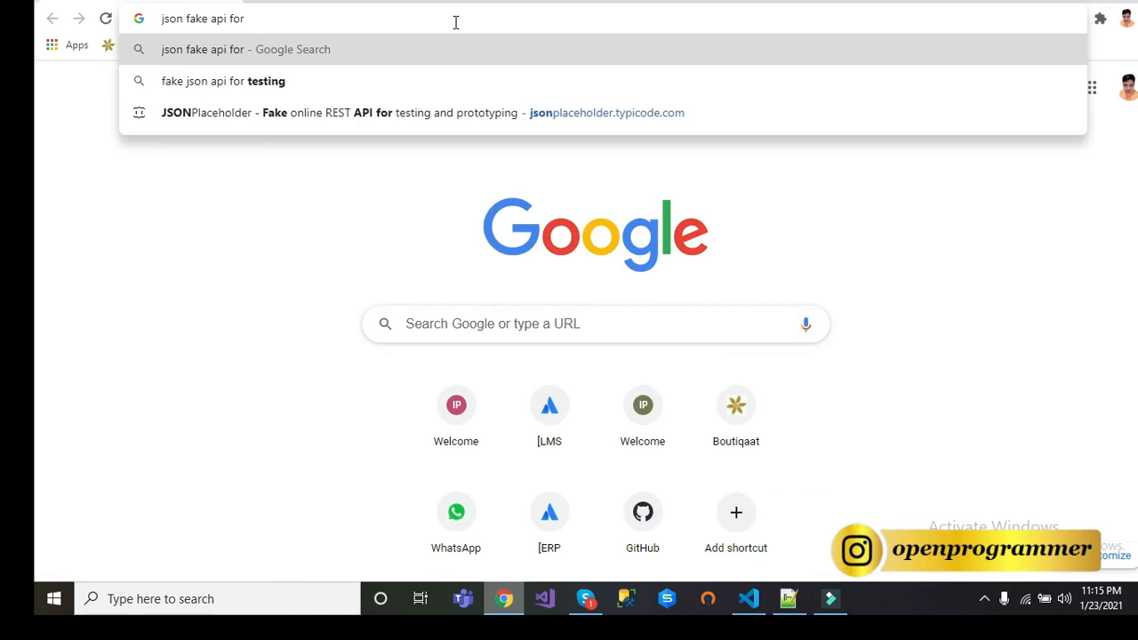
{"action": "left_click", "coordinate": [223, 81]}
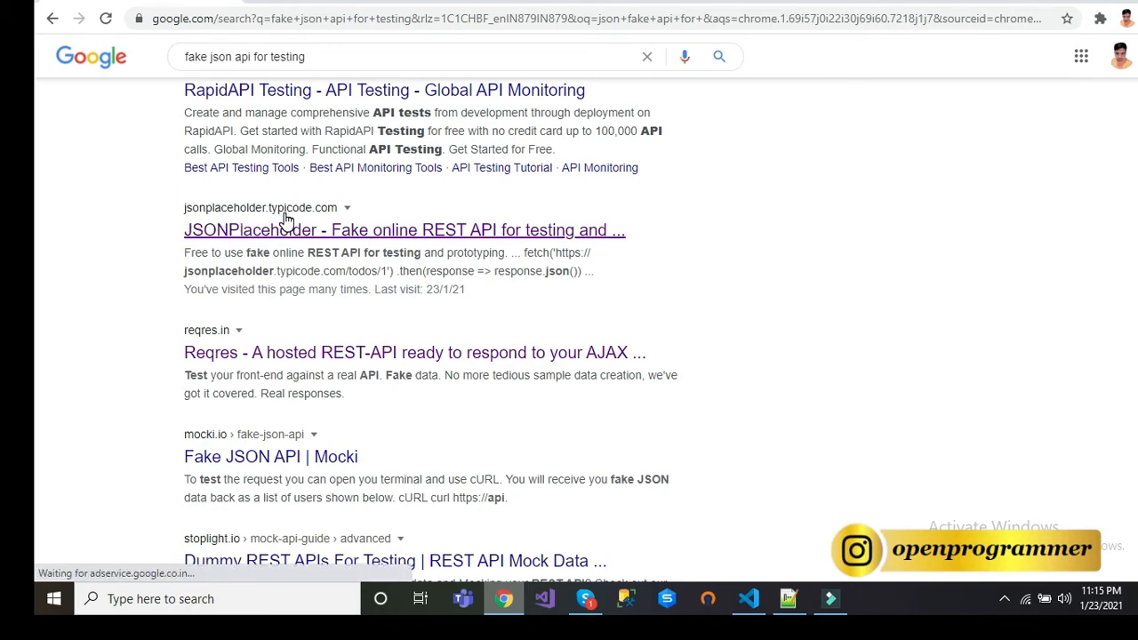
- Open JSONPlaceholder's /users JSON, select its URL and open a fresh tab
{"action": "left_click", "coordinate": [285, 229]}
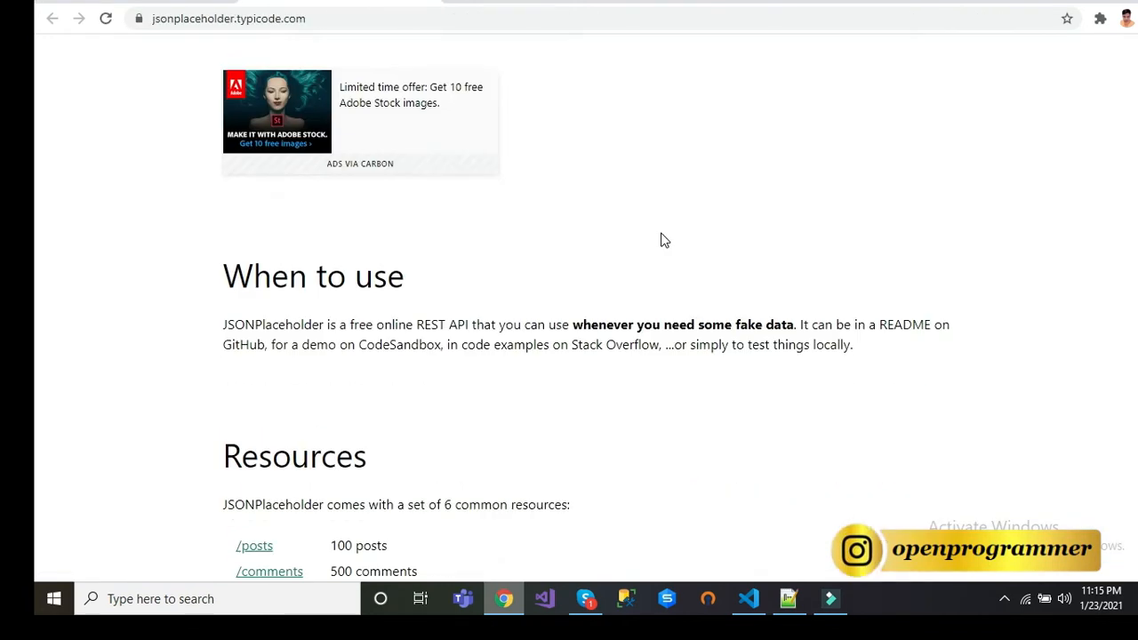
{"action": "scroll", "scroll_direction": "down", "scroll_amount": 3}
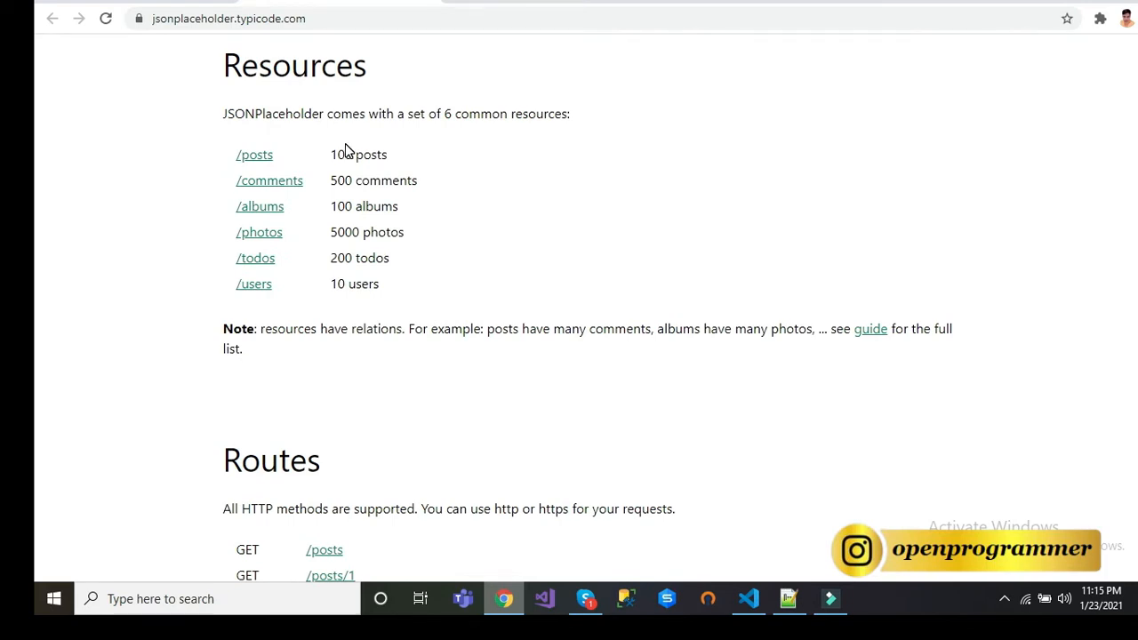
{"action": "mouse_move", "coordinate": [462, 218]}
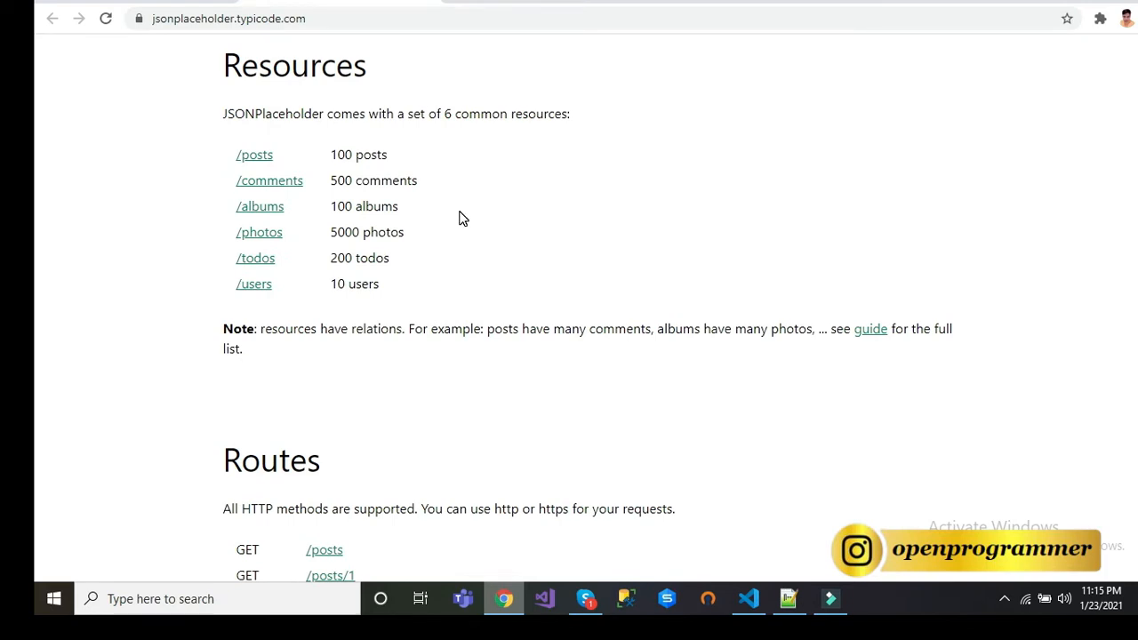
{"action": "mouse_move", "coordinate": [256, 288]}
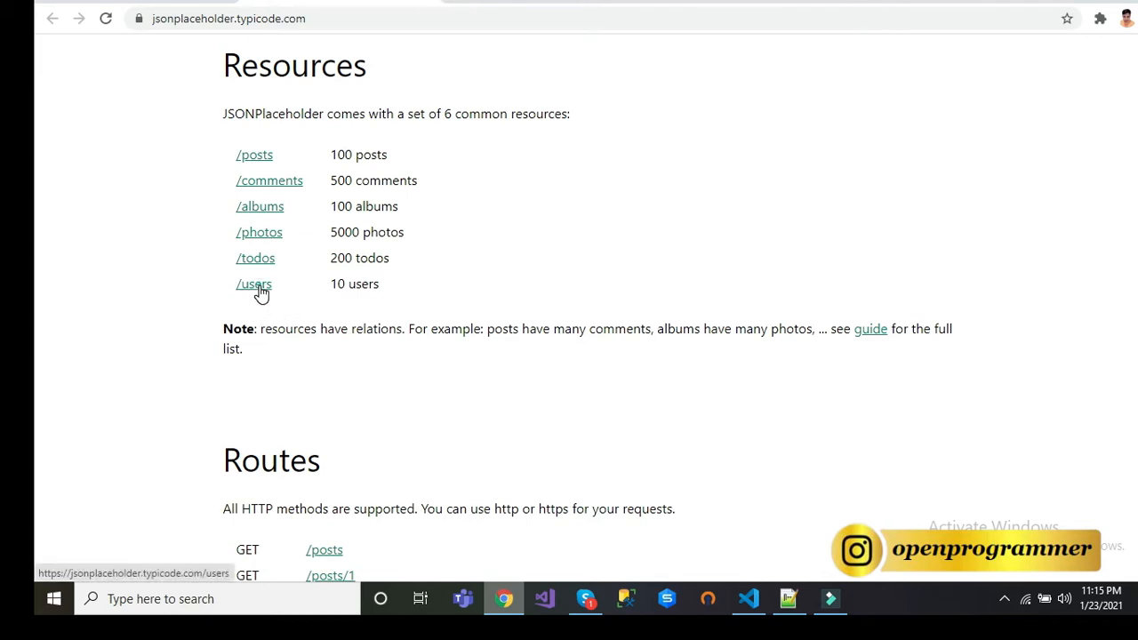
{"action": "left_click", "coordinate": [254, 284]}
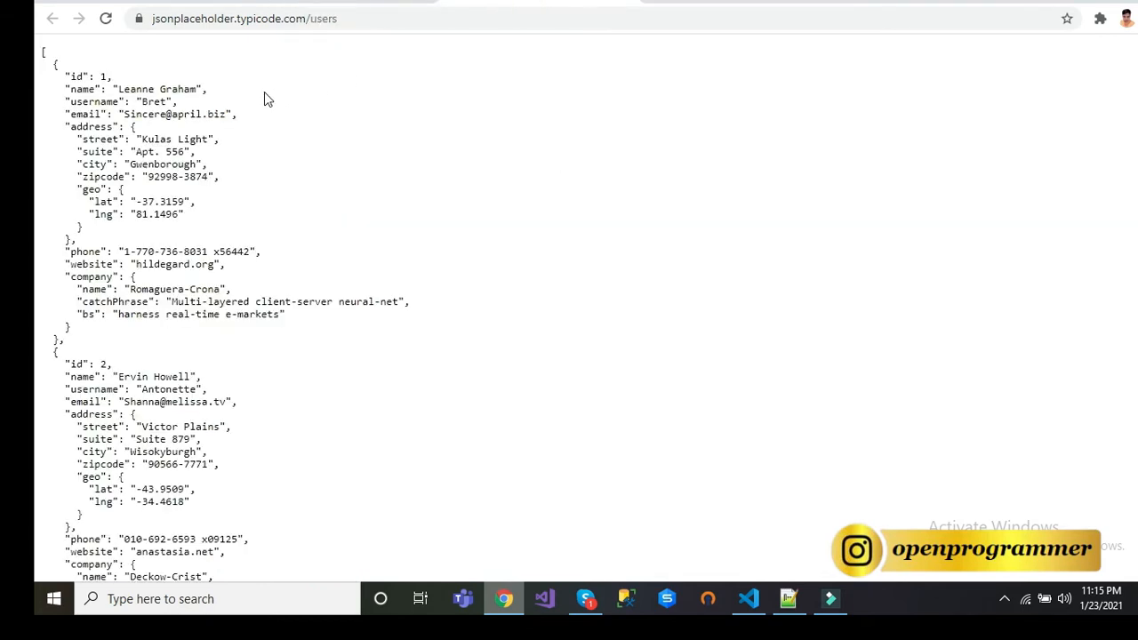
{"action": "left_click", "coordinate": [240, 19]}
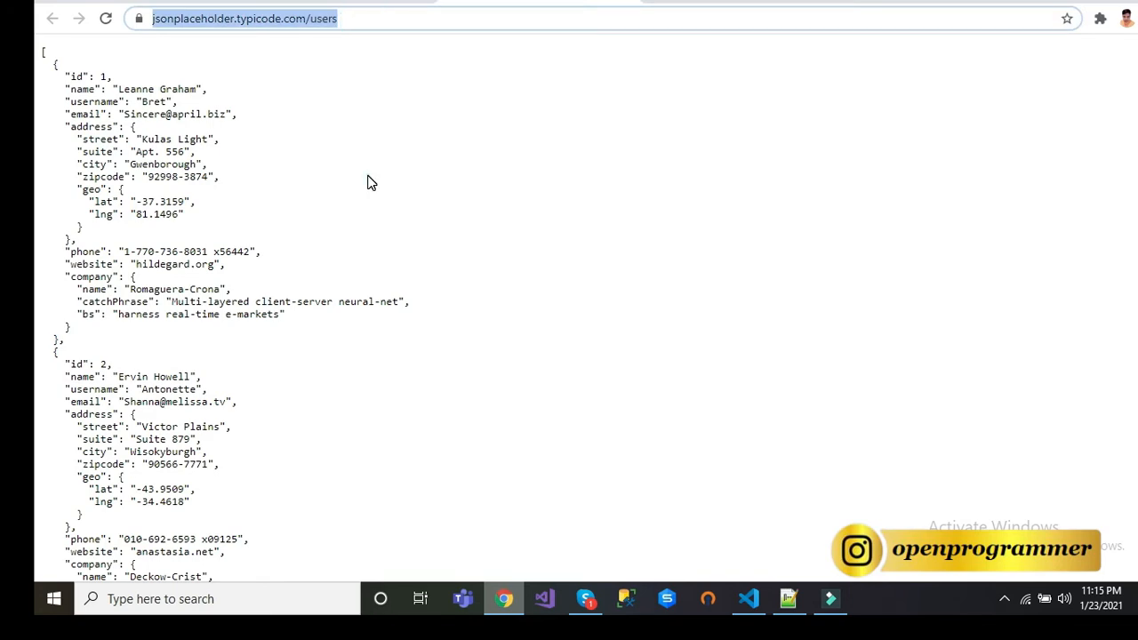
{"action": "scroll", "scroll_direction": "down", "scroll_amount": 3}
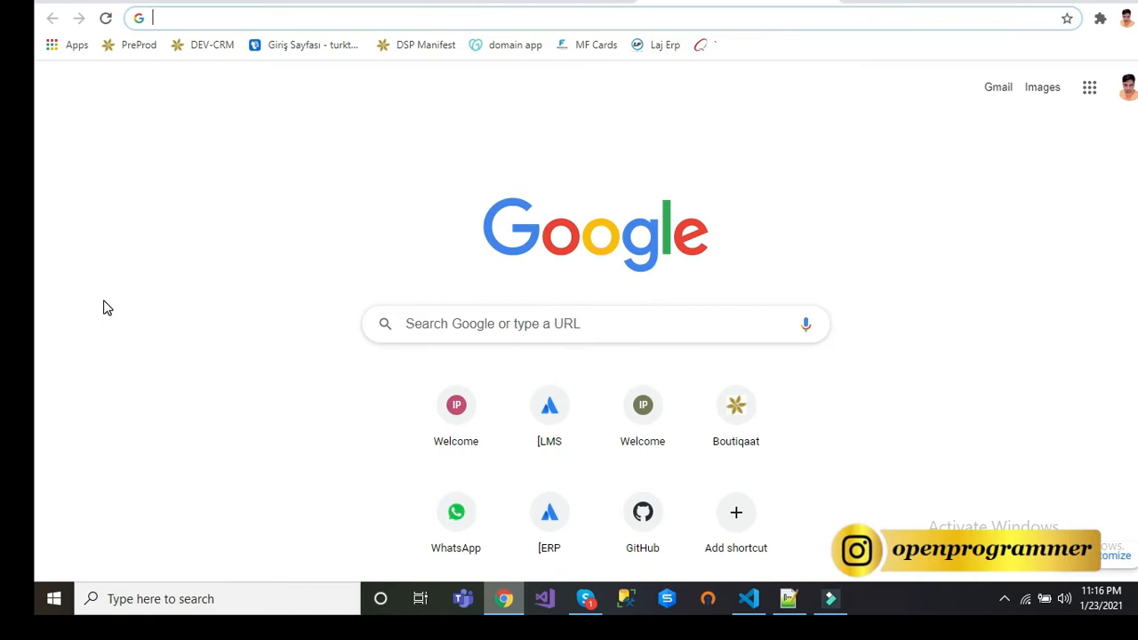
- Find Online JSON Viewer, paste the users JSON and show it in the Viewer tree
{"action": "type", "text": "json viewer"}
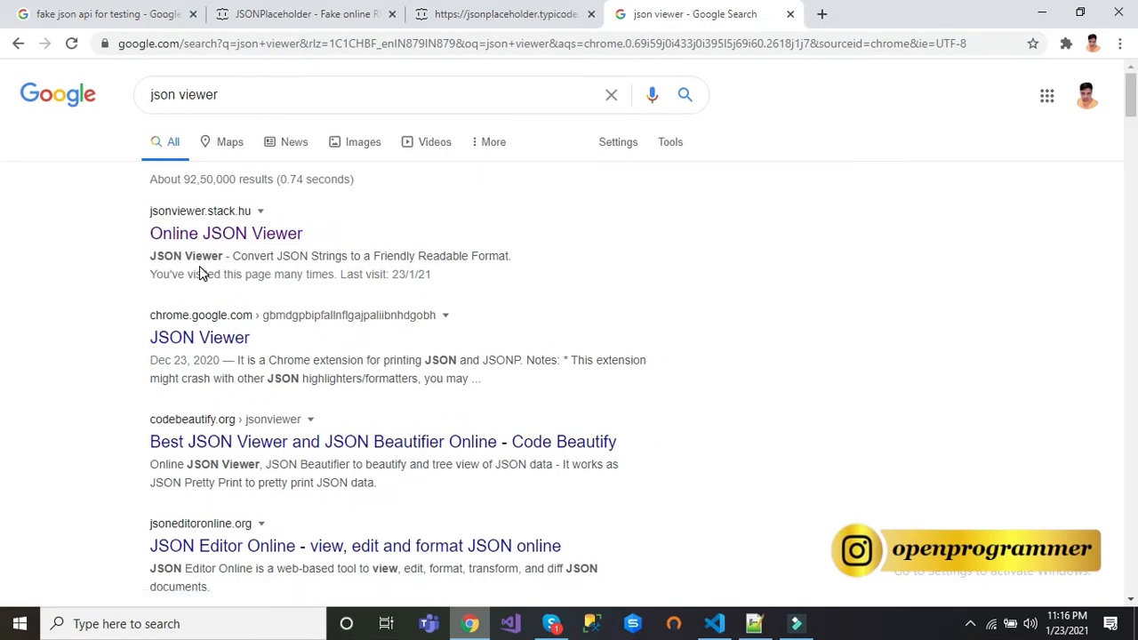
{"action": "mouse_move", "coordinate": [184, 233]}
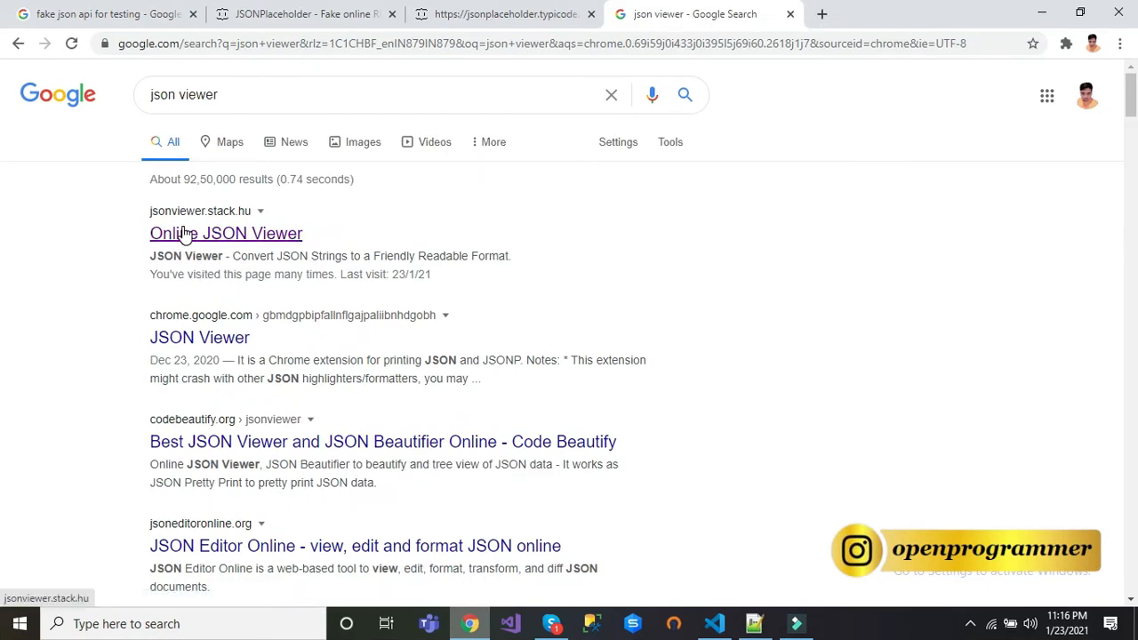
{"action": "left_click", "coordinate": [225, 232]}
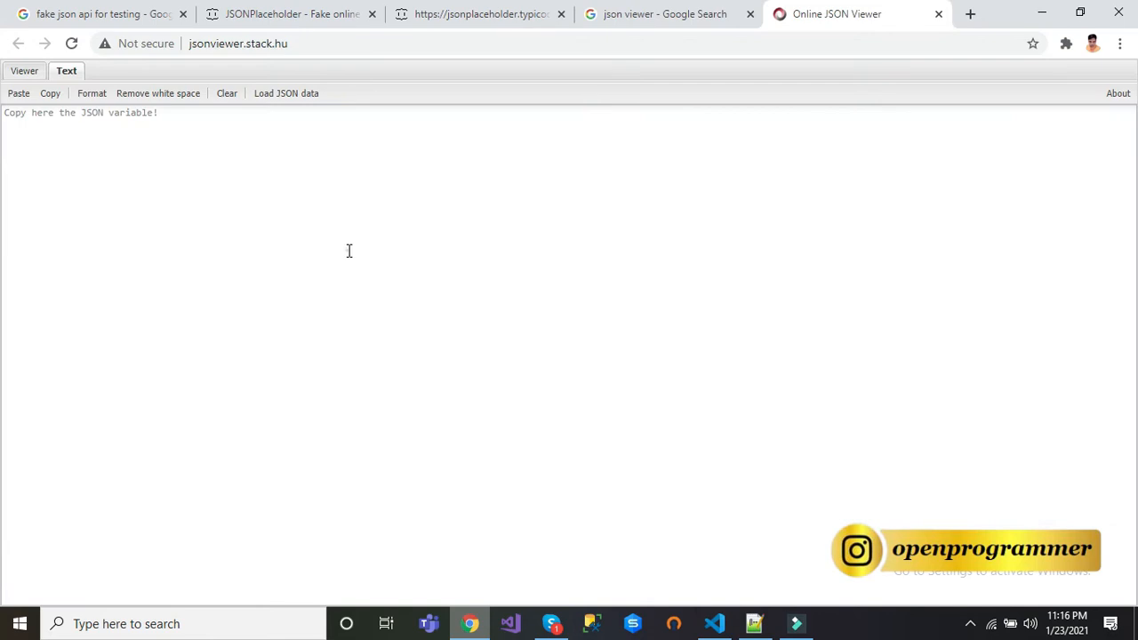
{"action": "left_click", "coordinate": [18, 93]}
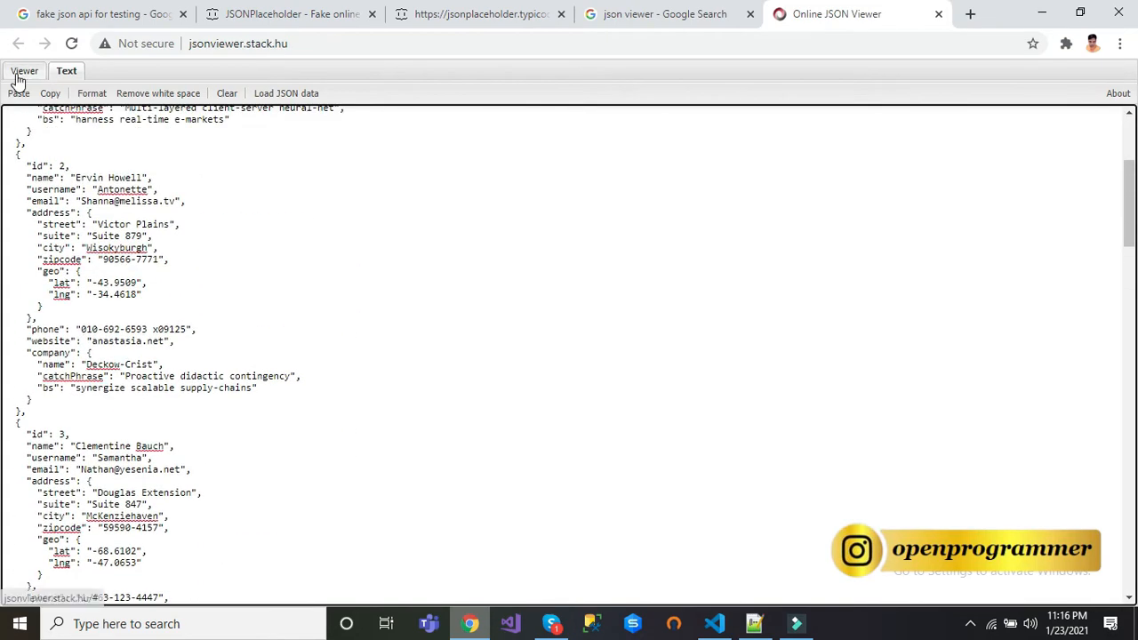
{"action": "left_click", "coordinate": [28, 71]}
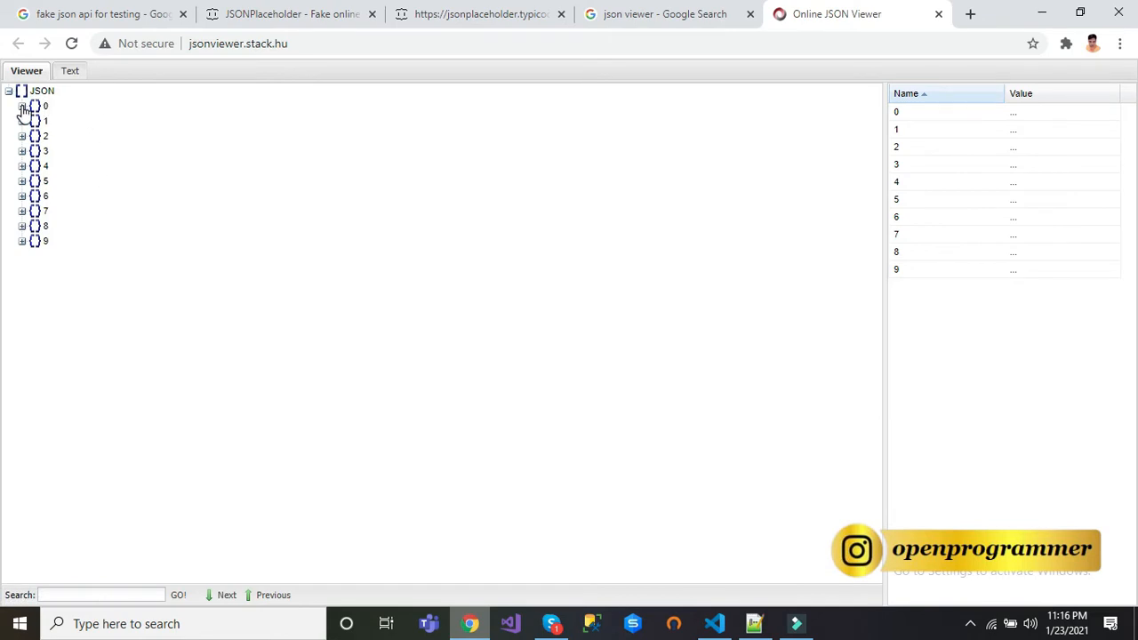
- Expand user 0 with its address and geo, then user 1, and return to the raw users JSON
{"action": "left_click", "coordinate": [21, 105]}
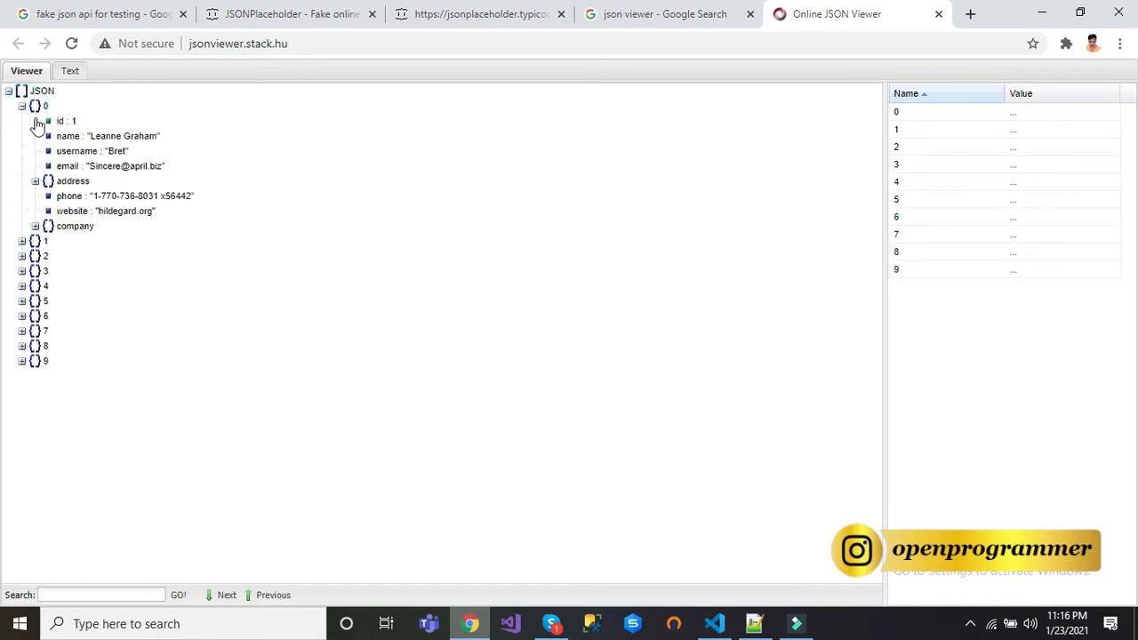
{"action": "mouse_move", "coordinate": [75, 139]}
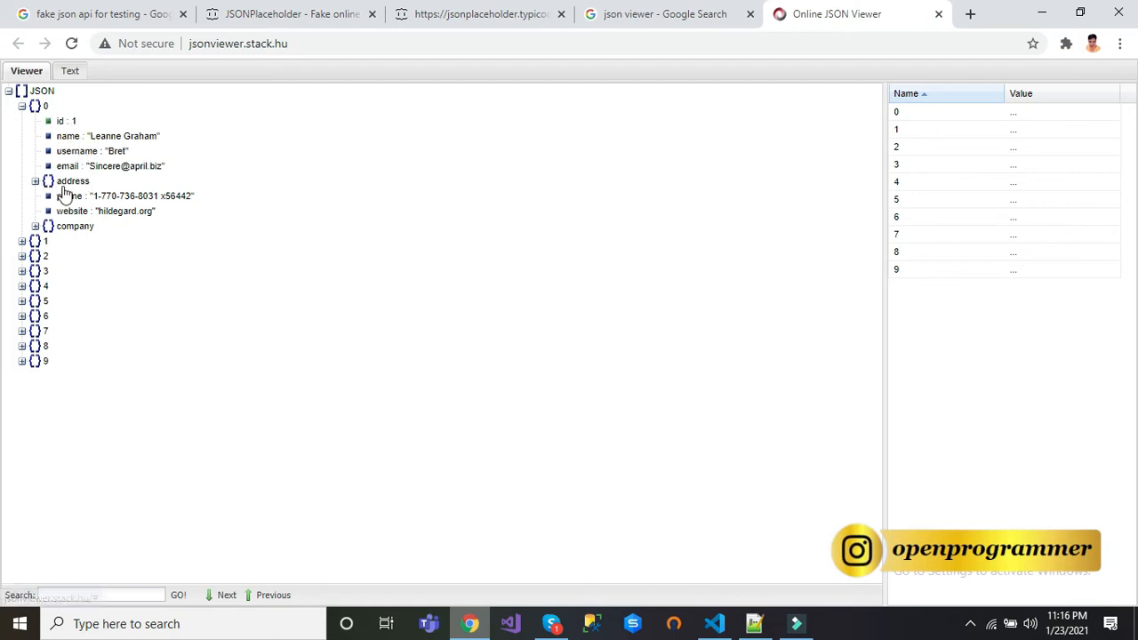
{"action": "left_click", "coordinate": [34, 181]}
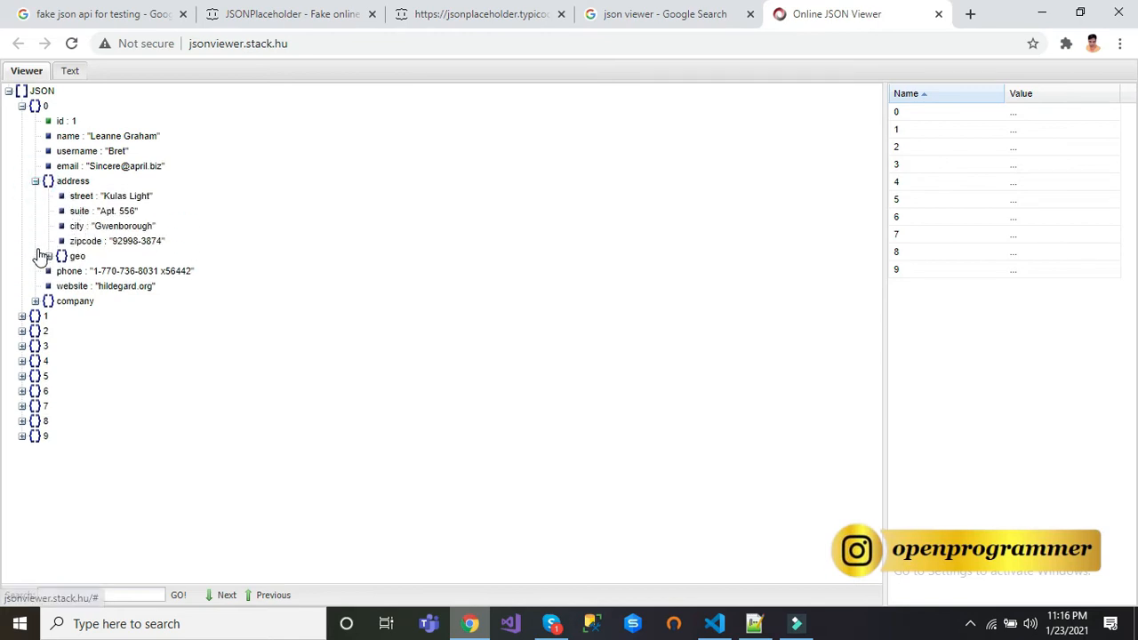
{"action": "left_click", "coordinate": [48, 256]}
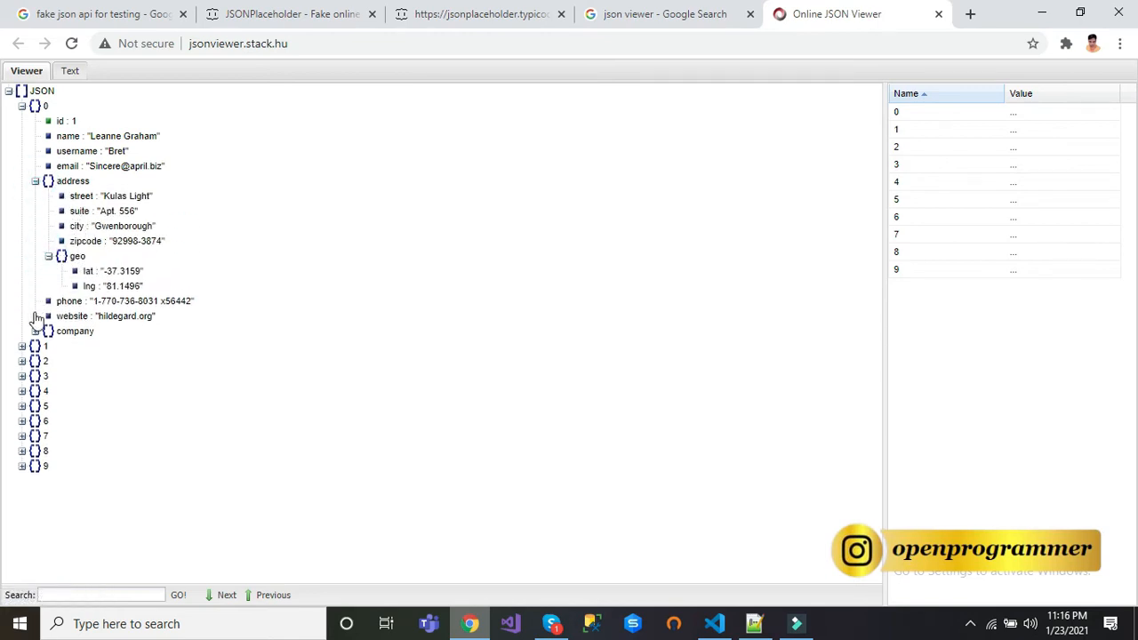
{"action": "left_click", "coordinate": [21, 343]}
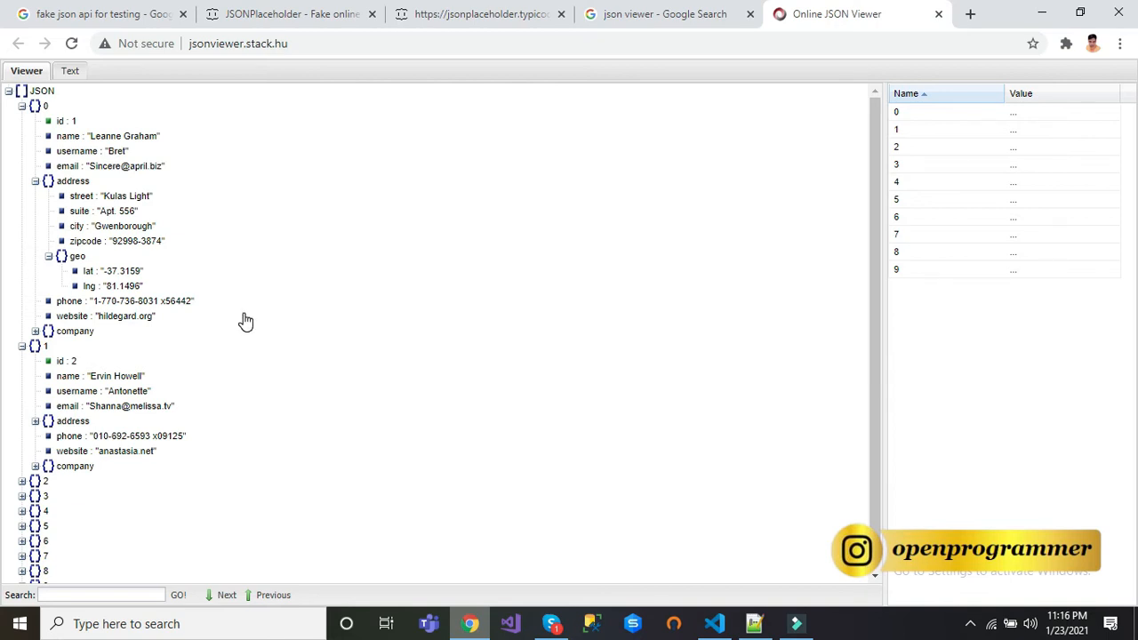
{"action": "left_click", "coordinate": [480, 14]}
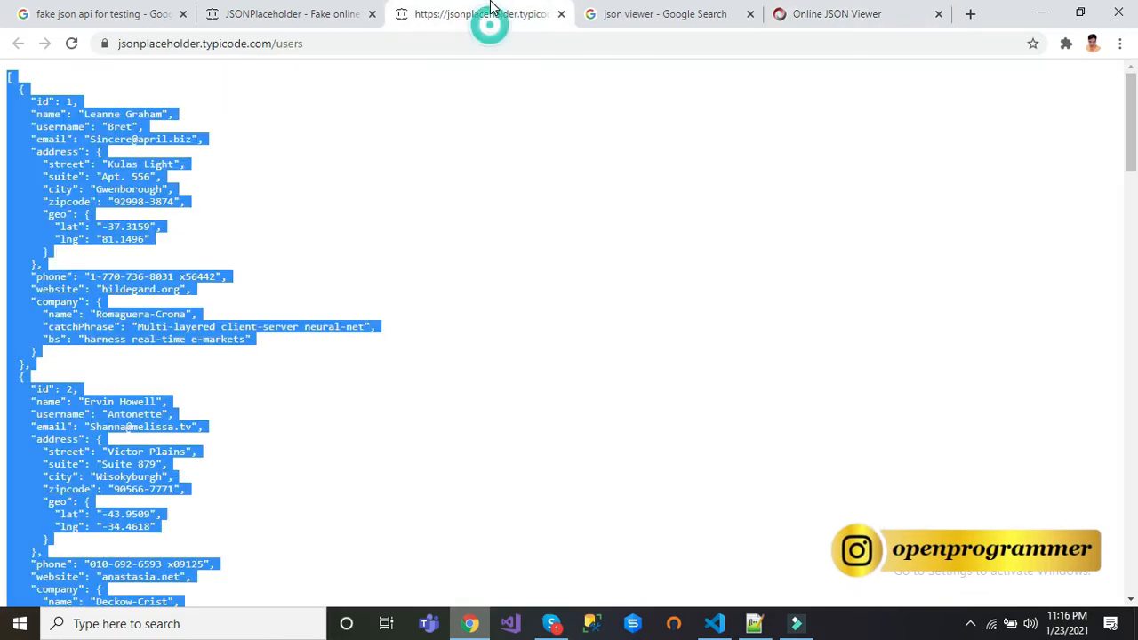
{"action": "mouse_move", "coordinate": [714, 623]}
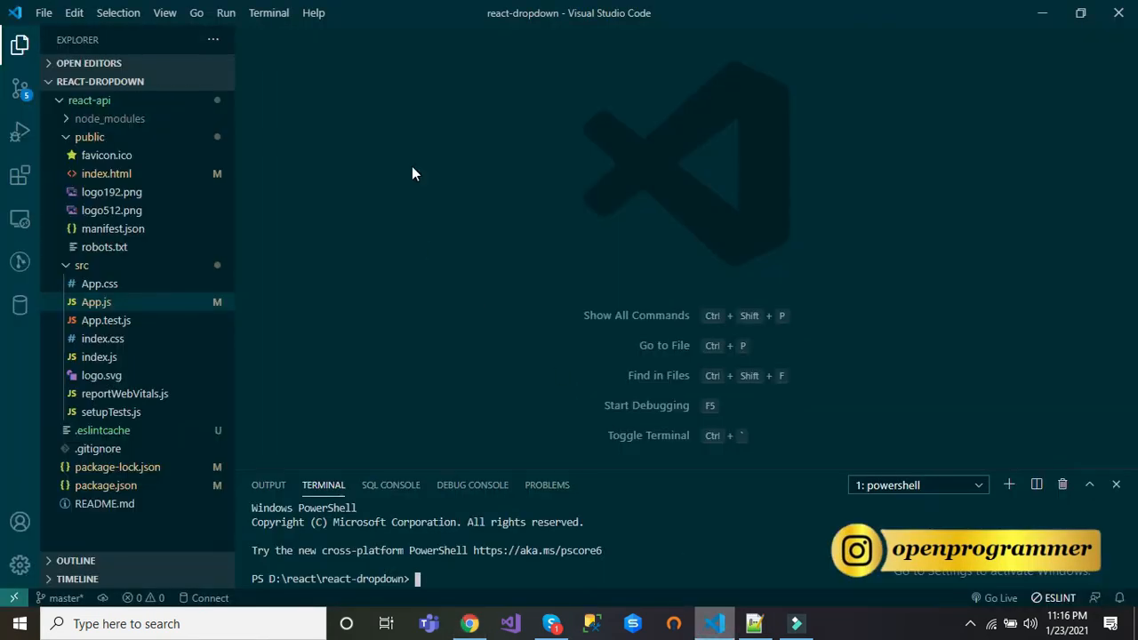
{"action": "mouse_move", "coordinate": [458, 606]}
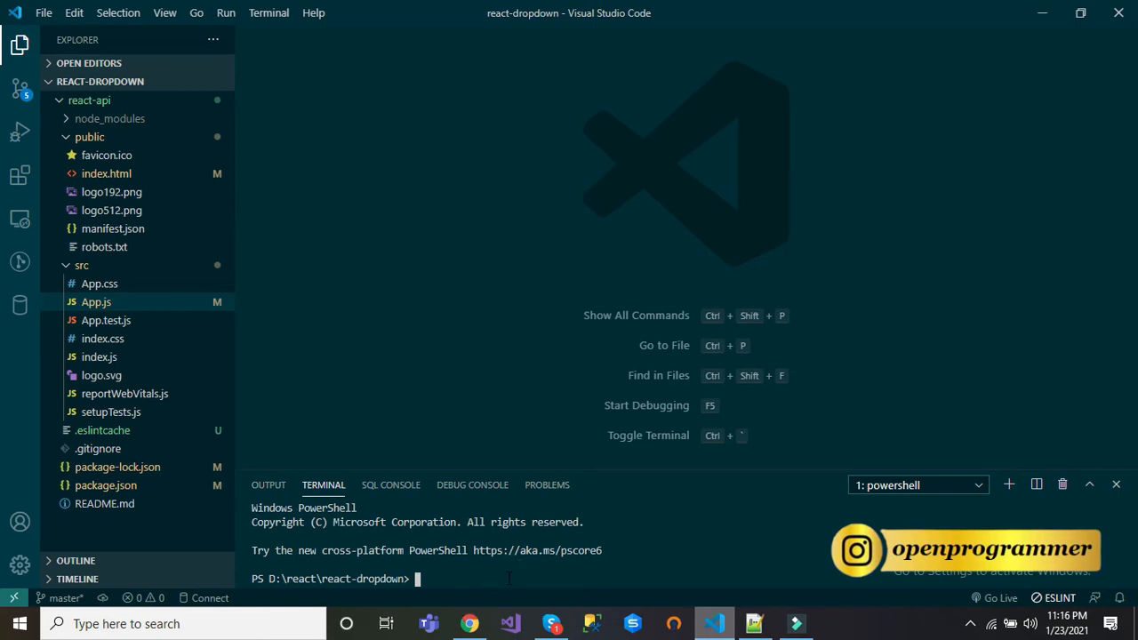
- In the terminal, cd into react-api and run npm start to serve the app at localhost:3000
{"action": "type", "text": "npm"}
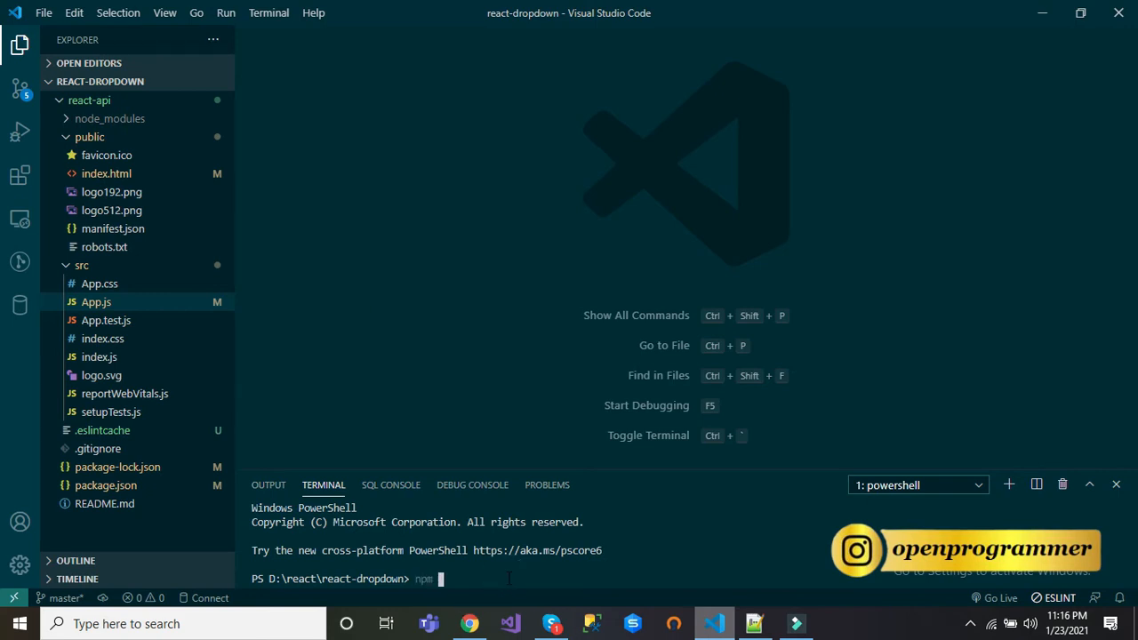
{"action": "key", "text": "Enter"}
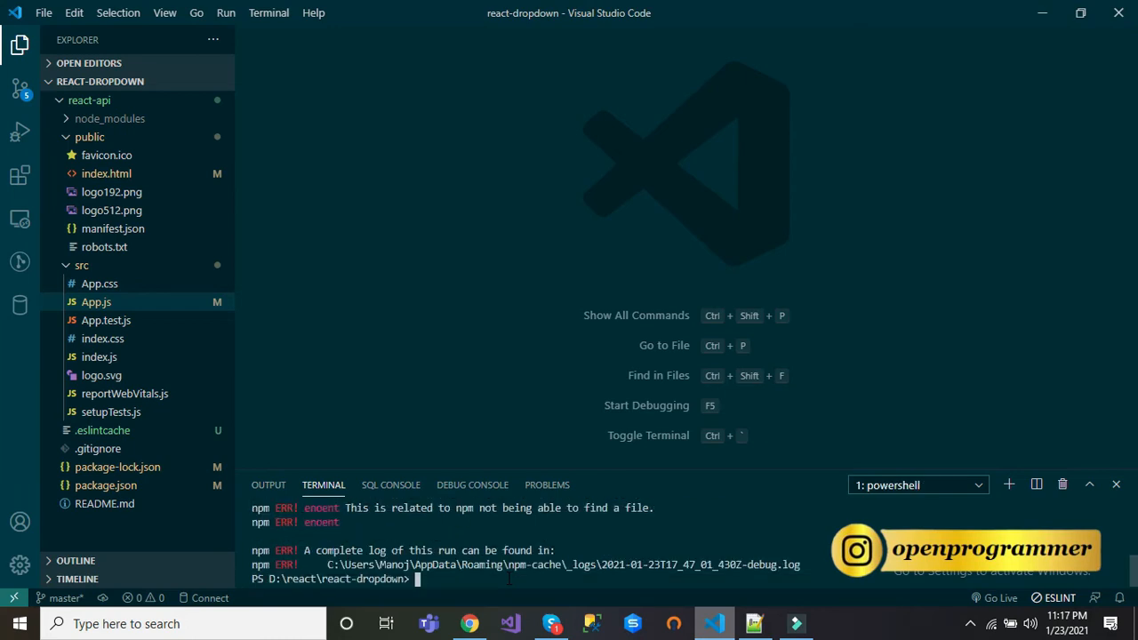
{"action": "type", "text": "cd"}
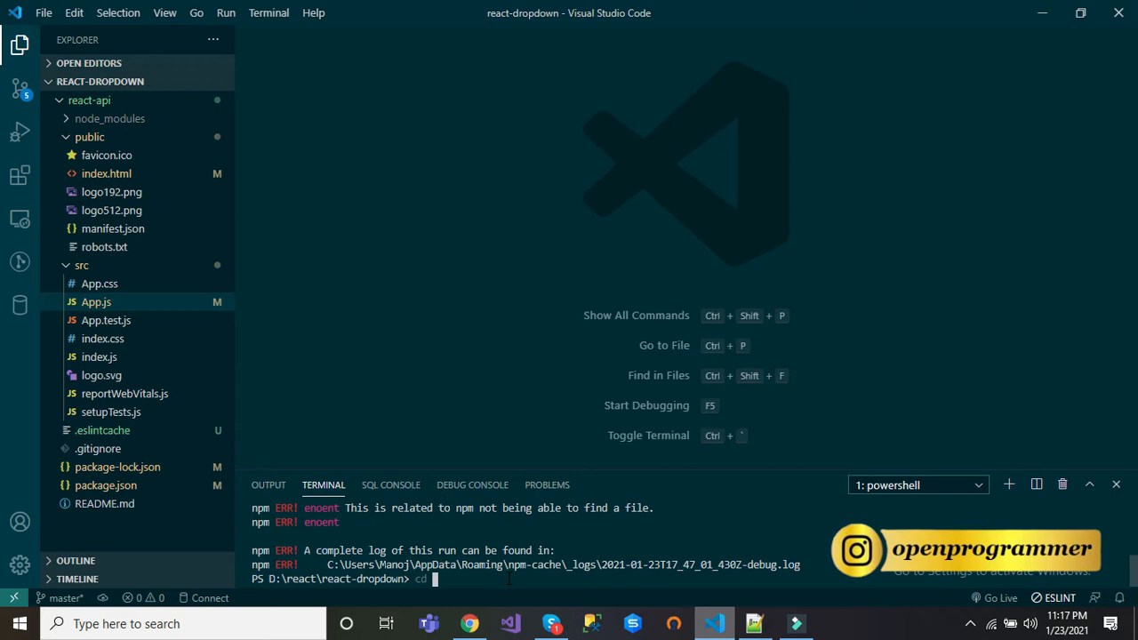
{"action": "type", "text": "react-api"}
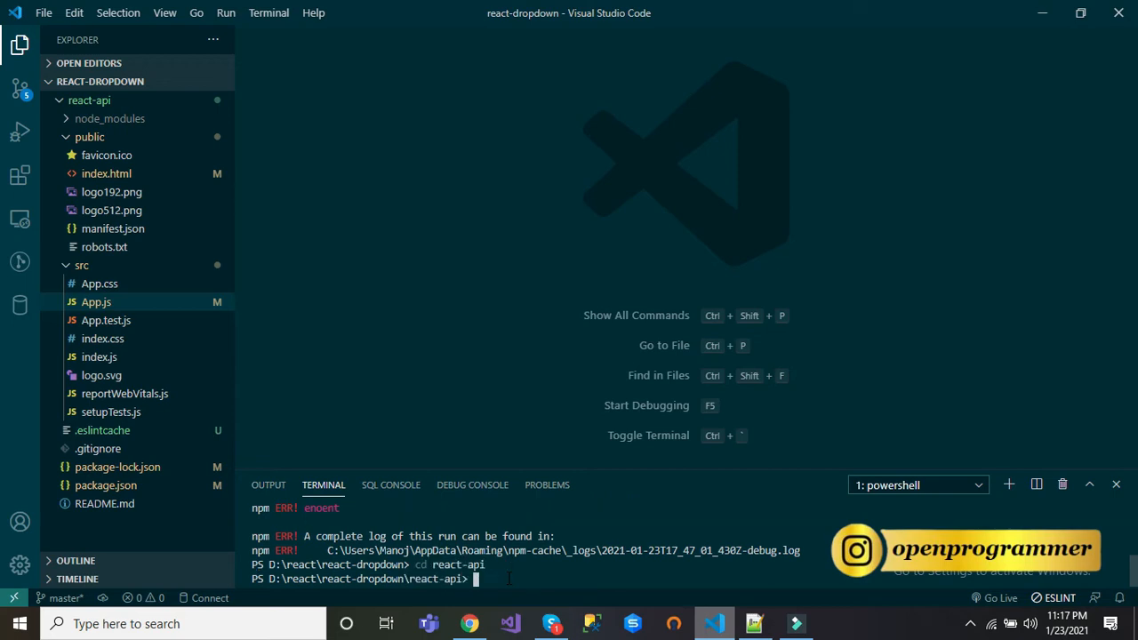
{"action": "type", "text": "npm st"}
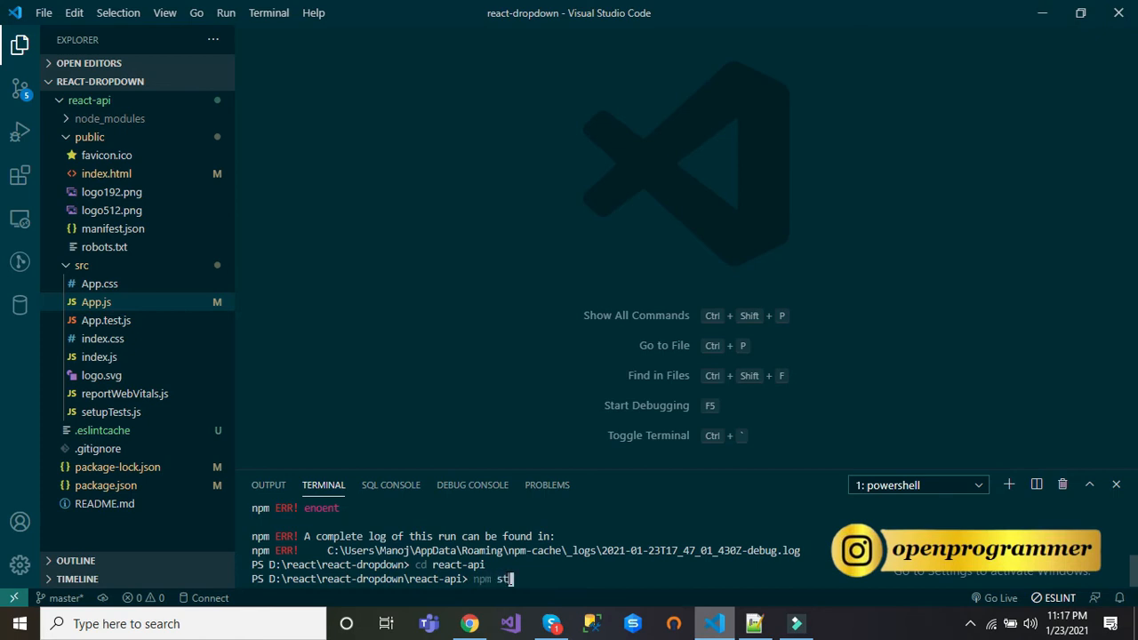
{"action": "key", "text": "Enter"}
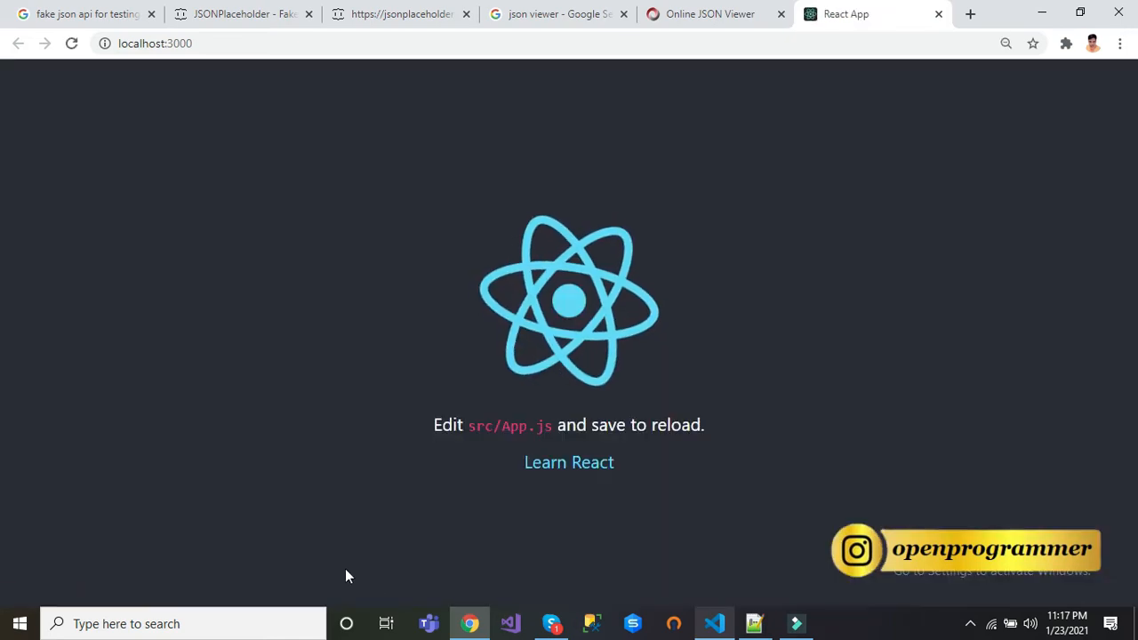
{"action": "mouse_move", "coordinate": [667, 337]}
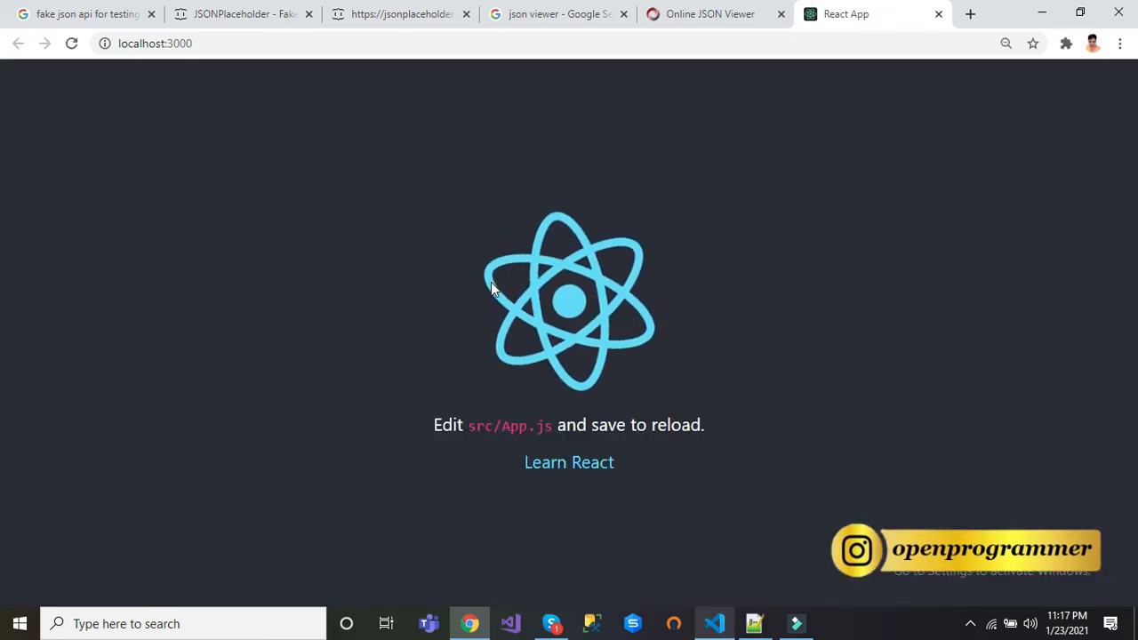
- Create a new empty dropdown.js file in the src folder
{"action": "left_click", "coordinate": [715, 623]}
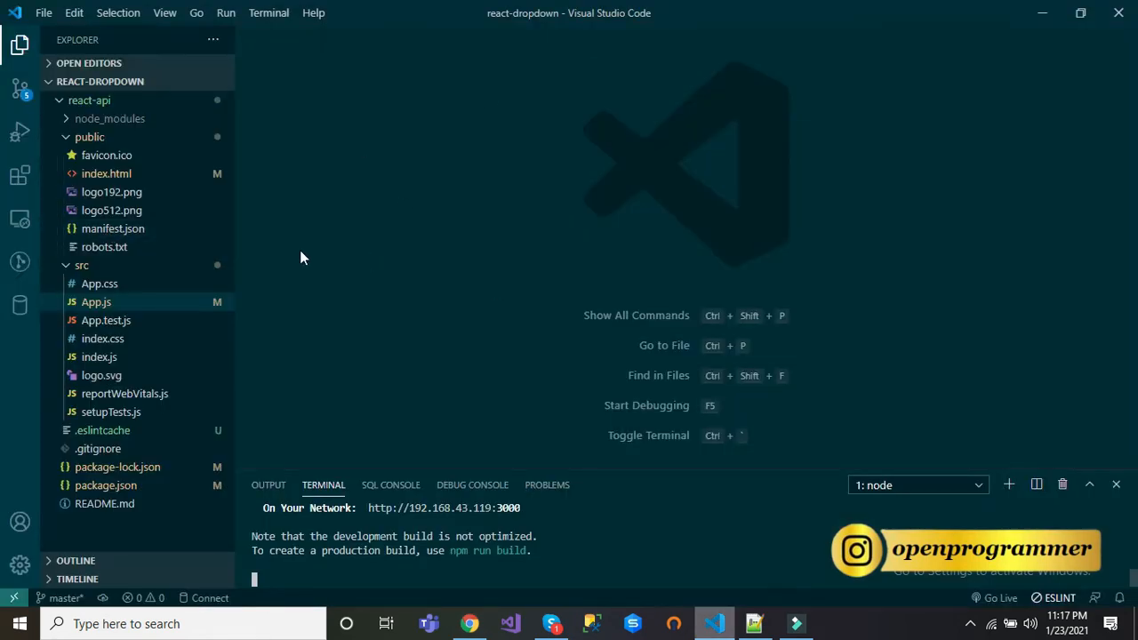
{"action": "right_click", "coordinate": [82, 265]}
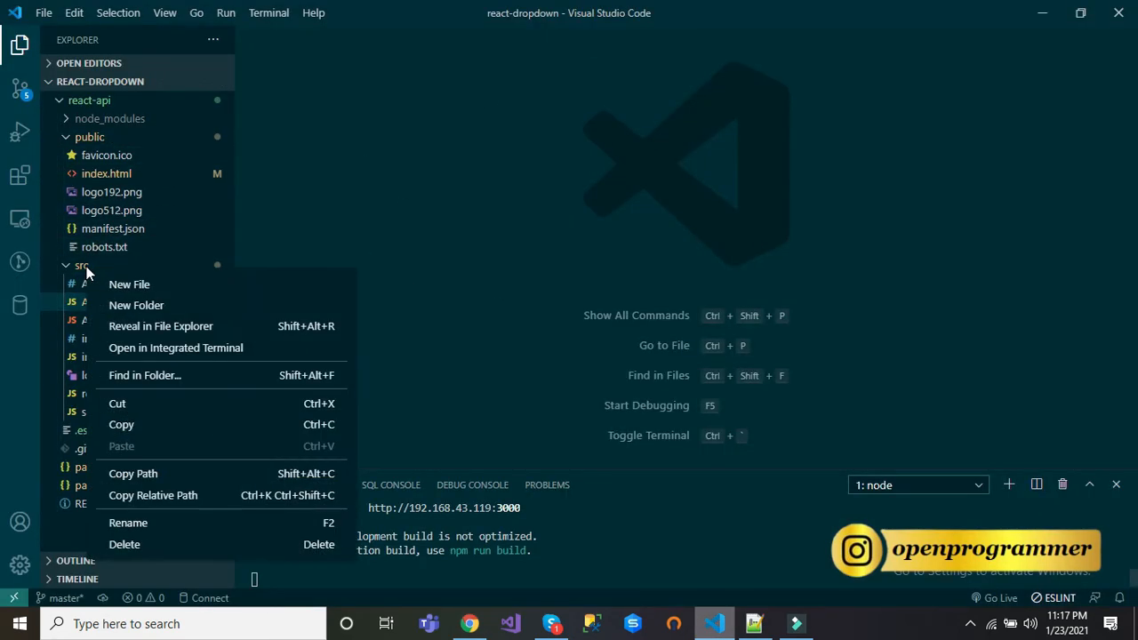
{"action": "left_click", "coordinate": [129, 284]}
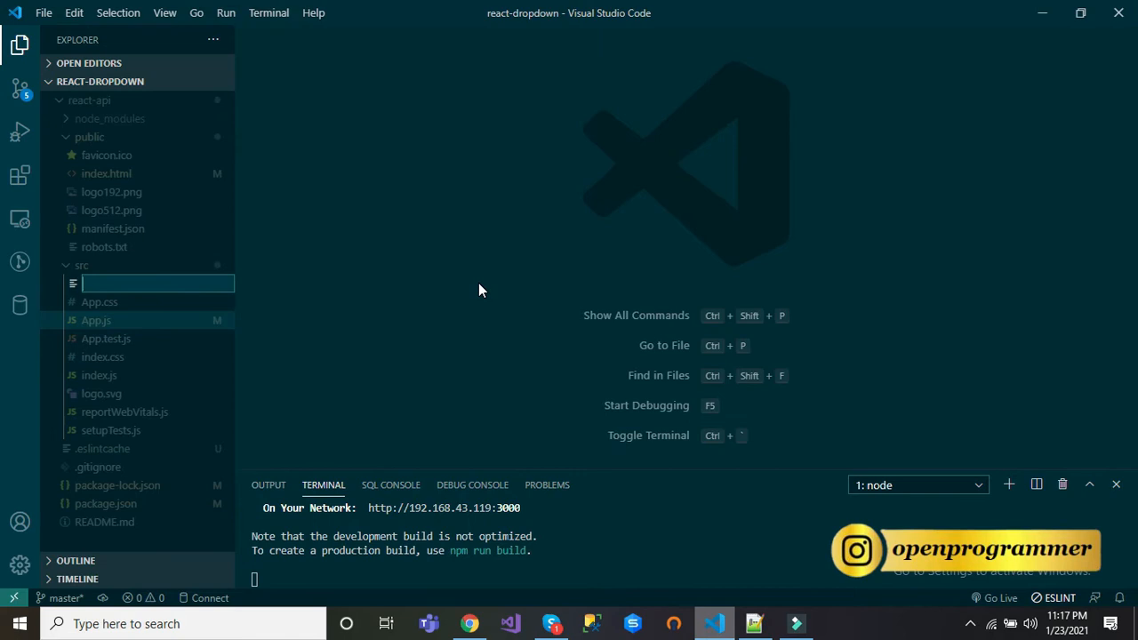
{"action": "type", "text": "dro"}
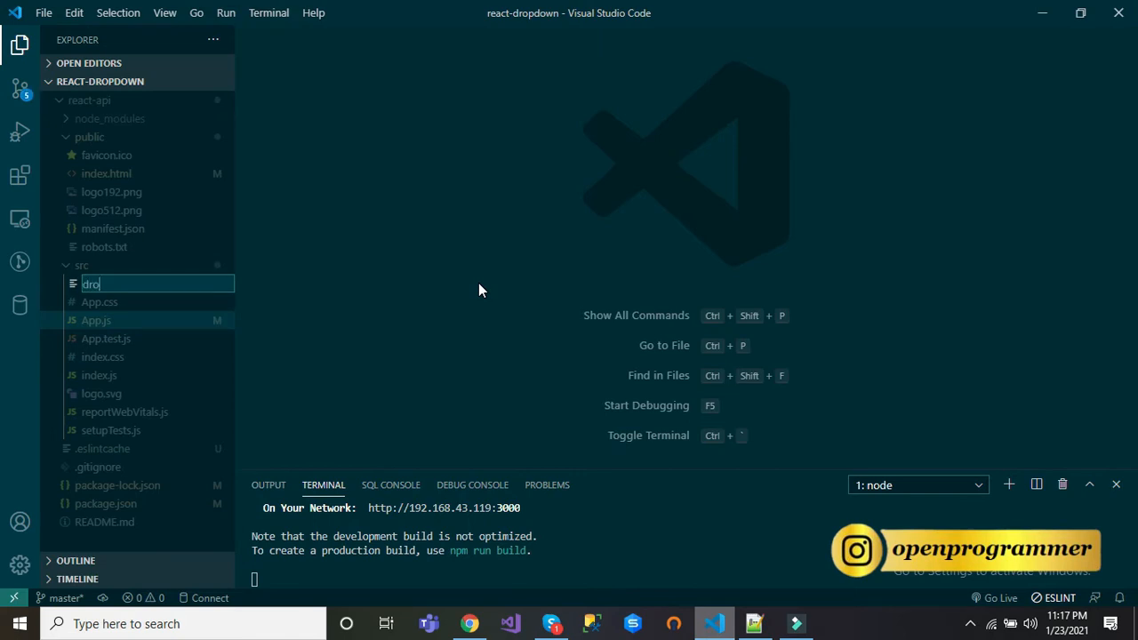
{"action": "type", "text": "dp"}
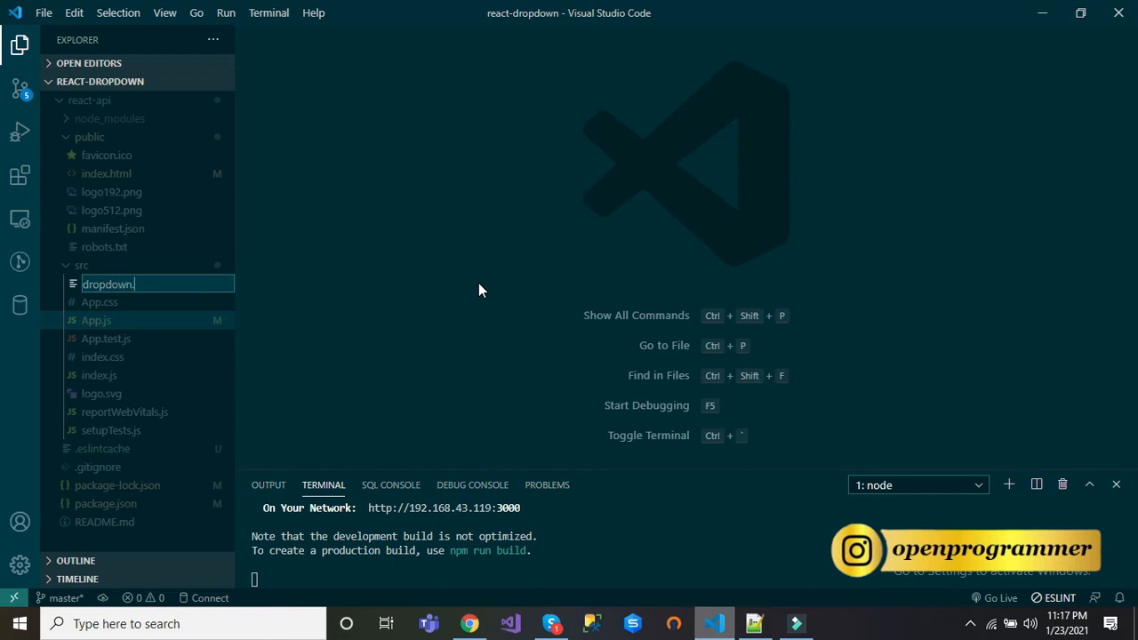
{"action": "type", "text": "js"}
{"action": "key", "text": "Enter"}
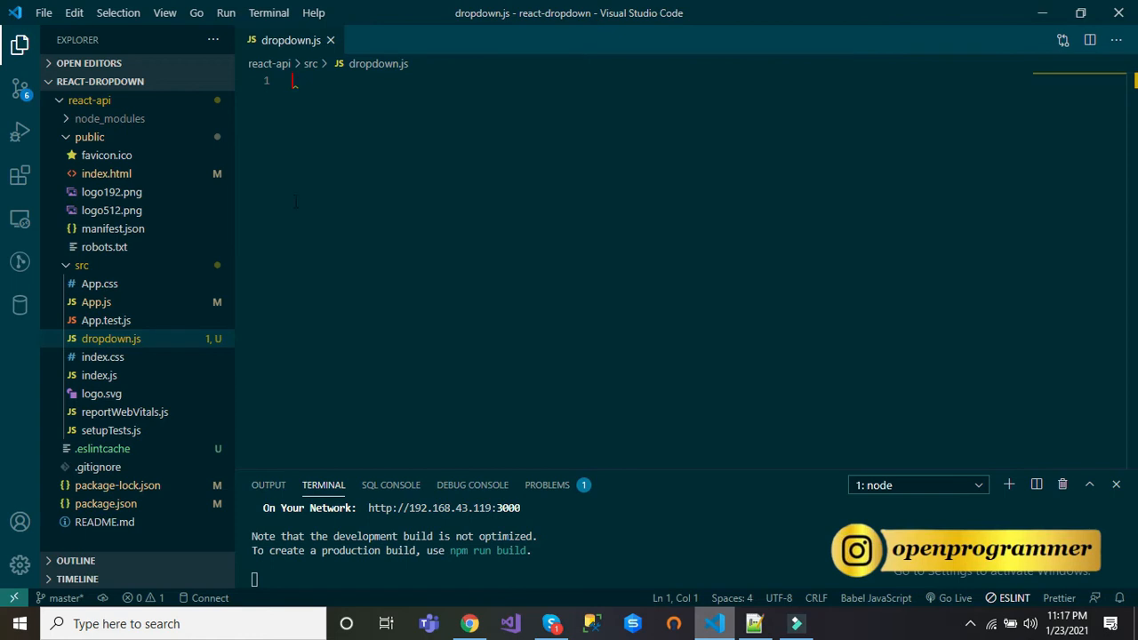
{"action": "mouse_move", "coordinate": [295, 208]}
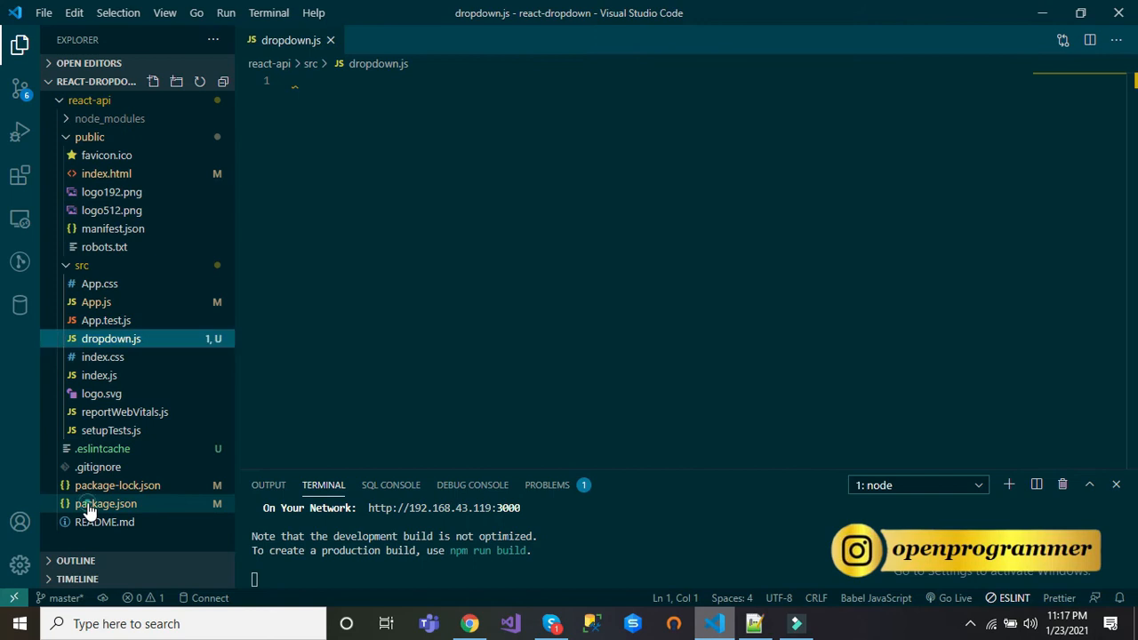
- Check package.json for the axios, bootstrap and react-bootstrap dependencies, returning to dropdown.js
{"action": "left_click", "coordinate": [105, 503]}
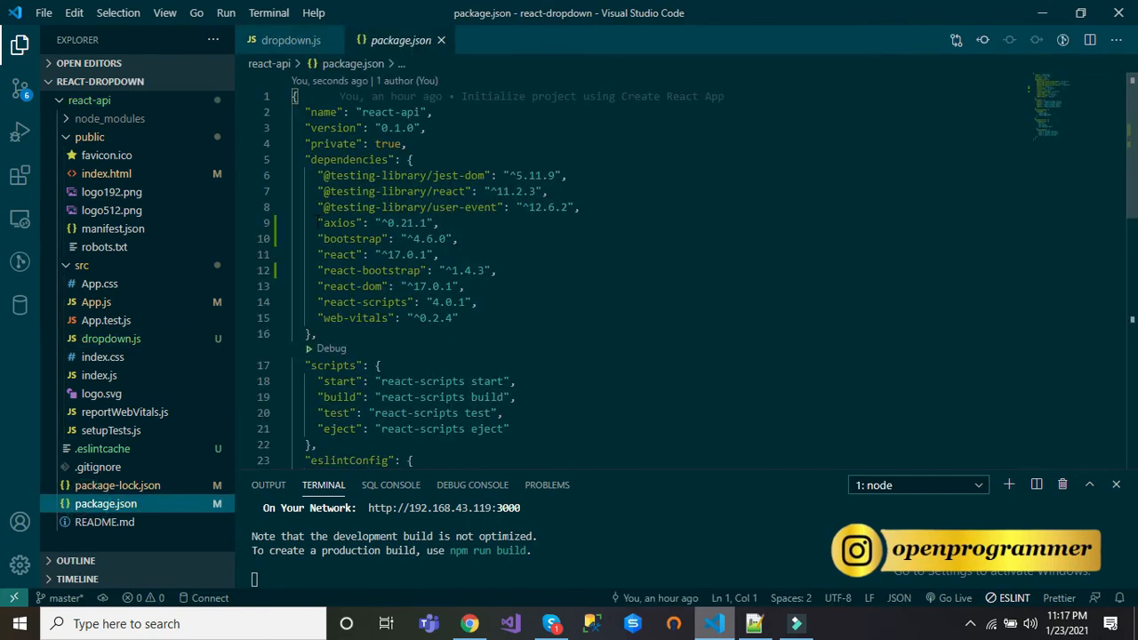
{"action": "left_click", "coordinate": [350, 238]}
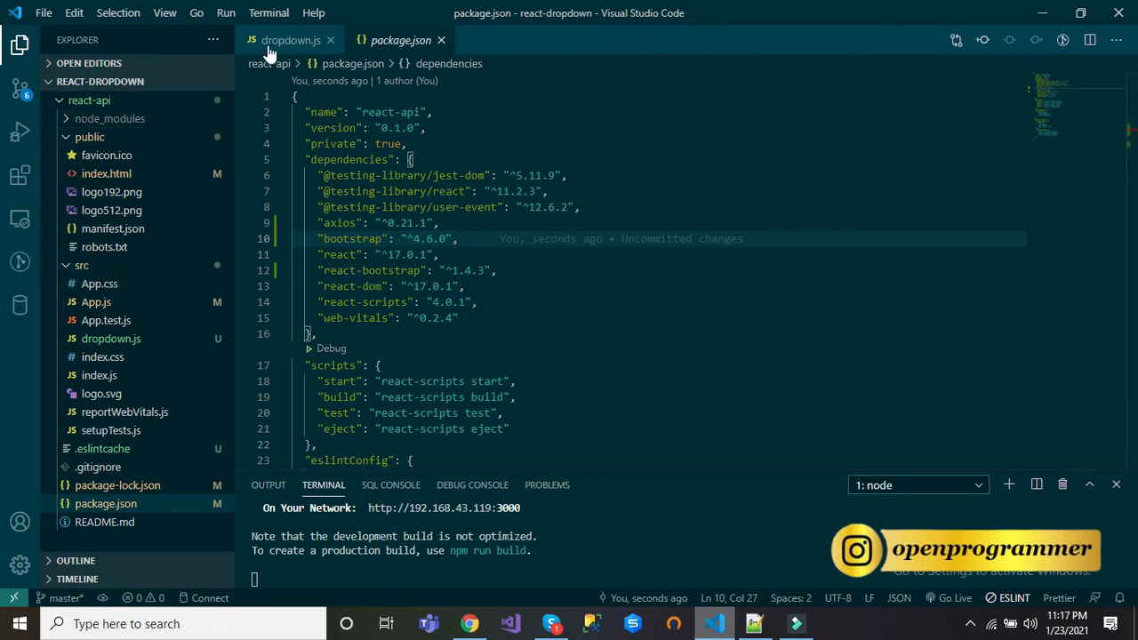
{"action": "left_click", "coordinate": [292, 40]}
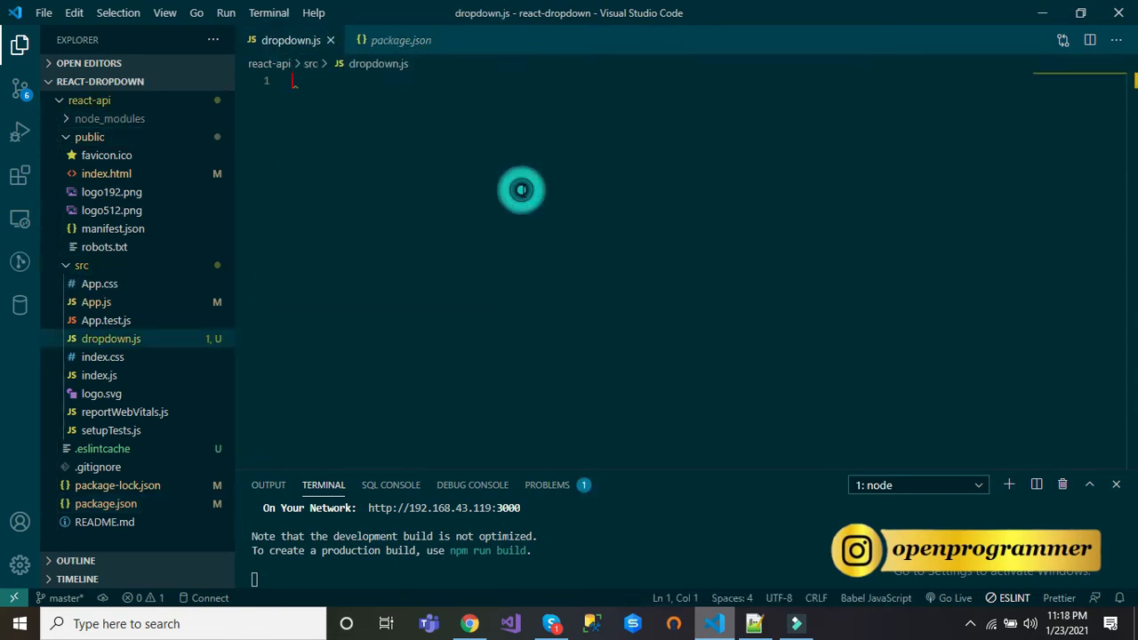
- Import React with useState and useEffect from 'react' in dropdown.js
{"action": "type", "text": "import React"}
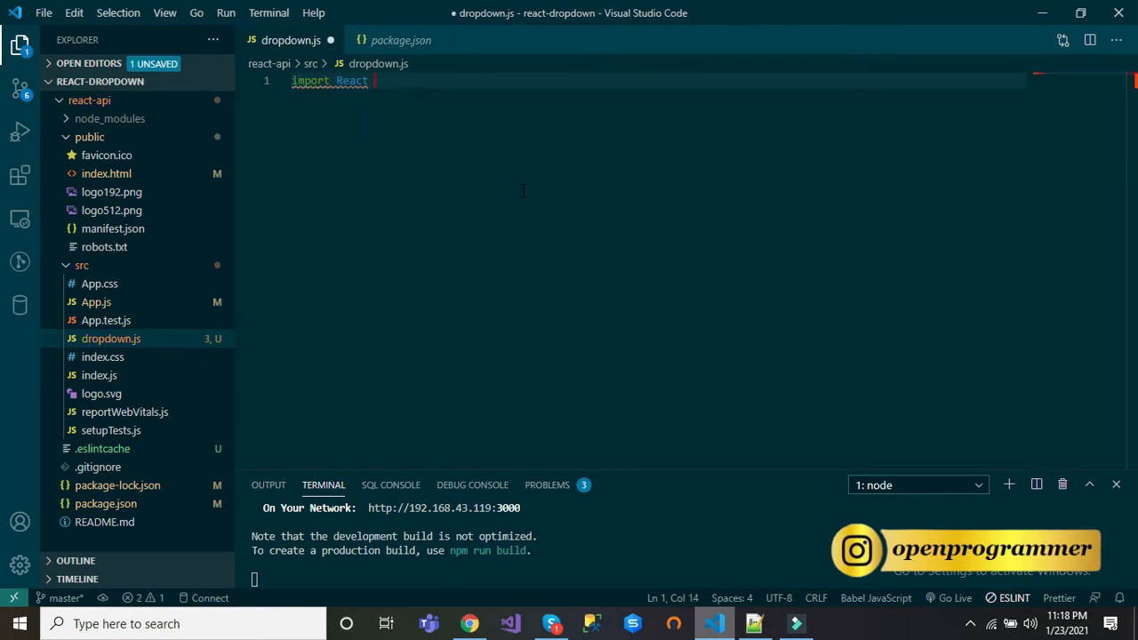
{"action": "type", "text": "from 'react';"}
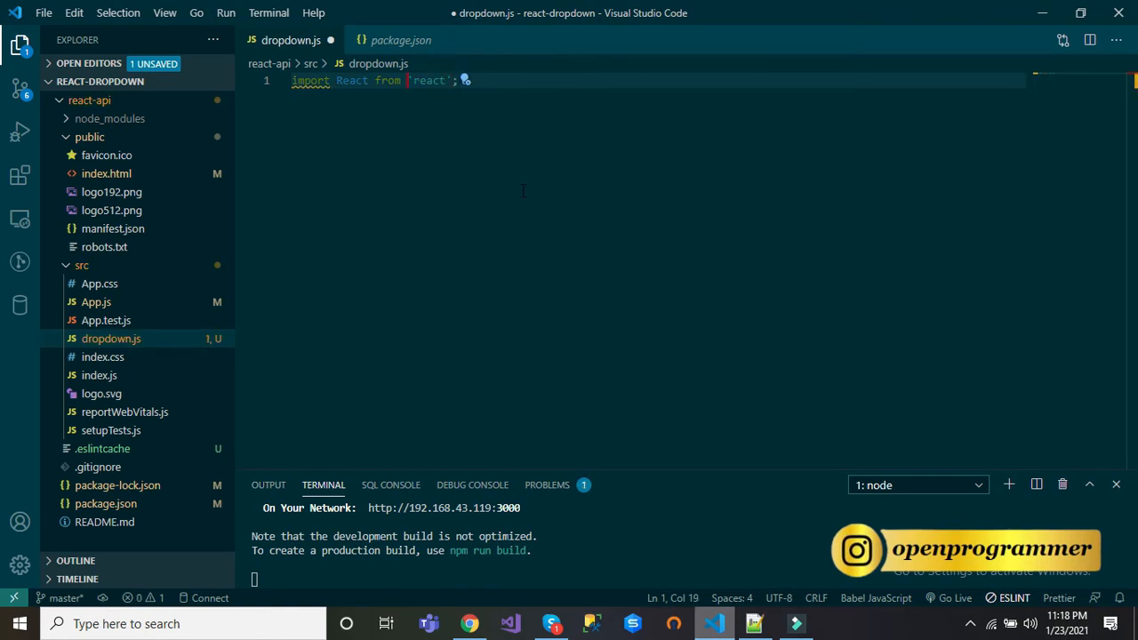
{"action": "type", "text": ","}
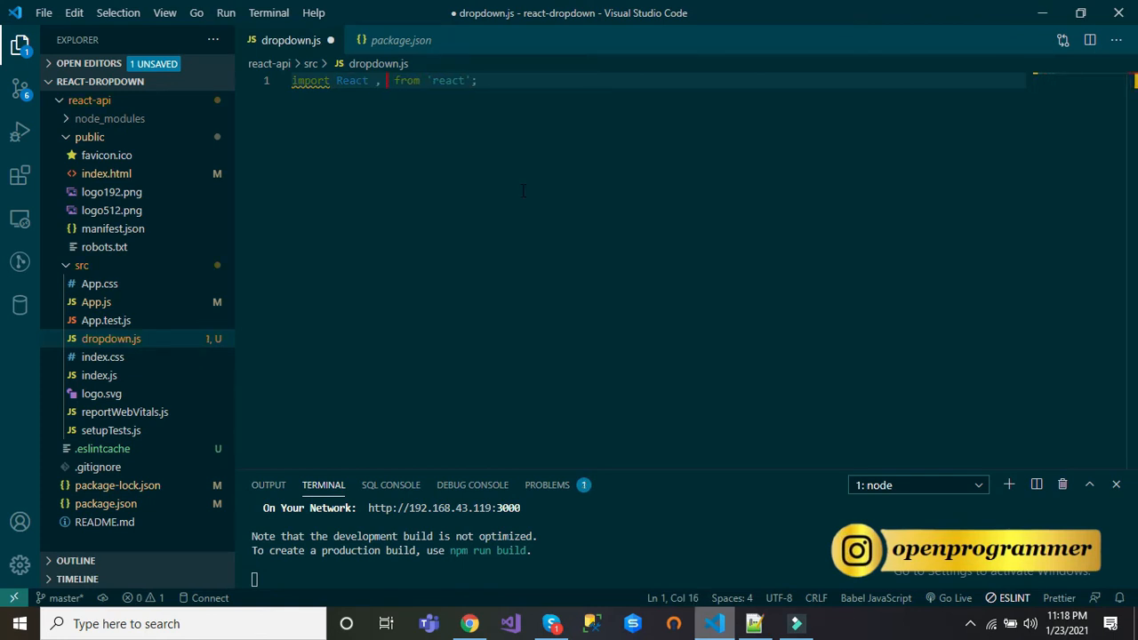
{"action": "type", "text": "{use"}
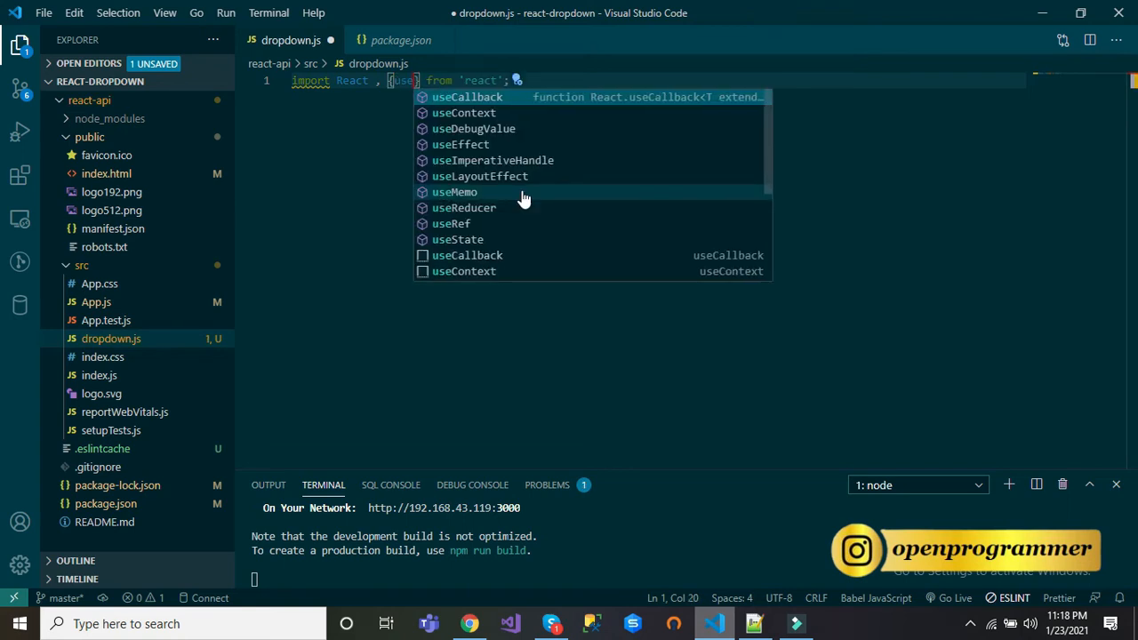
{"action": "type", "text": "useState, useEffect"}
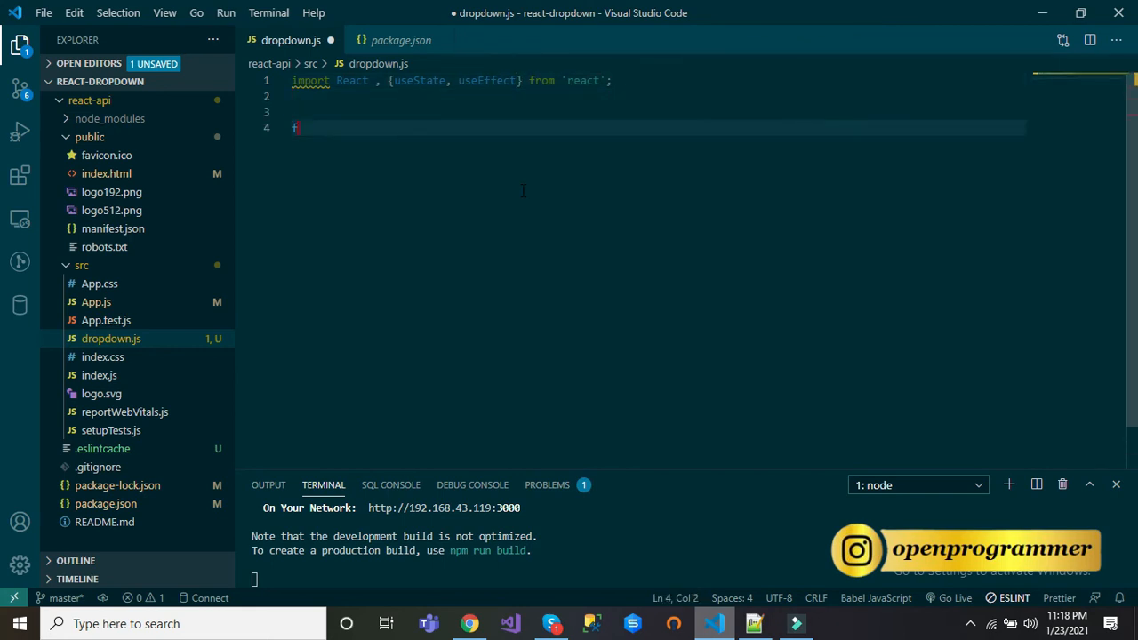
- Define a Dropdown function returning <h1>API Example</h1> and export it as default
{"action": "type", "text": "unction"}
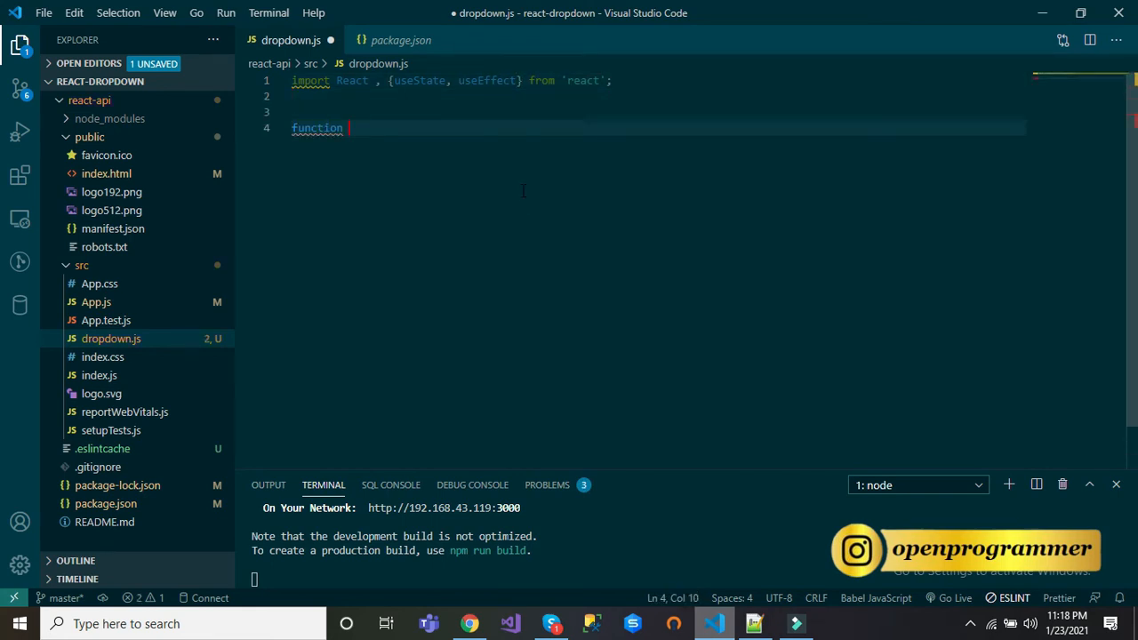
{"action": "type", "text": "Dr"}
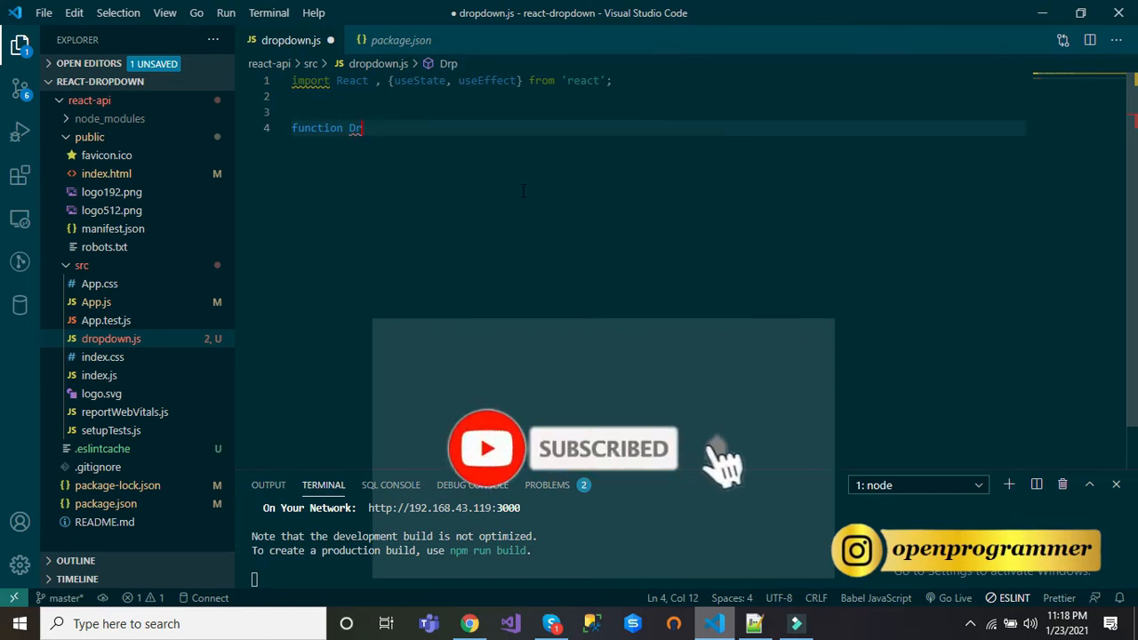
{"action": "type", "text": "op"}
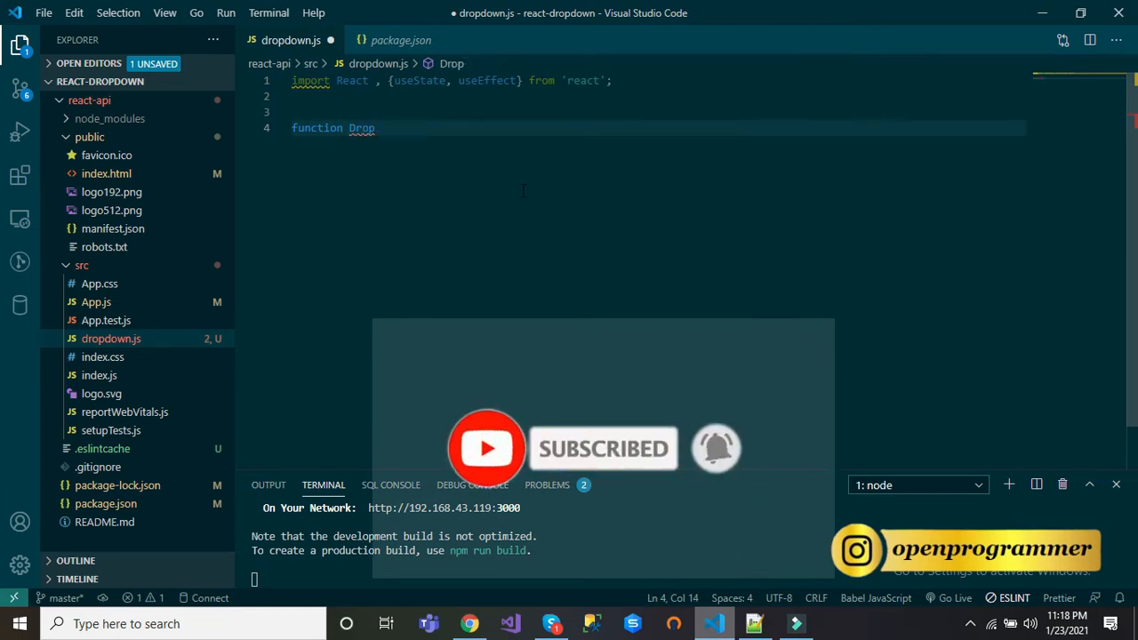
{"action": "type", "text": "down()"}
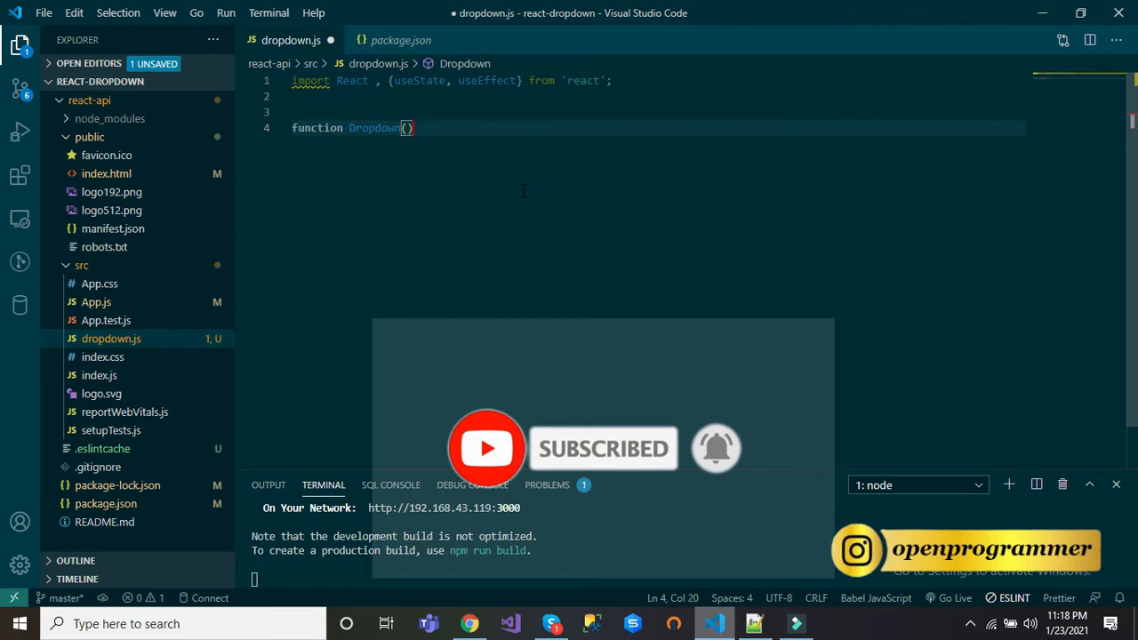
{"action": "type", "text": "{"}
{"action": "type", "text": "return"}
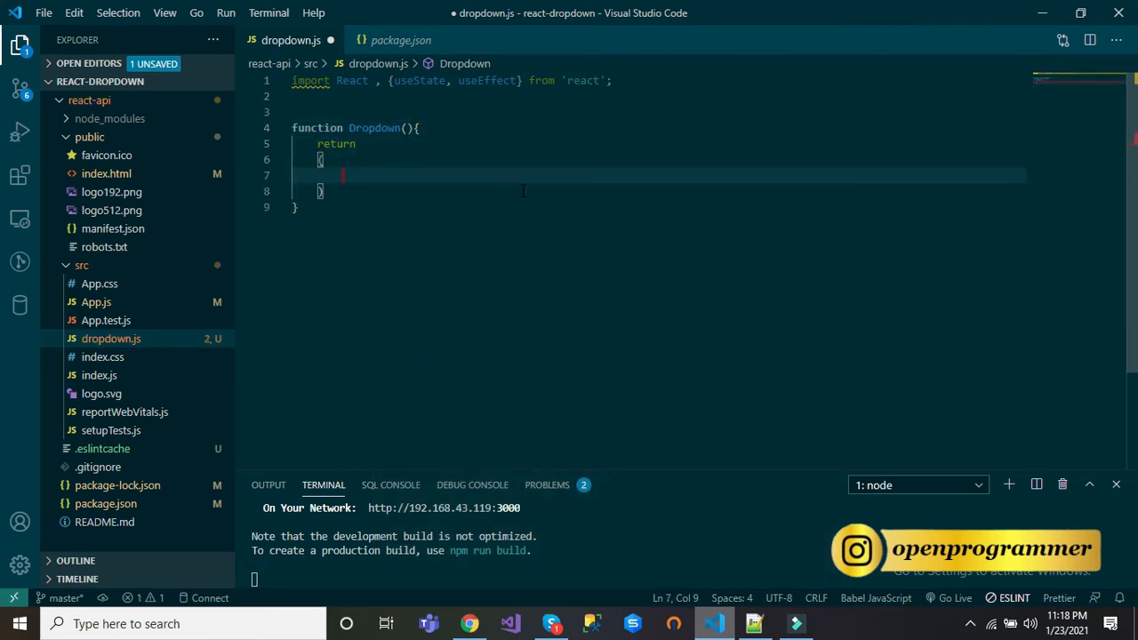
{"action": "type", "text": "<h1></h1>"}
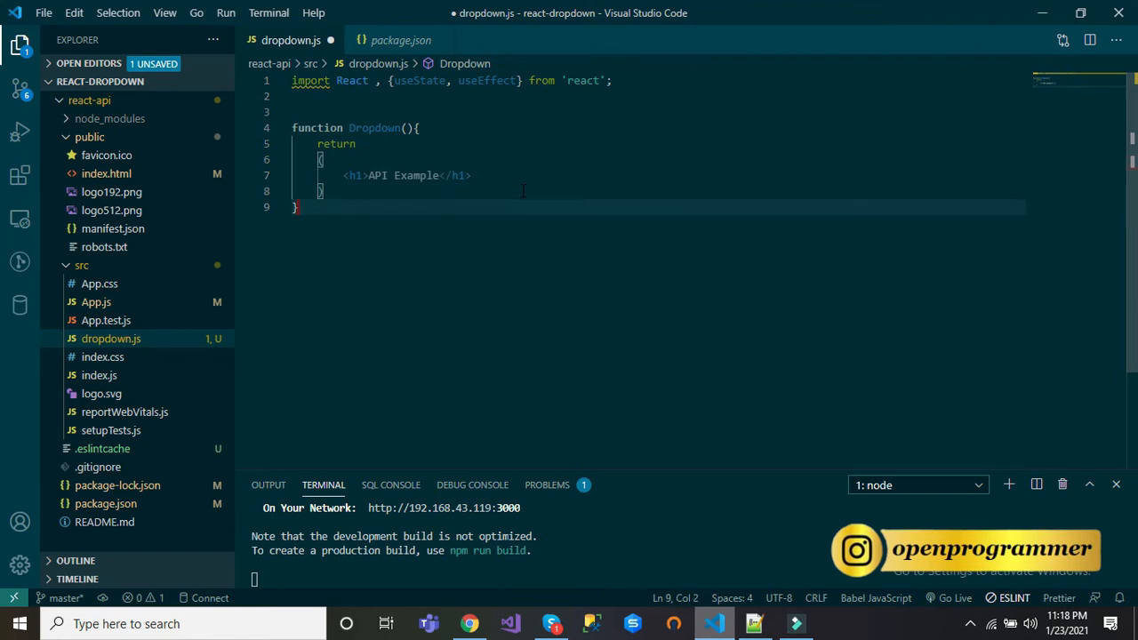
{"action": "type", "text": "export"}
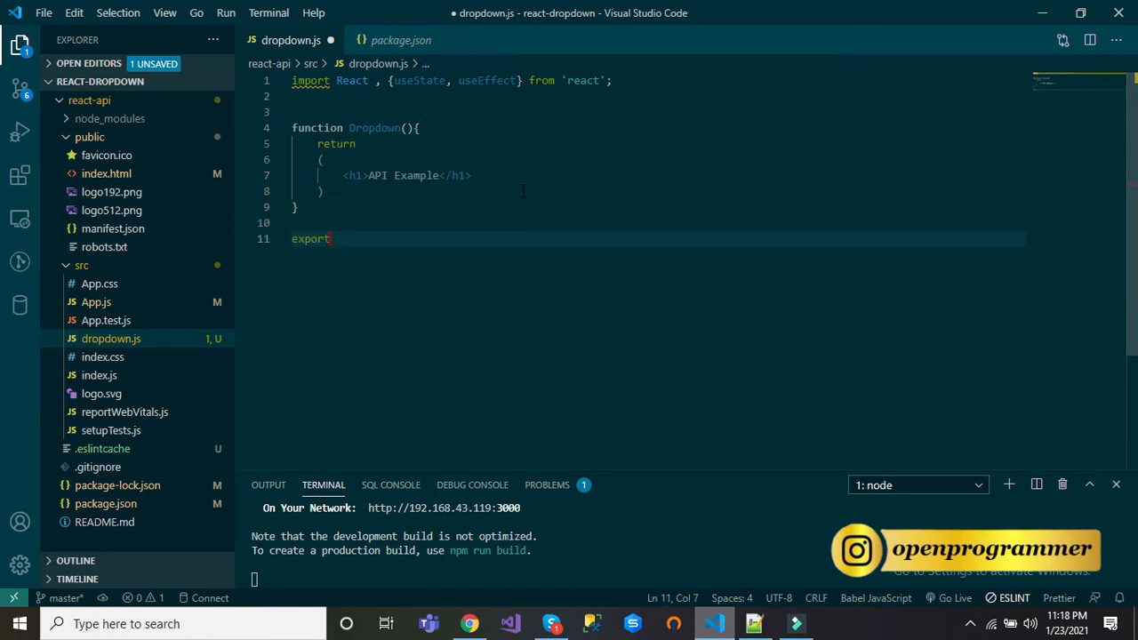
{"action": "type", "text": "default Dropdown;"}
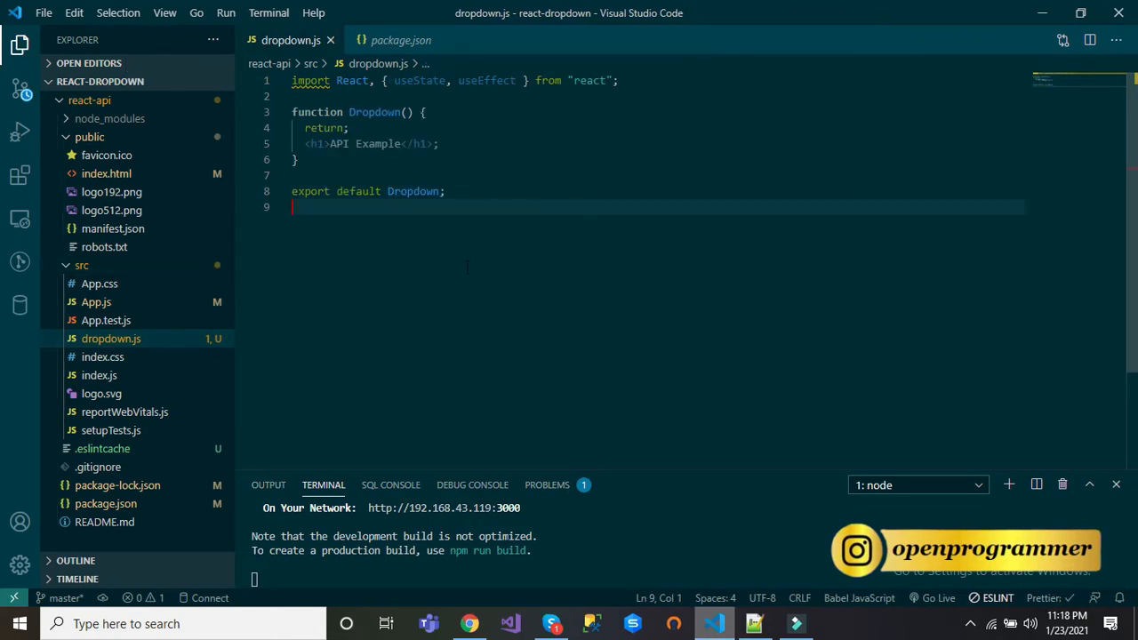
- Import Dropdown at the top of App.js
{"action": "left_click", "coordinate": [96, 301]}
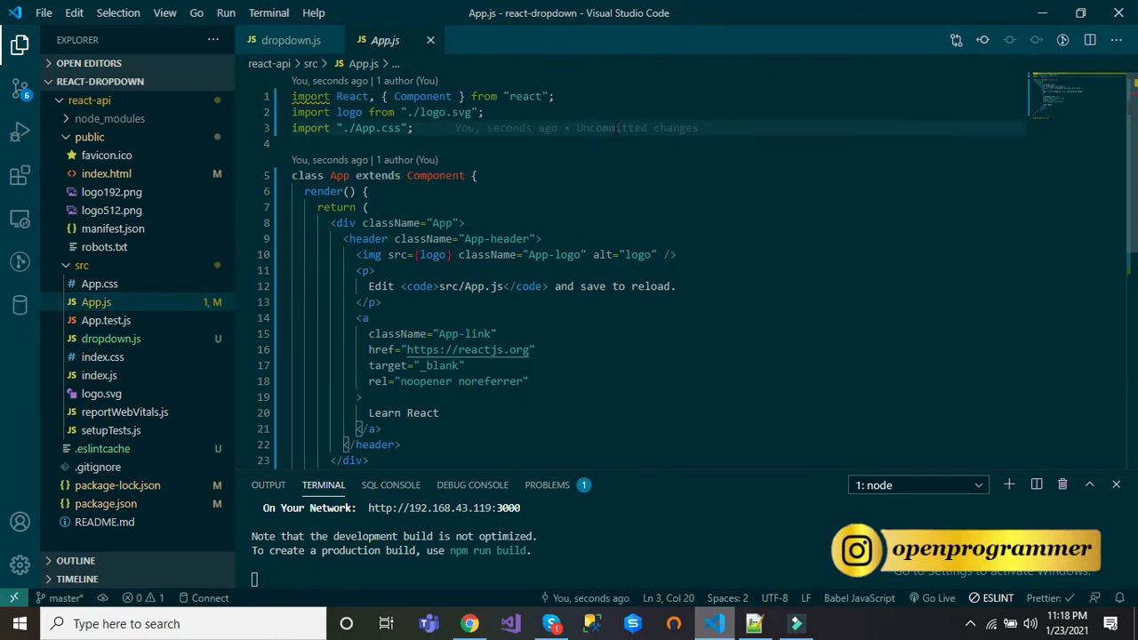
{"action": "type", "text": "impo"}
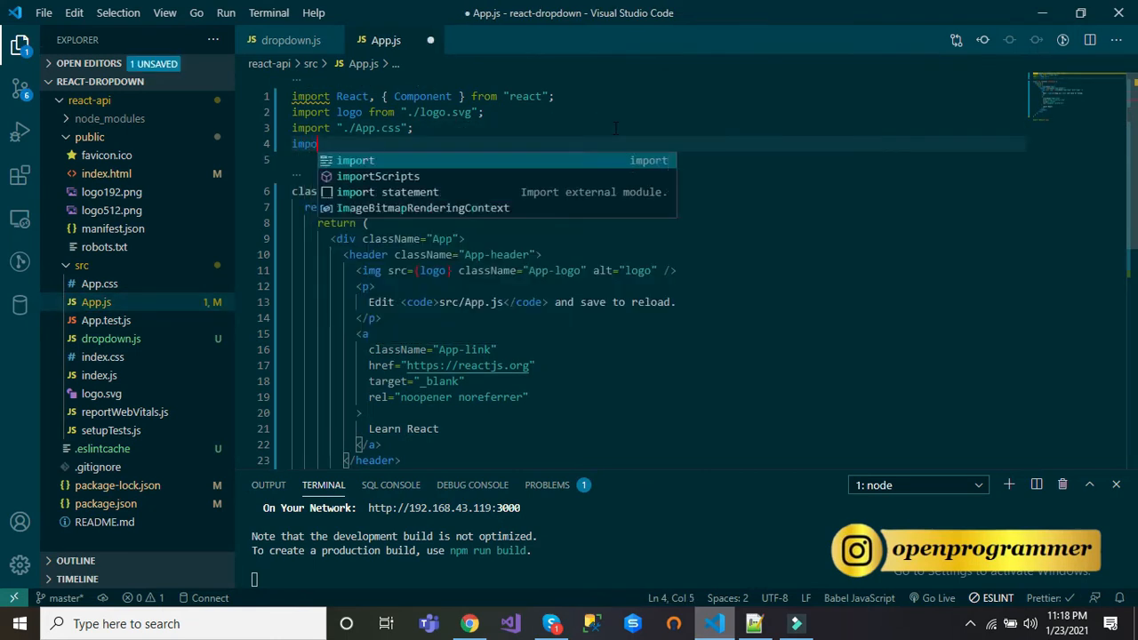
{"action": "type", "text": "Dropdown from './dropdown"}
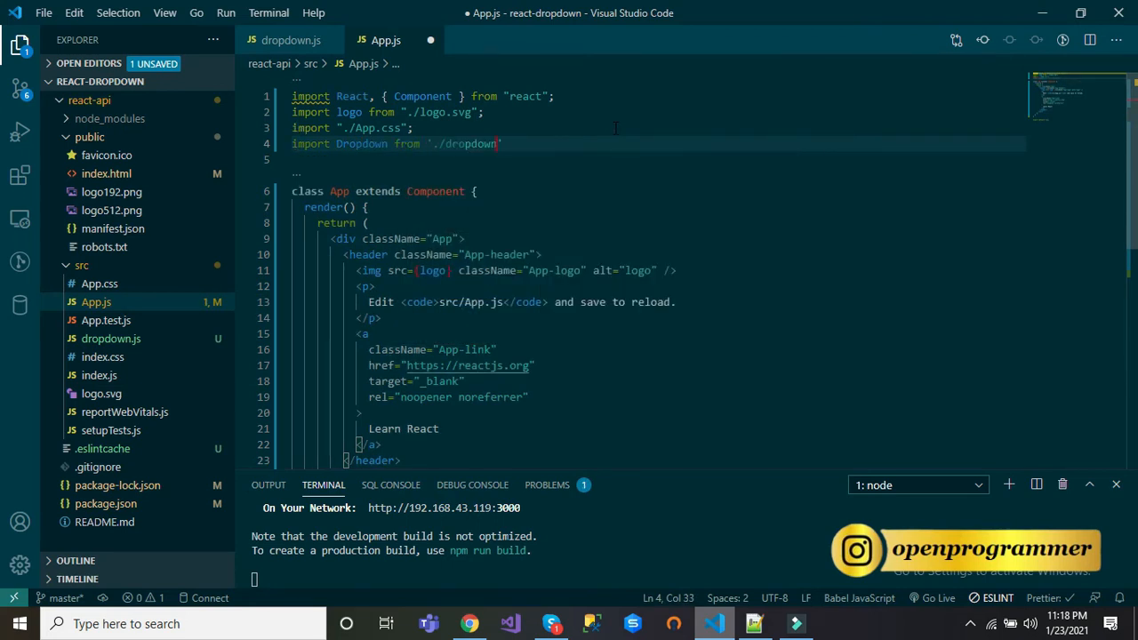
- Comment out App.js's default header markup and render <Dropdown /> instead, saving the file
{"action": "scroll", "scroll_direction": "down", "scroll_amount": 3}
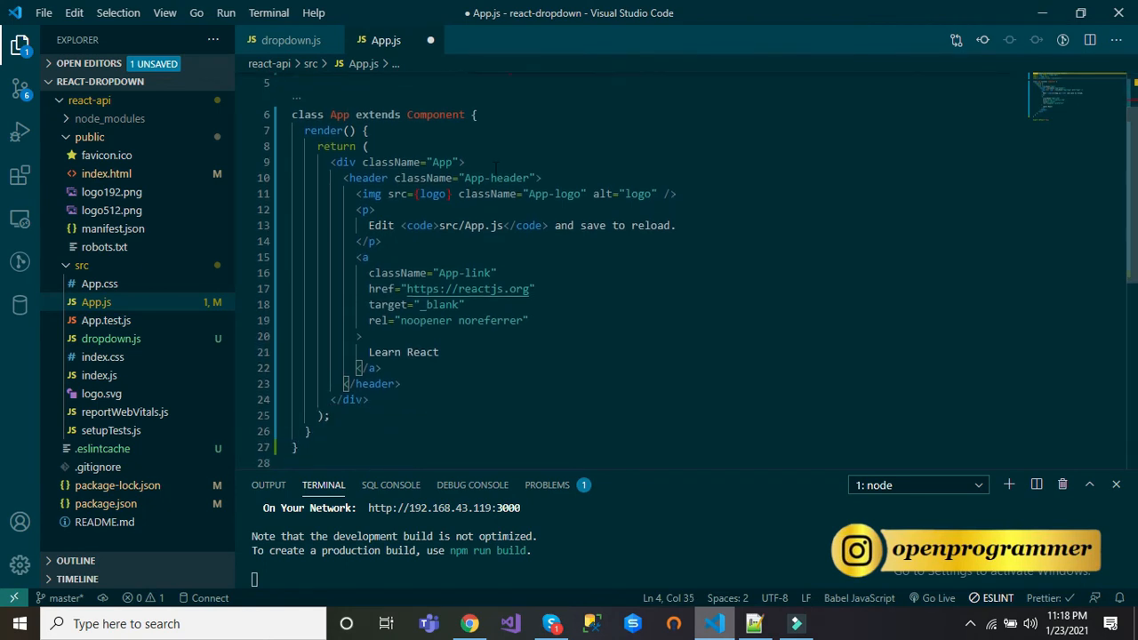
{"action": "left_click_drag", "start_coordinate": [360, 178], "coordinate": [406, 352]}
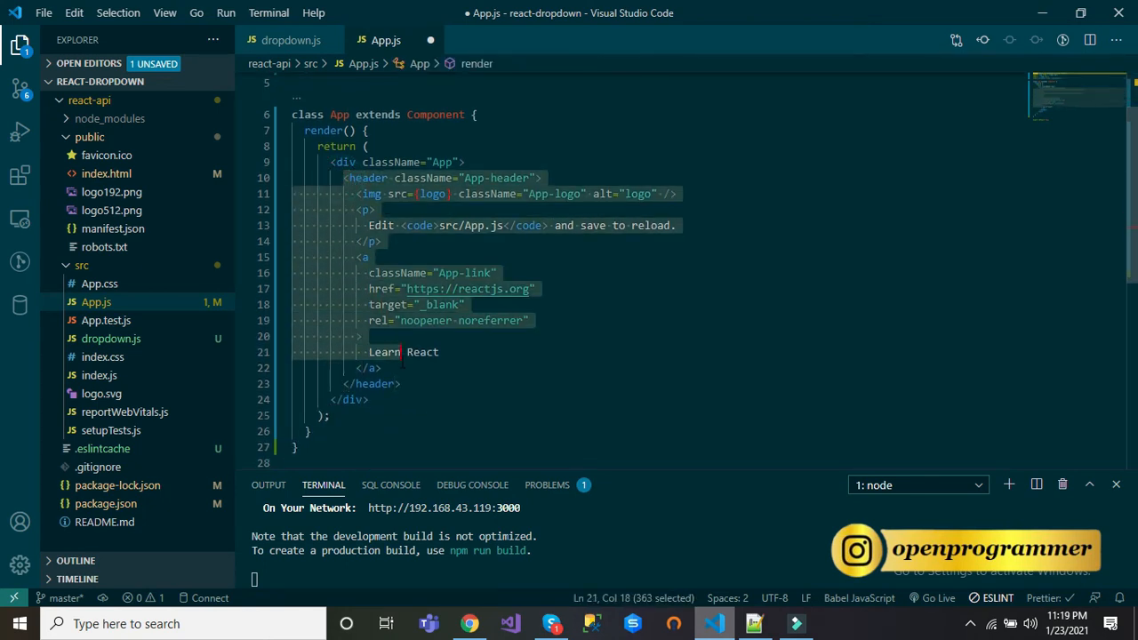
{"action": "key", "text": "Ctrl+/"}
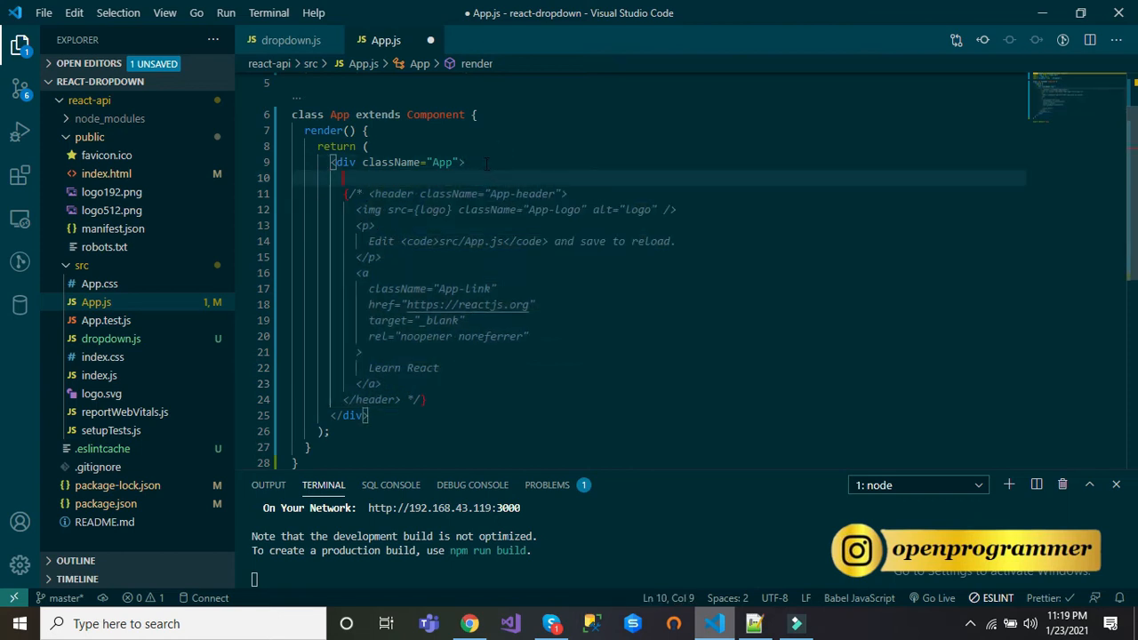
{"action": "type", "text": "{"}
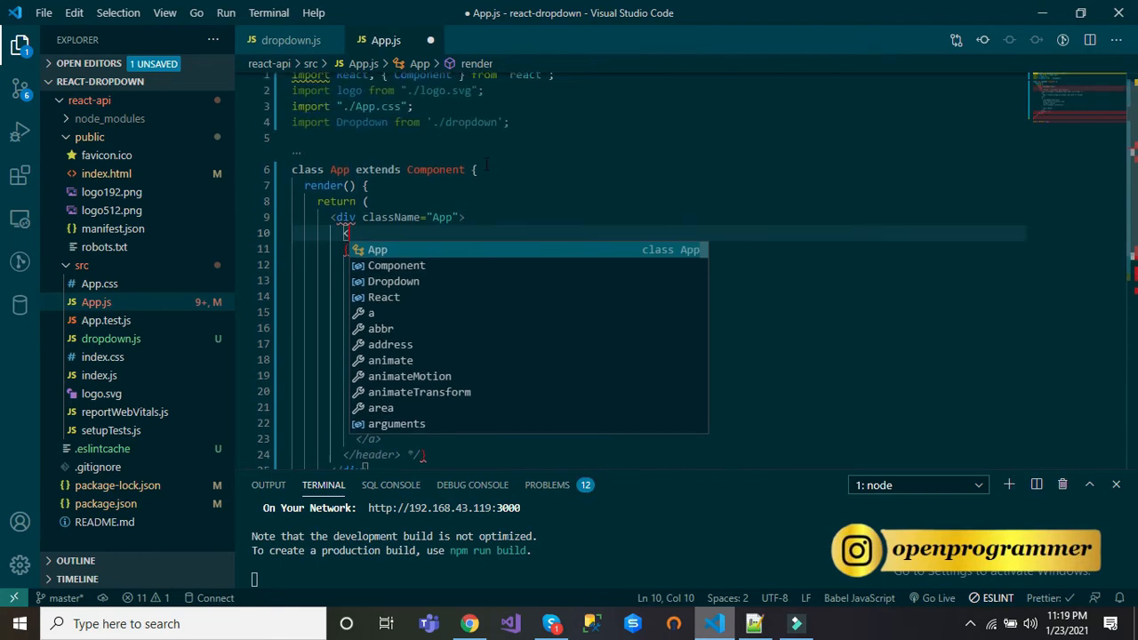
{"action": "type", "text": "Dropdown />"}
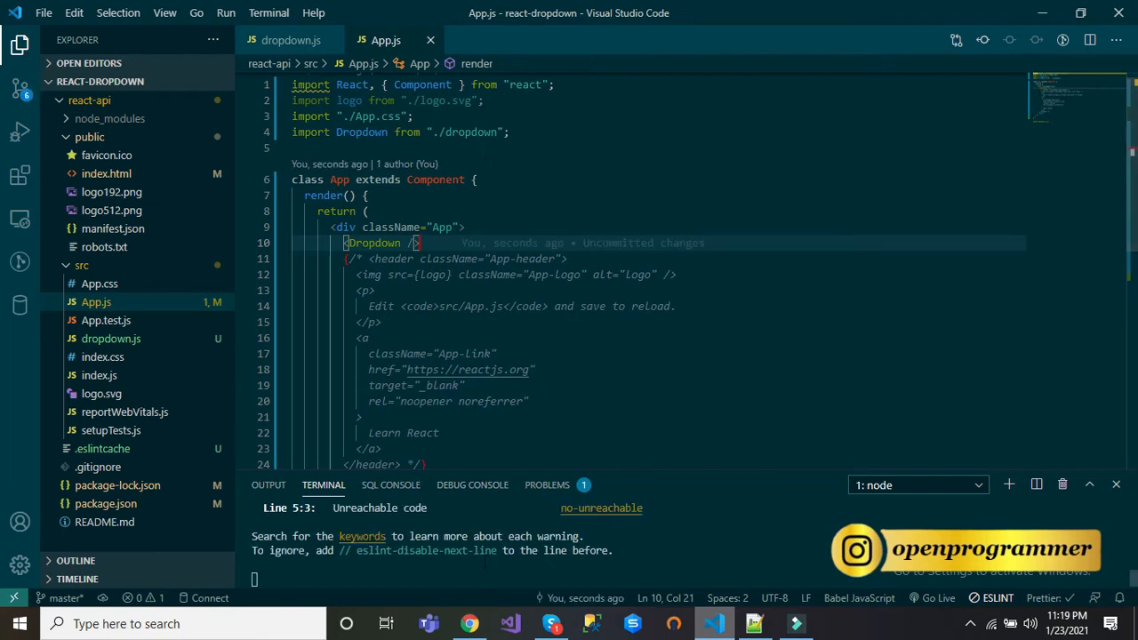
{"action": "left_click", "coordinate": [459, 623]}
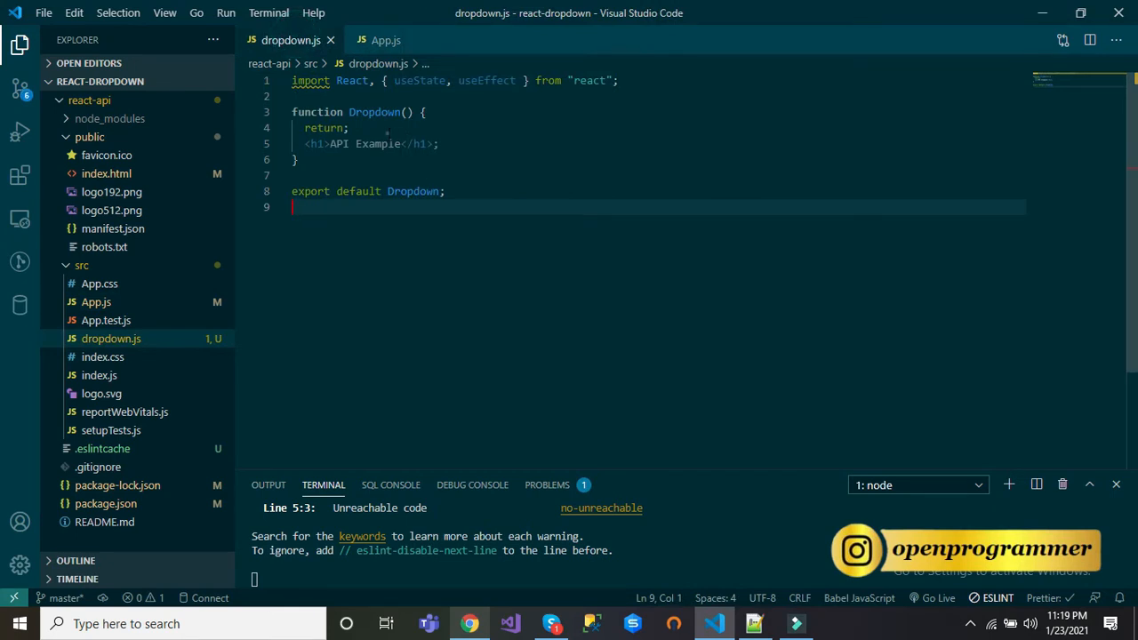
- Wrap Dropdown's return in parentheses and confirm 'API Example' renders at localhost:3000
{"action": "type", "text": "()"}
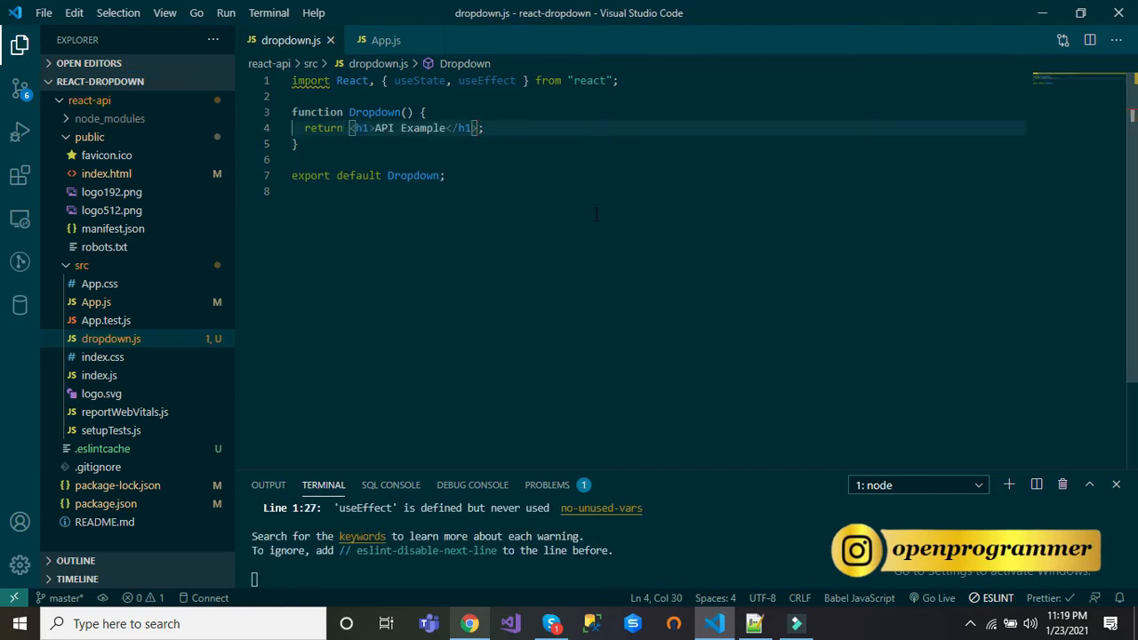
{"action": "left_click", "coordinate": [469, 623]}
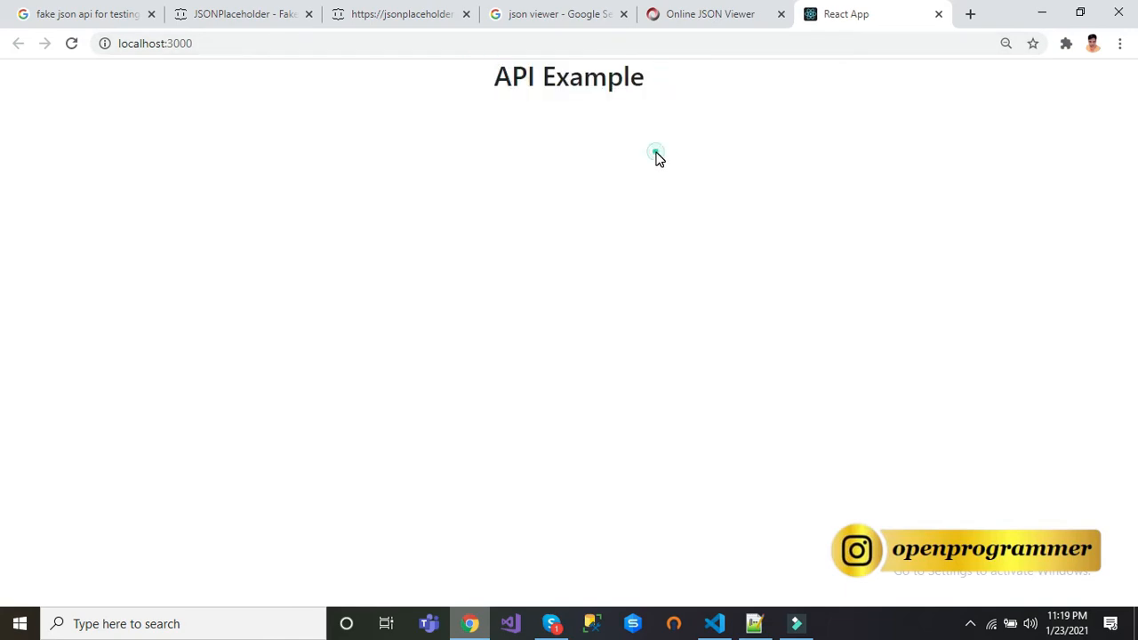
{"action": "left_click", "coordinate": [714, 623]}
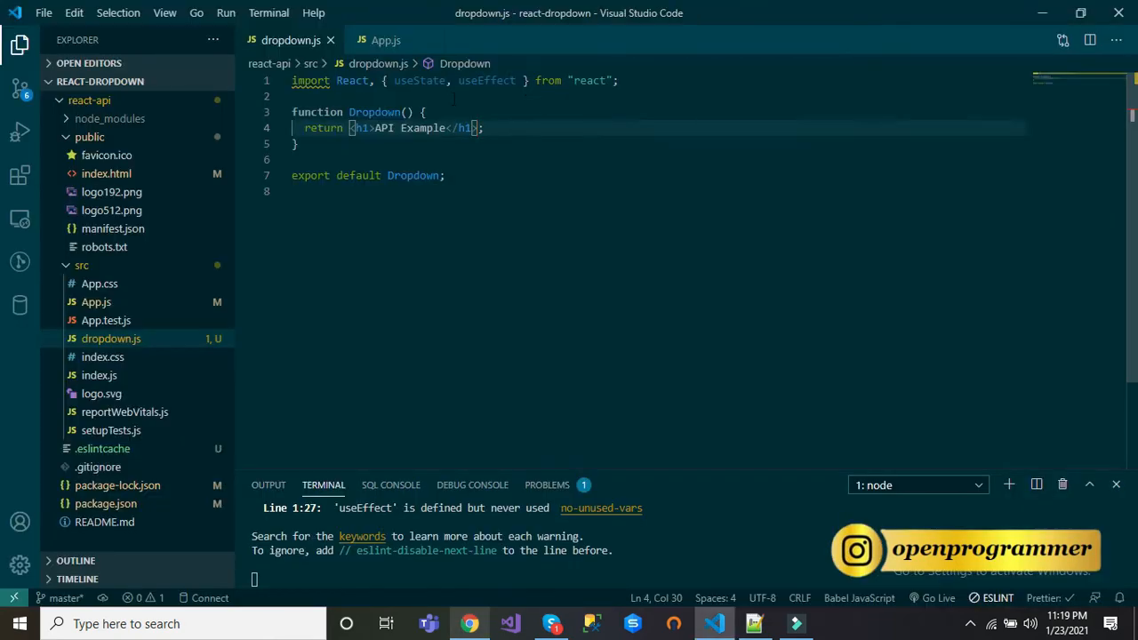
{"action": "key", "text": "Enter"}
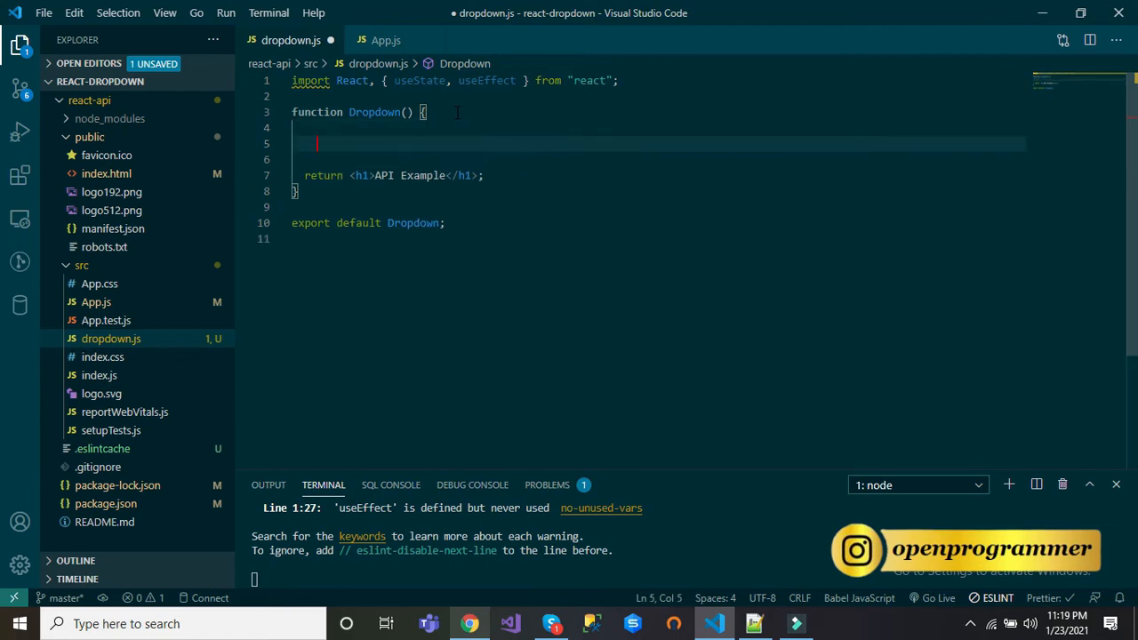
- Add const [users, setUsers] = useState([]) and an empty useEffect(function(){}) inside Dropdown
{"action": "type", "text": "const"}
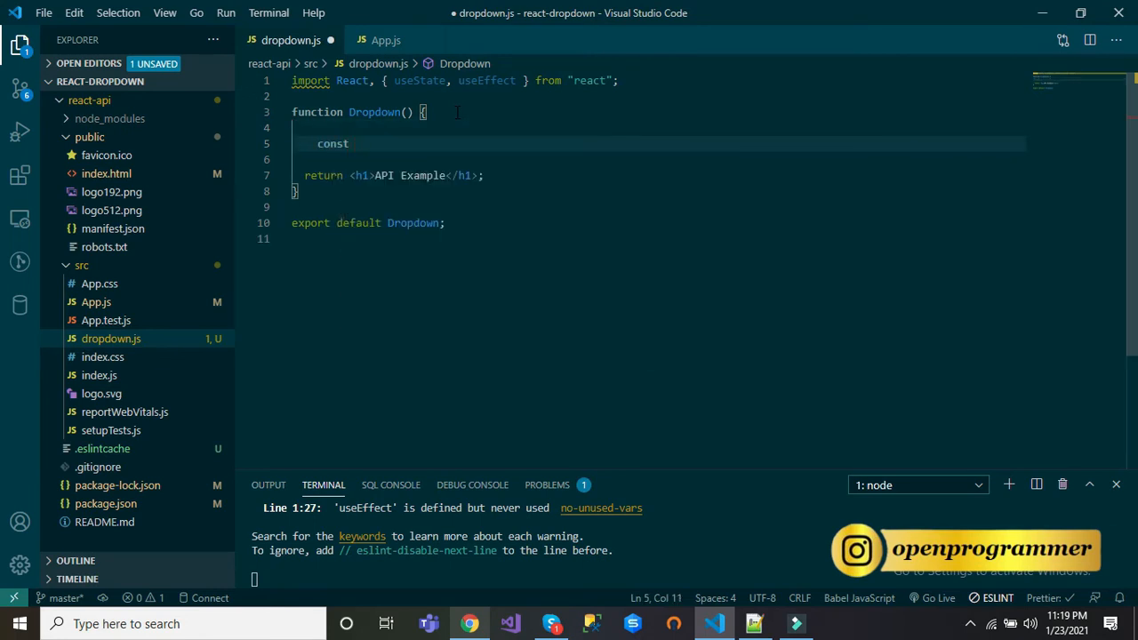
{"action": "type", "text": "[users , setUsers] = useState("}
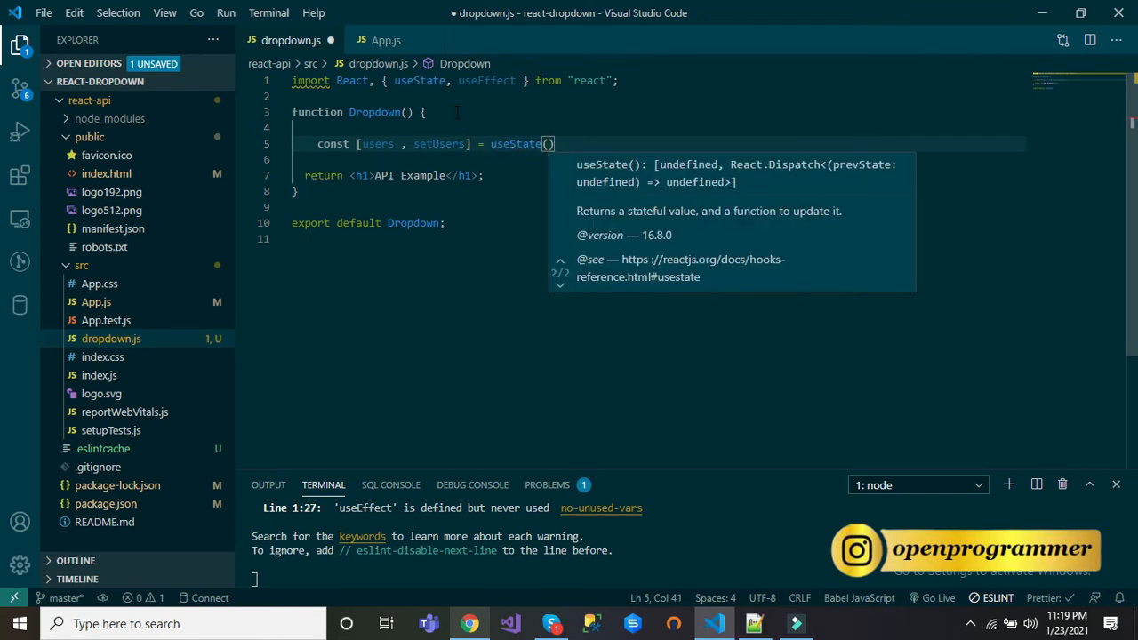
{"action": "type", "text": "[])];"}
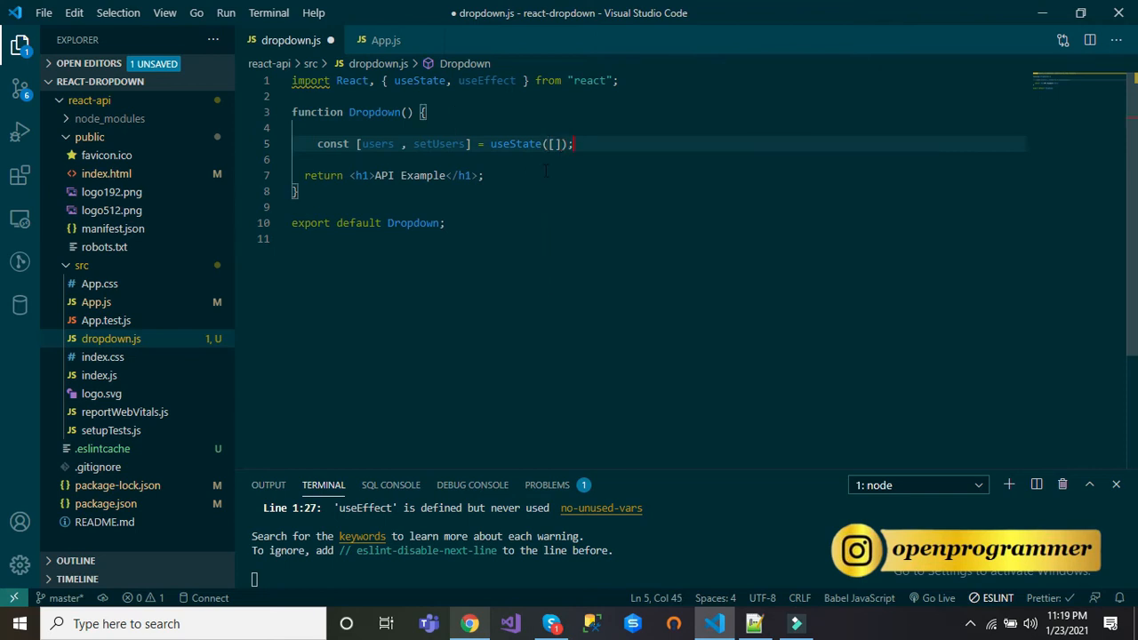
{"action": "type", "text": "useEffect()"}
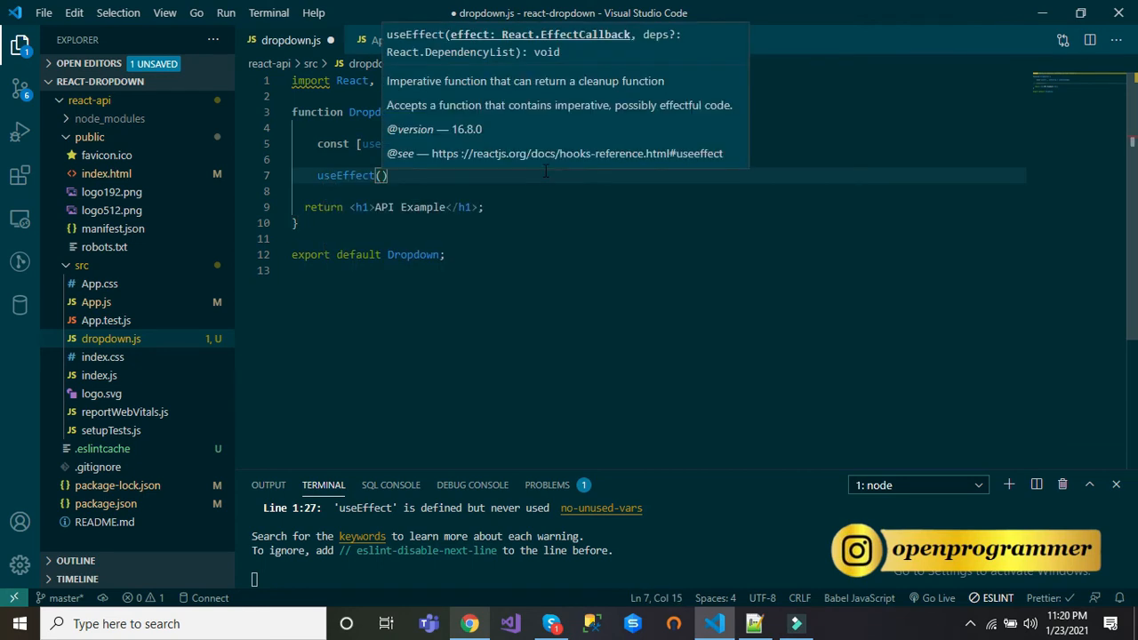
{"action": "type", "text": "function("}
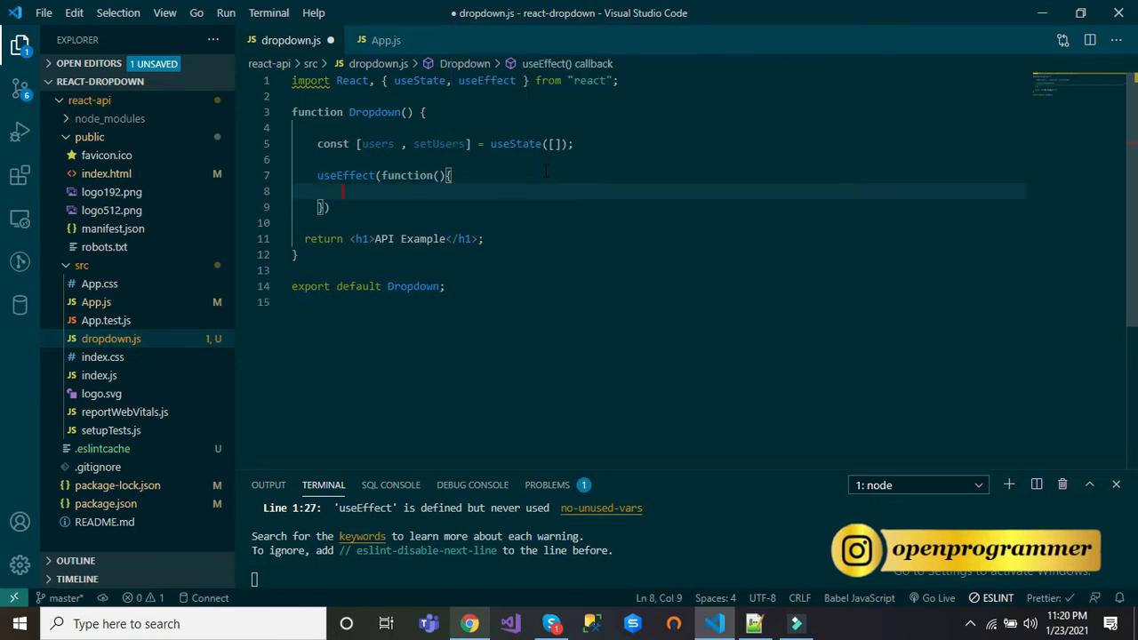
{"action": "type", "text": "a"}
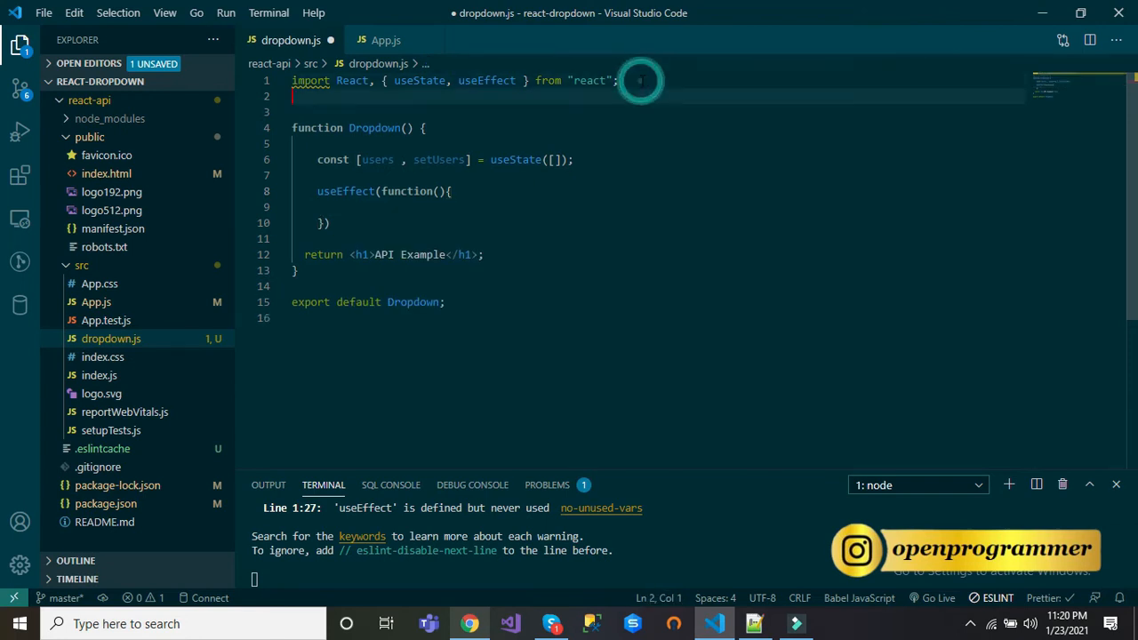
- Import axios from 'axios' and begin an axios.get call inside useEffect, then look up the API address in the browser
{"action": "type", "text": "import"}
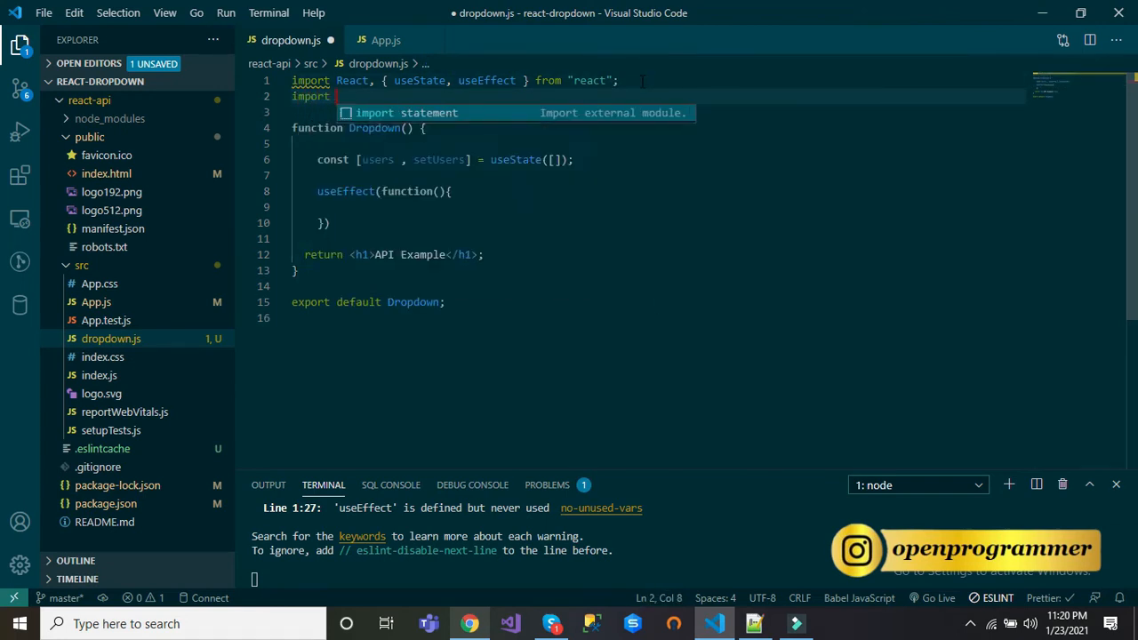
{"action": "type", "text": "axios from"}
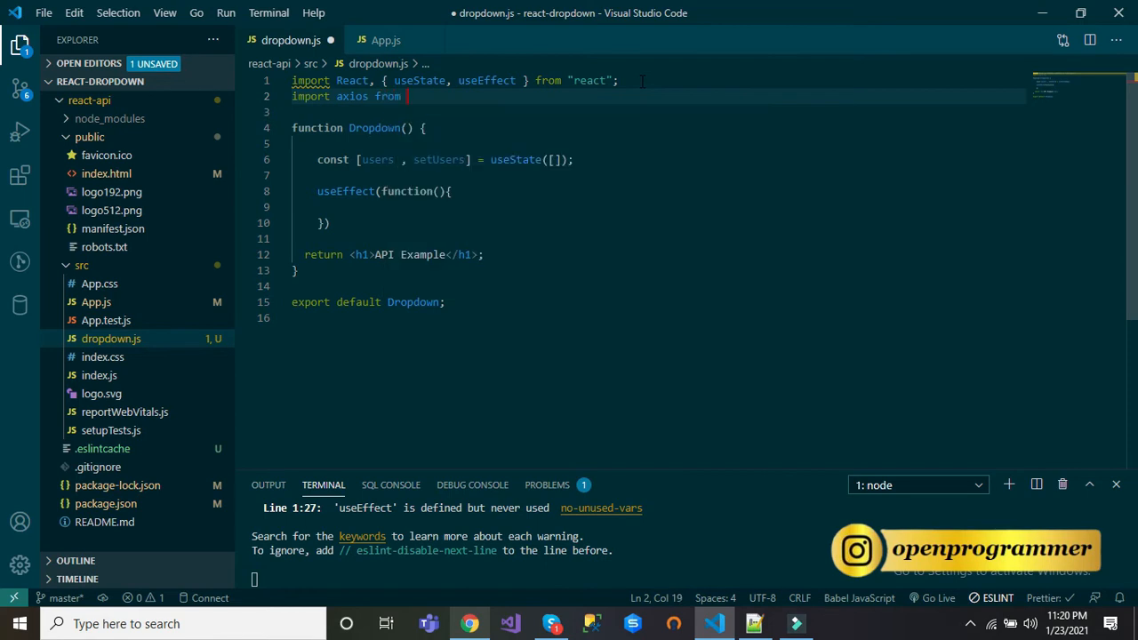
{"action": "type", "text": "'a'"}
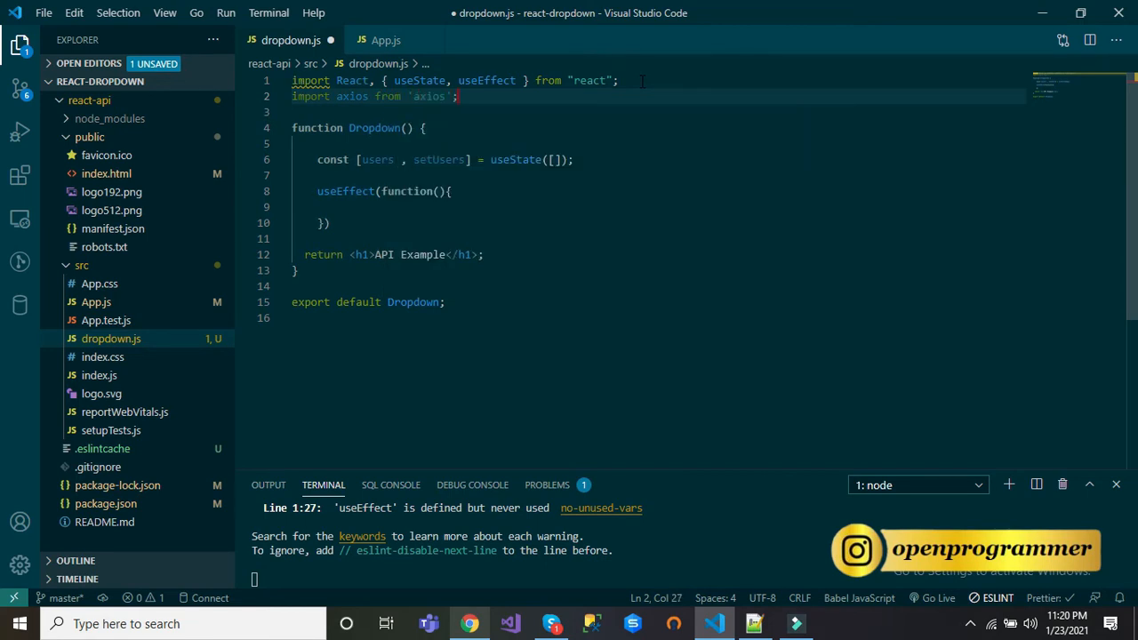
{"action": "type", "text": "a"}
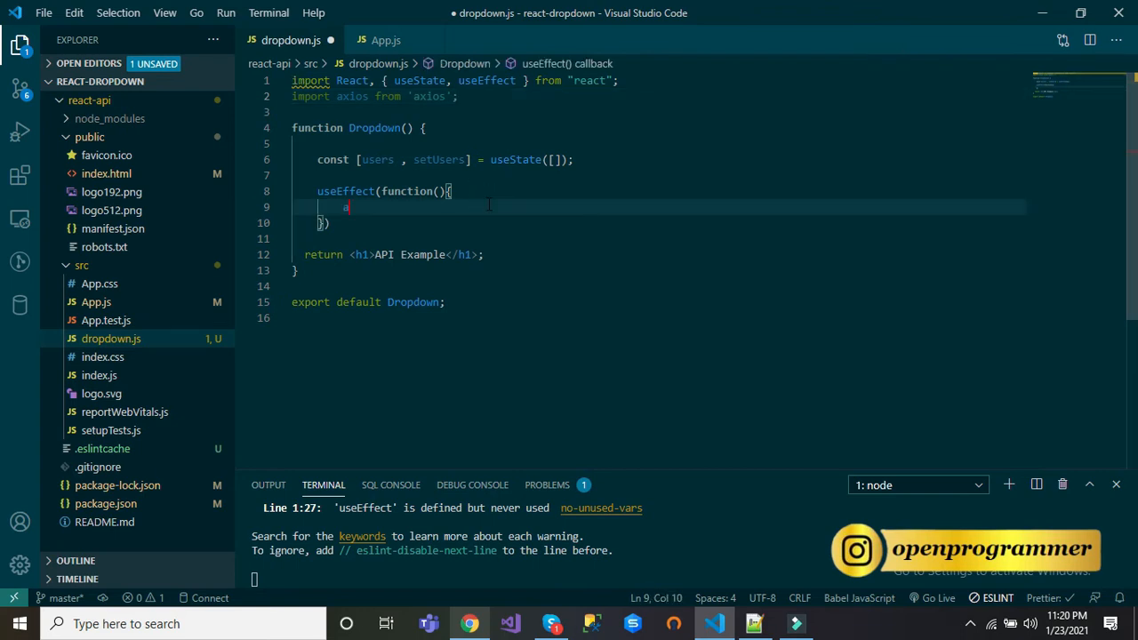
{"action": "type", "text": "xios.get()"}
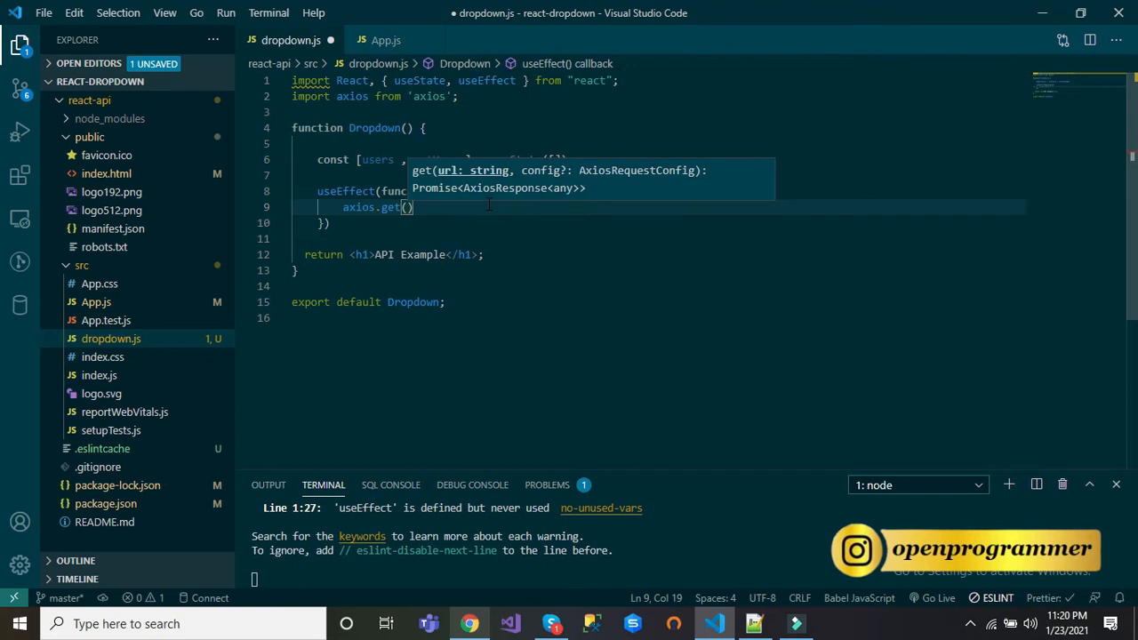
{"action": "left_click", "coordinate": [484, 623]}
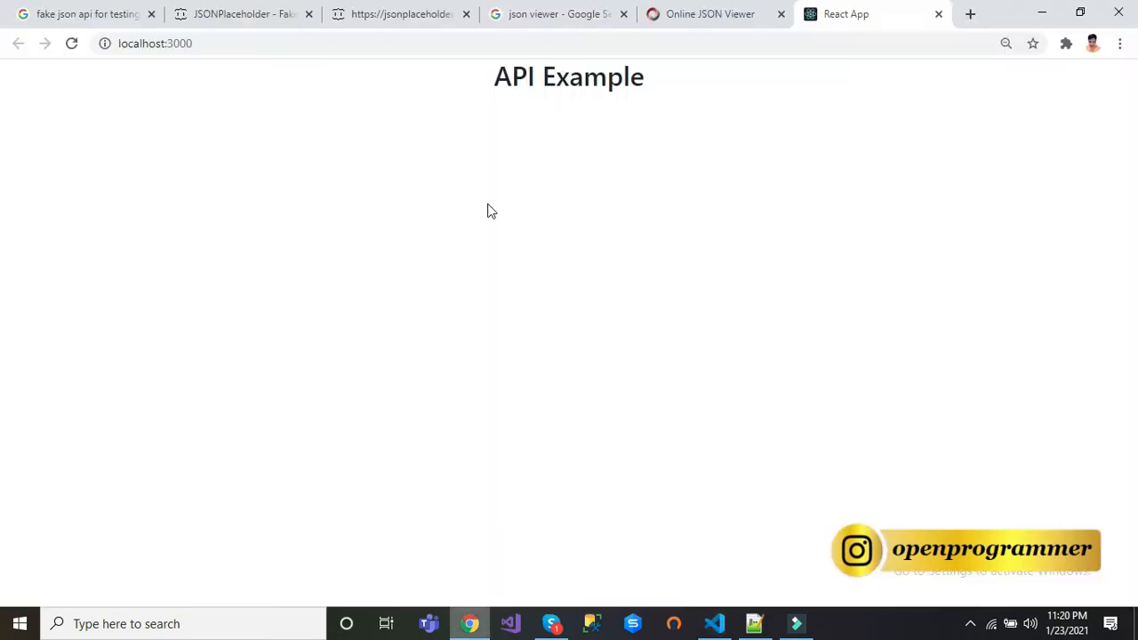
- Copy the JSONPlaceholder /users URL and paste it as the axios.get request address
{"action": "left_click", "coordinate": [223, 14]}
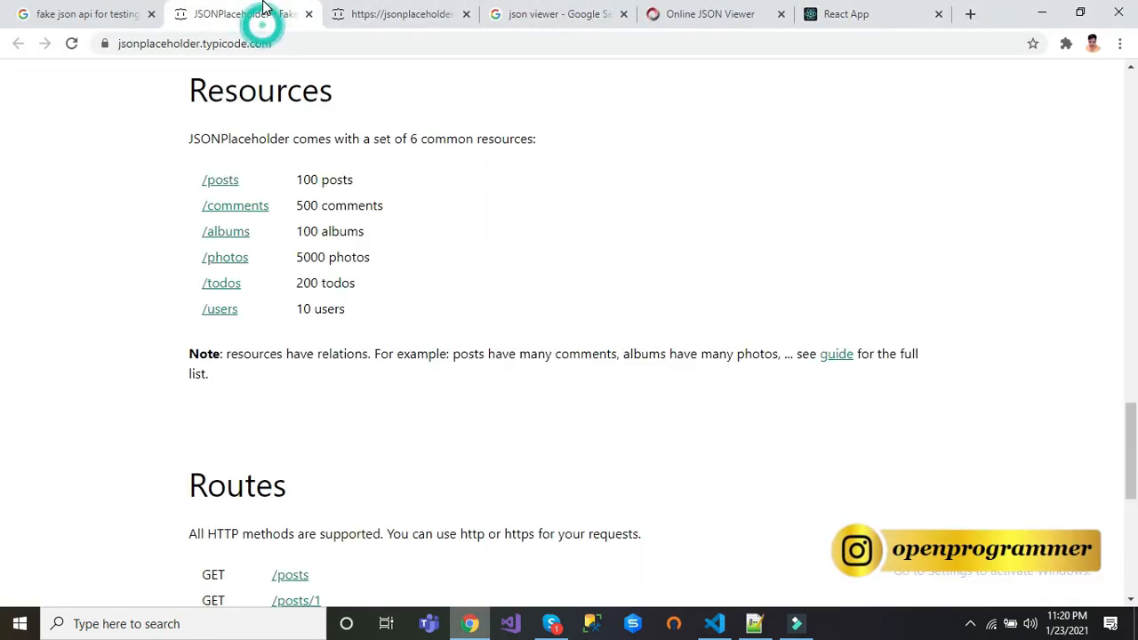
{"action": "left_click", "coordinate": [409, 13]}
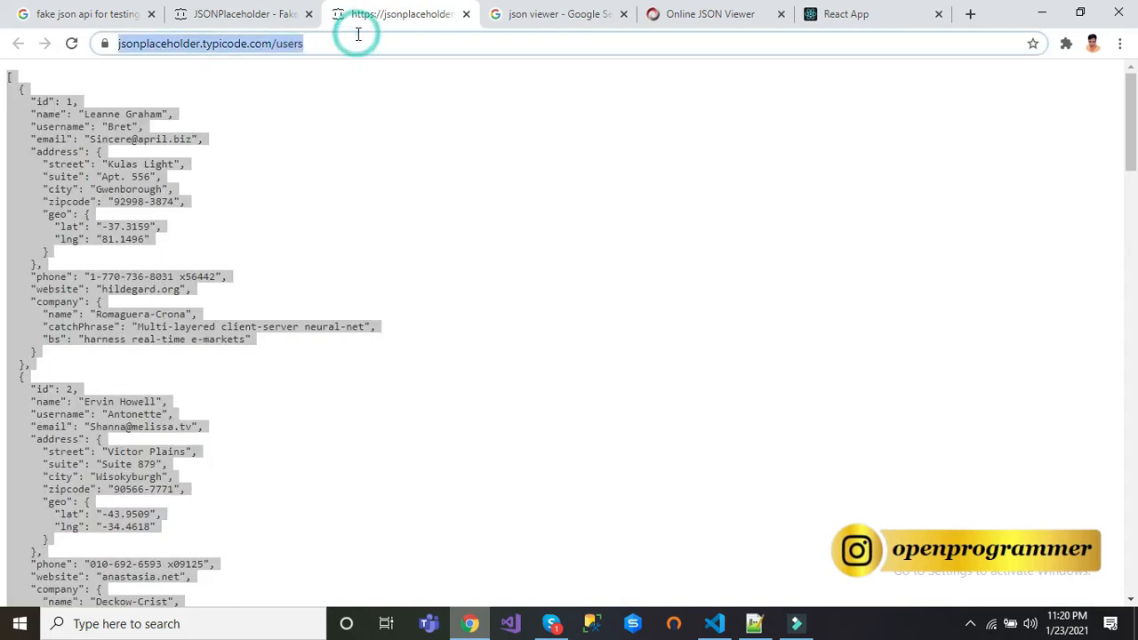
{"action": "left_click", "coordinate": [713, 623]}
{"action": "type", "text": ".h"}
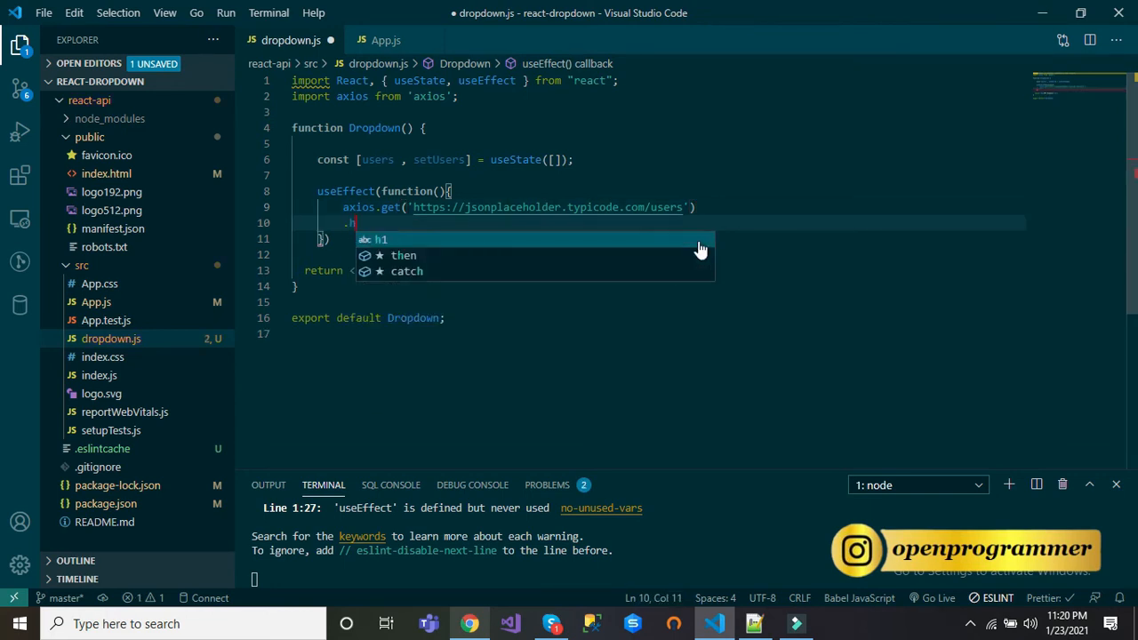
- Chain .then(response => console.log(response)) after the users request
{"action": "type", "text": "then("}
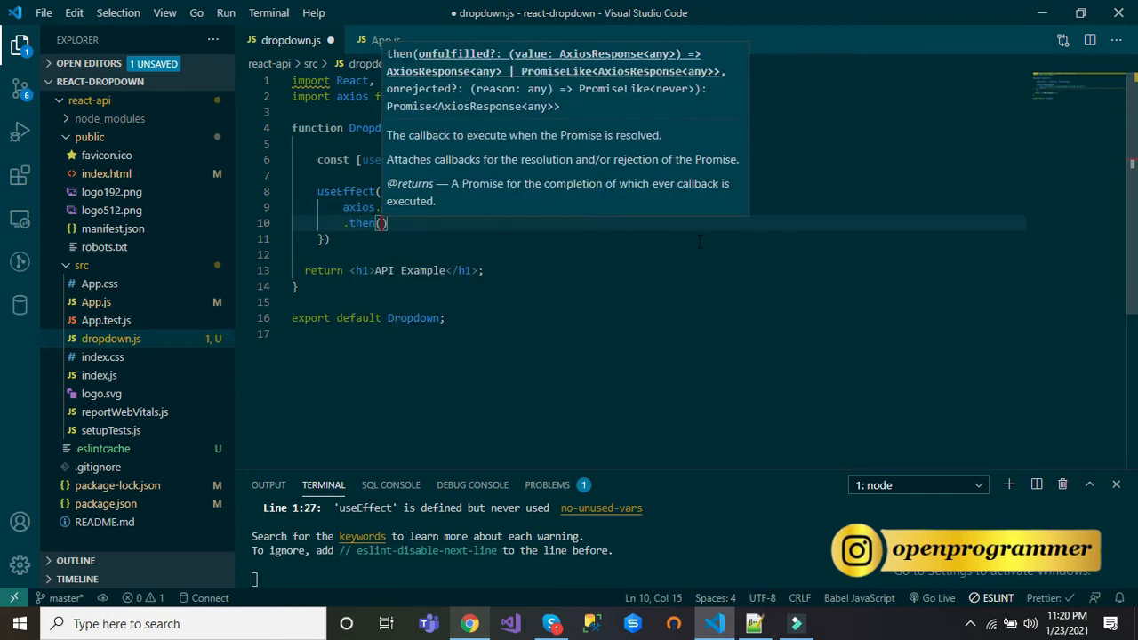
{"action": "type", "text": "response =>"}
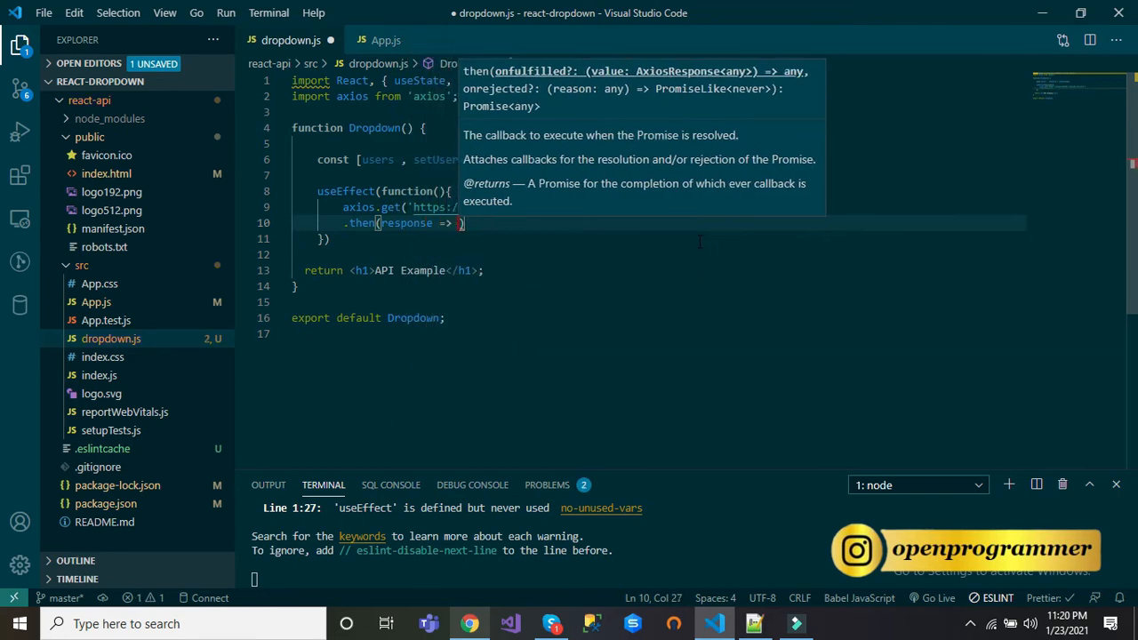
{"action": "type", "text": "console.log("}
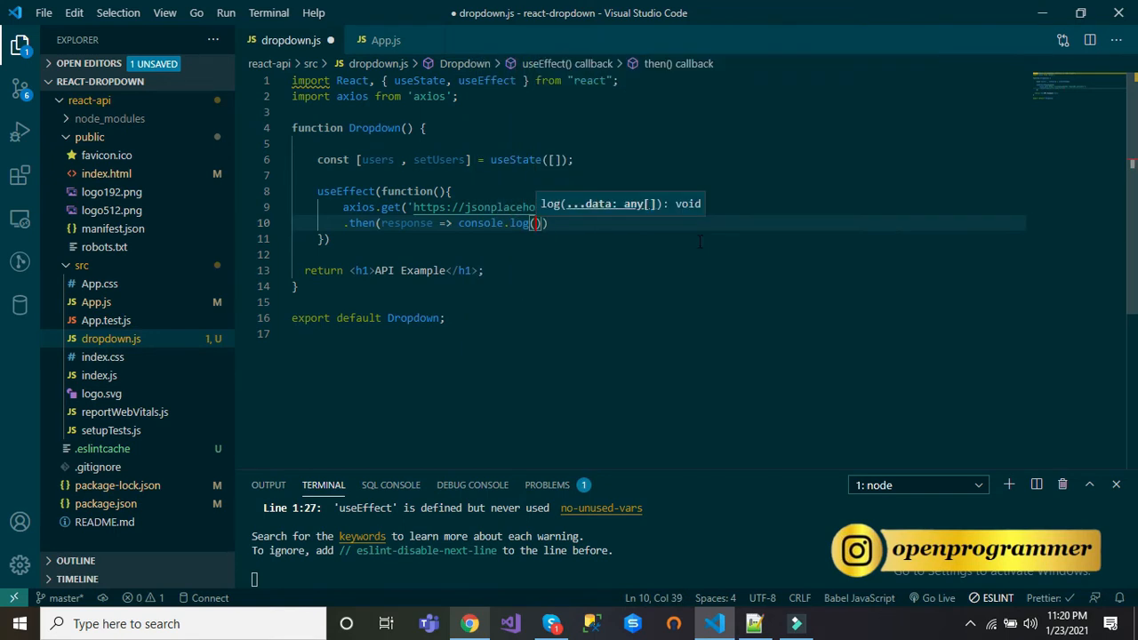
{"action": "type", "text": "response"}
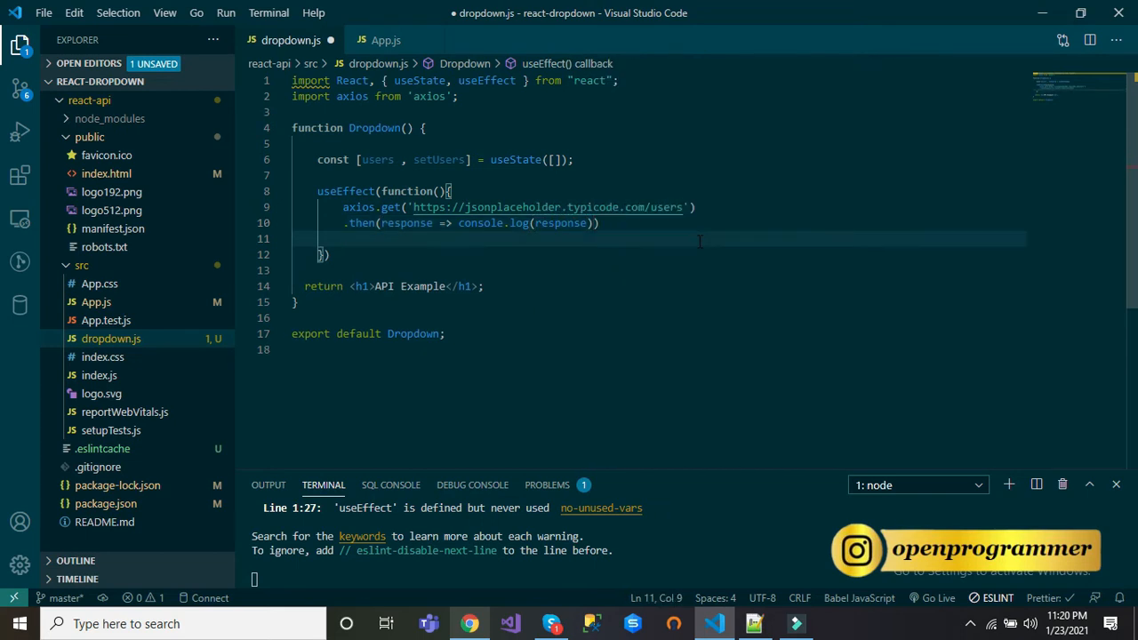
- Add a second .then(error => console.log(error)) handler for errors
{"action": "type", "text": ".then"}
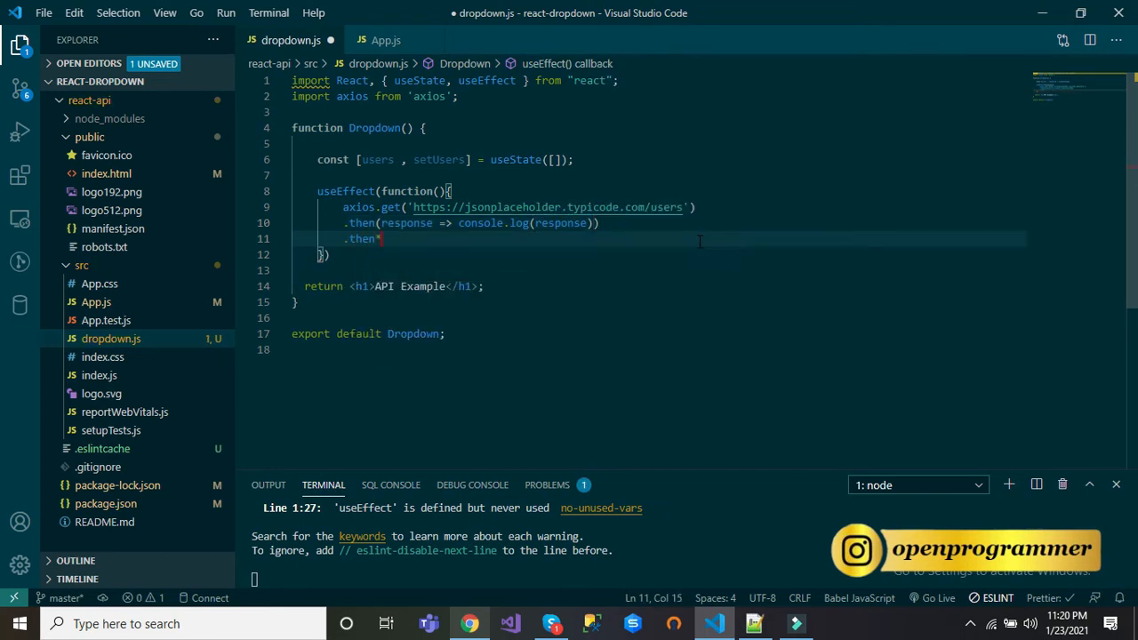
{"action": "type", "text": "(error)"}
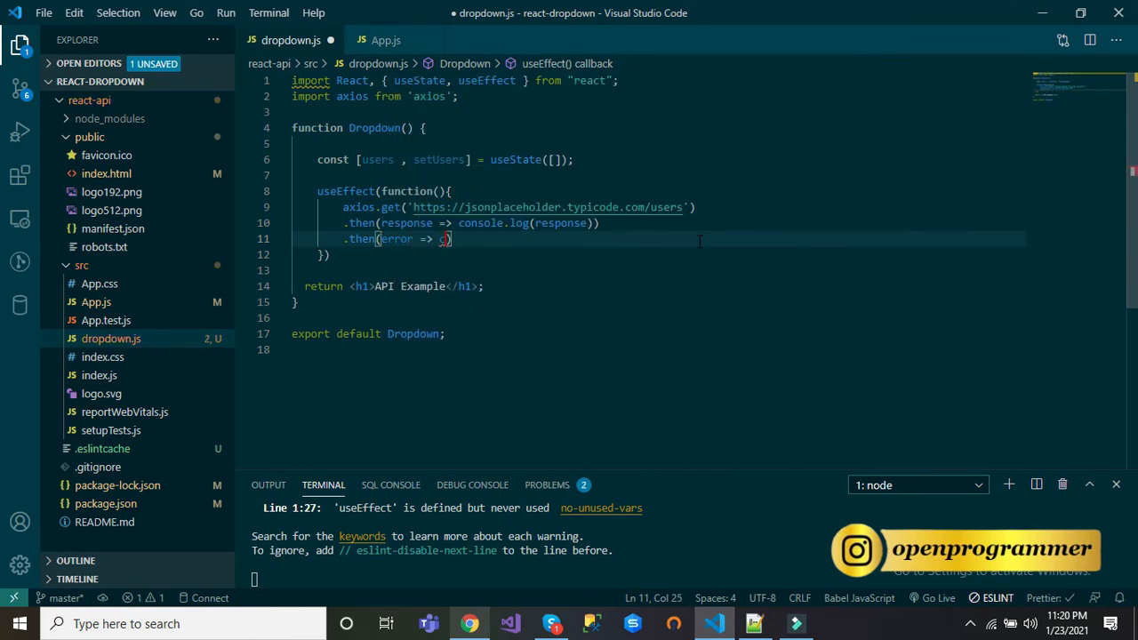
{"action": "type", "text": "console.l"}
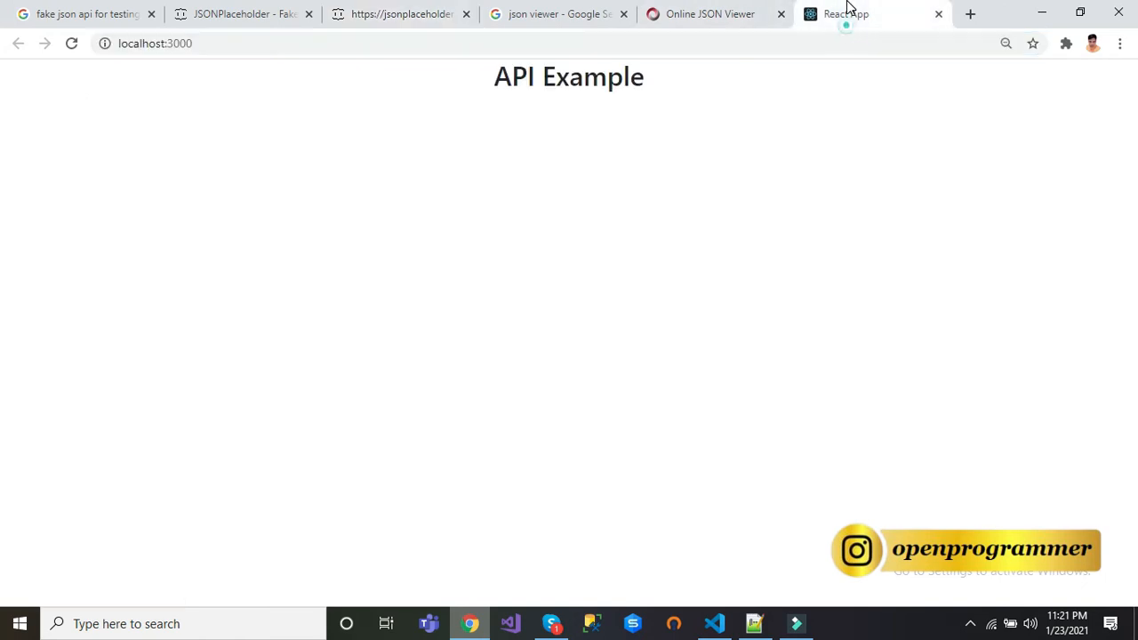
{"action": "mouse_move", "coordinate": [431, 219]}
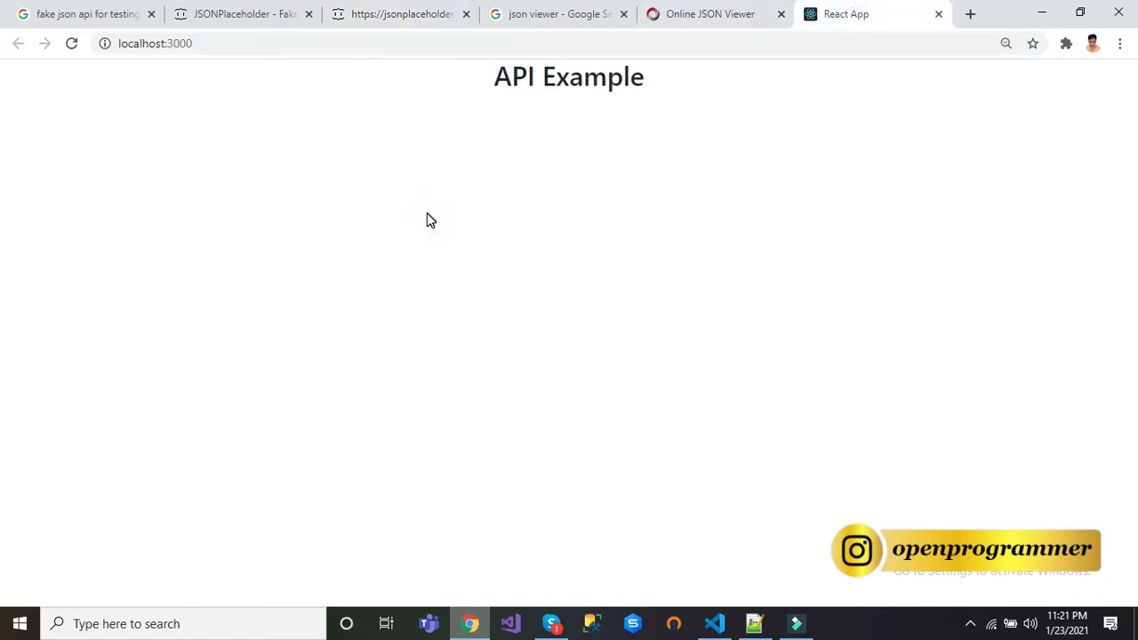
- Inspect the logged response object and its data array of ten users in the DevTools console
{"action": "key", "text": "F12"}
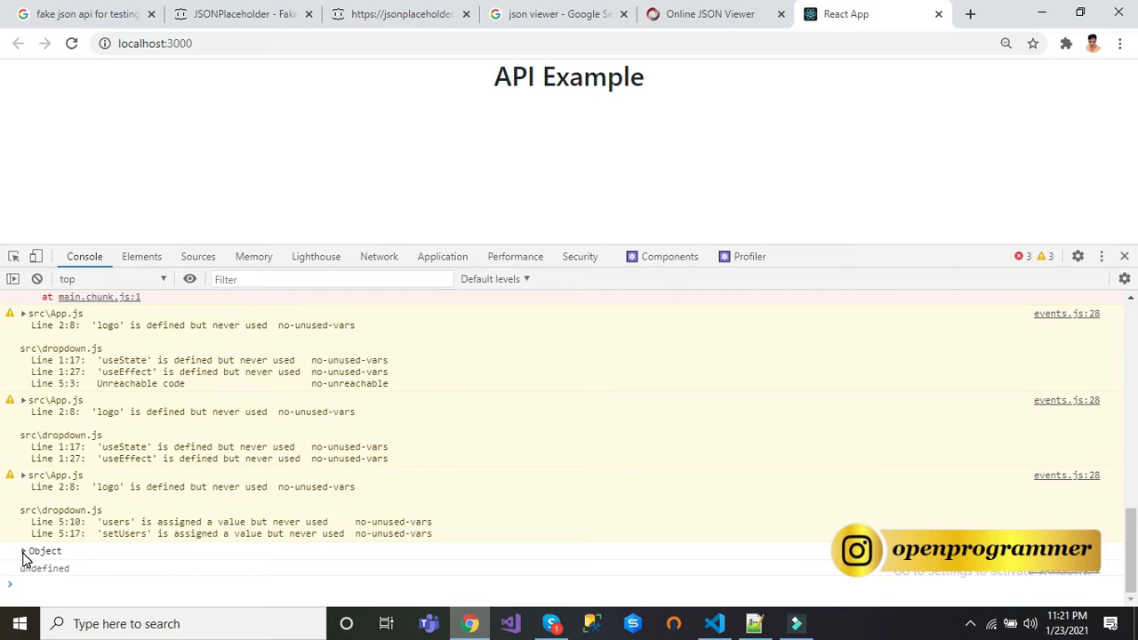
{"action": "left_click", "coordinate": [22, 550]}
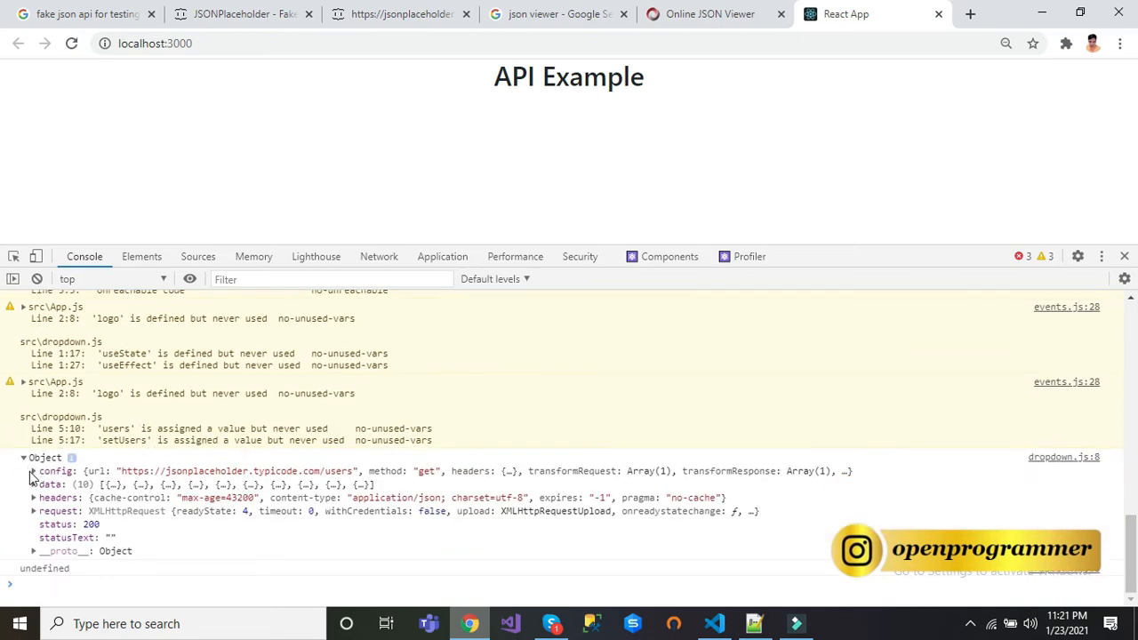
{"action": "left_click", "coordinate": [29, 485]}
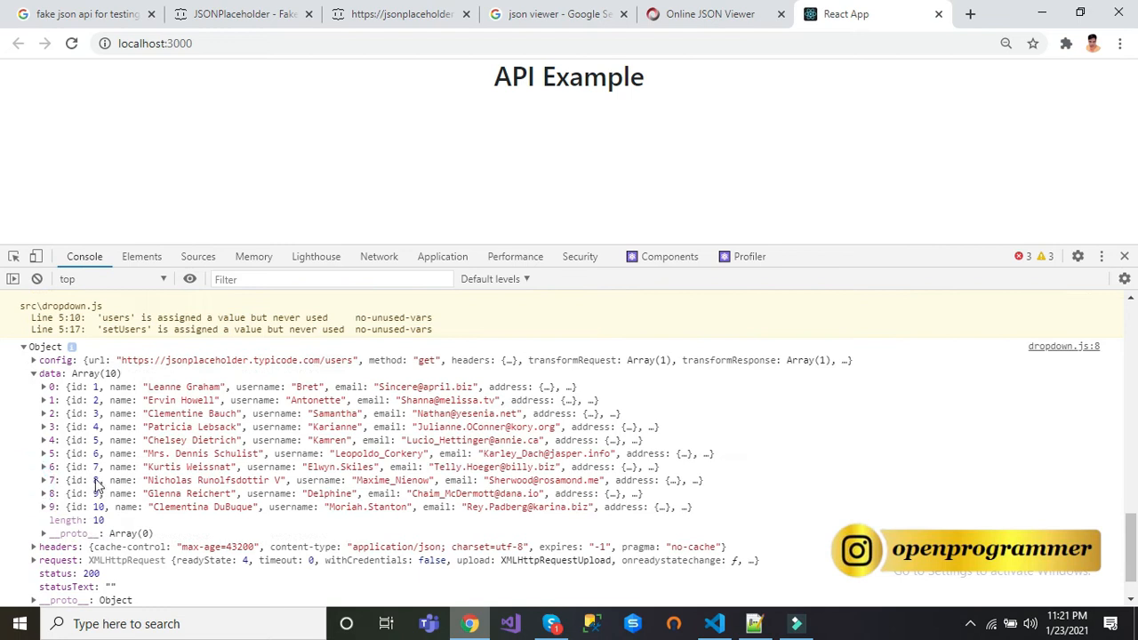
{"action": "mouse_move", "coordinate": [149, 413]}
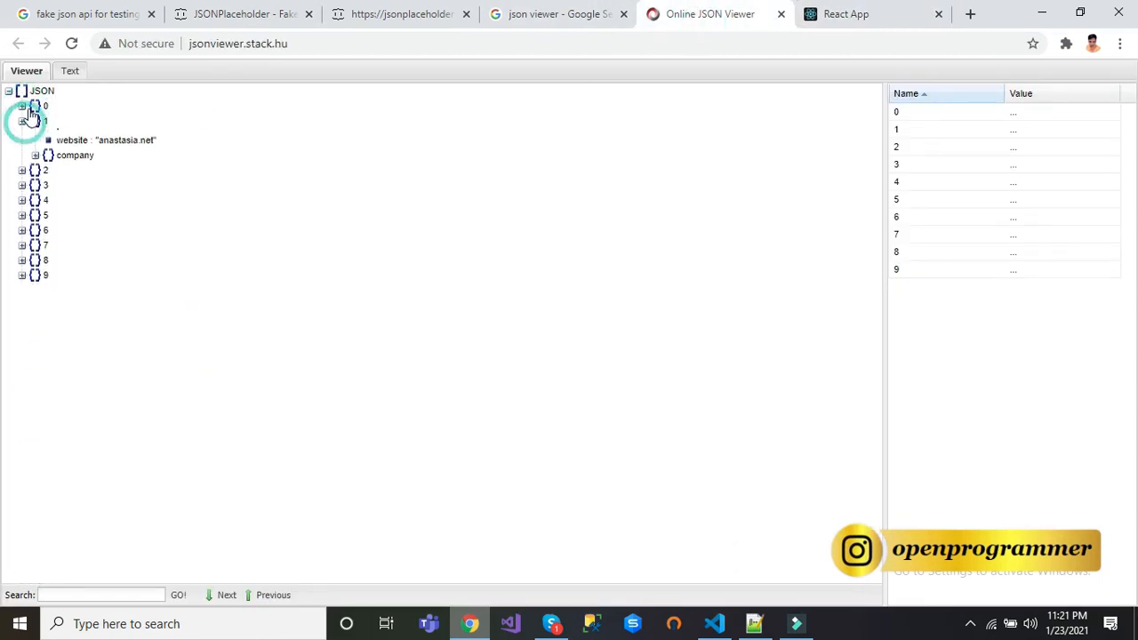
{"action": "left_click", "coordinate": [22, 122]}
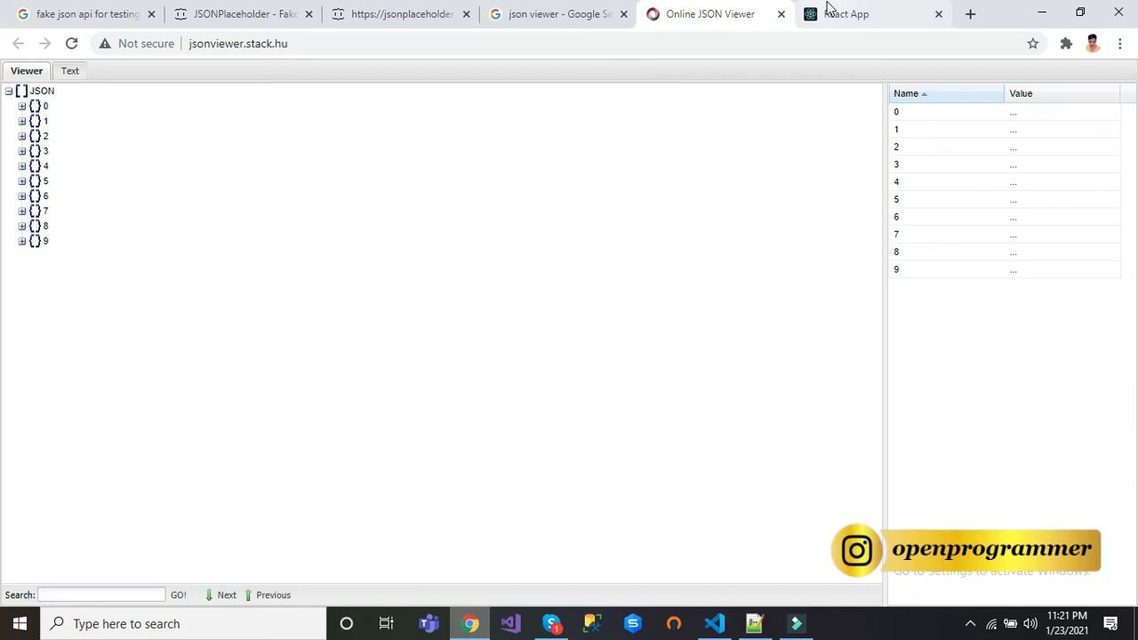
{"action": "left_click", "coordinate": [854, 13]}
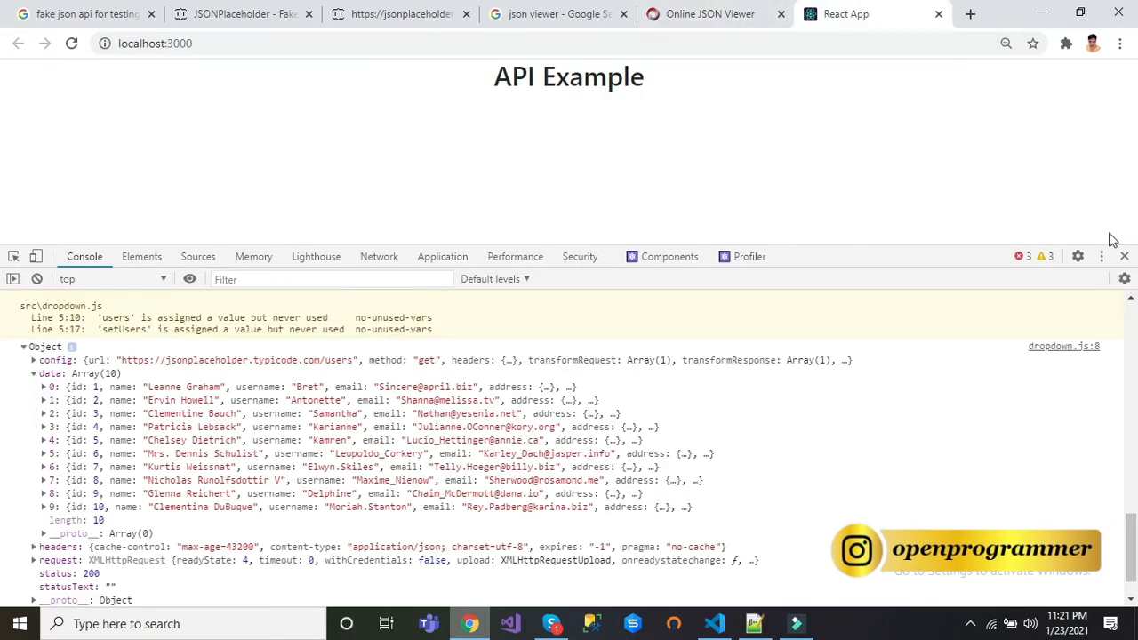
{"action": "left_click", "coordinate": [713, 623]}
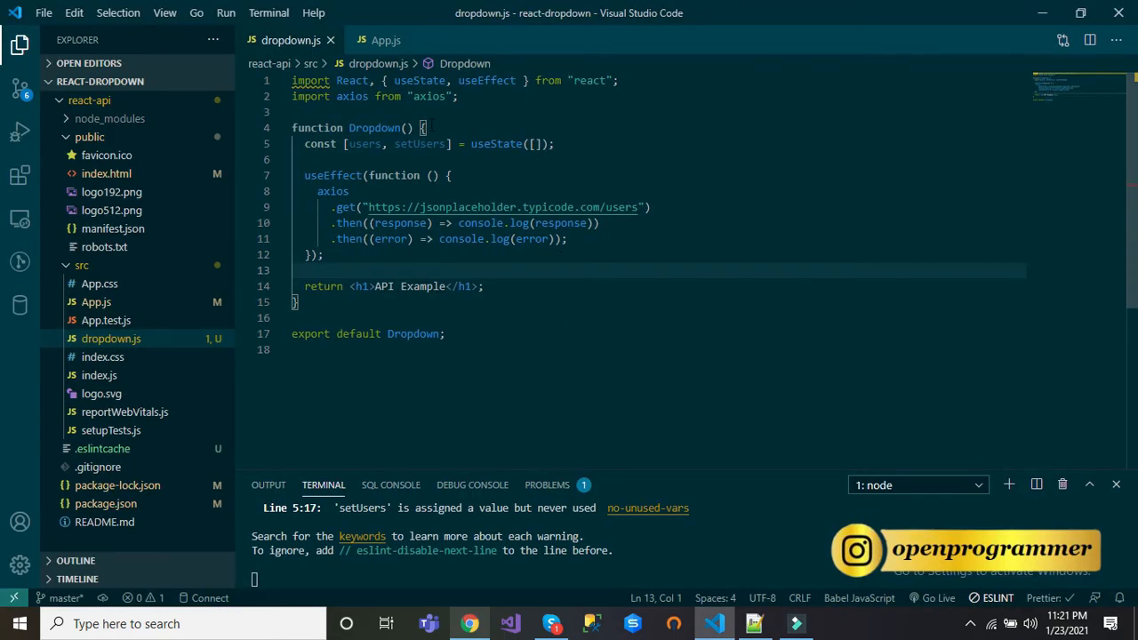
- Replace console.log(response) with setUsers(response.data) and check the browser console
{"action": "double_click", "coordinate": [418, 143]}
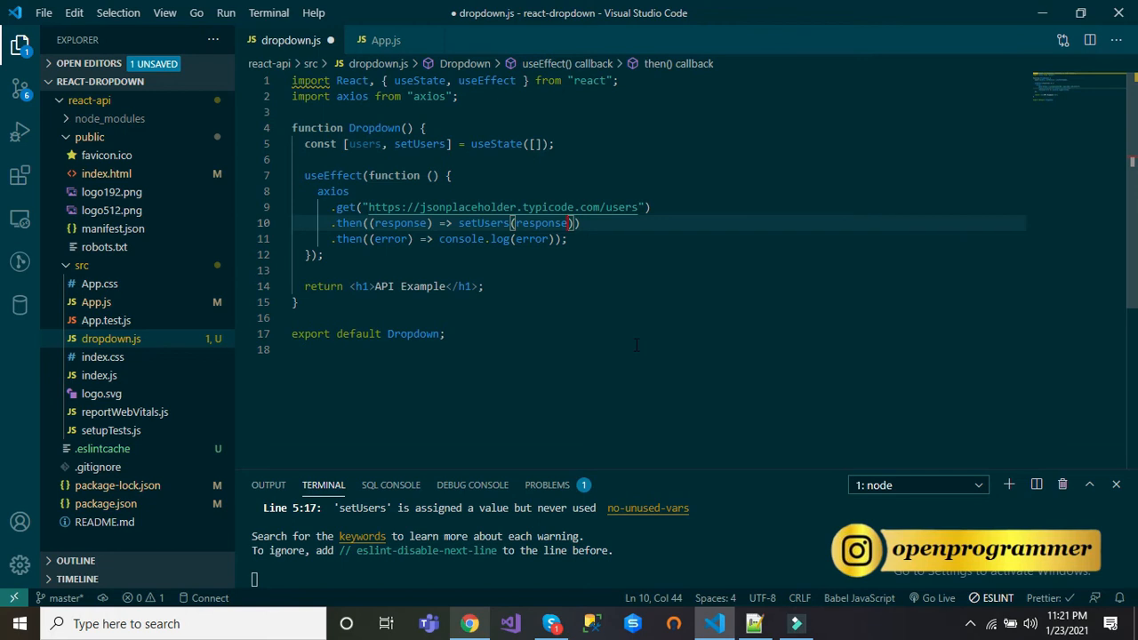
{"action": "type", "text": ".data"}
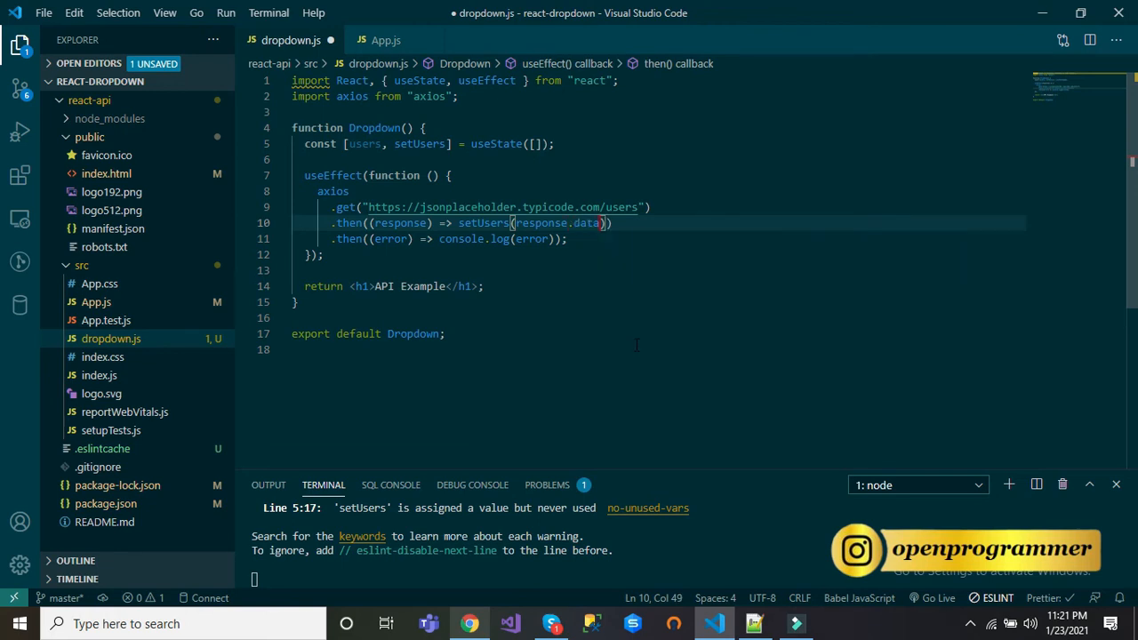
{"action": "left_click", "coordinate": [469, 623]}
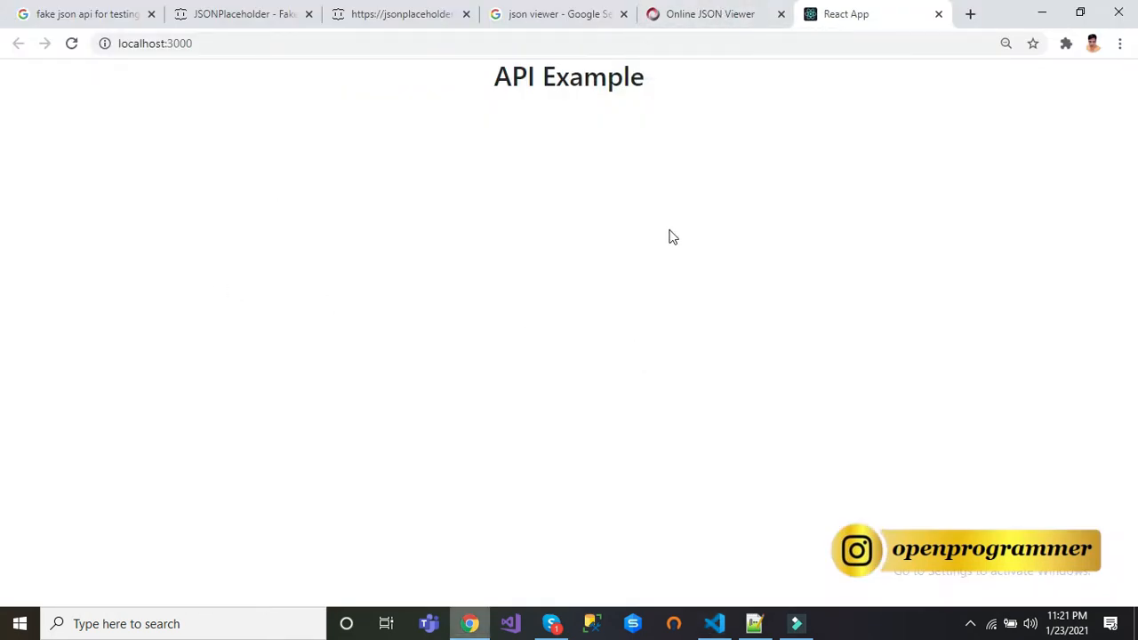
{"action": "key", "text": "F12"}
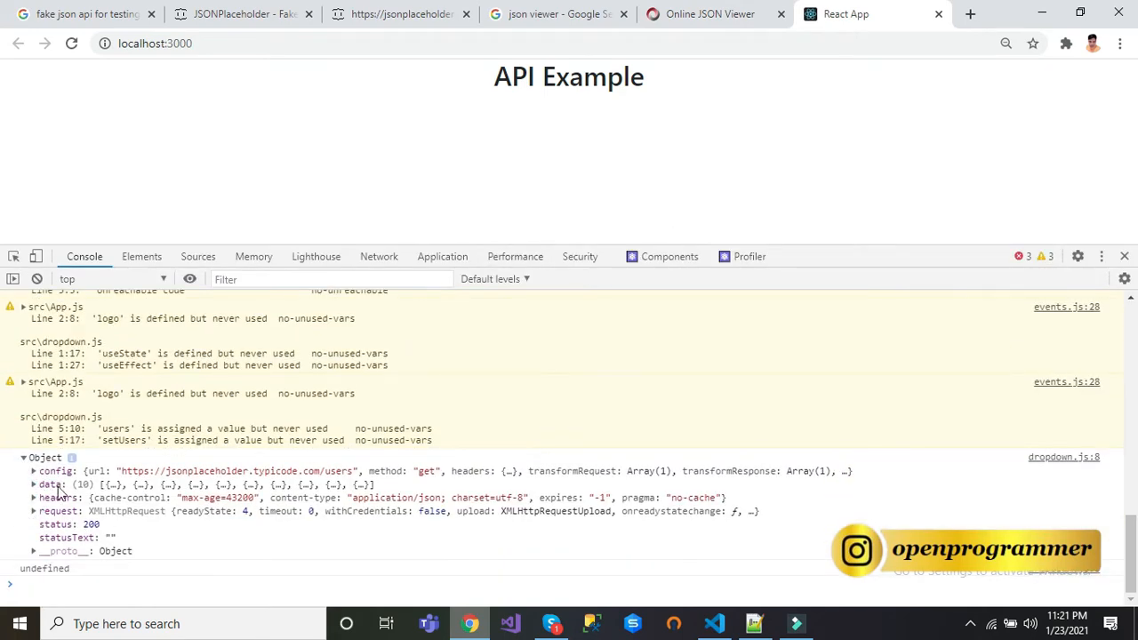
{"action": "left_click", "coordinate": [714, 624]}
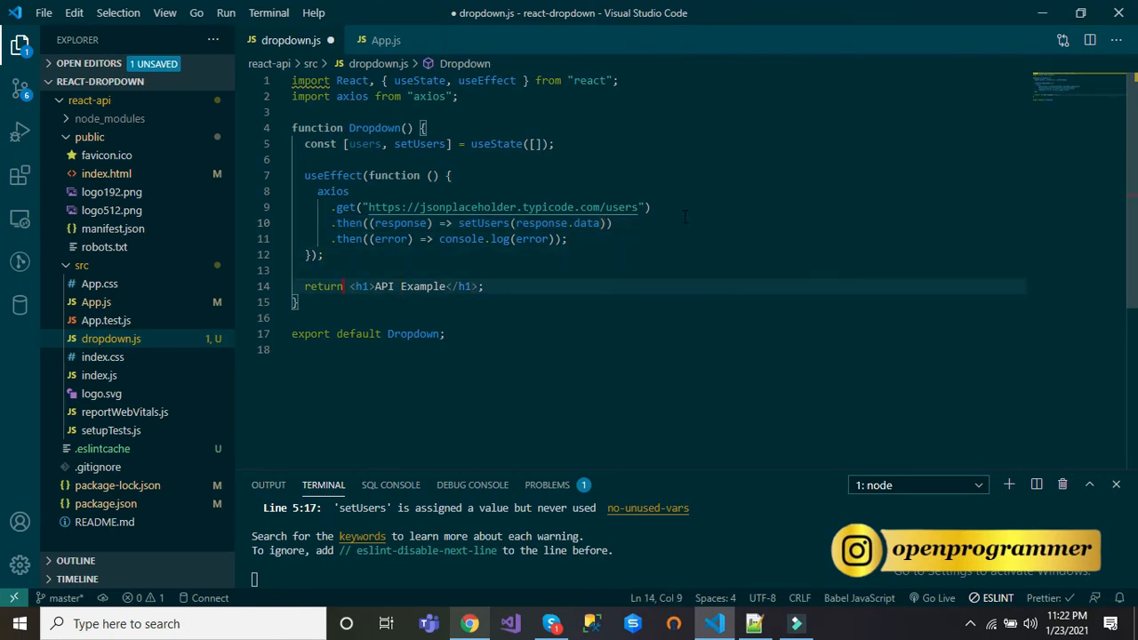
- Replace the API Example h1 with a <select> element in the component's return
{"action": "left_click_drag", "start_coordinate": [348, 286], "coordinate": [477, 286]}
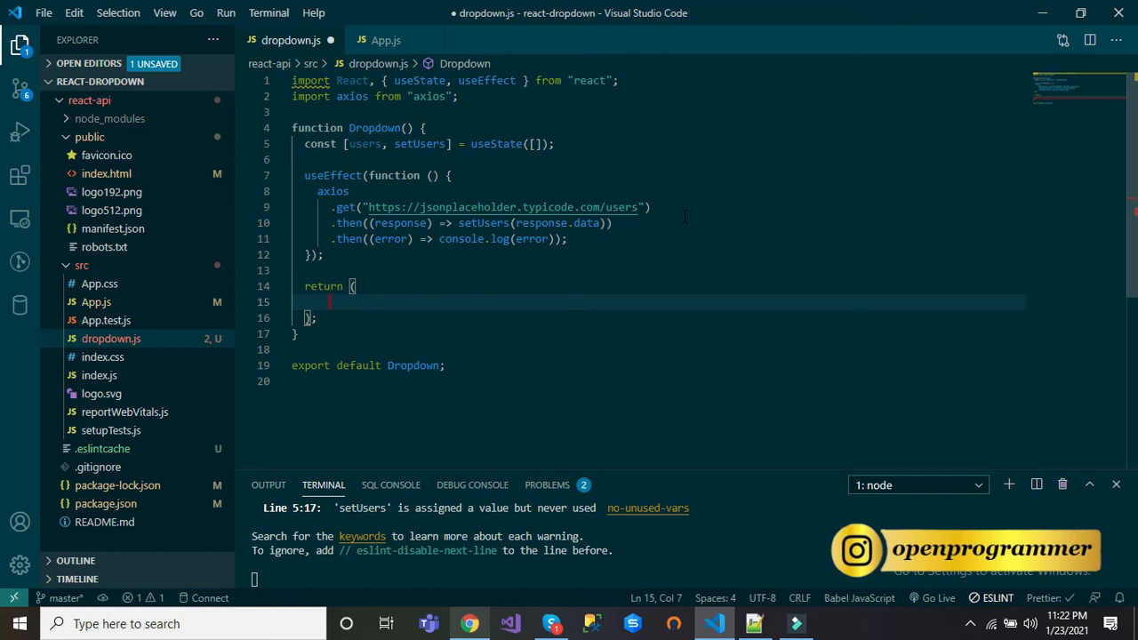
{"action": "type", "text": "<"}
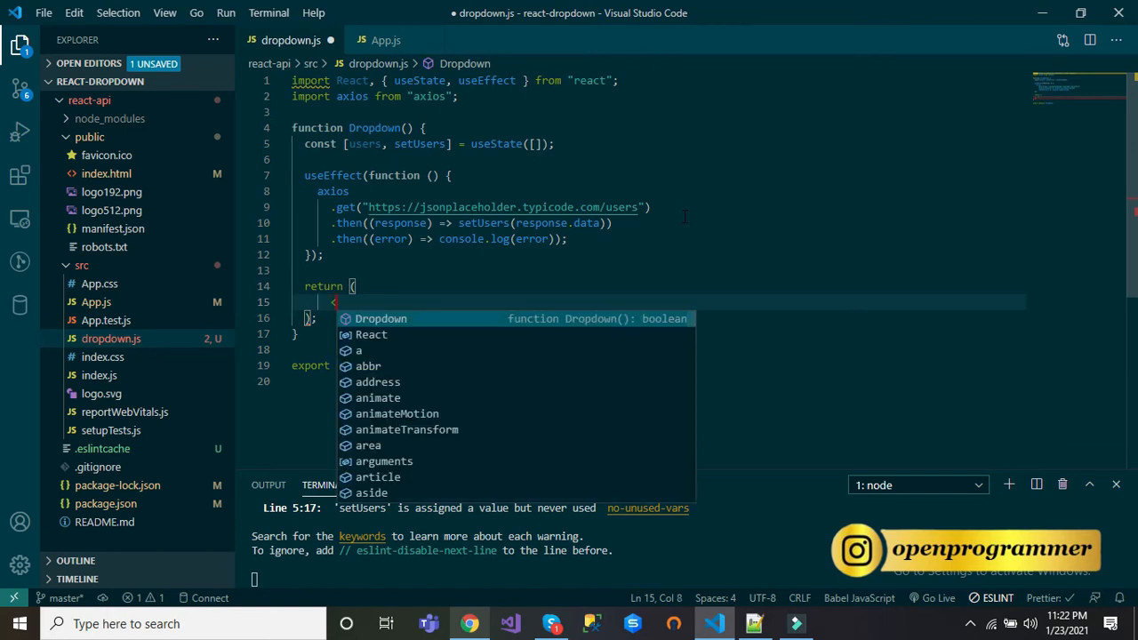
{"action": "type", "text": "sectio"}
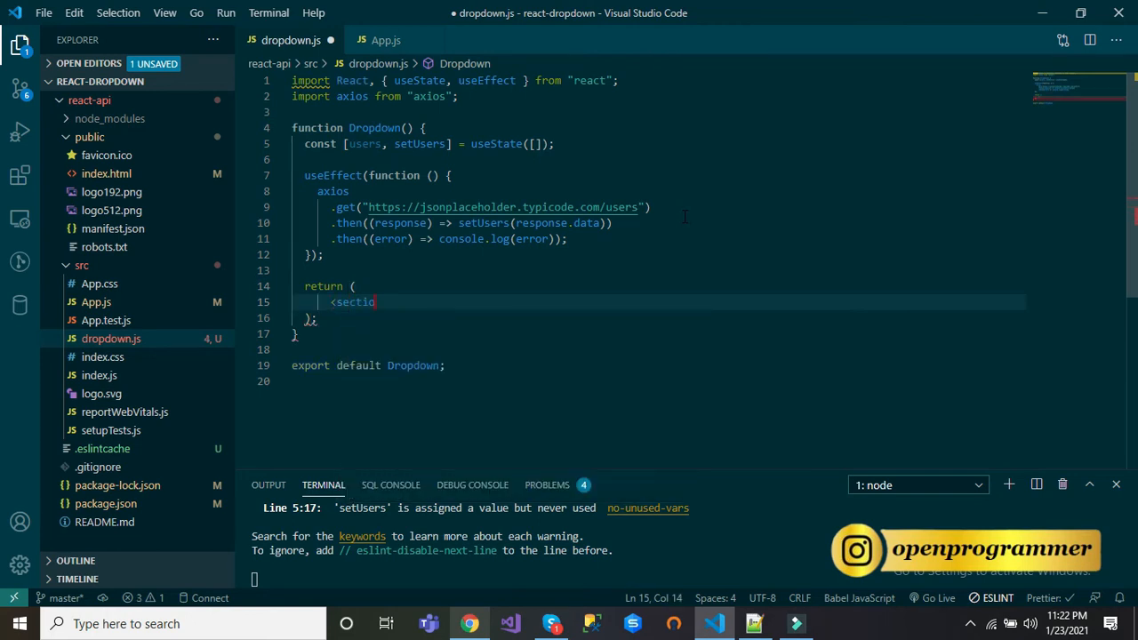
{"action": "type", "text": "select"}
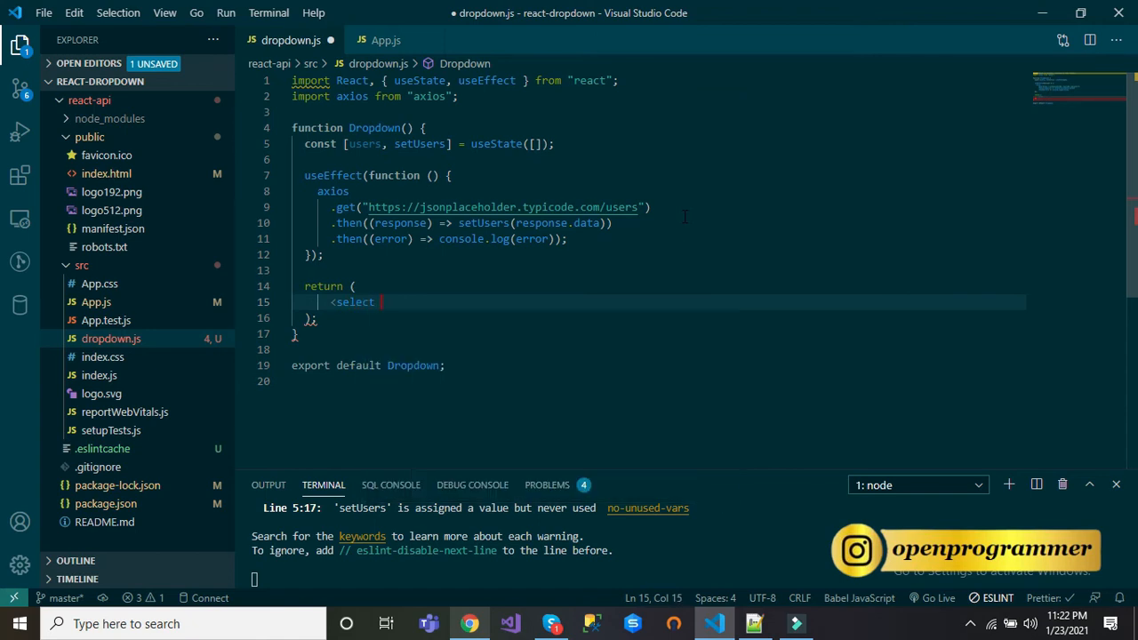
{"action": "type", "text": ">"}
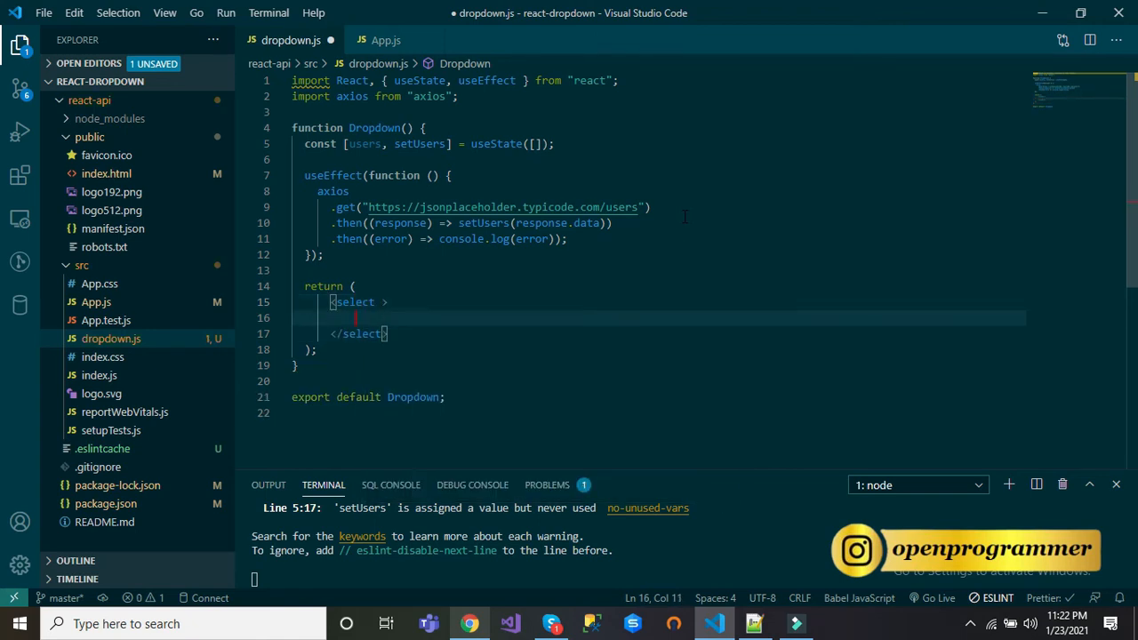
{"action": "type", "text": "<"}
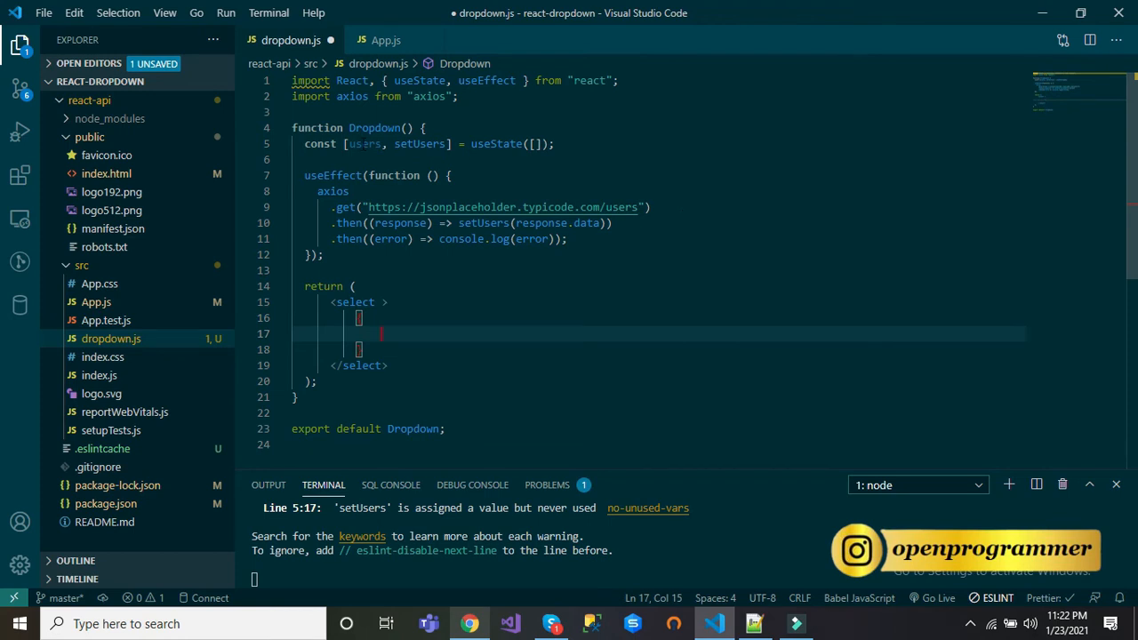
- Map users into <option value={user.id}>{user.name}</option> inside the select and save
{"action": "double_click", "coordinate": [365, 143]}
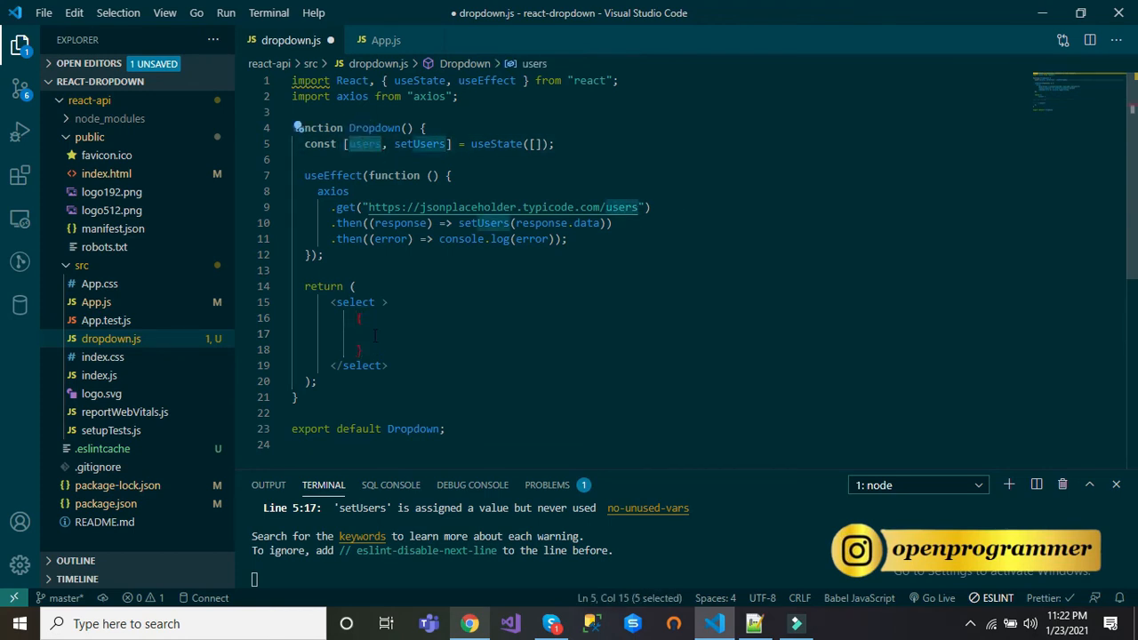
{"action": "type", "text": "users"}
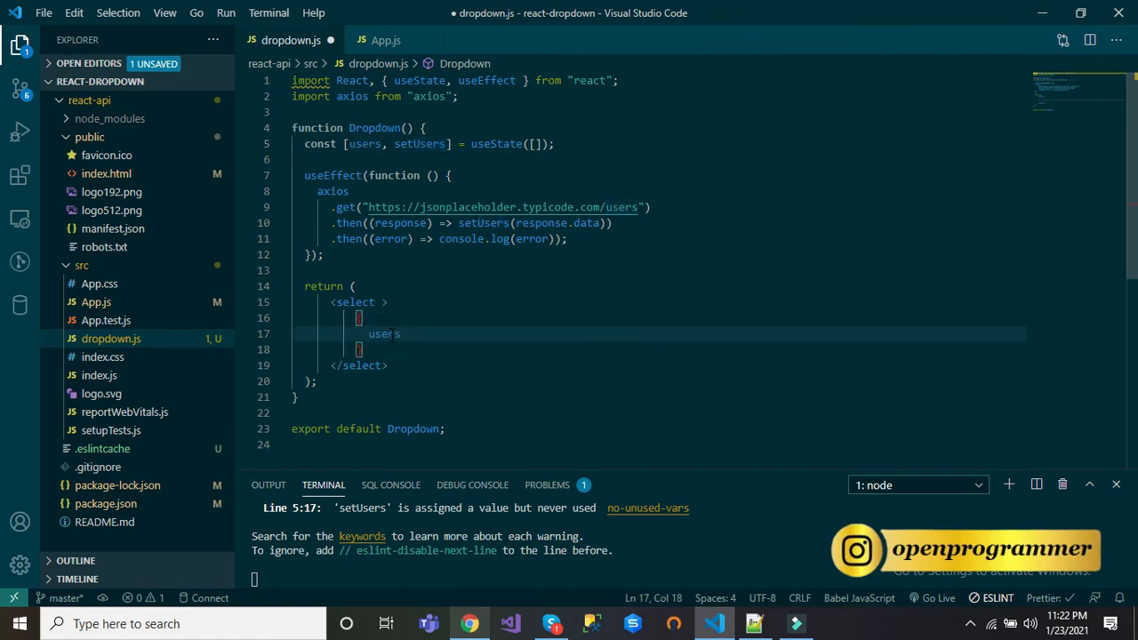
{"action": "type", "text": ".map()"}
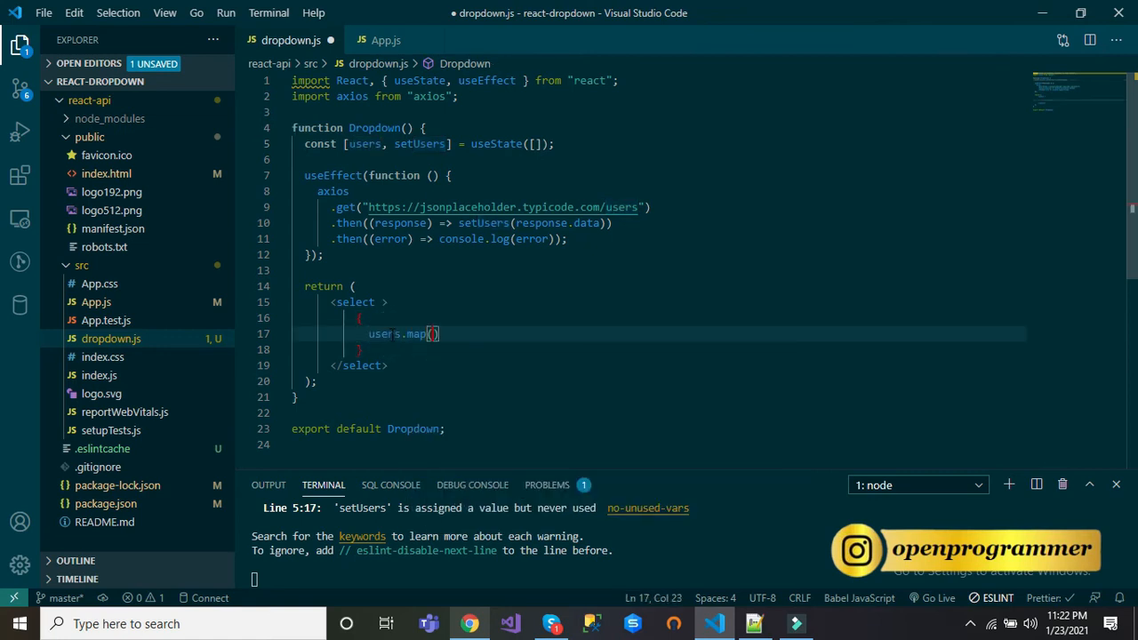
{"action": "type", "text": "user =>"}
{"action": "type", "text": "<option value="}
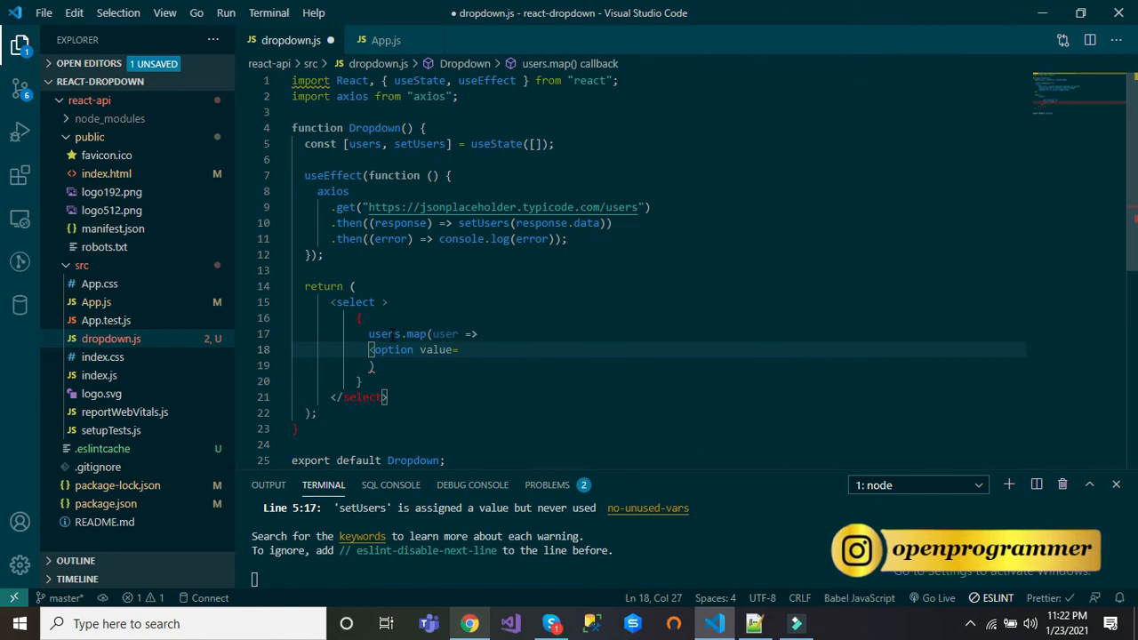
{"action": "type", "text": "{user."}
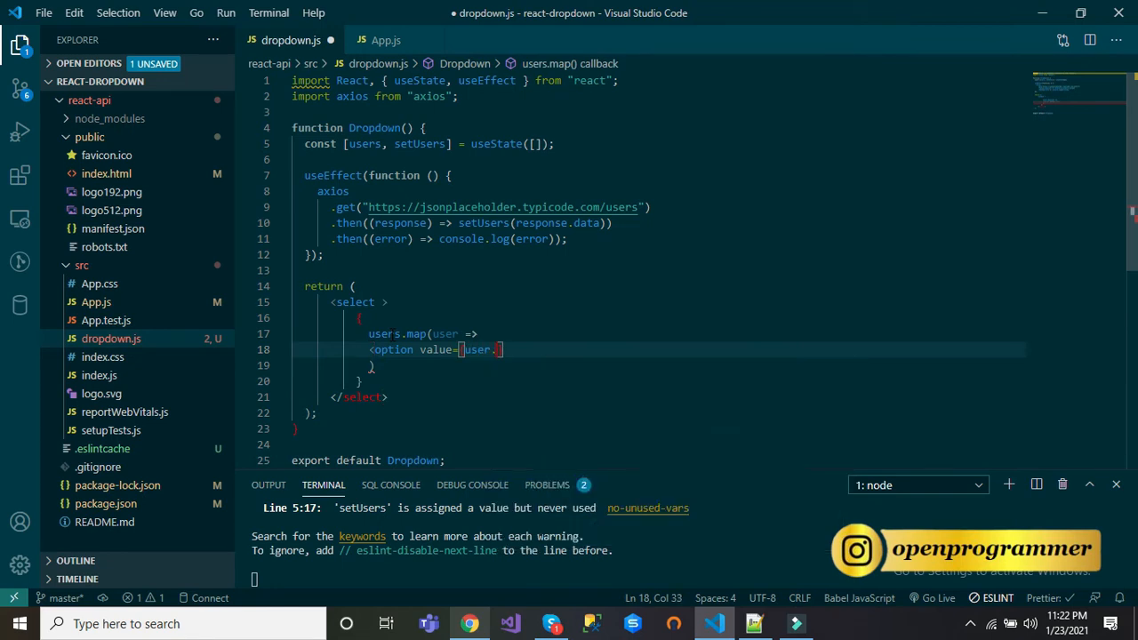
{"action": "type", "text": "id"}
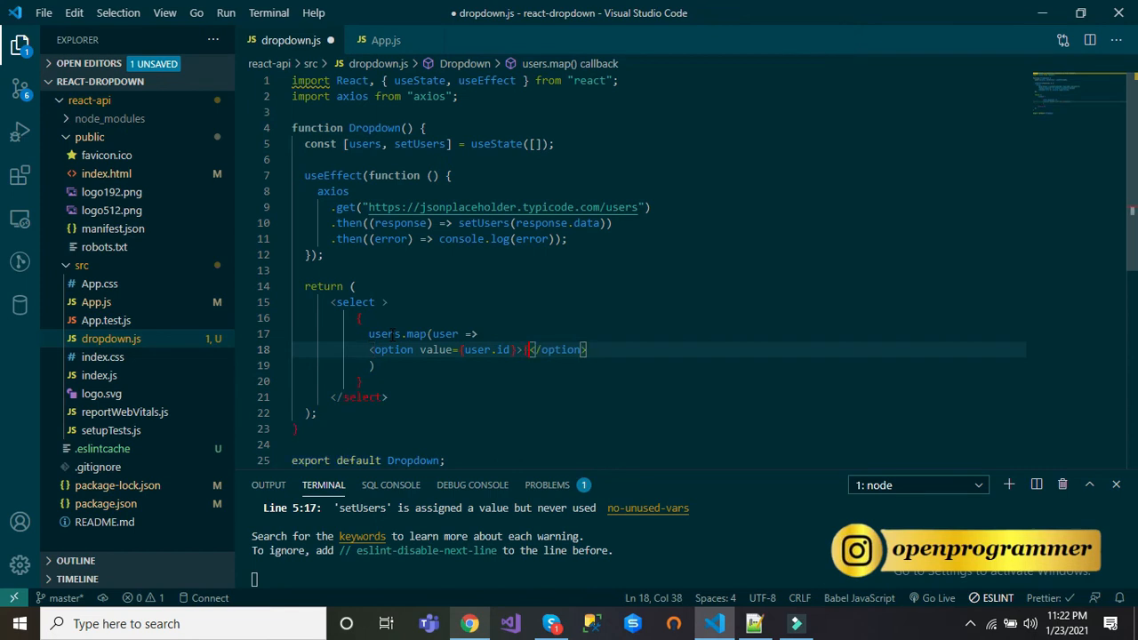
{"action": "type", "text": "user.name"}
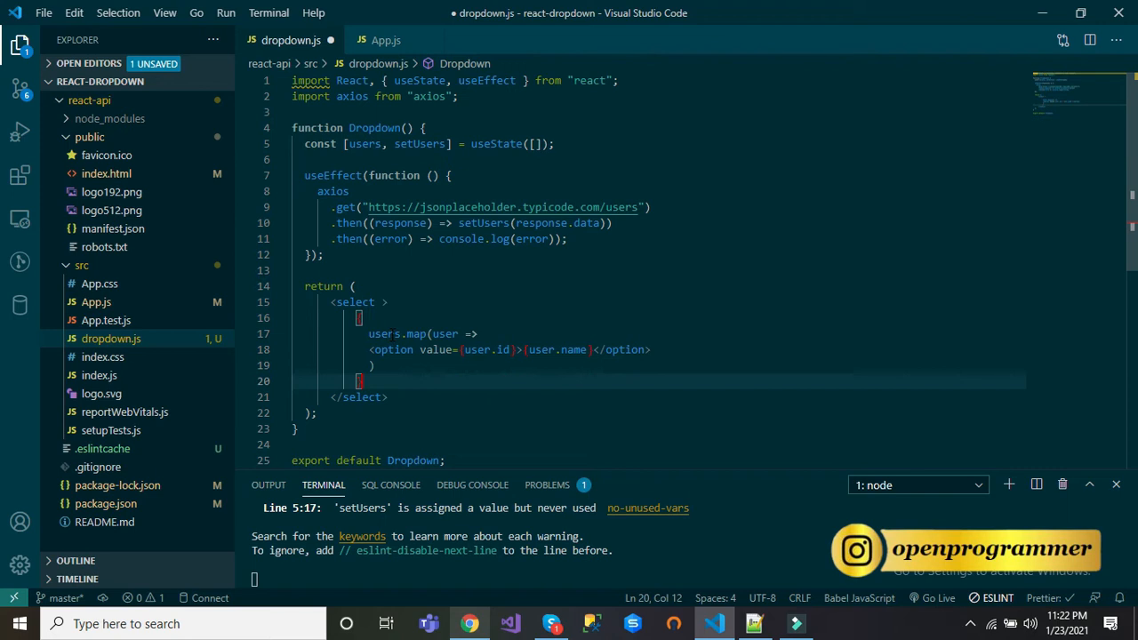
{"action": "key", "text": "Ctrl+s"}
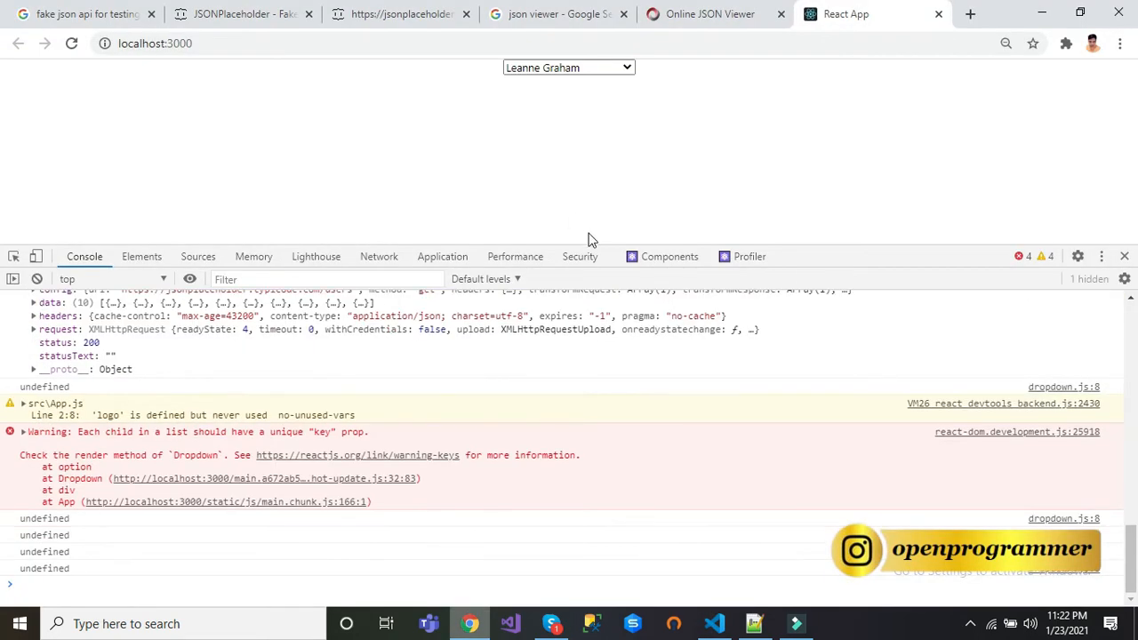
- Check that the localhost:3000 dropdown lists the ten user names, Leanne Graham first
{"action": "left_click", "coordinate": [568, 66]}
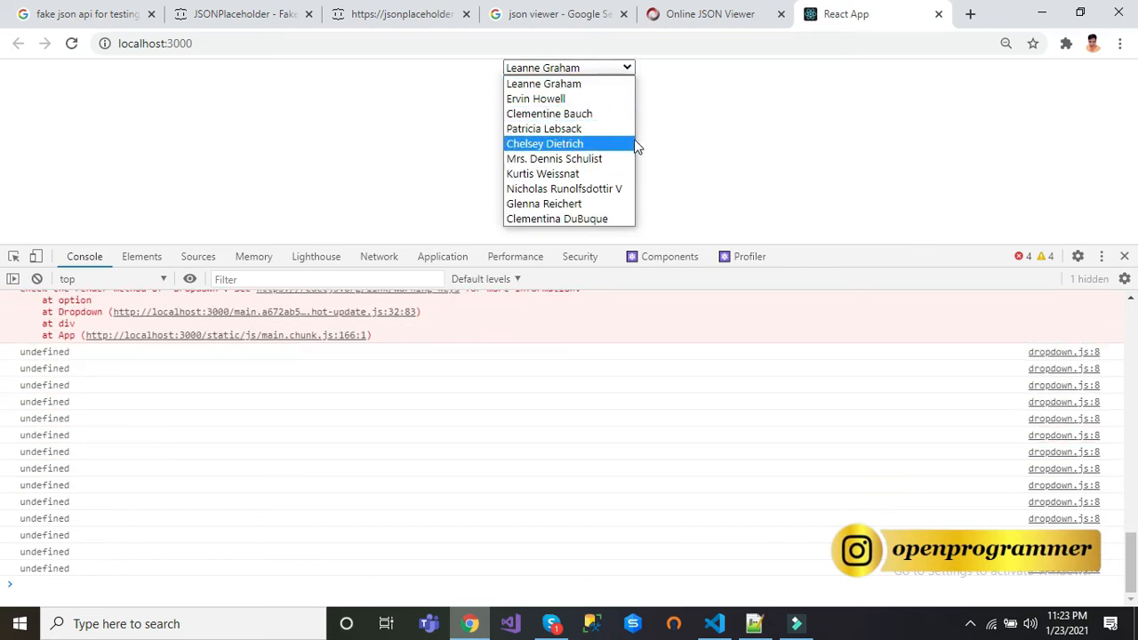
{"action": "mouse_move", "coordinate": [627, 177]}
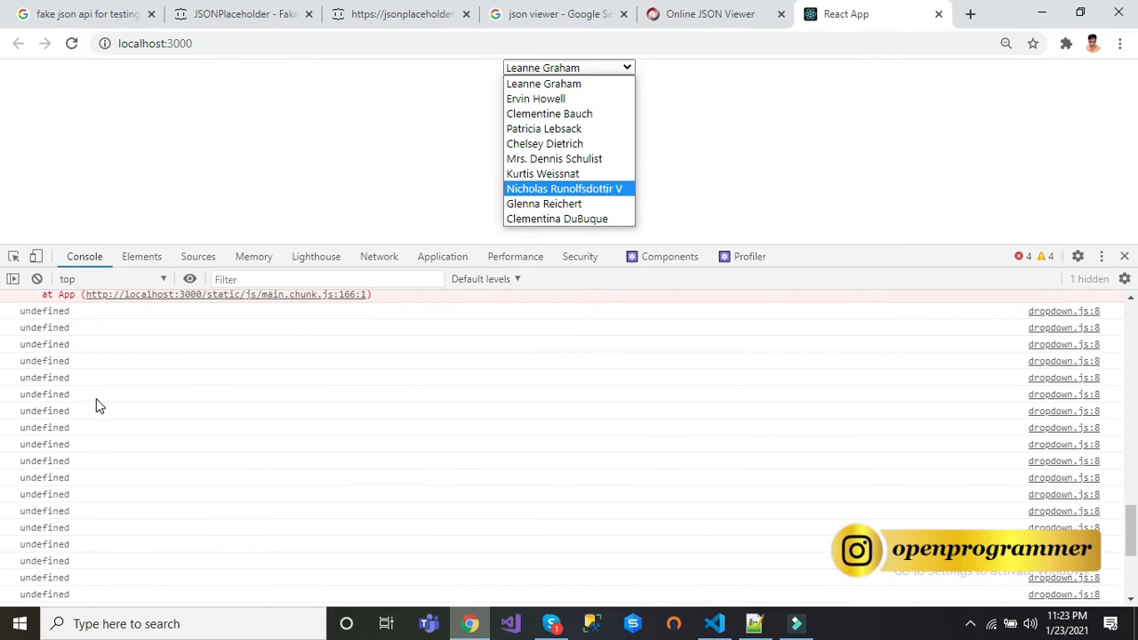
{"action": "mouse_move", "coordinate": [713, 344]}
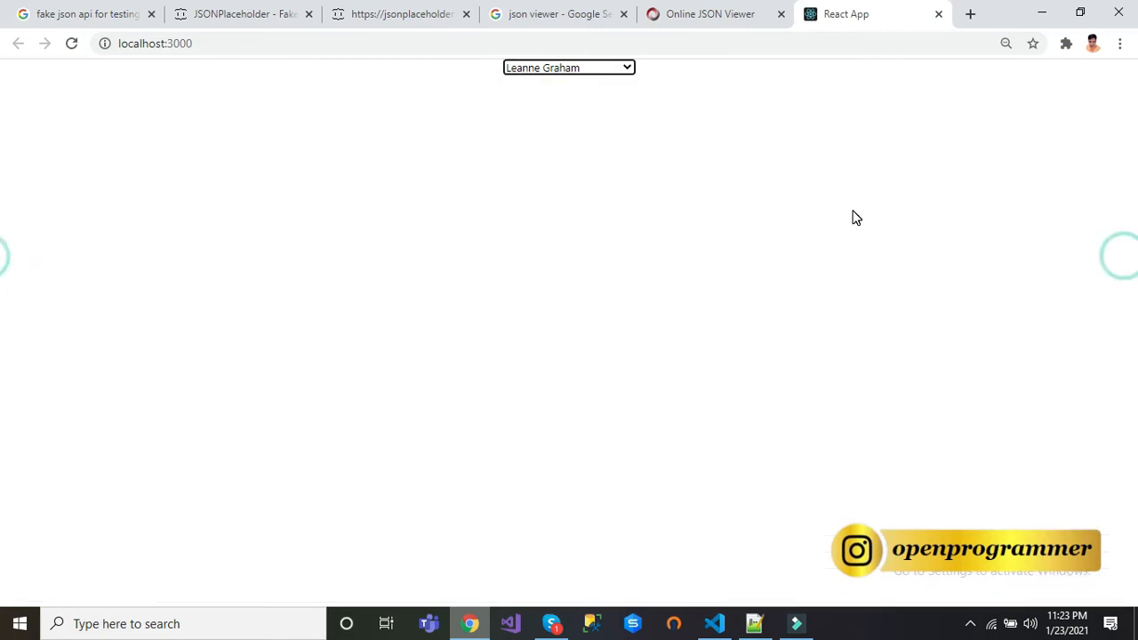
{"action": "left_click", "coordinate": [713, 623]}
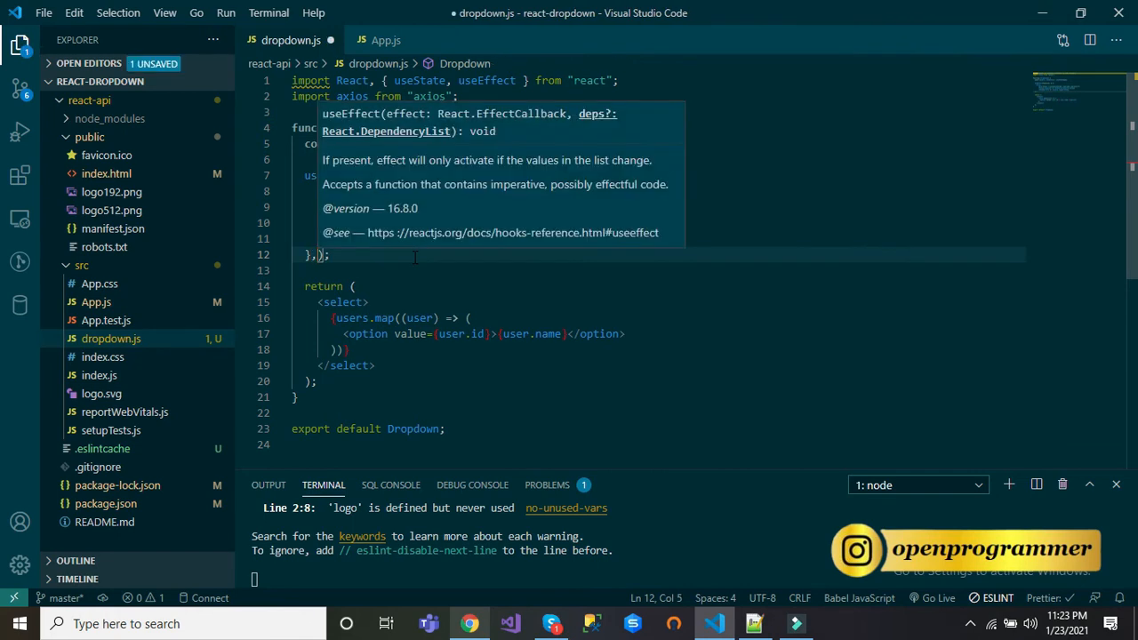
- Give useEffect an empty [] dependency list and each option a key of user.id, verifying the console warnings clear
{"action": "type", "text": "[]"}
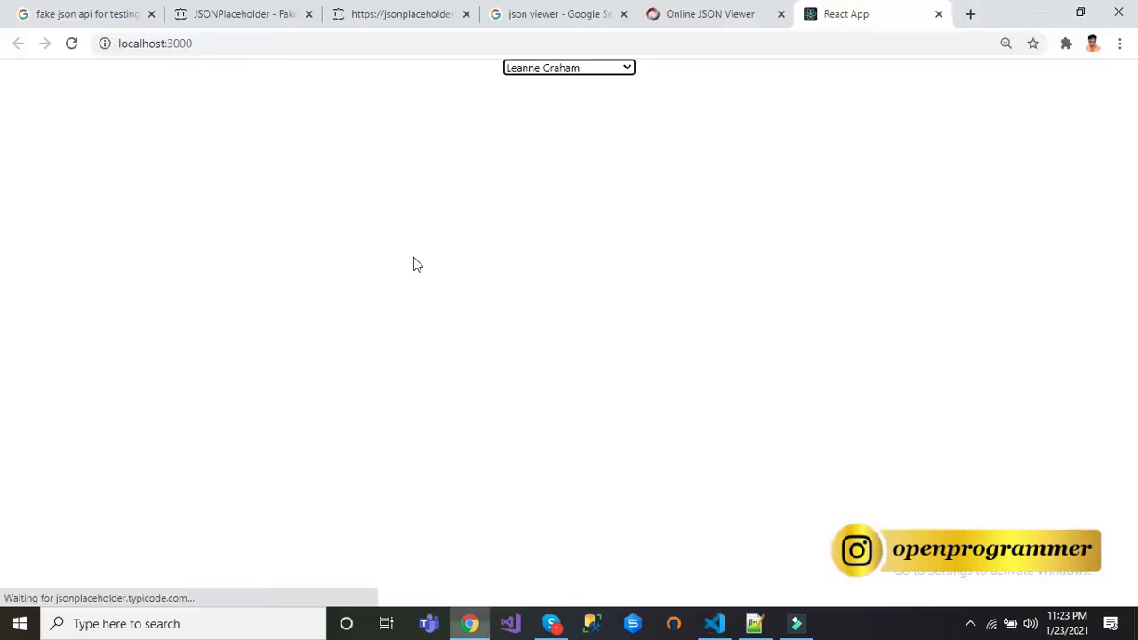
{"action": "key", "text": "F12"}
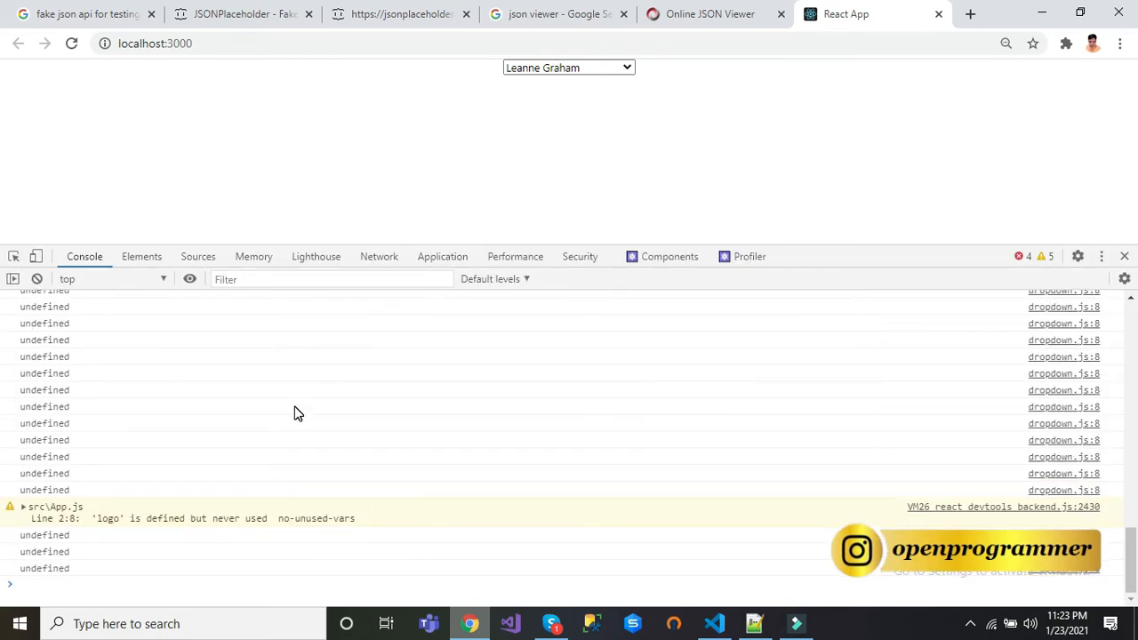
{"action": "mouse_move", "coordinate": [64, 568]}
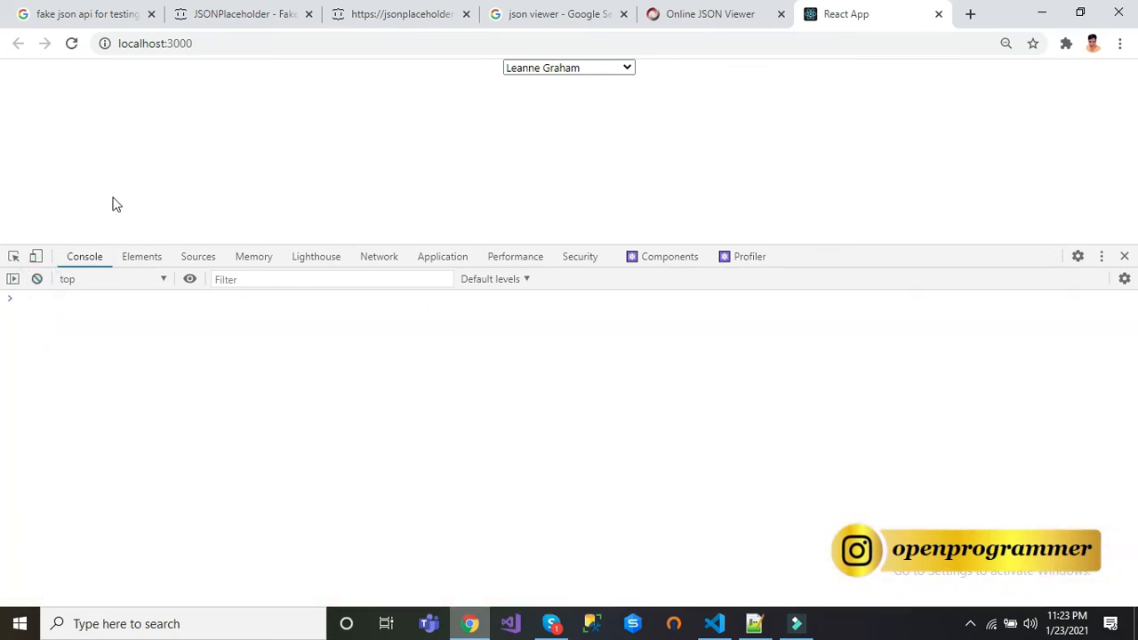
{"action": "left_click", "coordinate": [714, 623]}
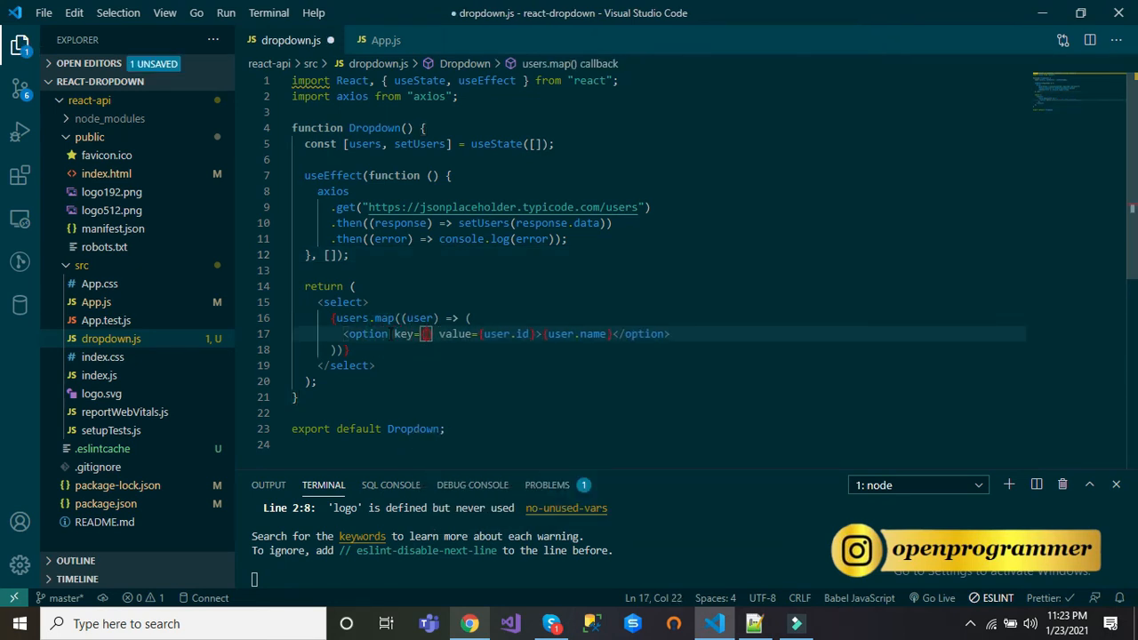
{"action": "type", "text": "user.id"}
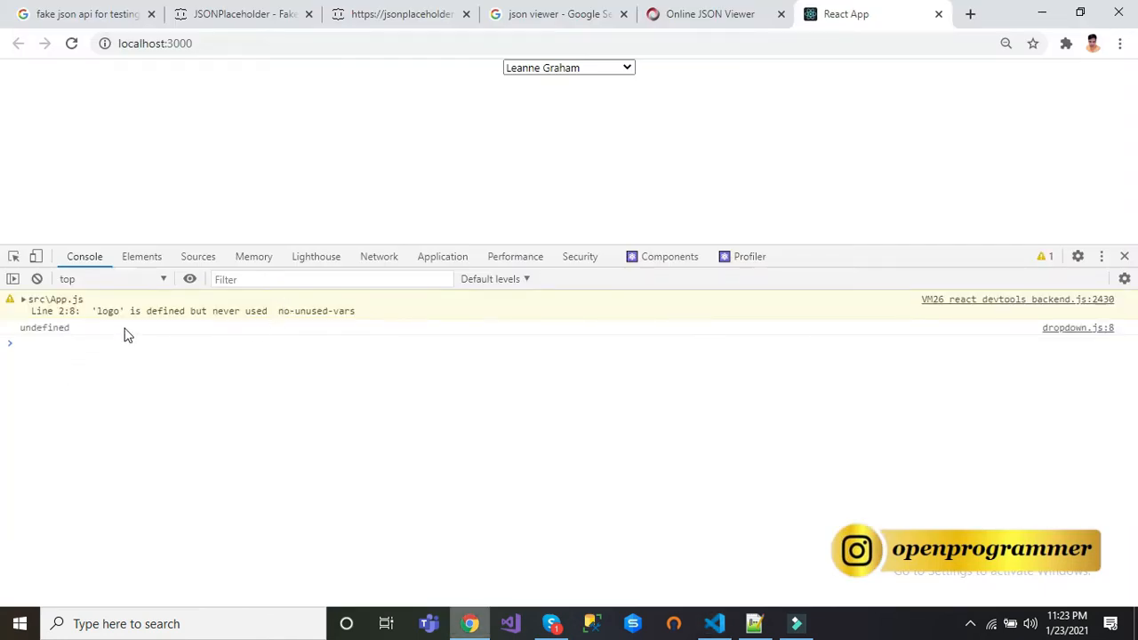
{"action": "mouse_move", "coordinate": [594, 162]}
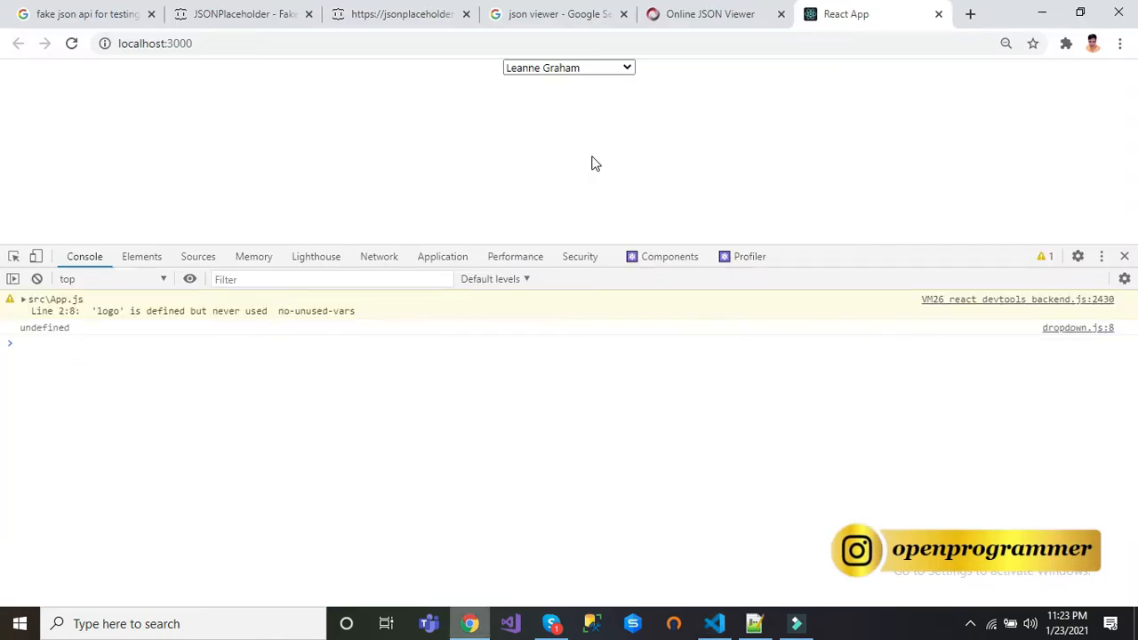
{"action": "left_click", "coordinate": [510, 623]}
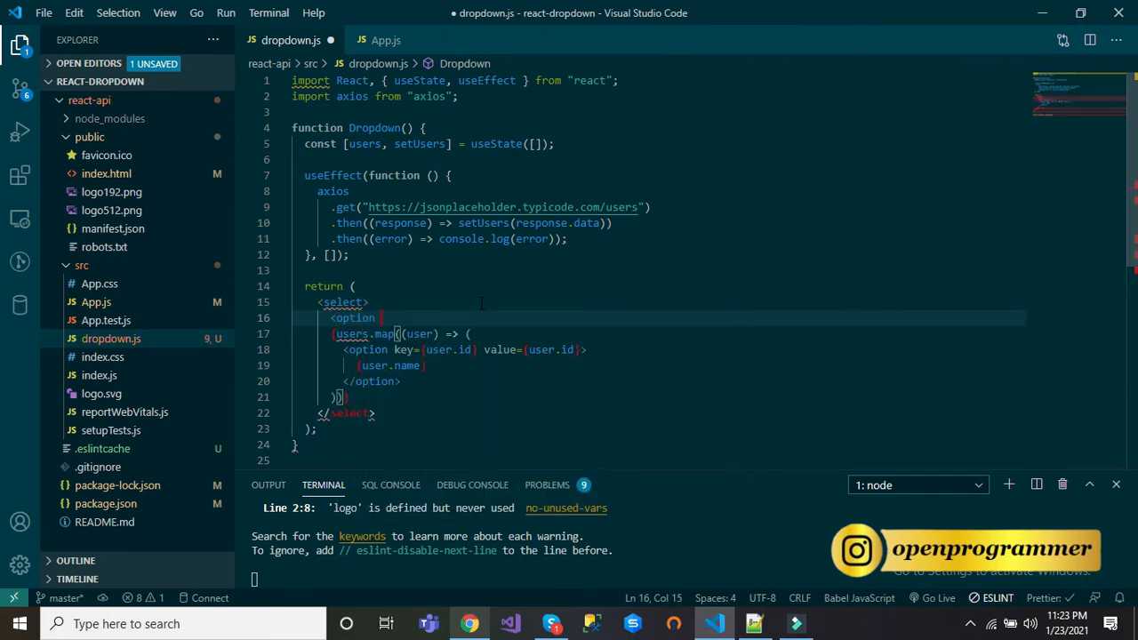
- Add an <option value="0">--Select User--</option> placeholder at the top of the select
{"action": "type", "text": "value="}
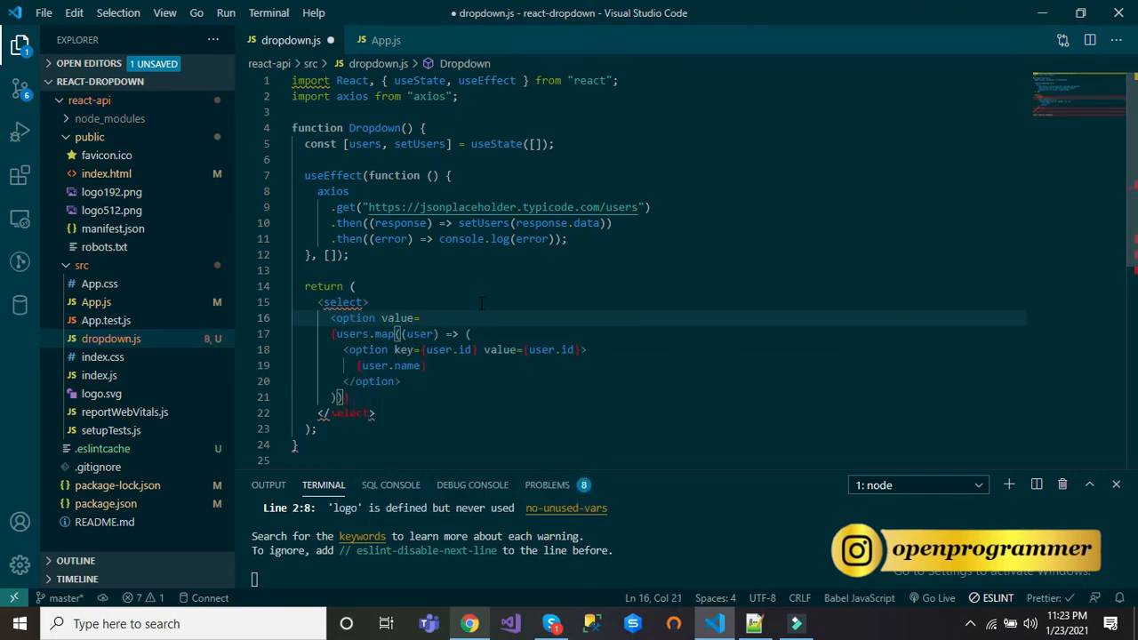
{"action": "type", "text": "\"0\""}
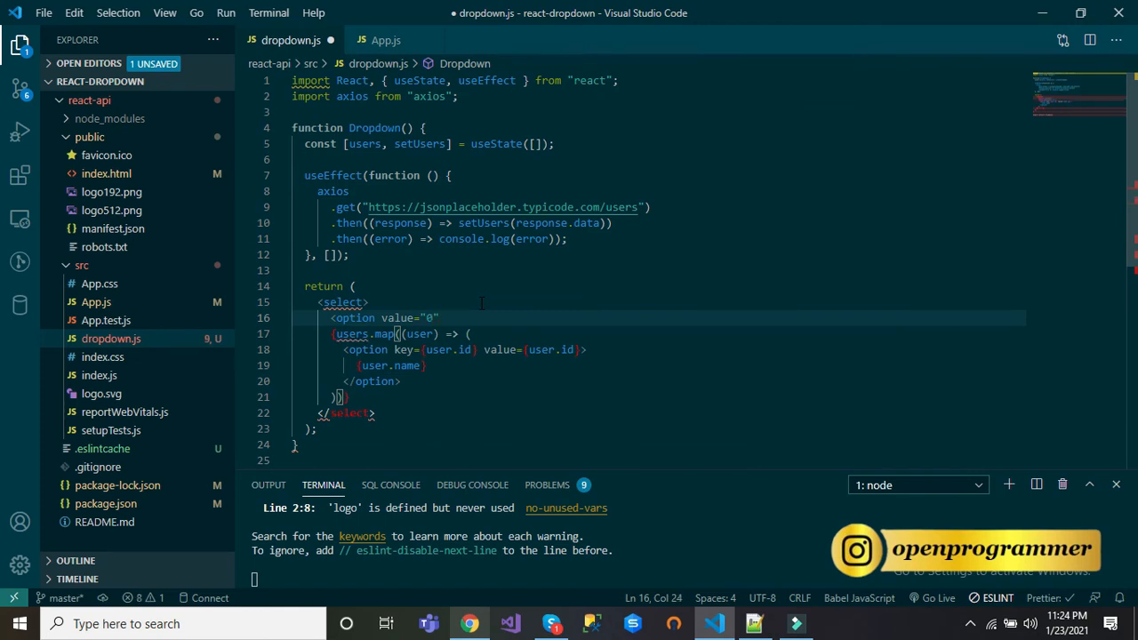
{"action": "type", "text": "--Select User--</option>"}
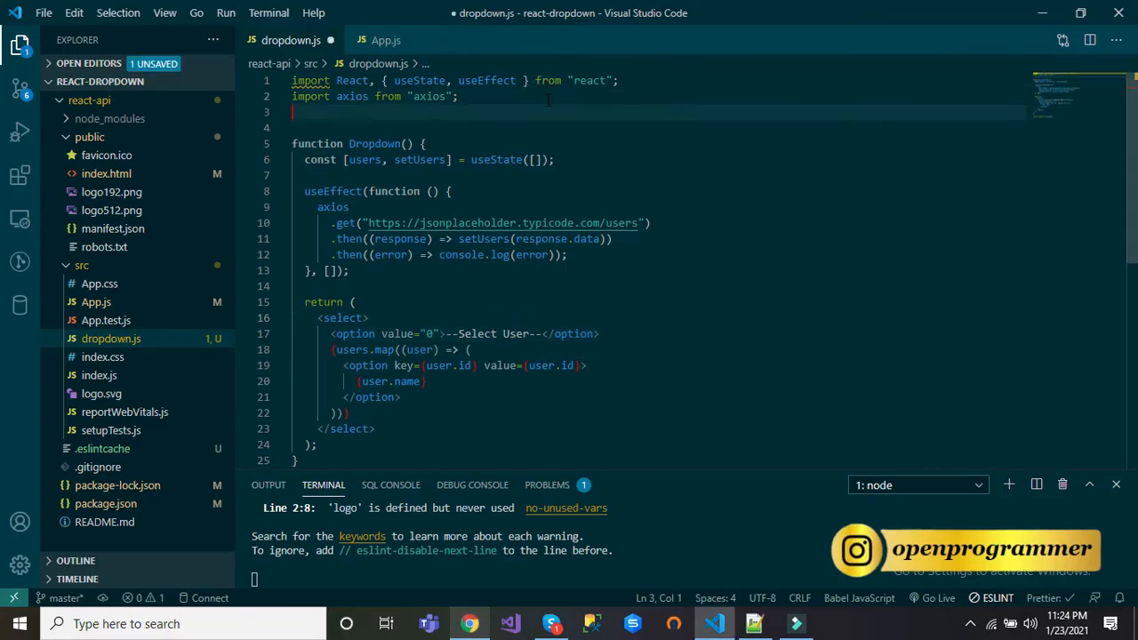
{"action": "type", "text": "import"}
{"action": "left_click", "coordinate": [659, 317]}
{"action": "type", "text": " c"}
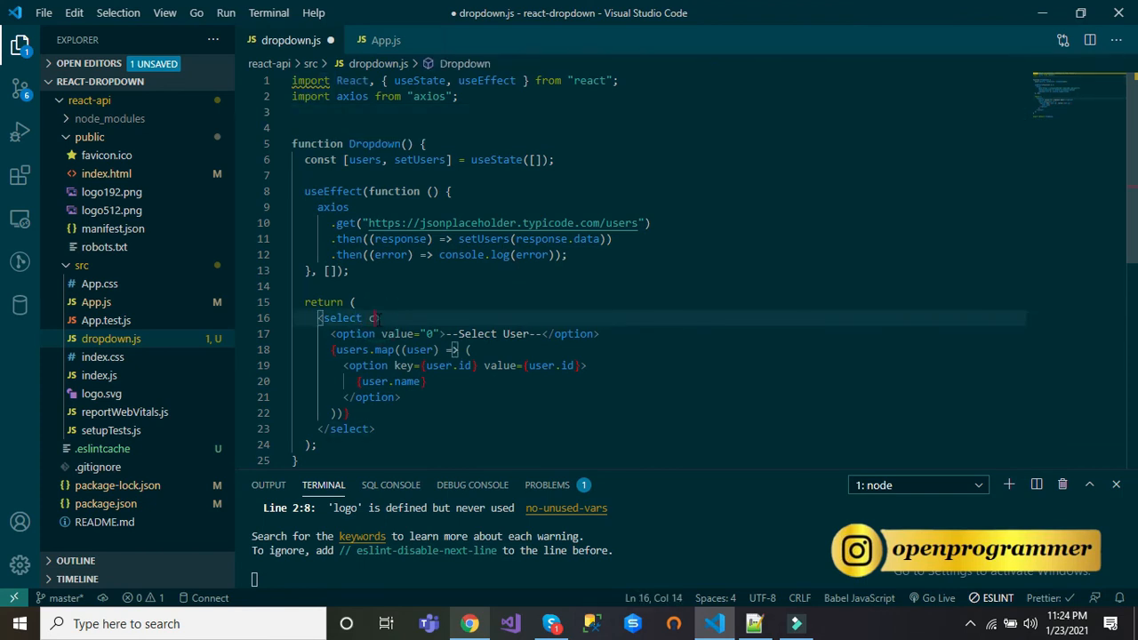
- Give the select className="form-control col-md-3" for Bootstrap styling
{"action": "type", "text": "lassName=\"\">"}
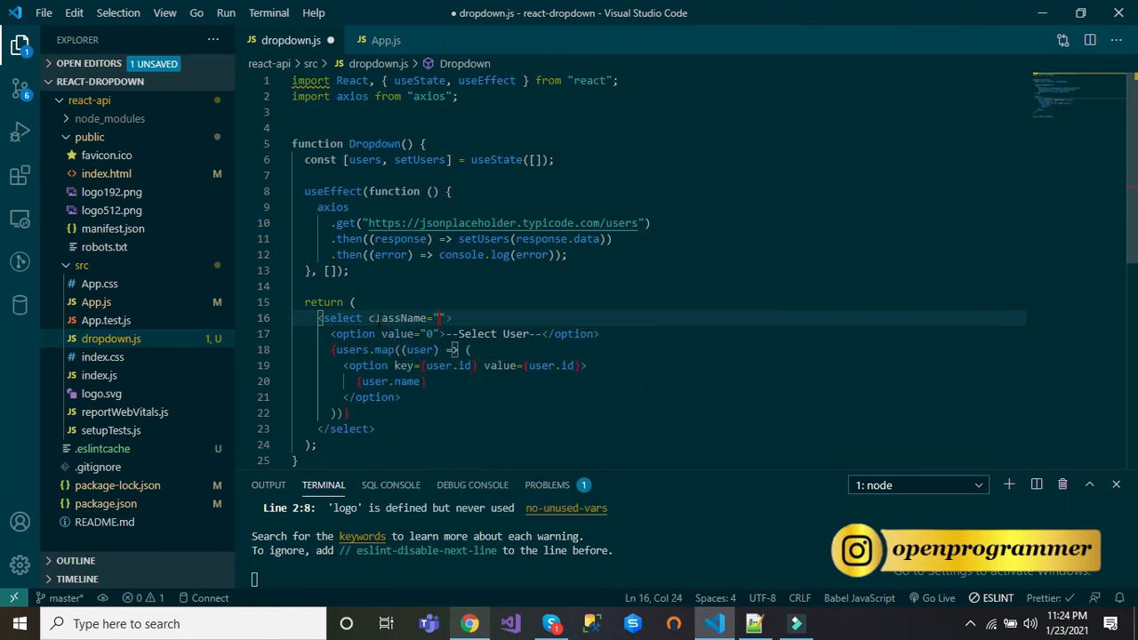
{"action": "type", "text": "fomr"}
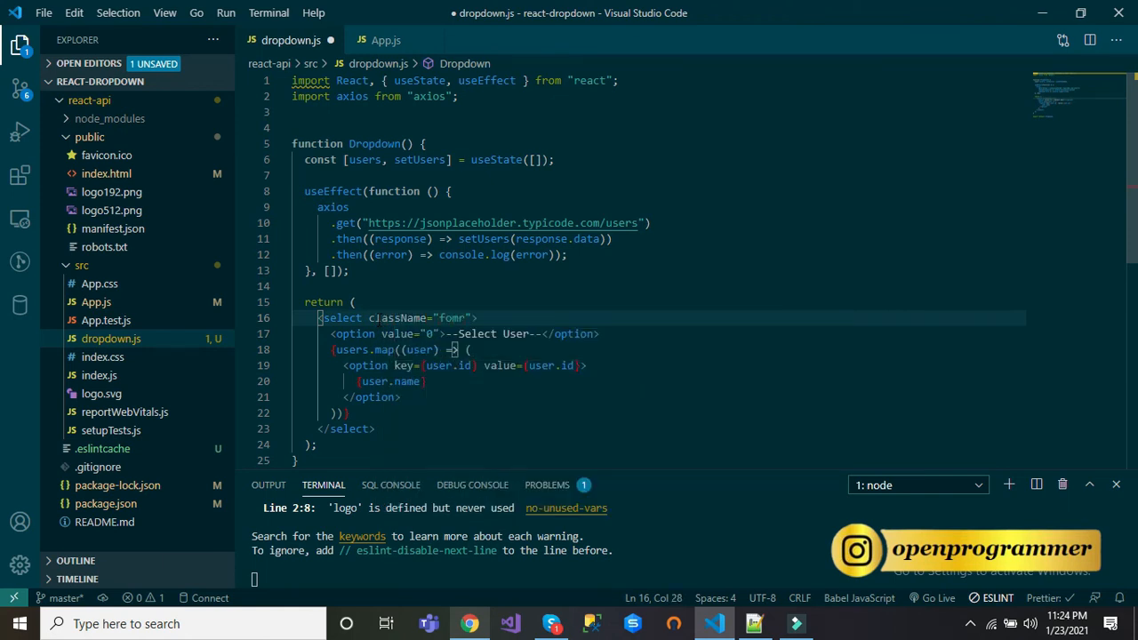
{"action": "type", "text": "form-con"}
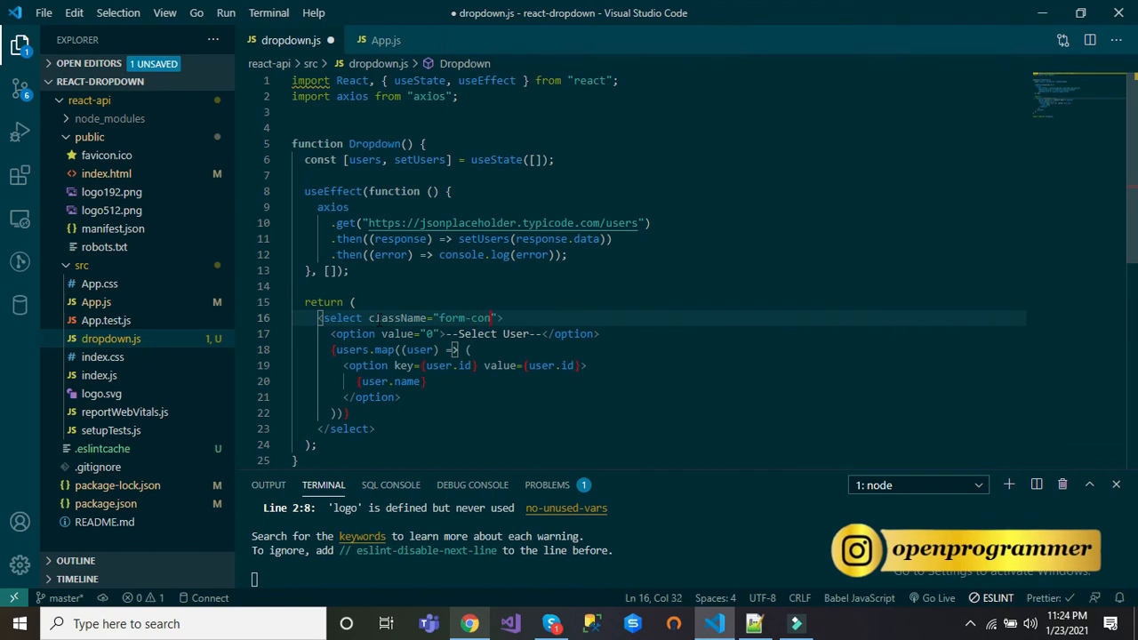
{"action": "type", "text": "trol"}
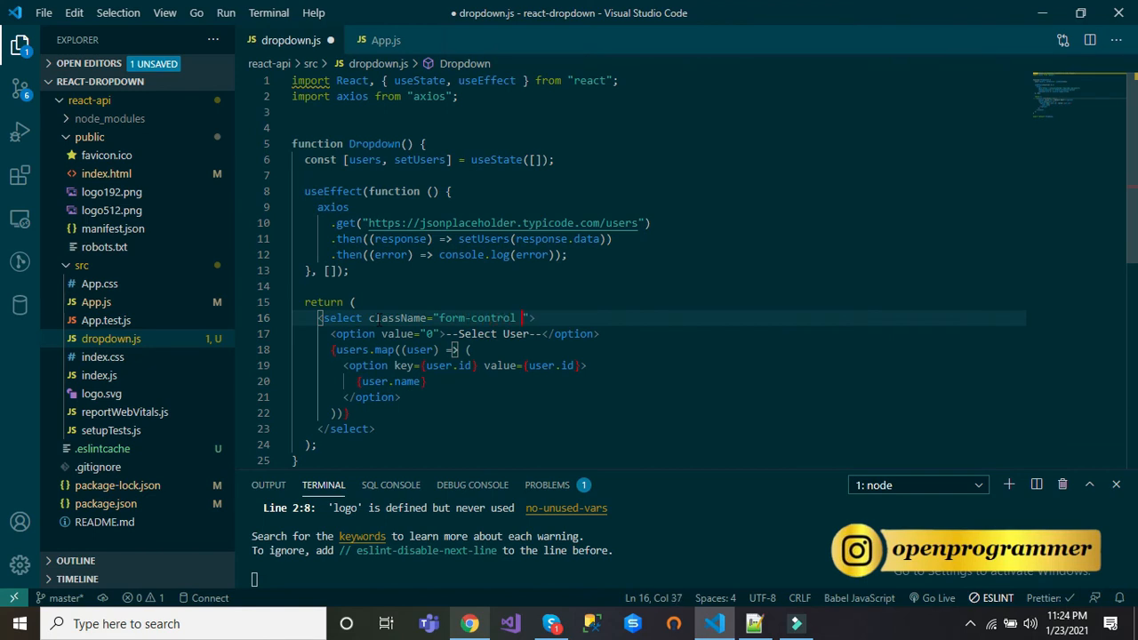
{"action": "type", "text": "col-md"}
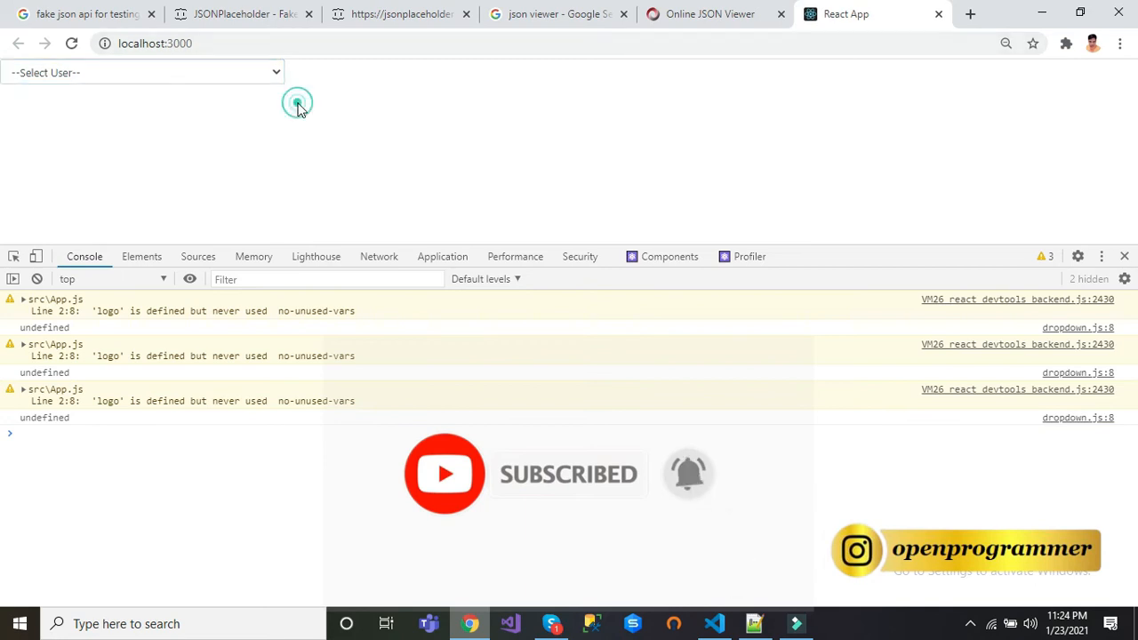
- Confirm the dropdown shows --Select User-- above the user names, then close DevTools
{"action": "left_click", "coordinate": [143, 72]}
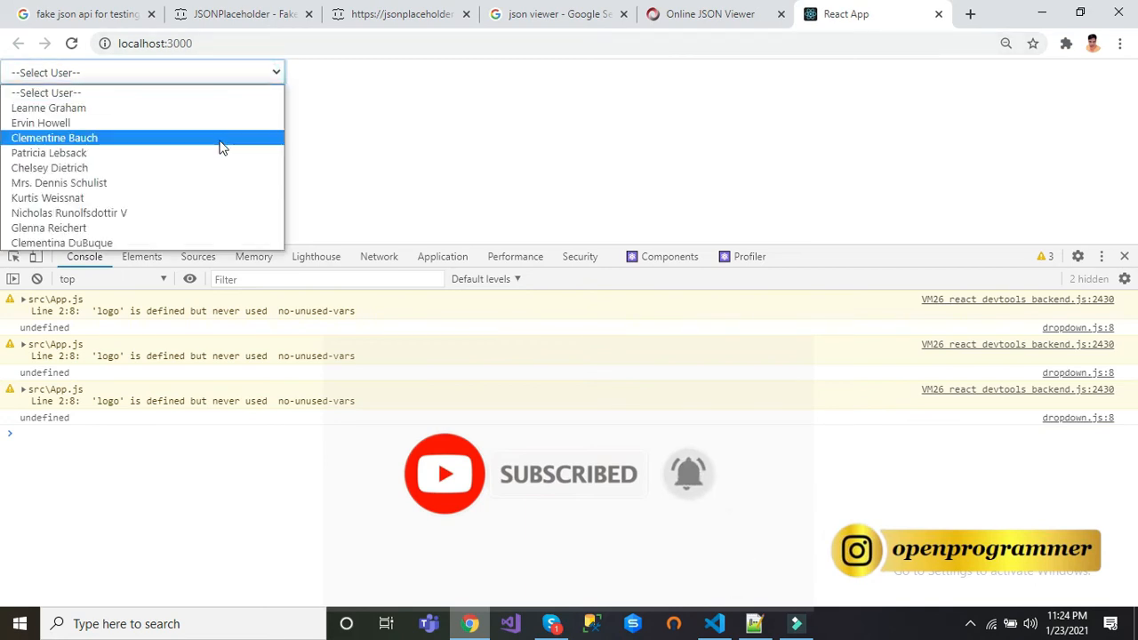
{"action": "mouse_move", "coordinate": [216, 153]}
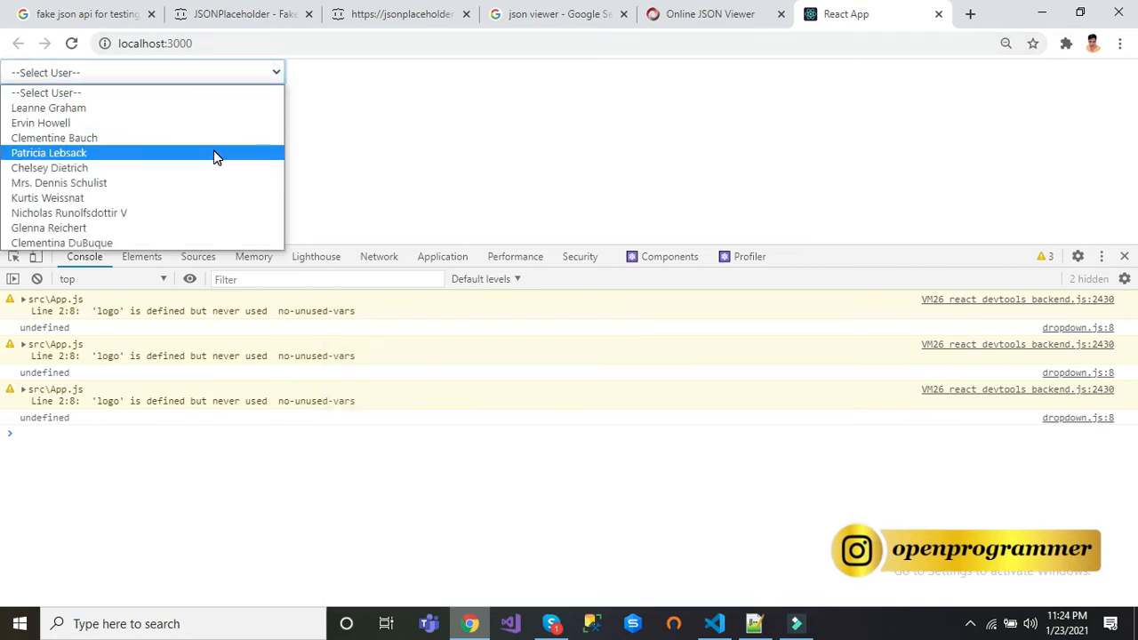
{"action": "mouse_move", "coordinate": [218, 138]}
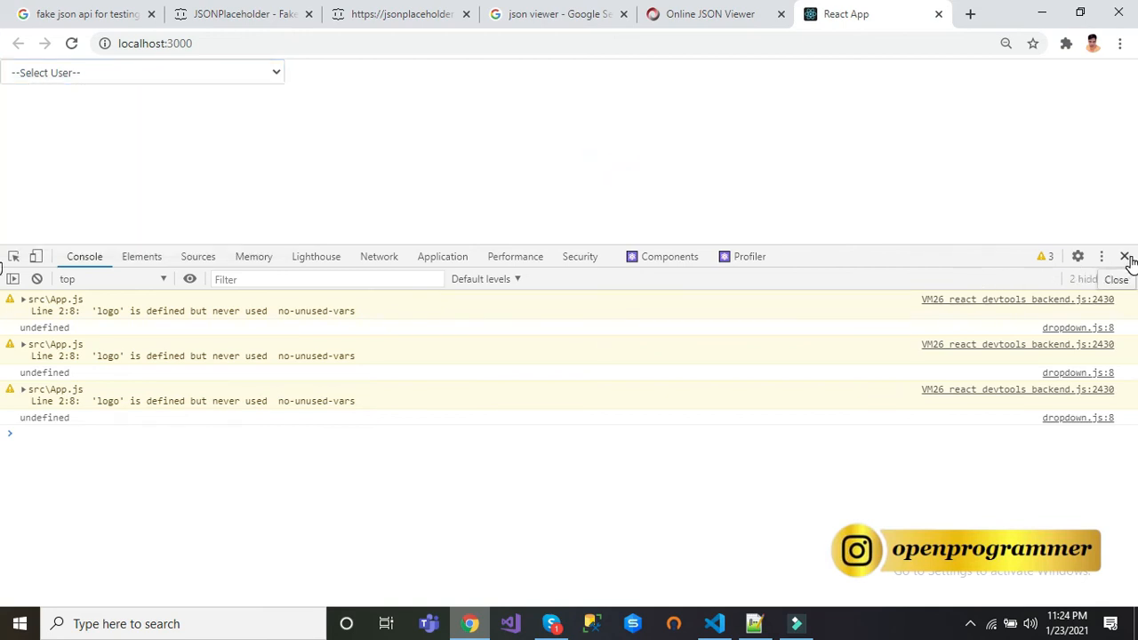
{"action": "left_click", "coordinate": [142, 72]}
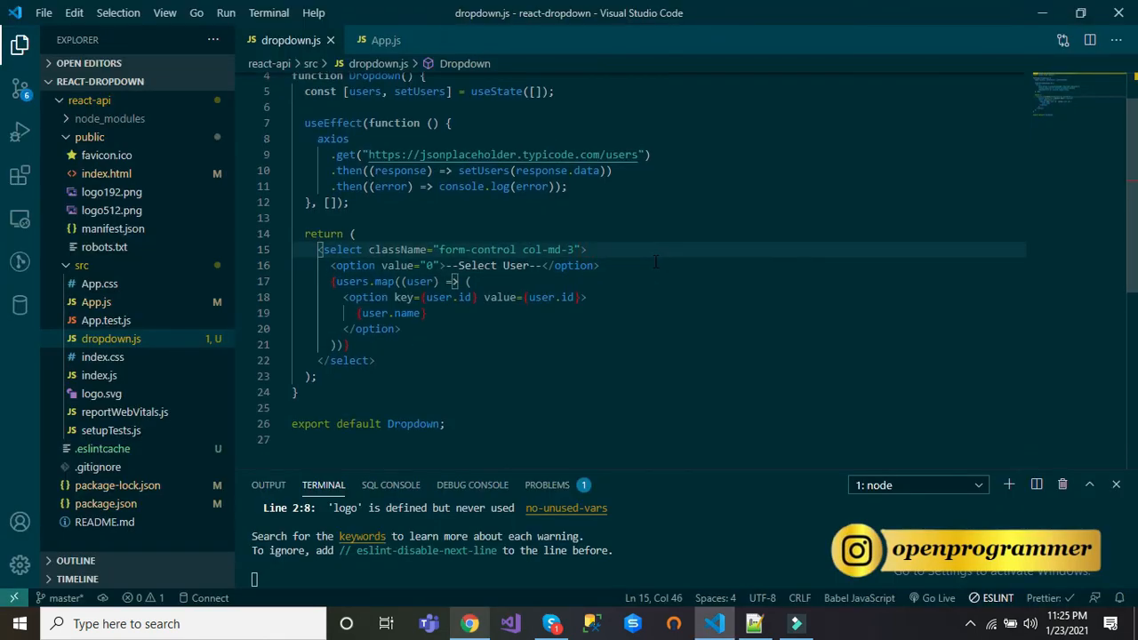
- Wire the select's onChange to a new onddlChange arrow function taking the event e
{"action": "type", "text": "onc"}
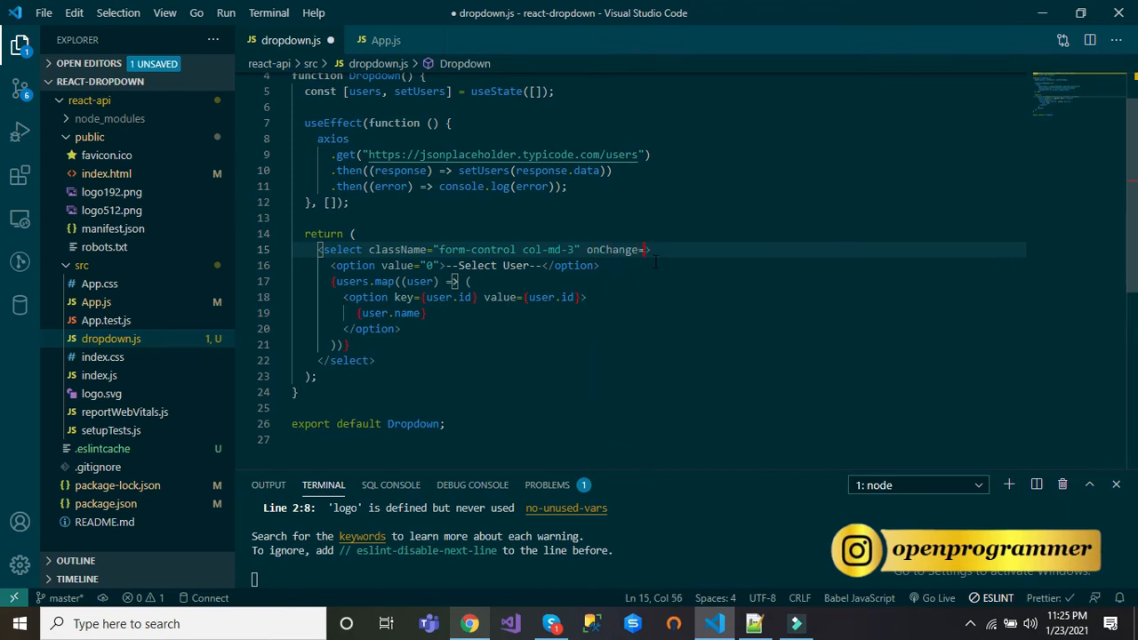
{"action": "type", "text": "{"}
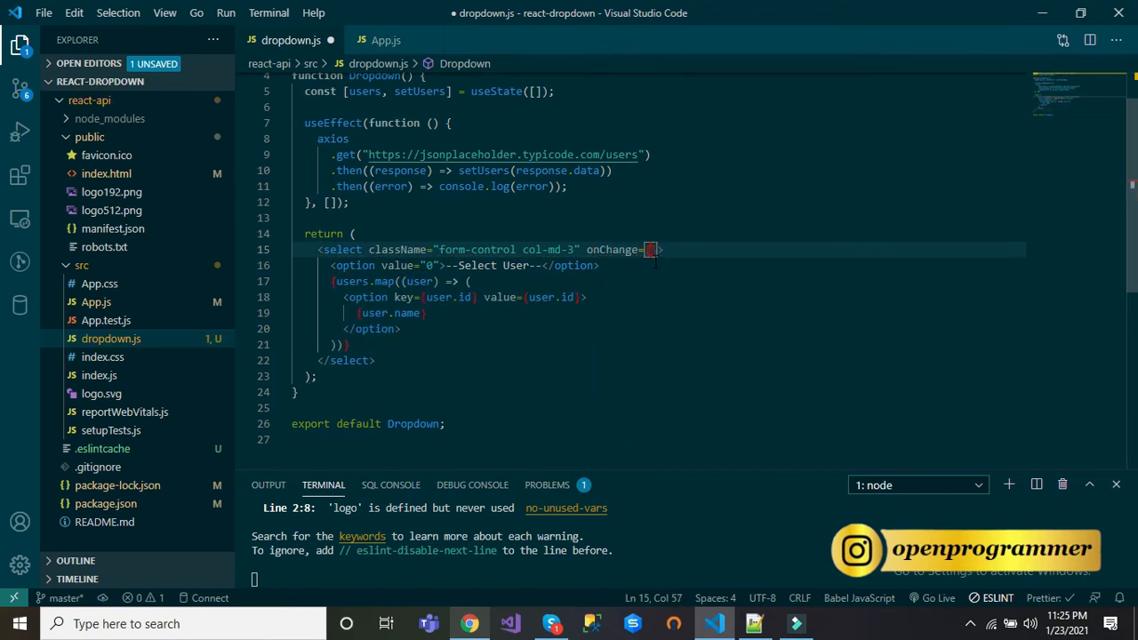
{"action": "type", "text": "on"}
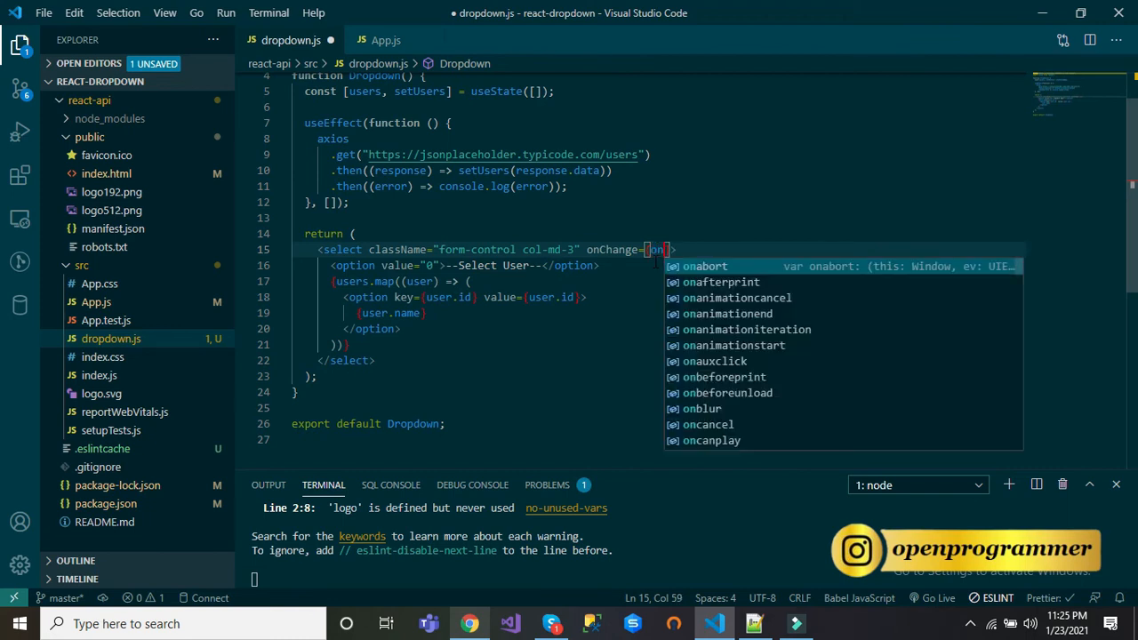
{"action": "type", "text": "ddlc"}
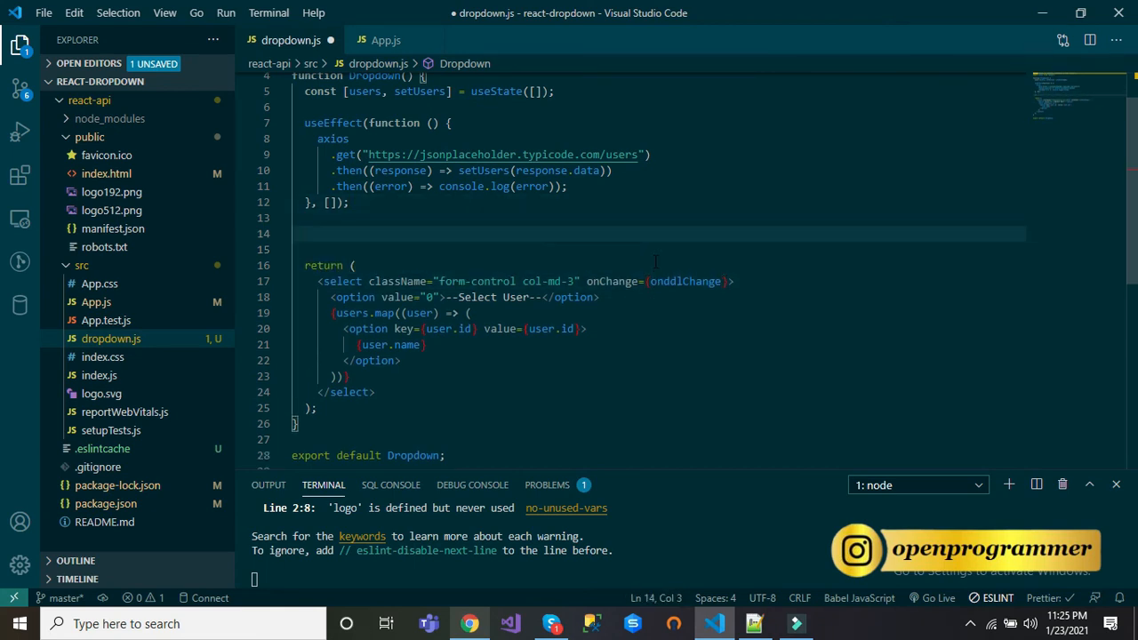
{"action": "type", "text": "onddlChange ="}
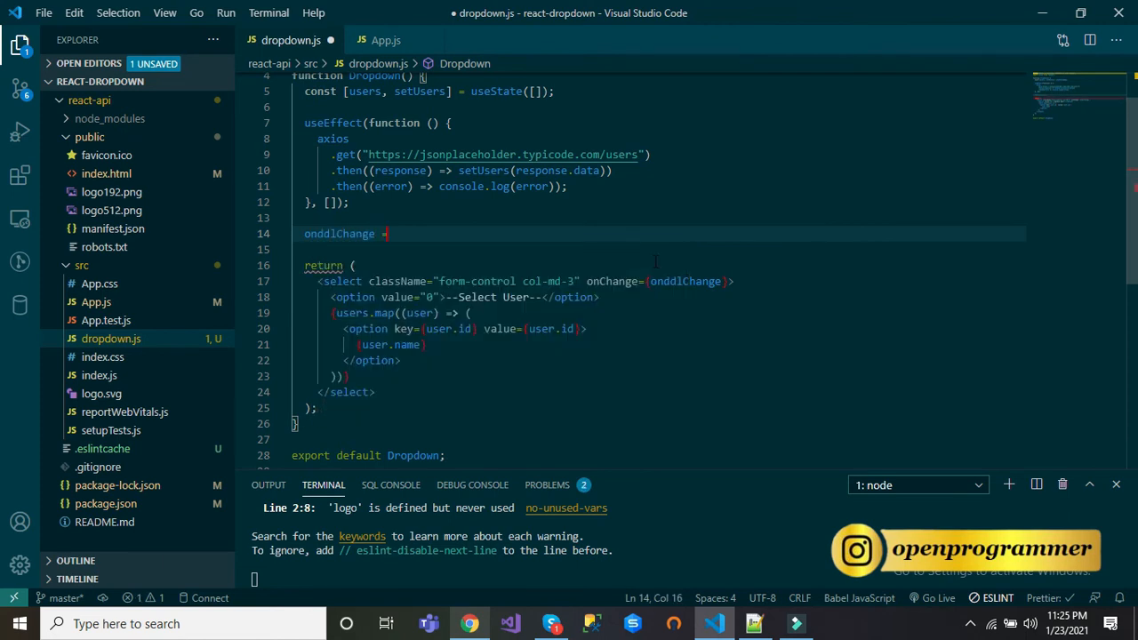
{"action": "type", "text": "(e) => {"}
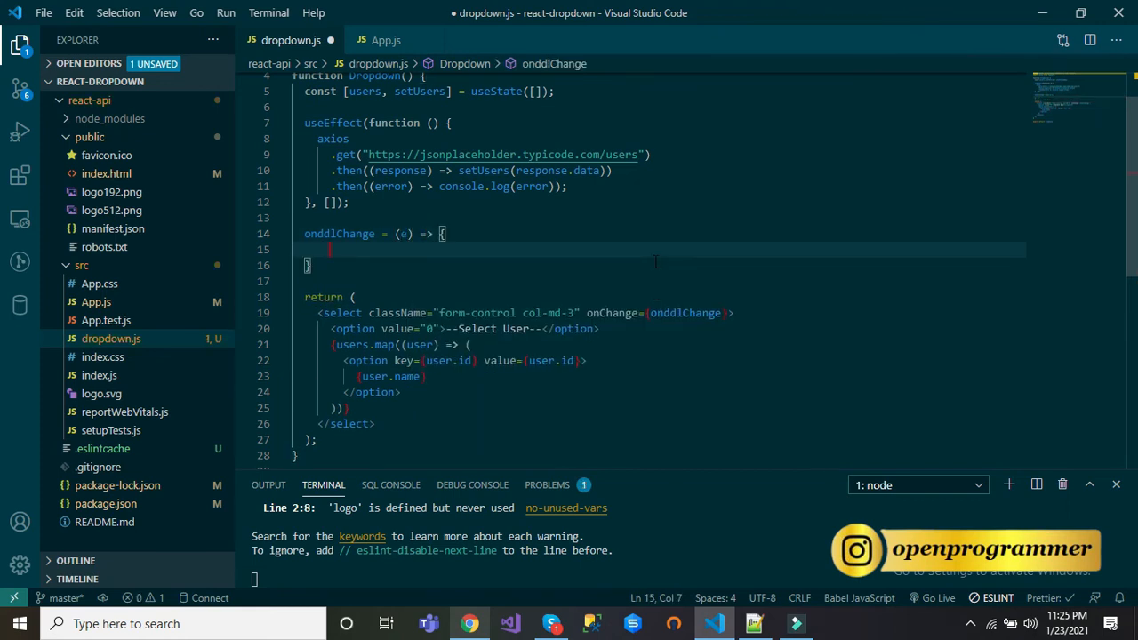
- Make onddlChange a const that alerts e.target.value, and save the file
{"action": "type", "text": "alert()"}
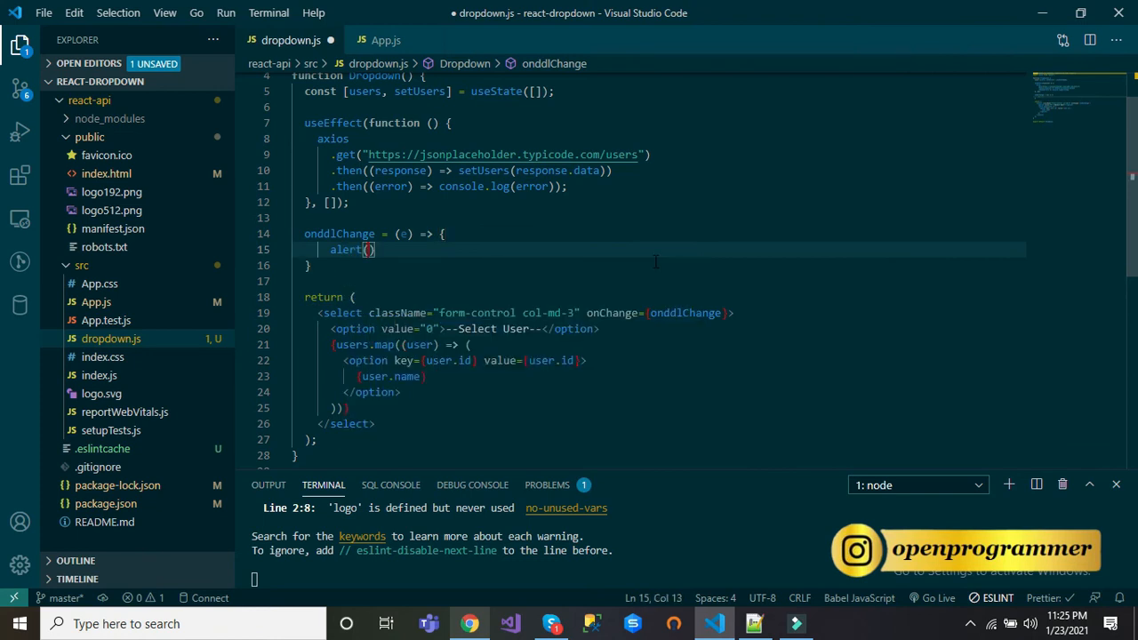
{"action": "type", "text": "e.ta"}
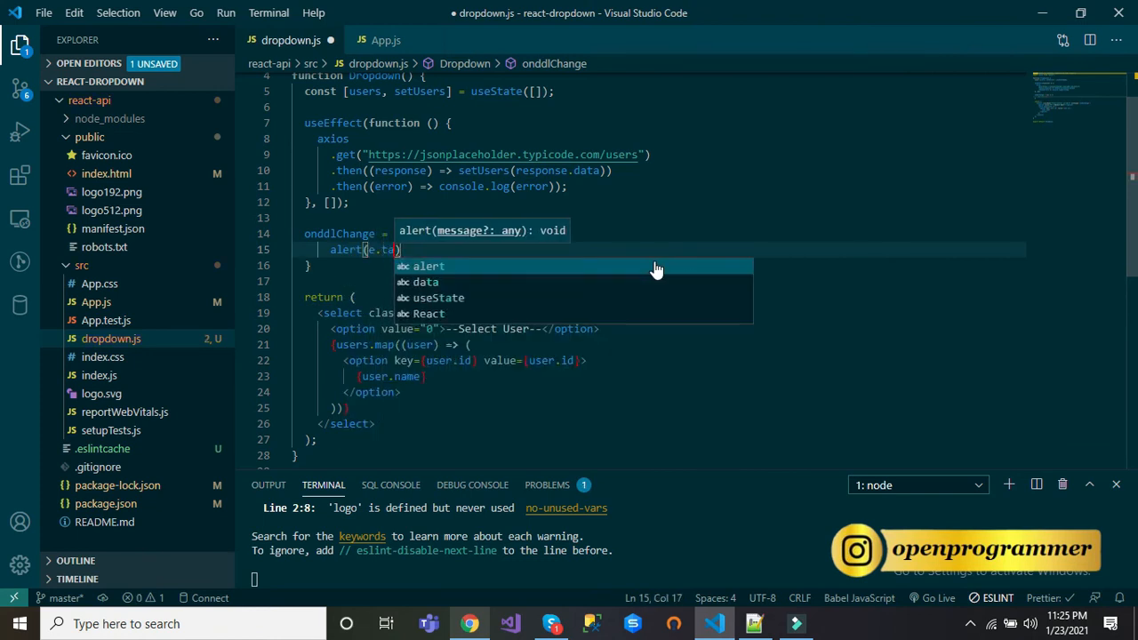
{"action": "type", "text": "target"}
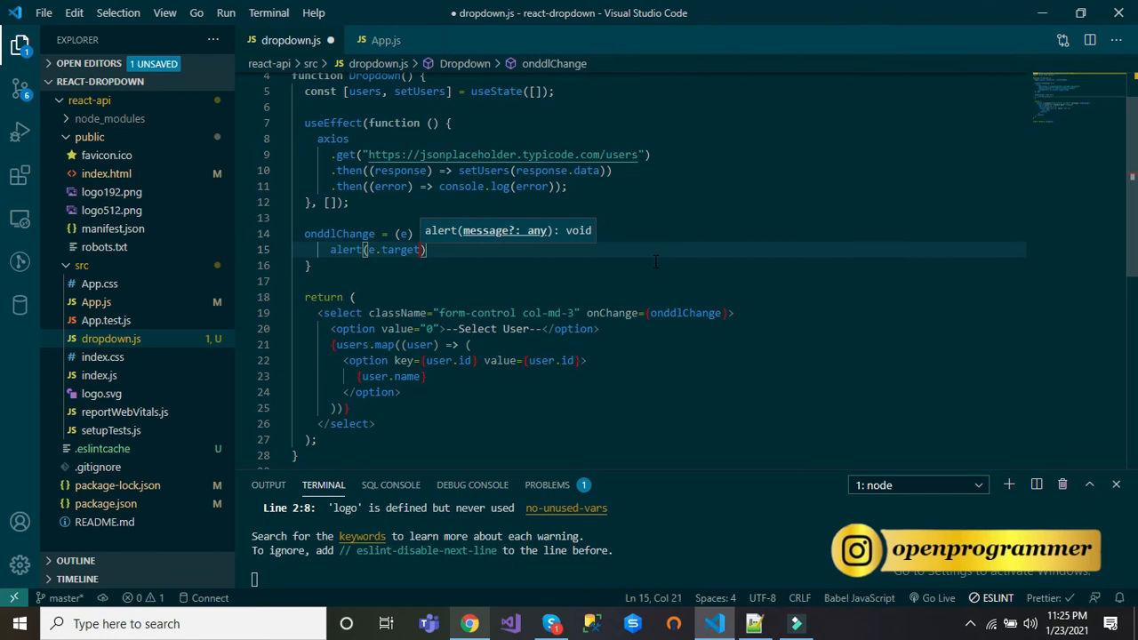
{"action": "type", "text": ".value"}
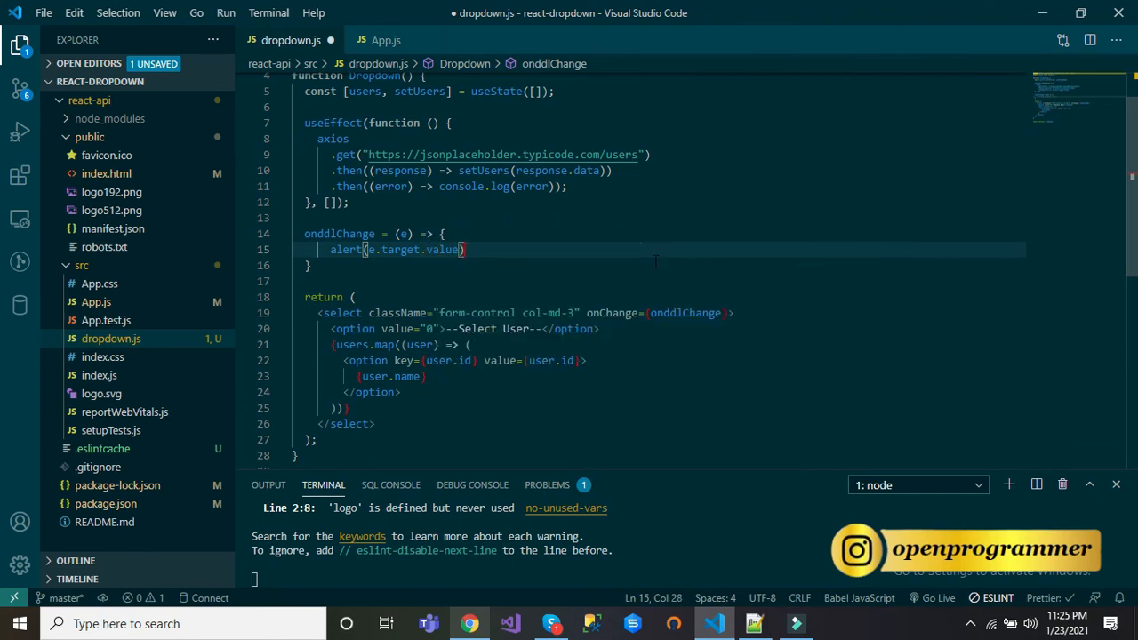
{"action": "key", "text": "ctrl+s"}
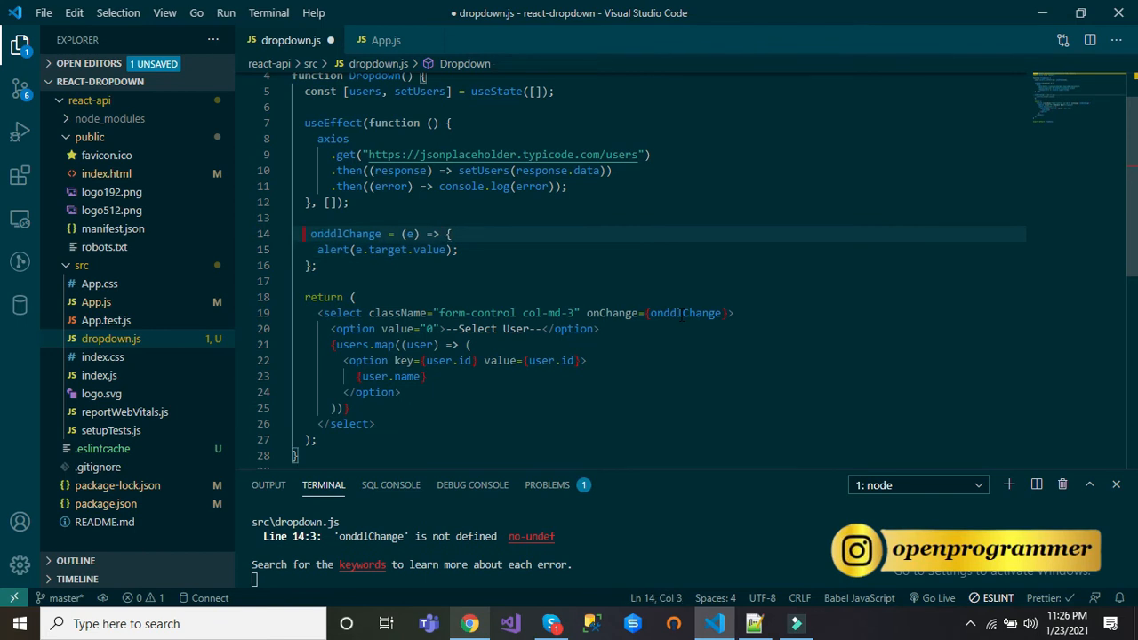
{"action": "type", "text": "const"}
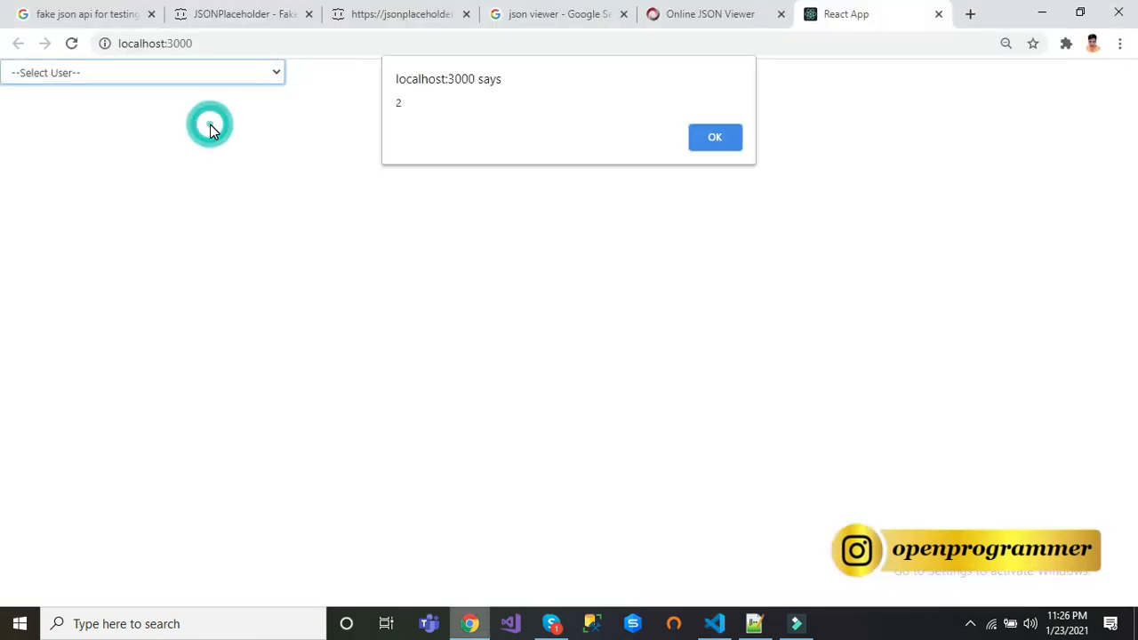
- Choose Chelsey Dietrich in the React App dropdown to see her id alerted
{"action": "left_click", "coordinate": [143, 72]}
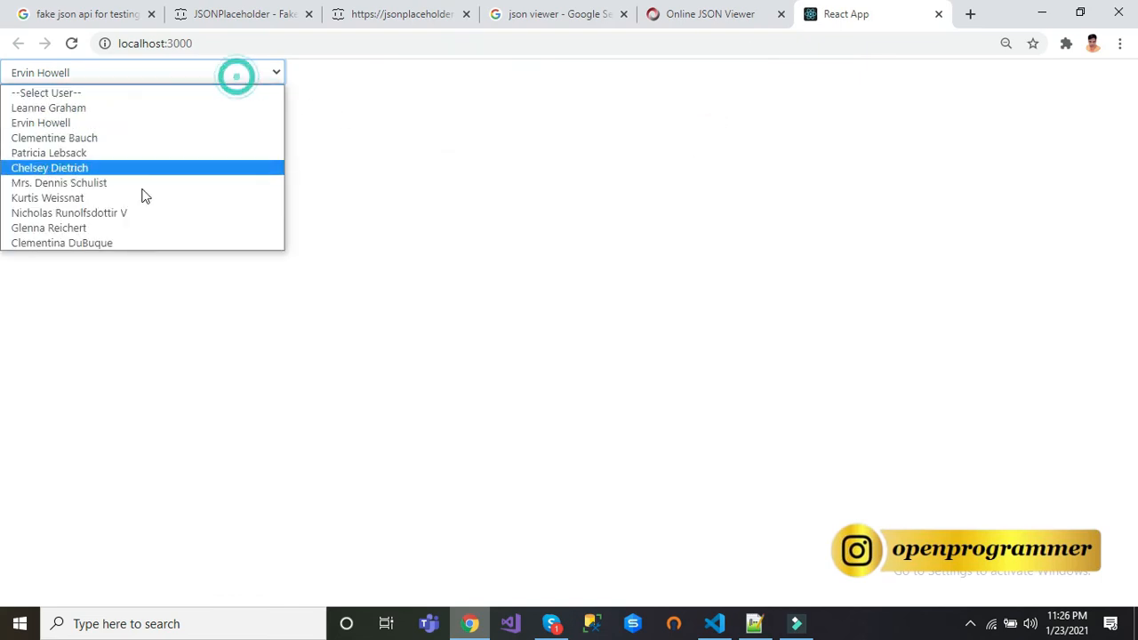
{"action": "left_click", "coordinate": [47, 197]}
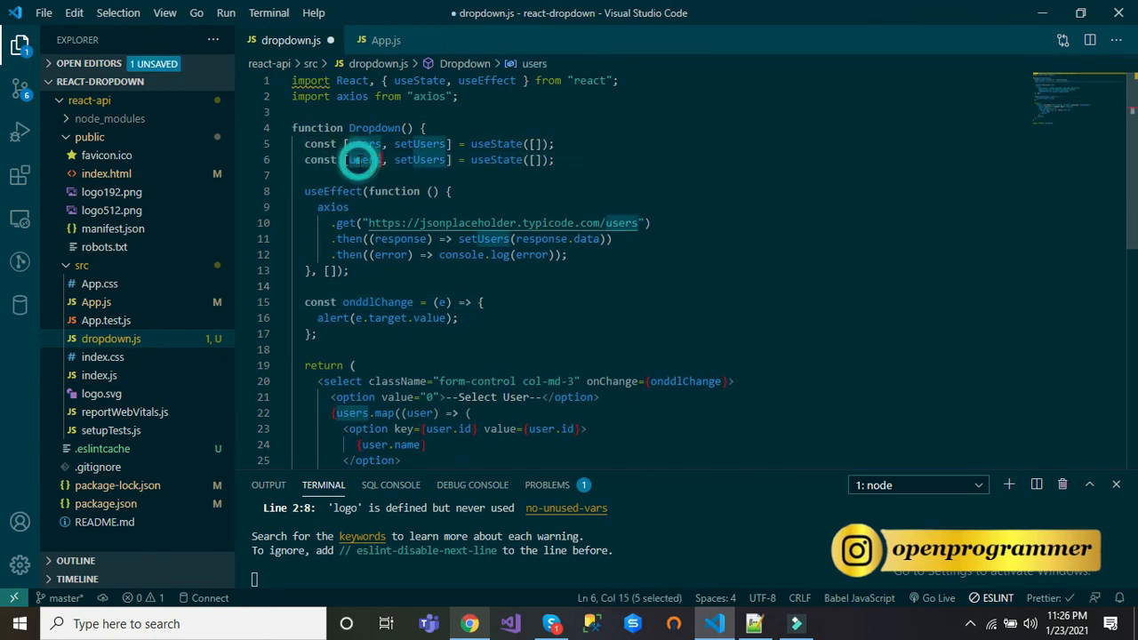
- Declare the singleUser state and select the axios fetch block for copying
{"action": "type", "text": "singleUser"}
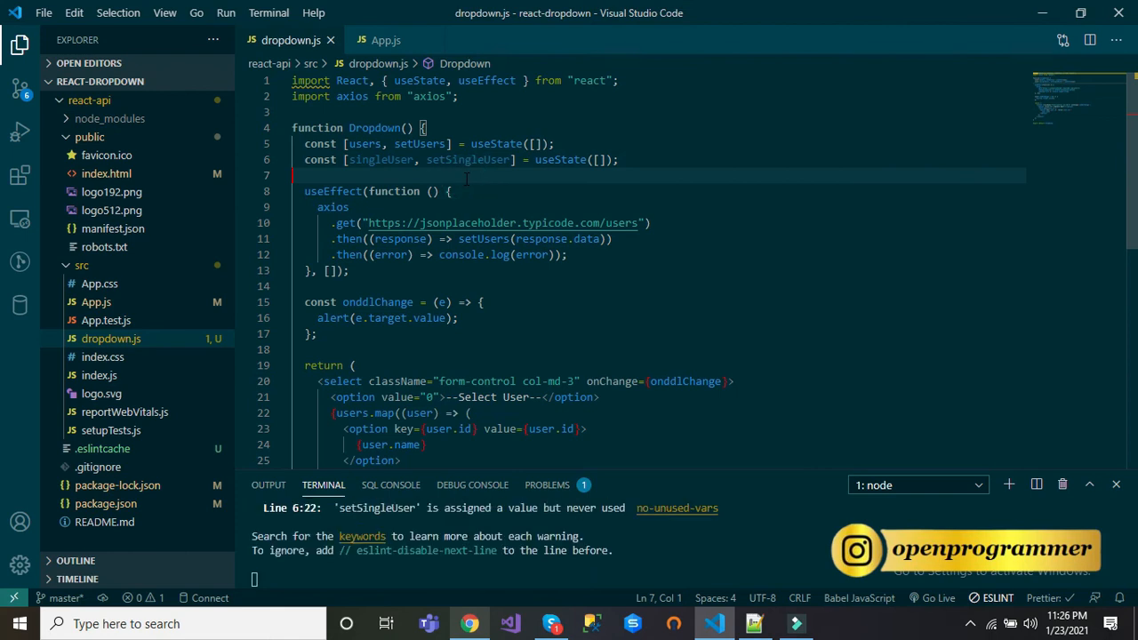
{"action": "scroll", "scroll_direction": "down", "scroll_amount": 3}
{"action": "type", "text": "//"}
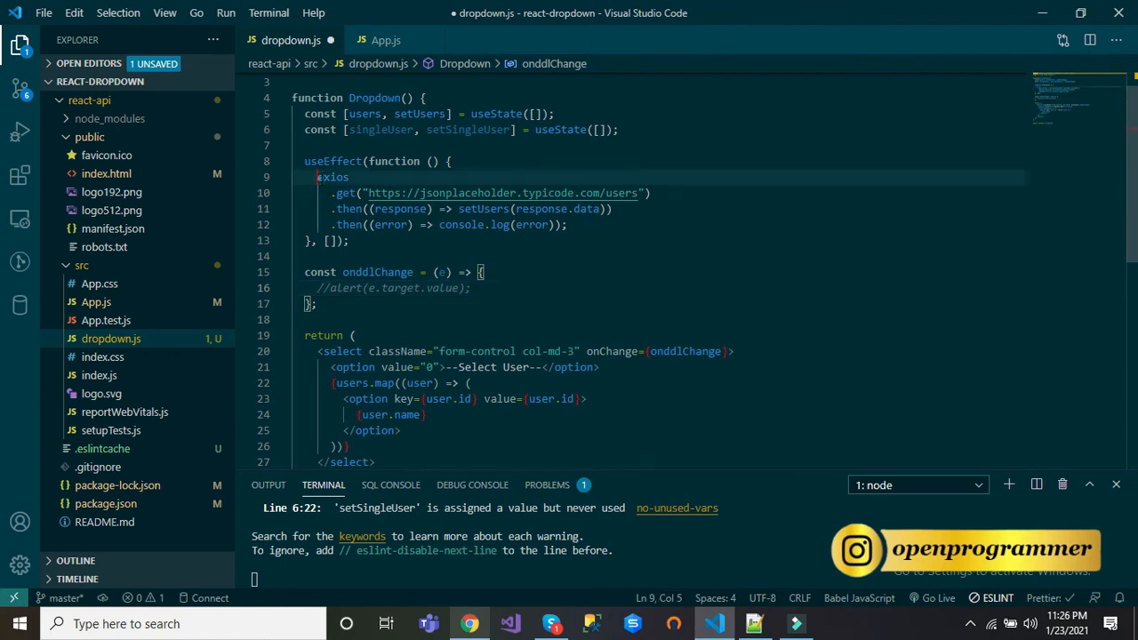
{"action": "left_click_drag", "start_coordinate": [318, 177], "coordinate": [566, 224]}
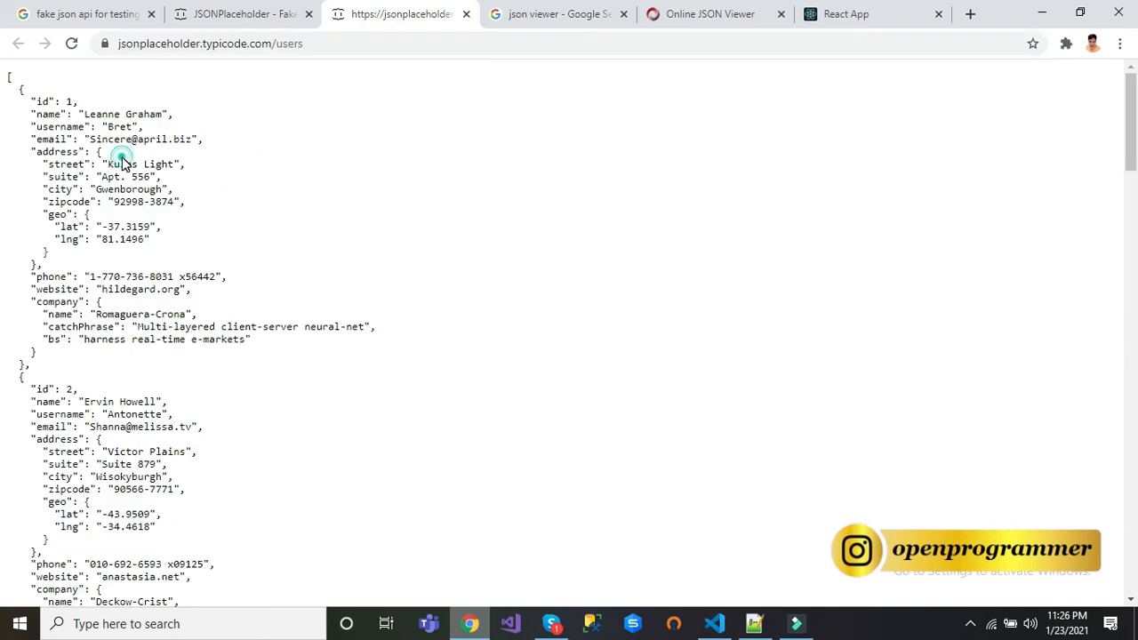
- View the JSONPlaceholder users JSON in Chrome to check the user fields
{"action": "left_click", "coordinate": [324, 43]}
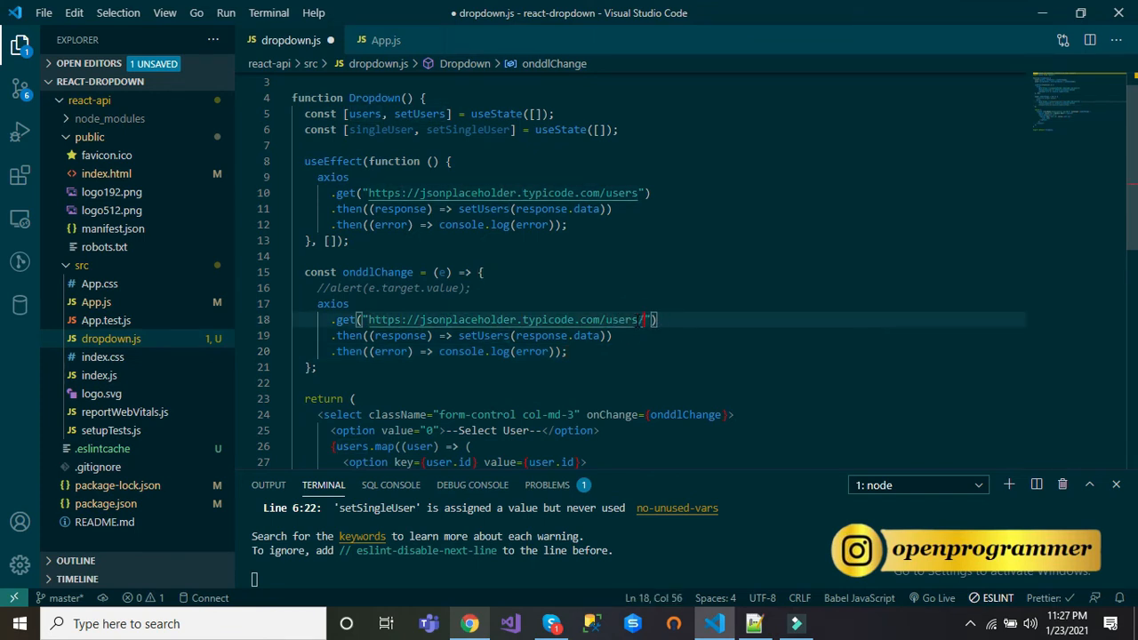
- Append + e.target.value to the axios.get users URL in onddlChange
{"action": "type", "text": "+"}
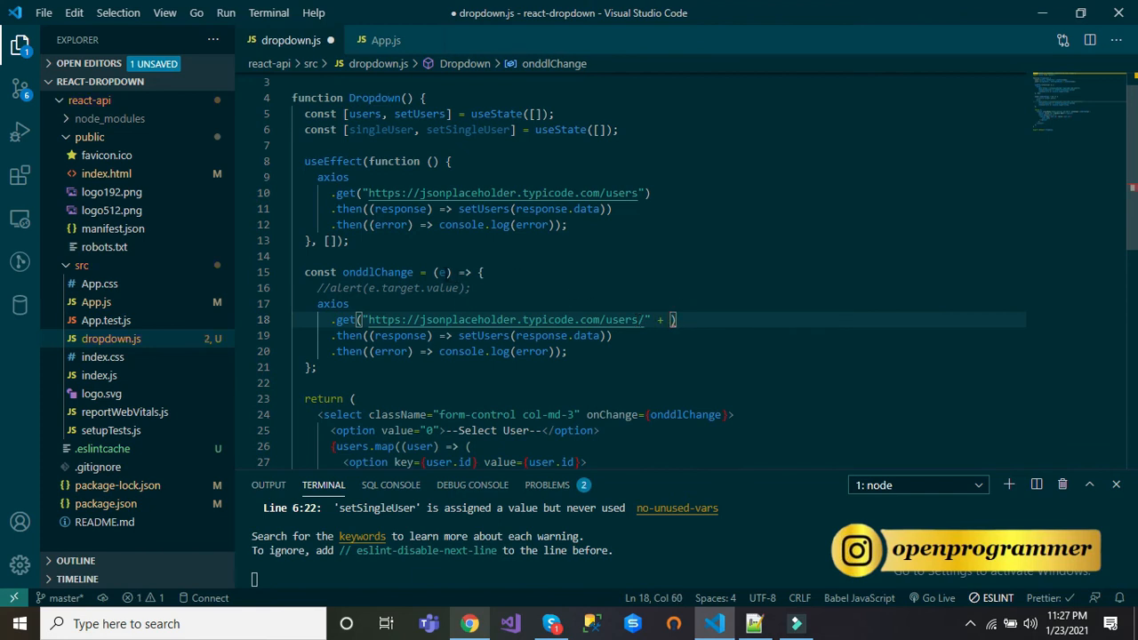
{"action": "double_click", "coordinate": [376, 272]}
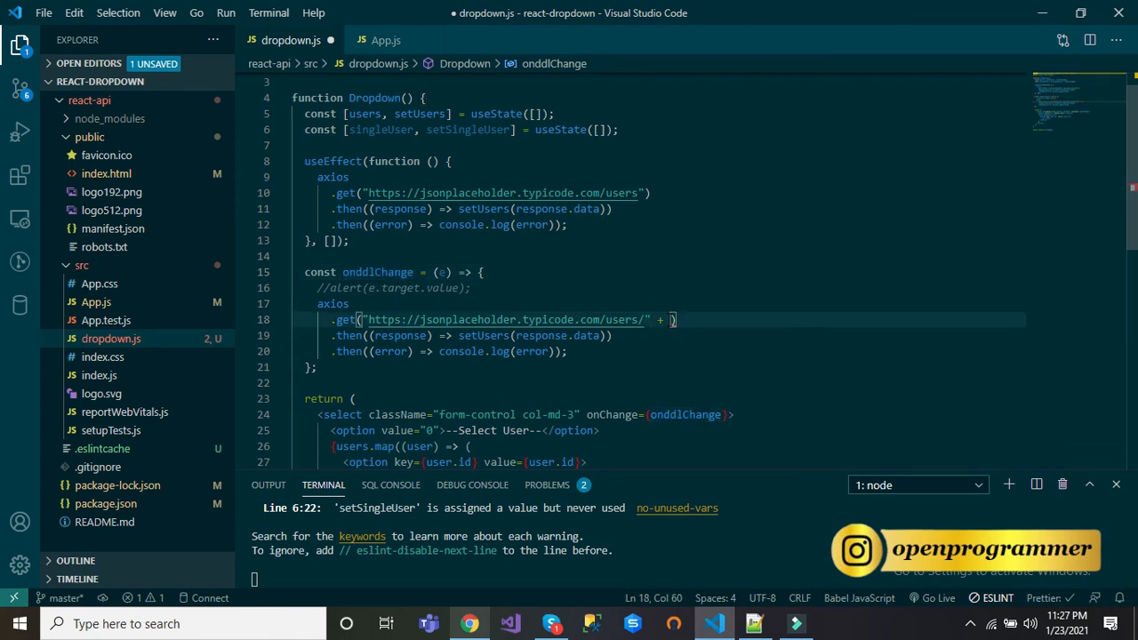
{"action": "type", "text": "Element."}
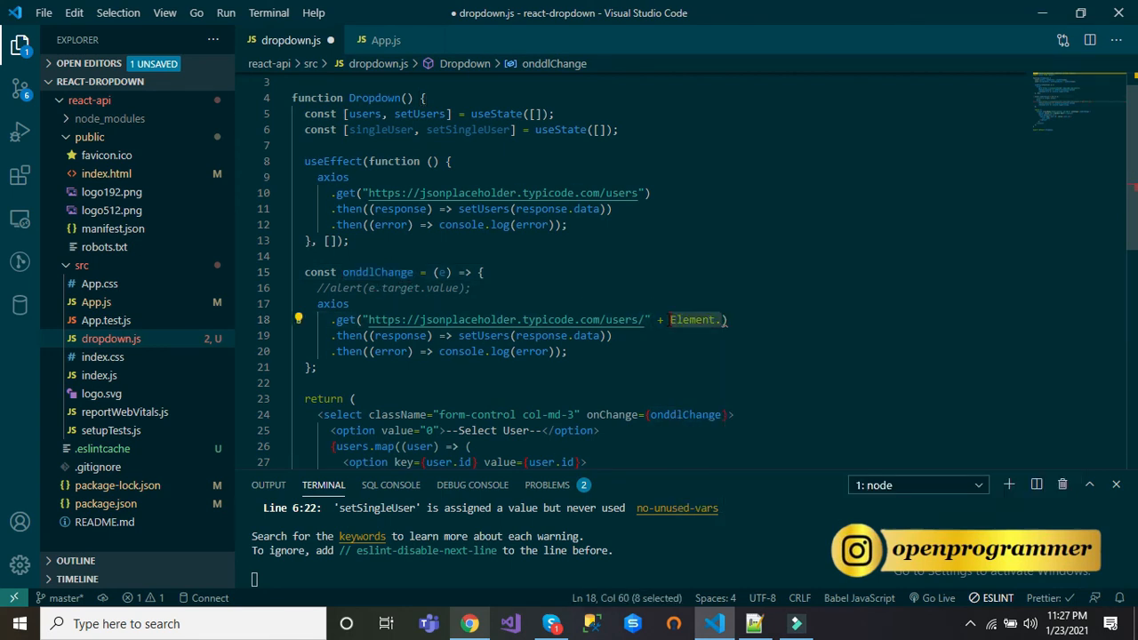
{"action": "type", "text": "e.ta"}
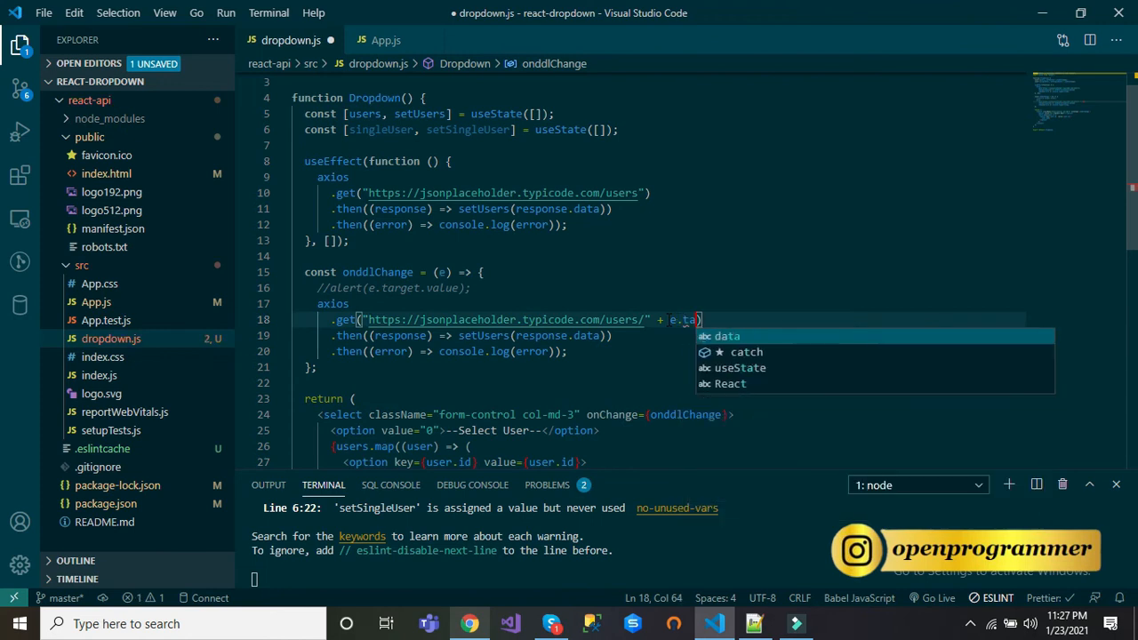
{"action": "type", "text": "rh"}
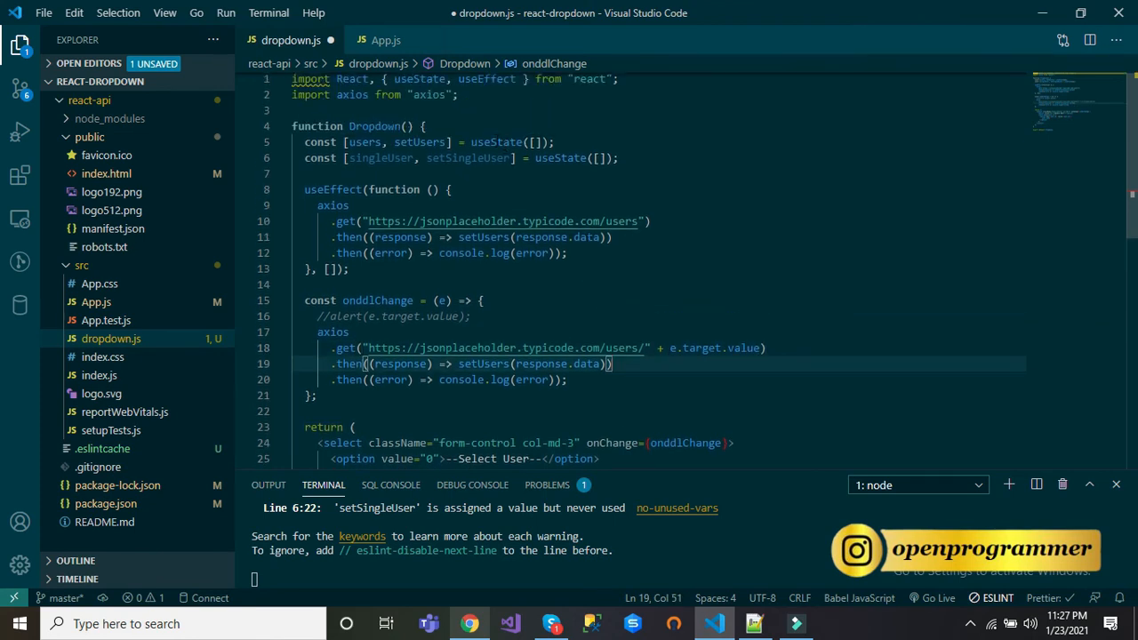
- Store the response with setSingleUser instead of setUsers and console.log the data
{"action": "double_click", "coordinate": [468, 158]}
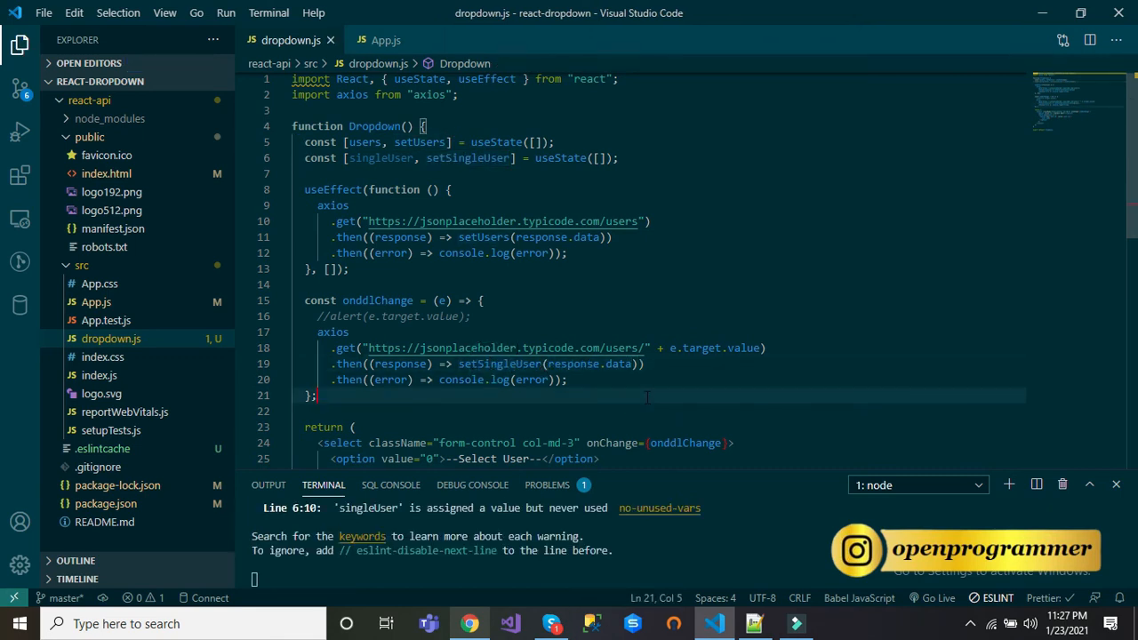
{"action": "scroll", "scroll_direction": "down", "scroll_amount": 3}
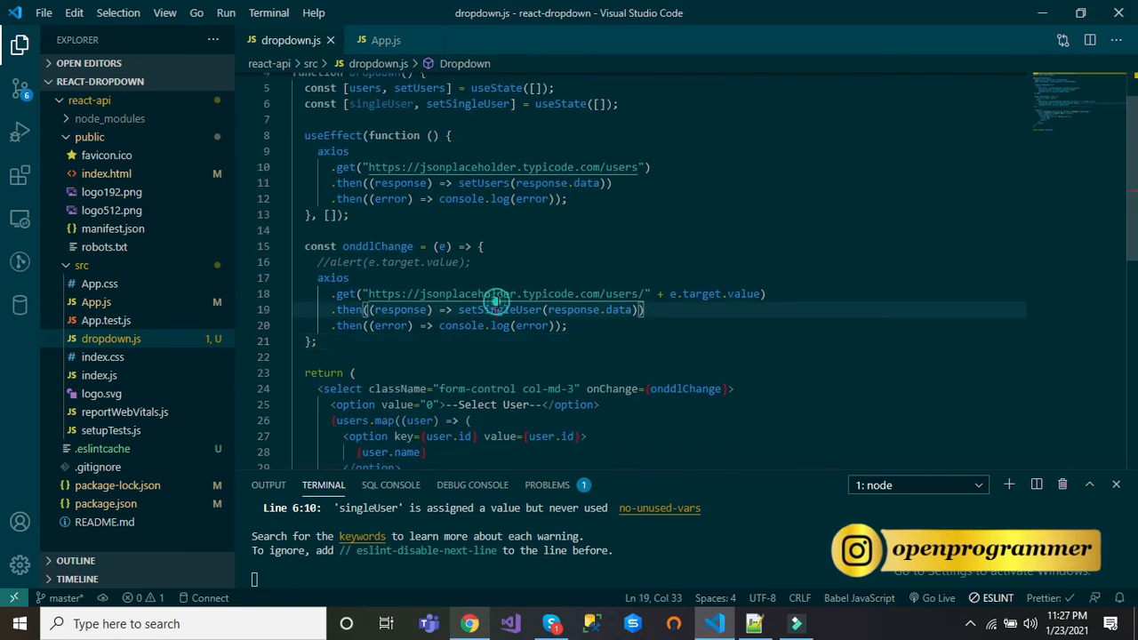
{"action": "type", "text": "con"}
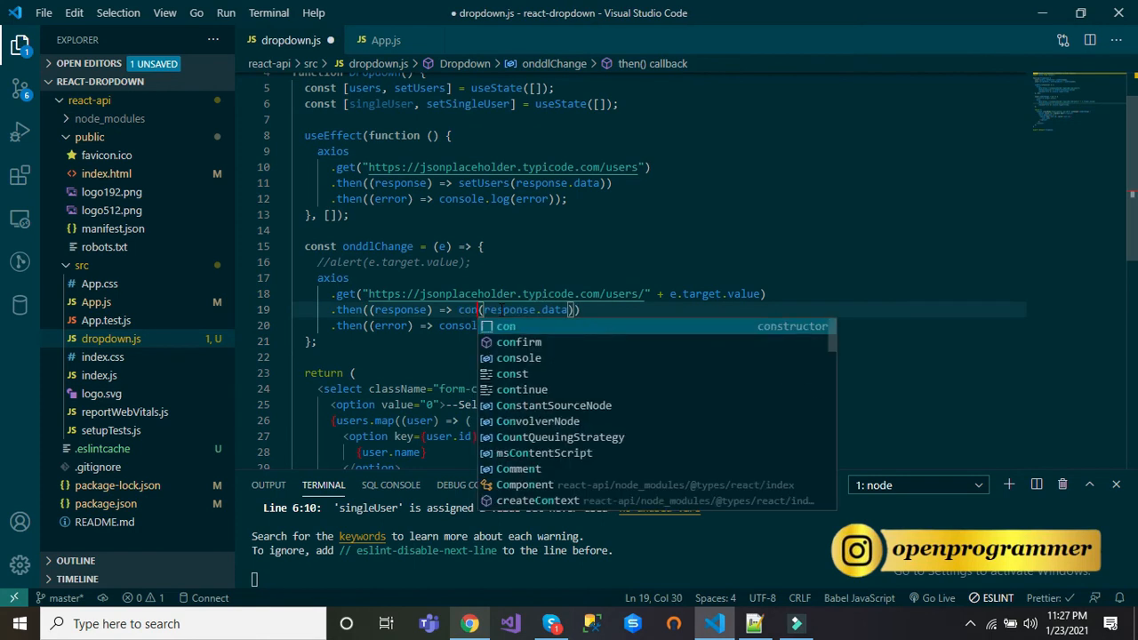
{"action": "type", "text": "sole."}
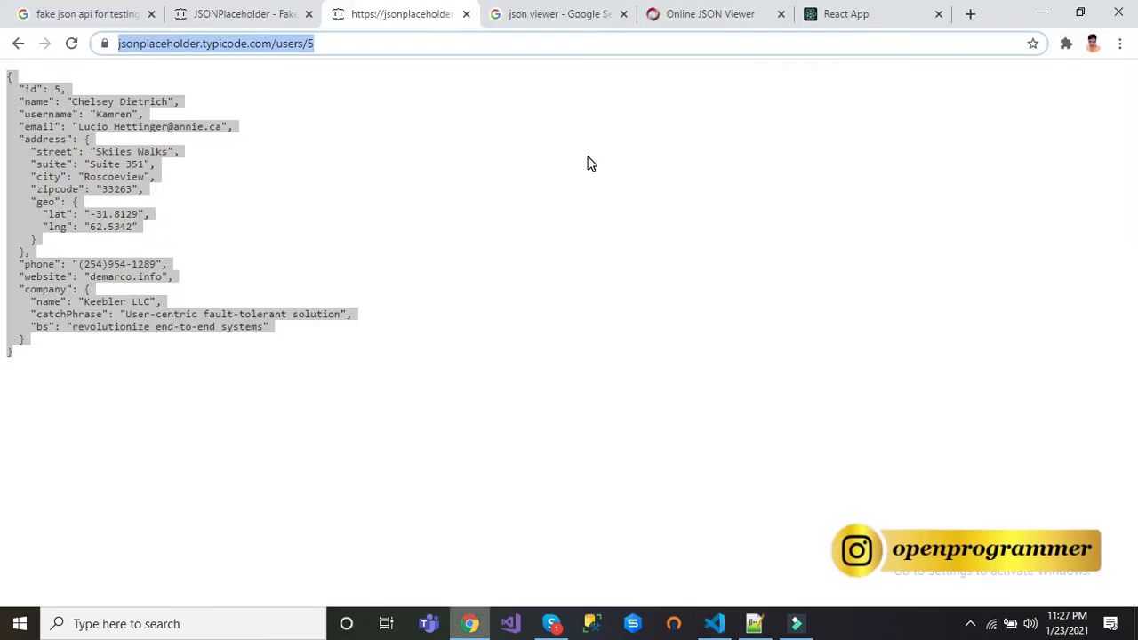
- In the React App, pick Ervin Howell and expand his logged record in the console
{"action": "left_click", "coordinate": [872, 13]}
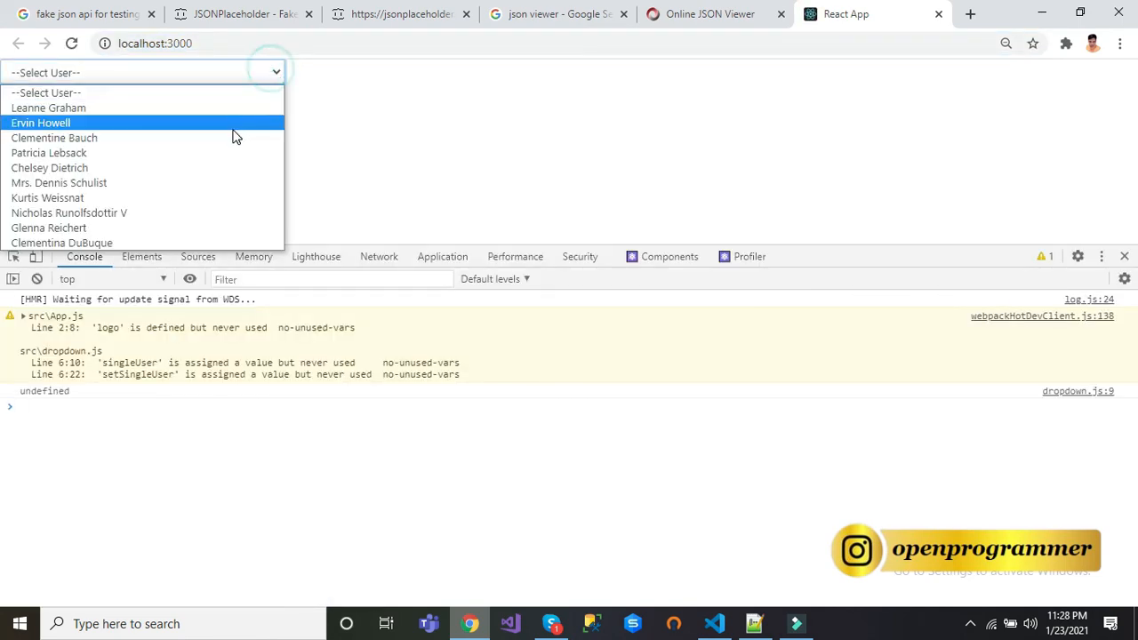
{"action": "left_click", "coordinate": [40, 123]}
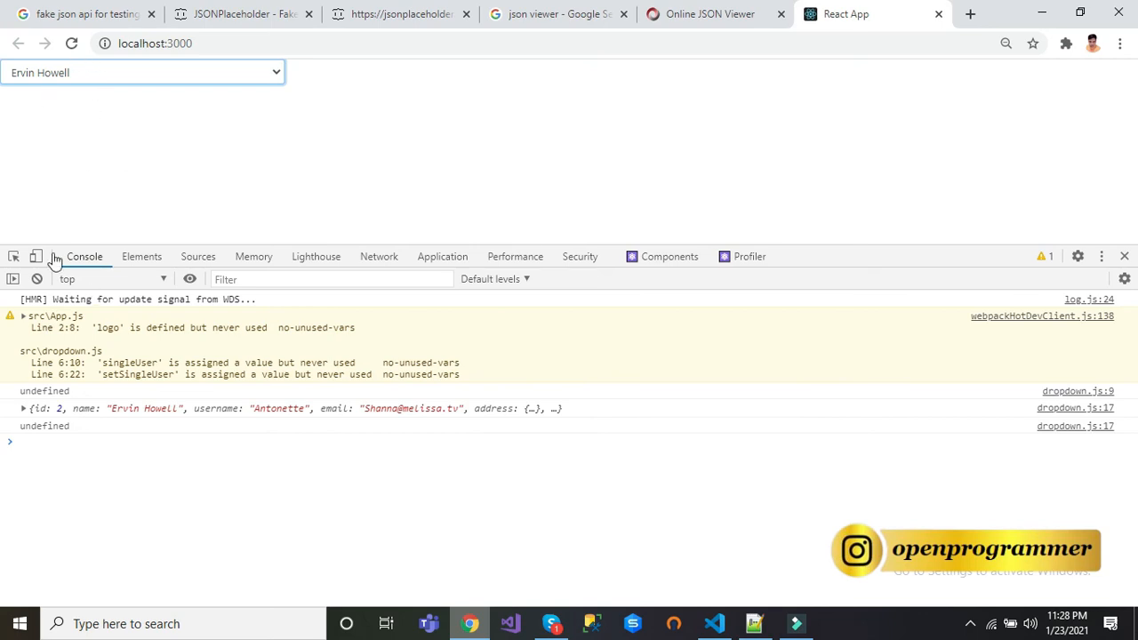
{"action": "left_click", "coordinate": [22, 409]}
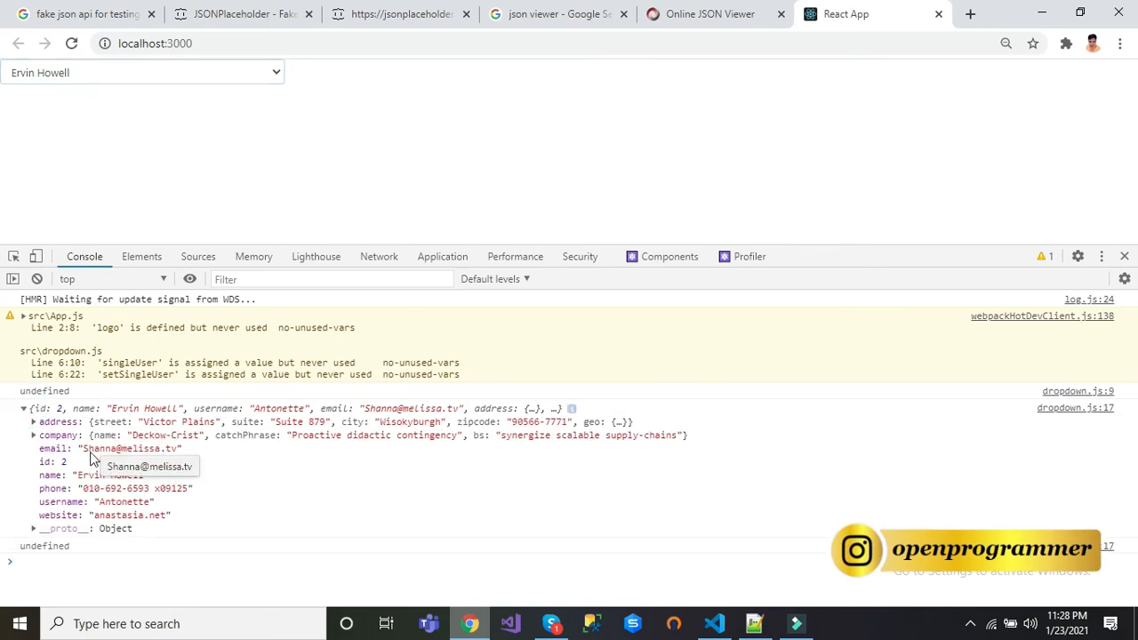
{"action": "mouse_move", "coordinate": [5, 336]}
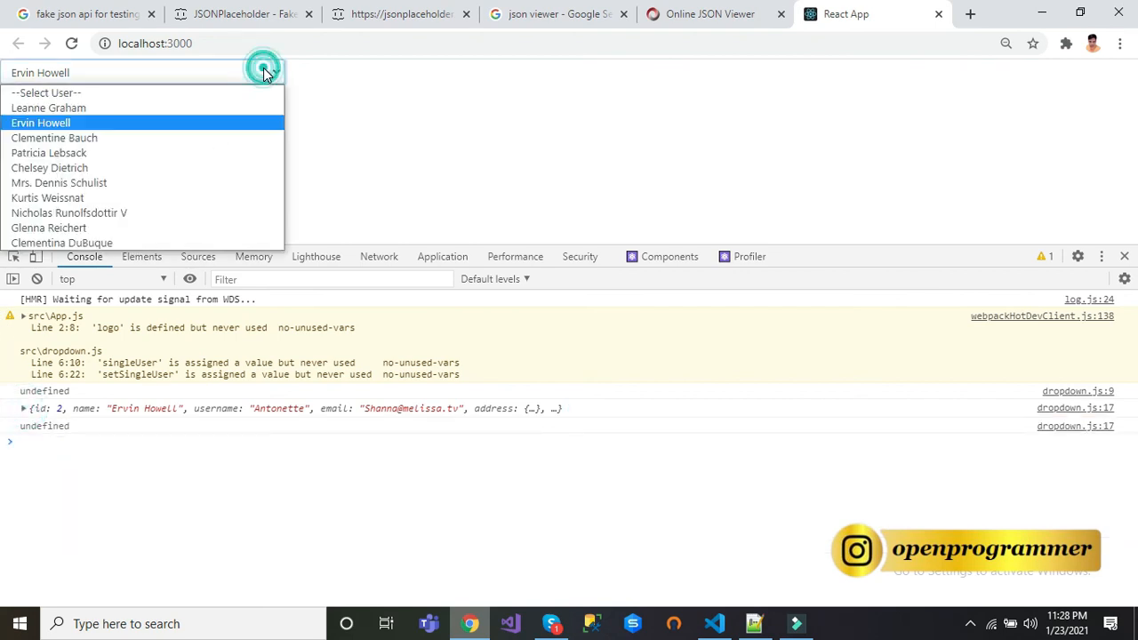
- Pick Mrs. Dennis Schulist and check her record is logged too
{"action": "left_click", "coordinate": [59, 183]}
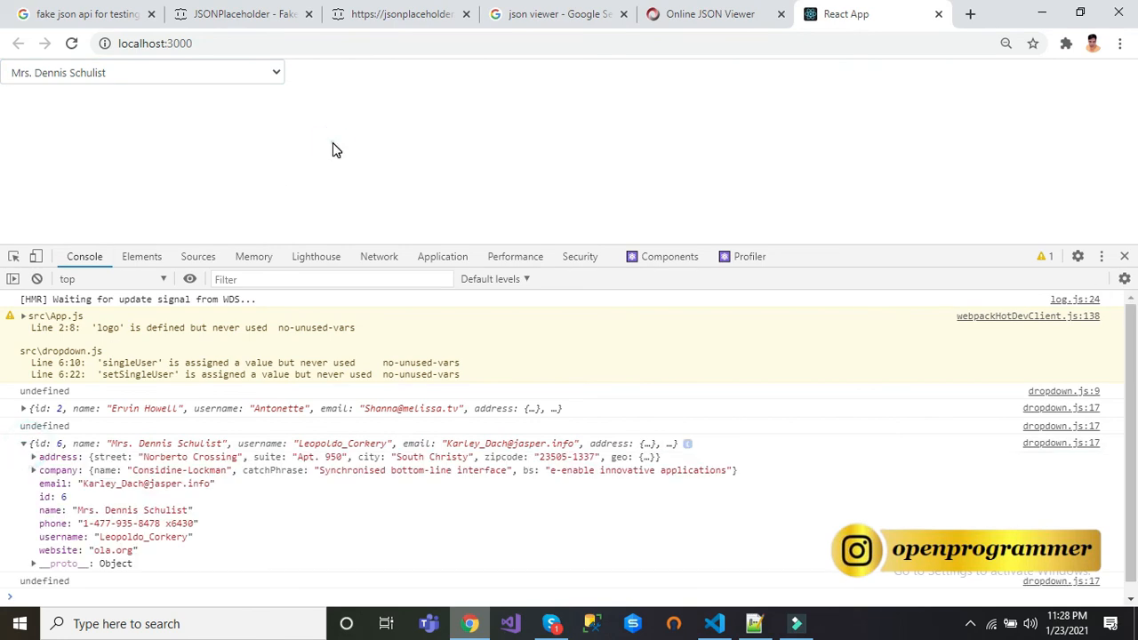
{"action": "left_click", "coordinate": [713, 623]}
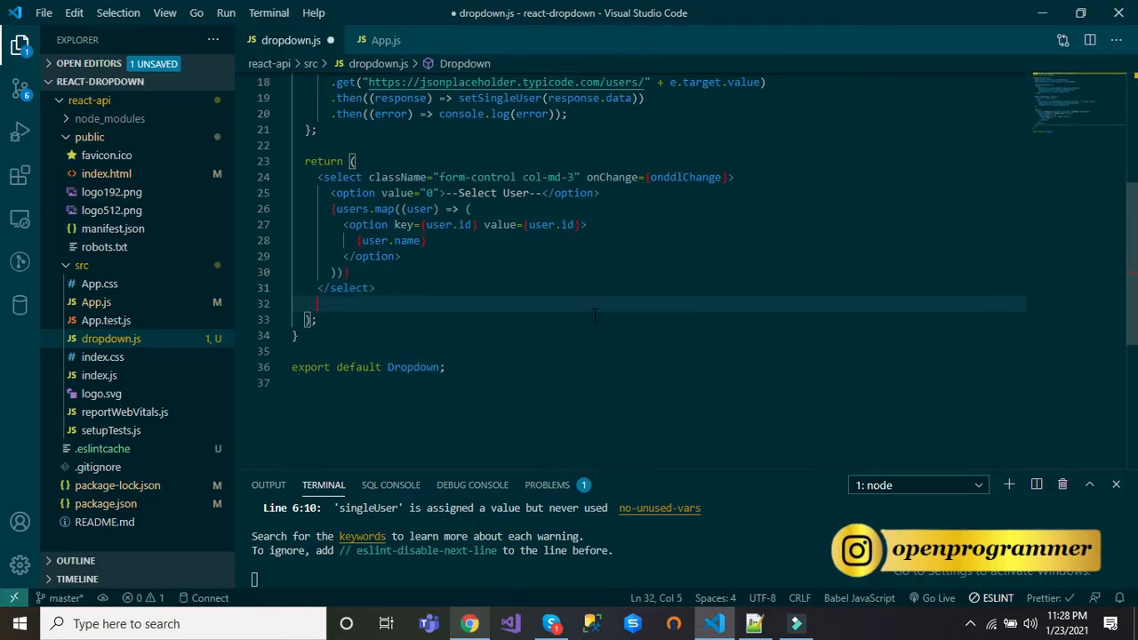
- Add two <br /> tags after the select and wrap the JSX in a div
{"action": "type", "text": "<br />"}
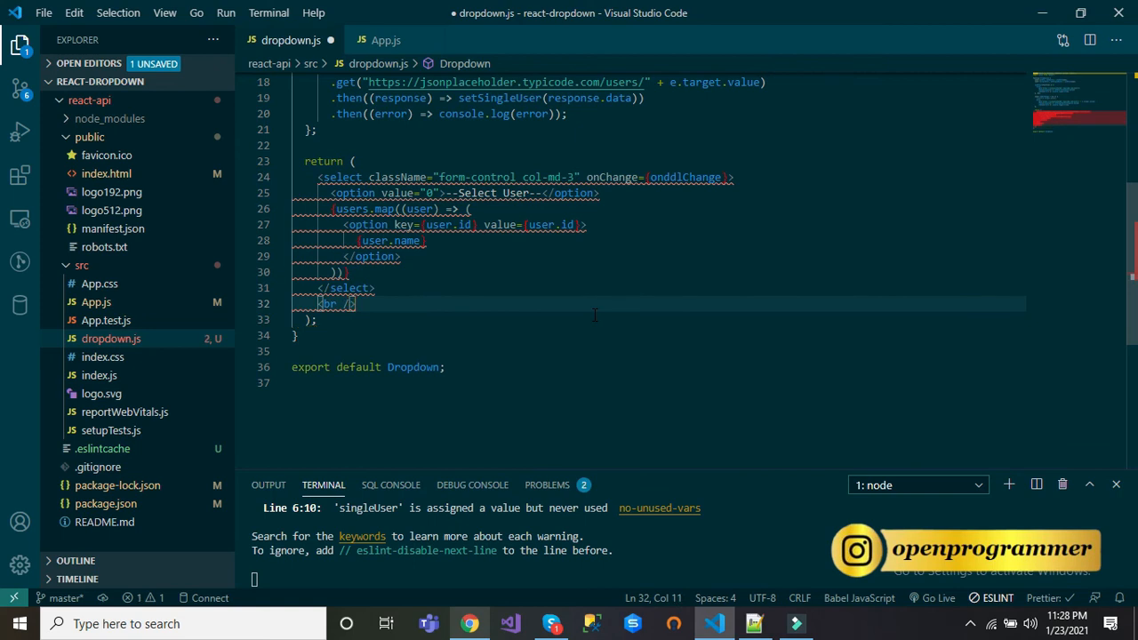
{"action": "type", "text": "<br />"}
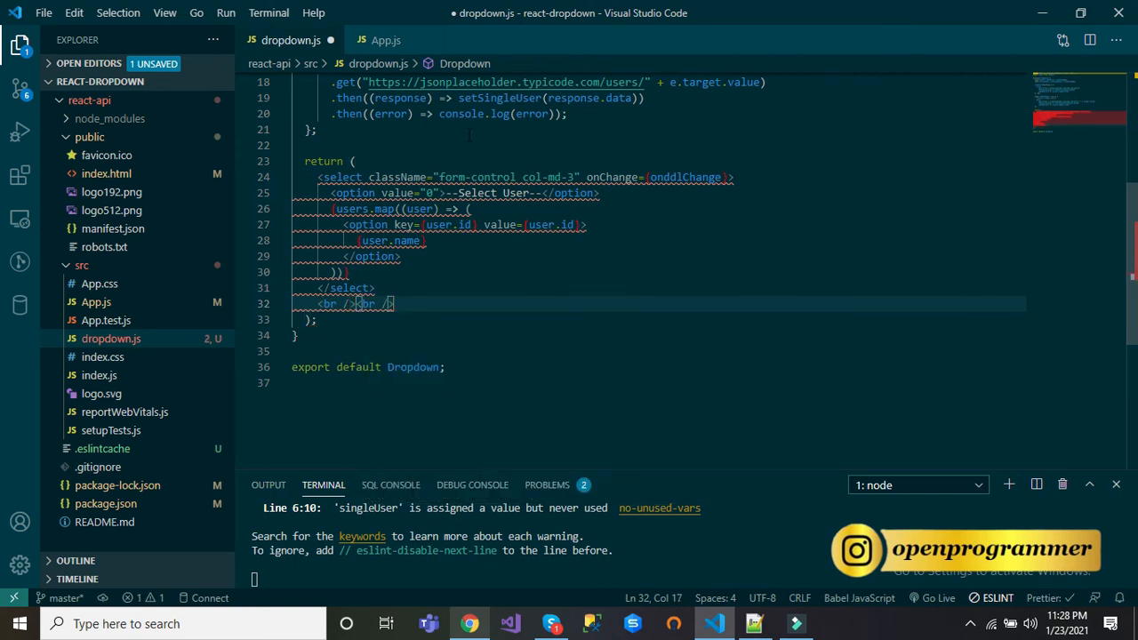
{"action": "type", "text": "<div>"}
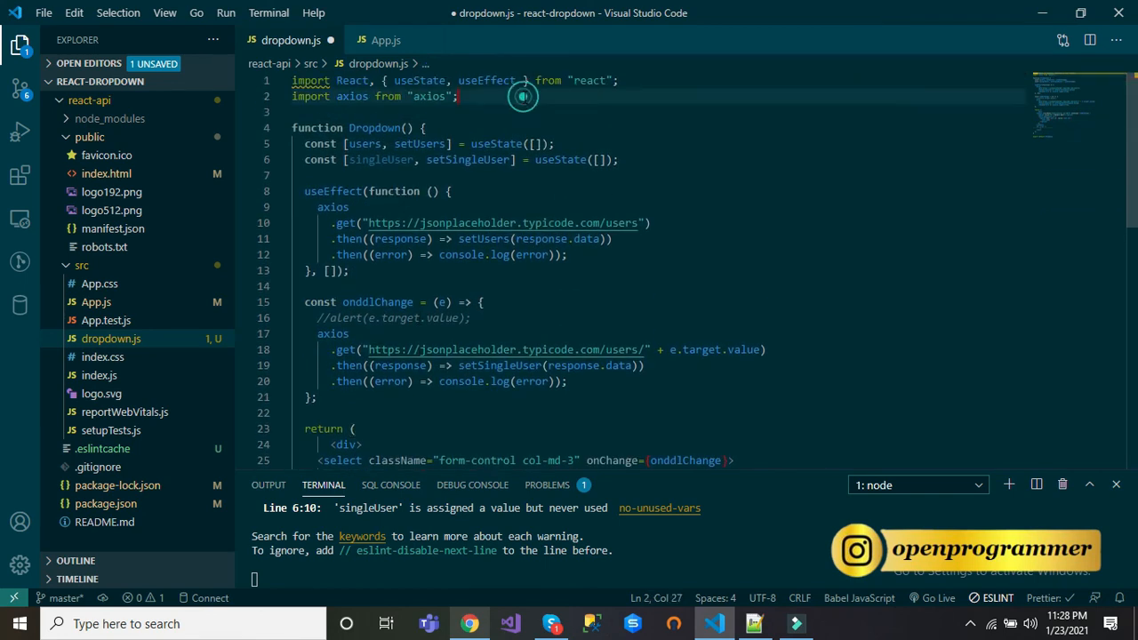
- Import { Table } from 'react-bootstrap' at the top of dropdown.js
{"action": "type", "text": "import {"}
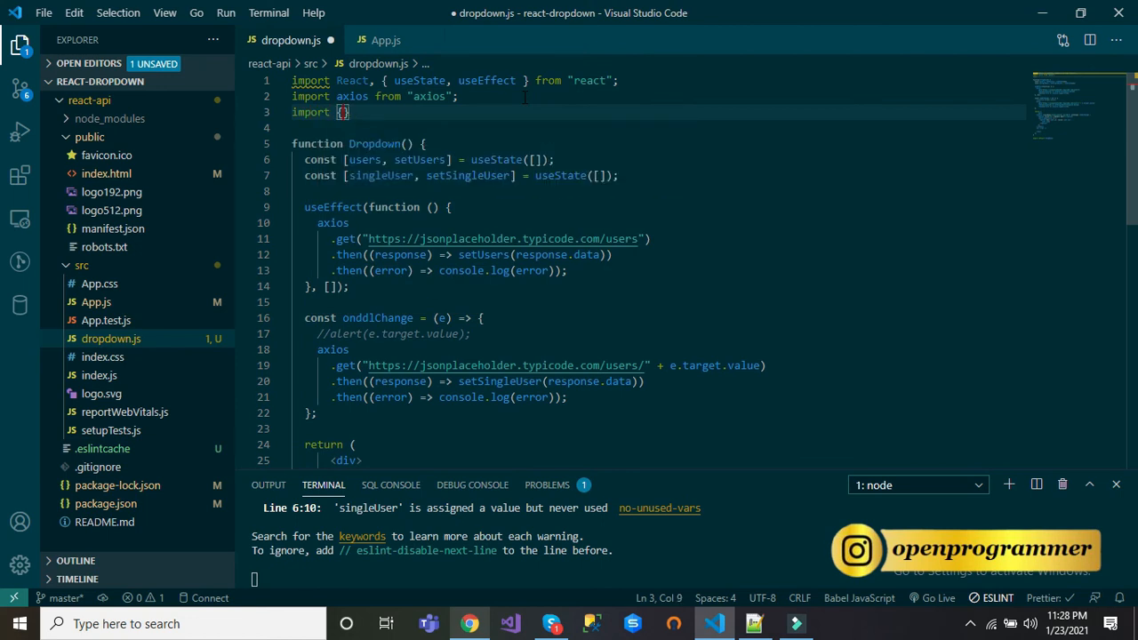
{"action": "type", "text": "Table"}
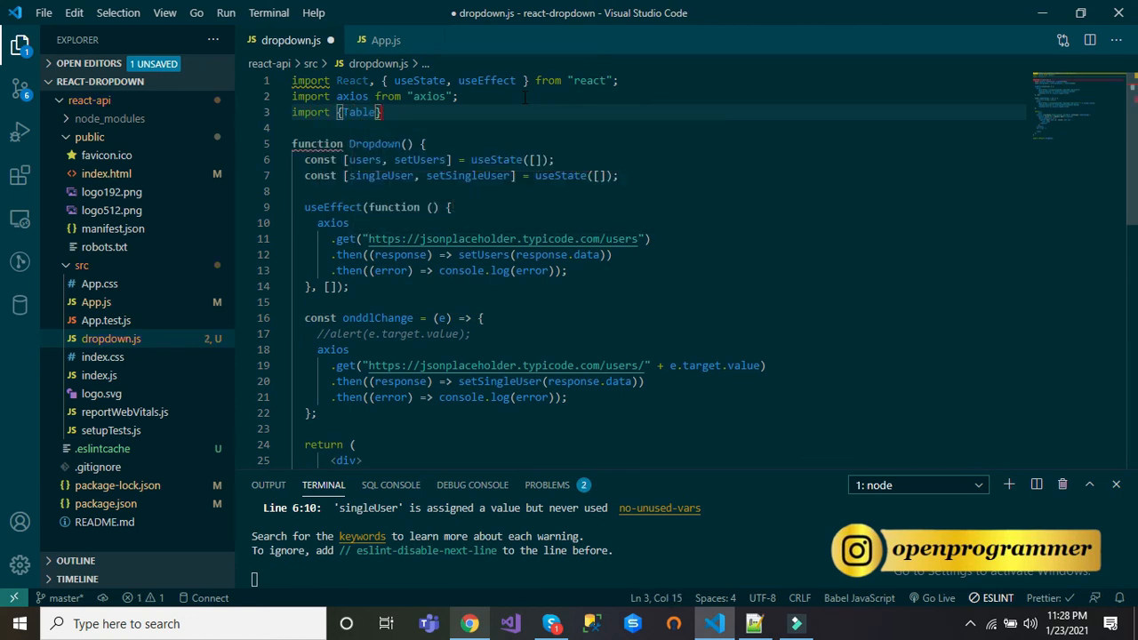
{"action": "type", "text": "from ''"}
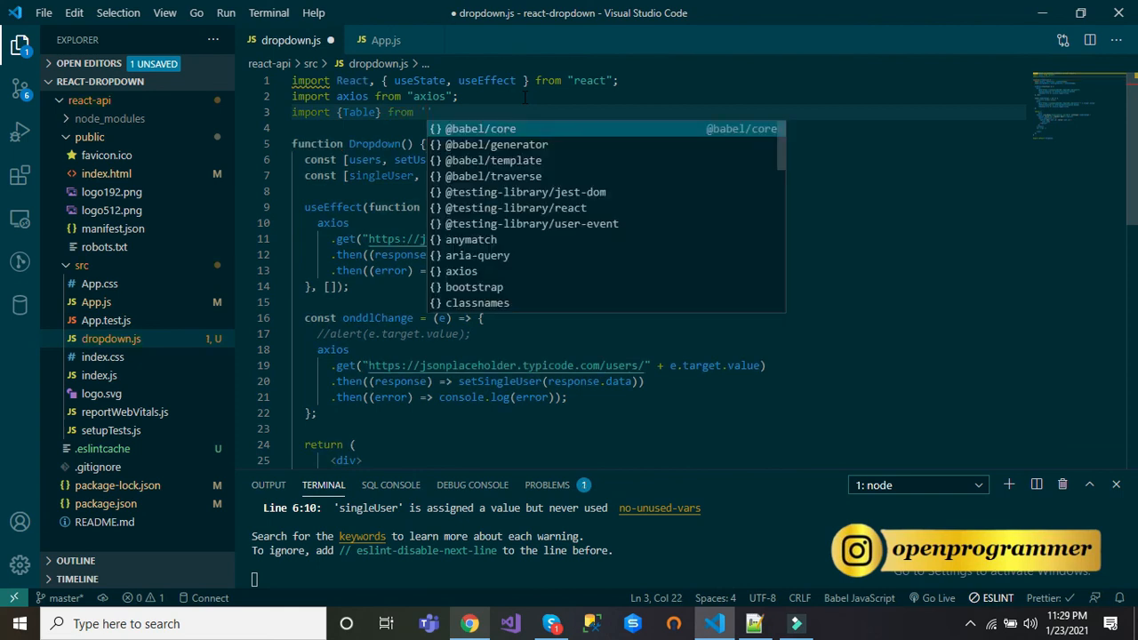
{"action": "type", "text": "react"}
{"action": "type", "text": "<Table"}
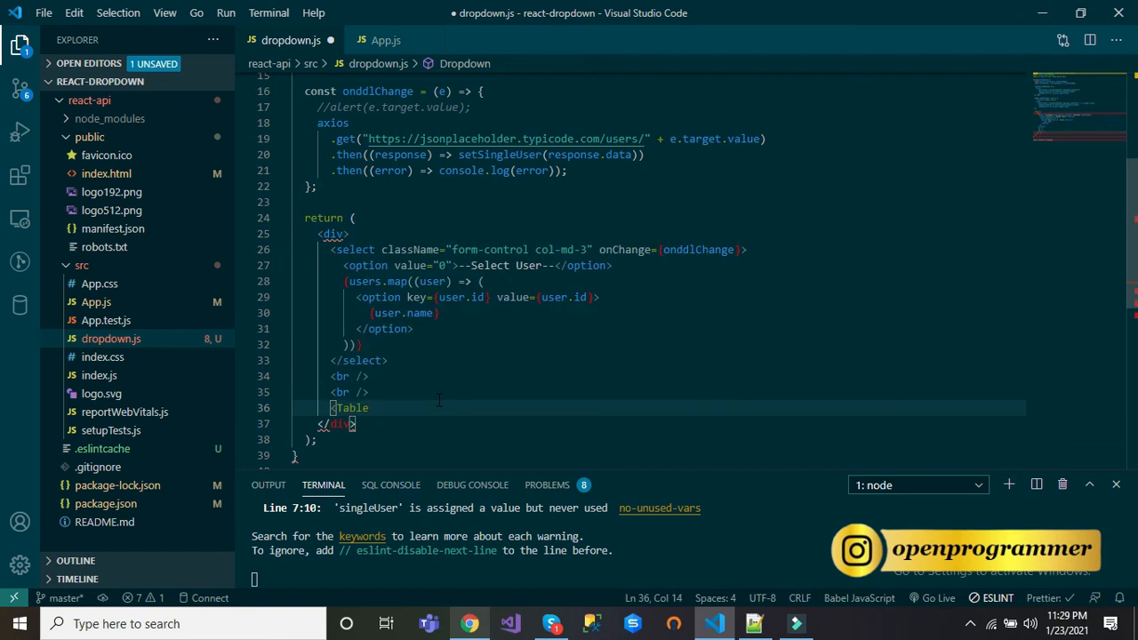
- Add an empty <Table striped bordered hover> below the dropdown
{"action": "type", "text": "striped"}
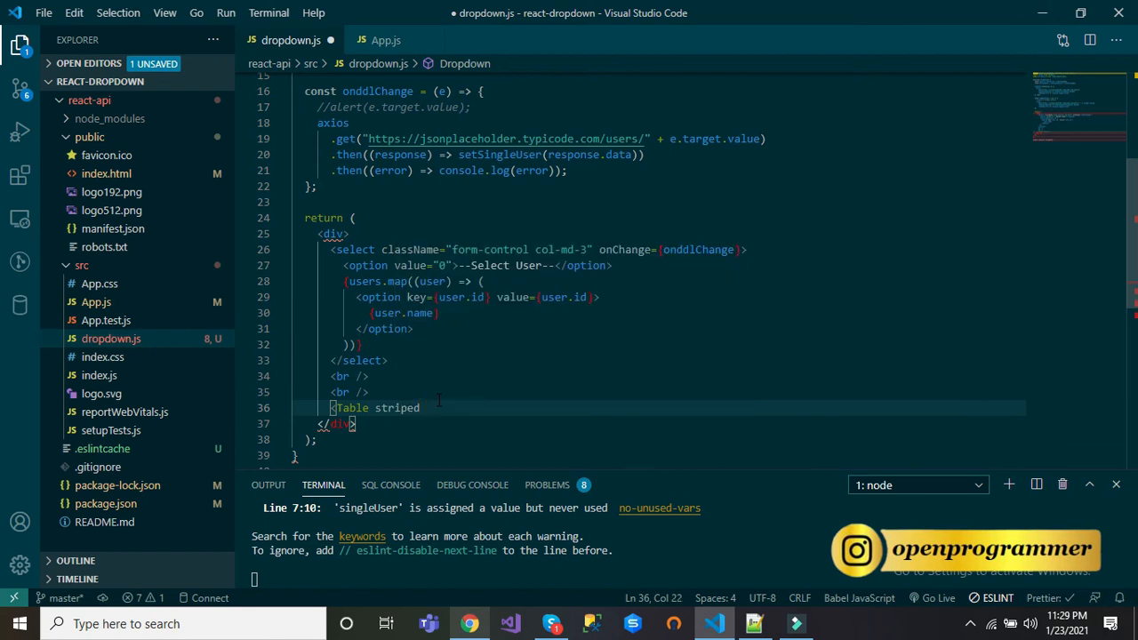
{"action": "type", "text": "bordered"}
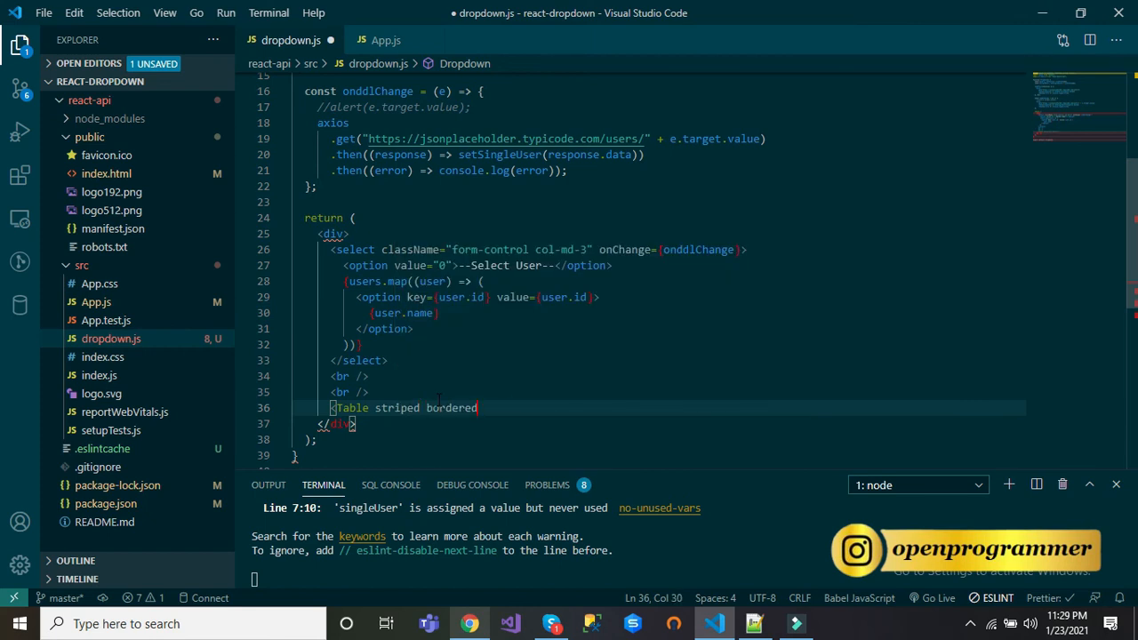
{"action": "type", "text": "hover>"}
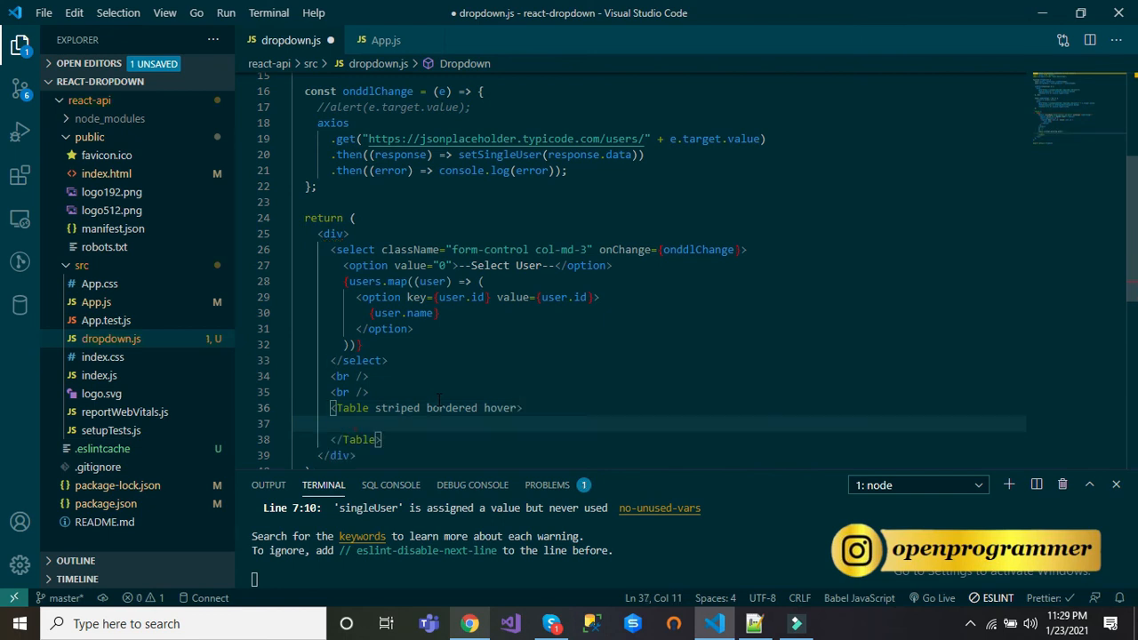
{"action": "scroll", "scroll_direction": "down", "scroll_amount": 3}
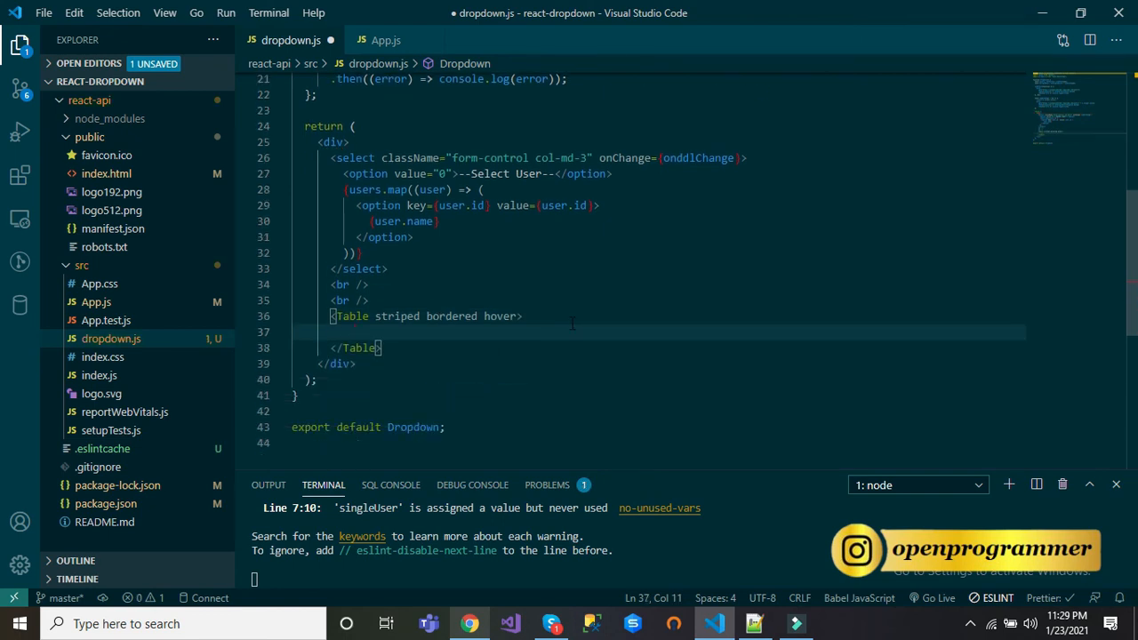
- Add a thead row to the Table with a first Id header cell
{"action": "type", "text": "<thead"}
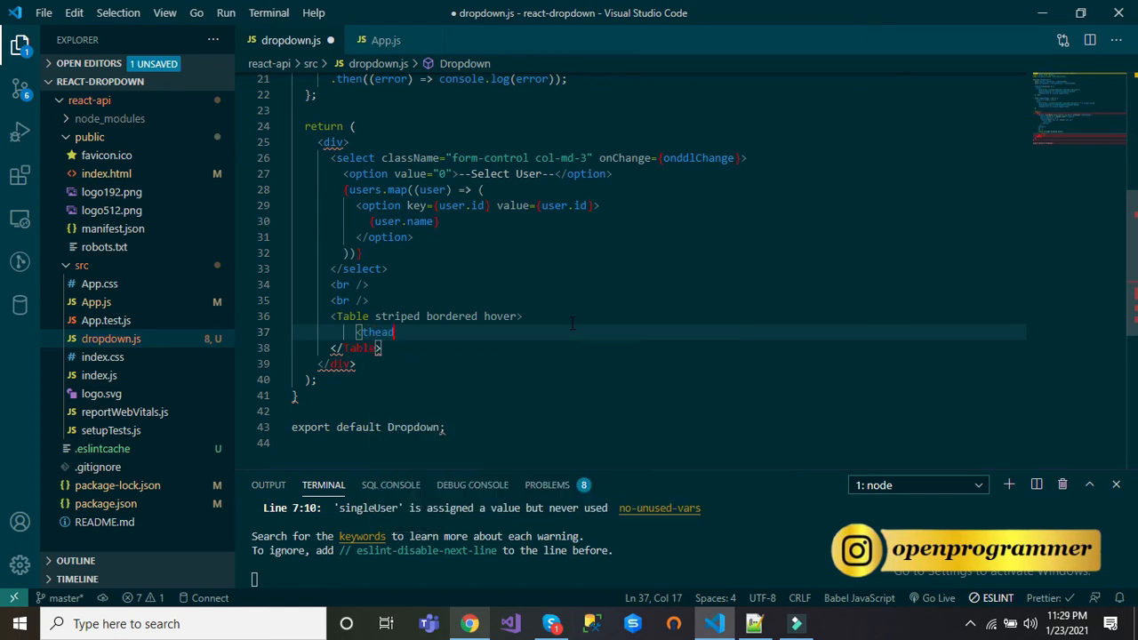
{"action": "key", "text": "Enter"}
{"action": "type", "text": "<"}
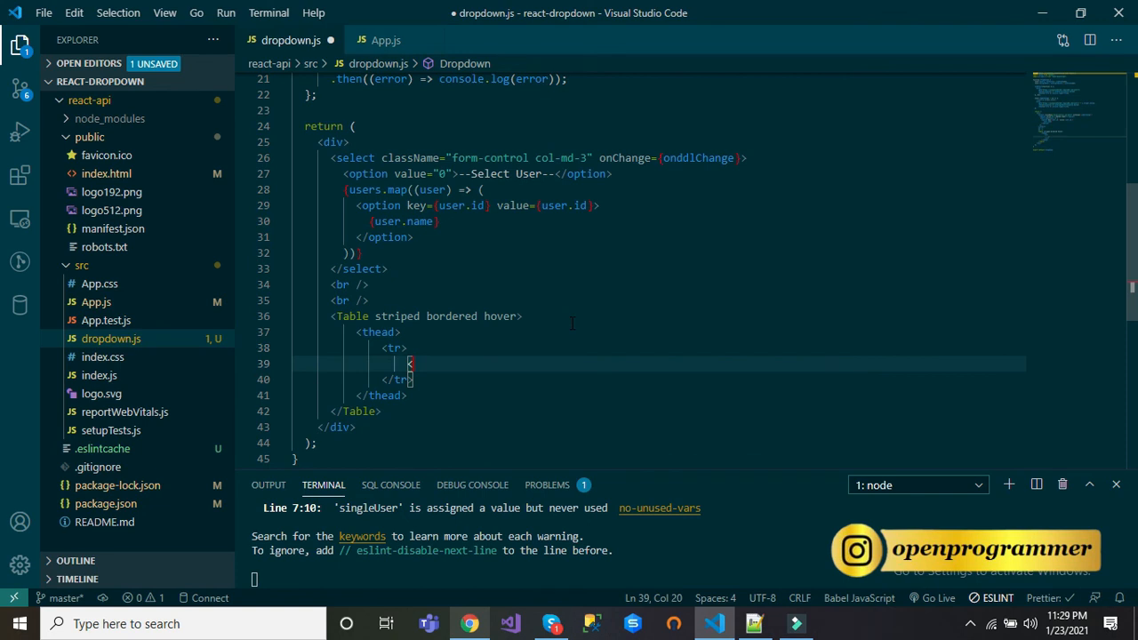
{"action": "type", "text": "td></td>"}
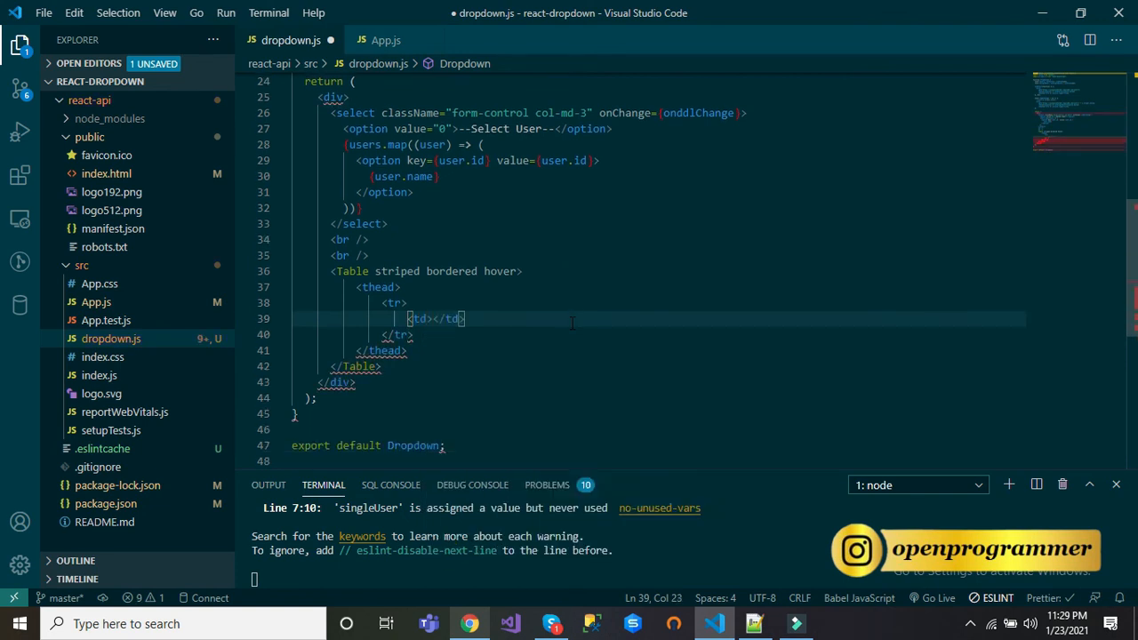
{"action": "type", "text": "Id"}
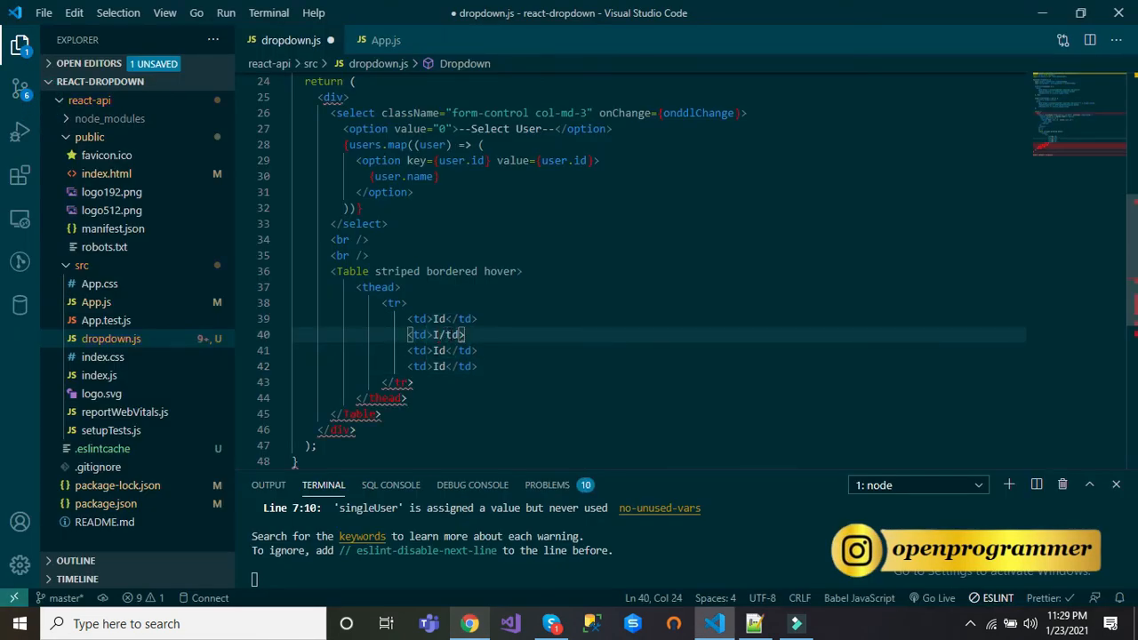
- Fill the remaining header cells with Name, Username and Email
{"action": "type", "text": "d"}
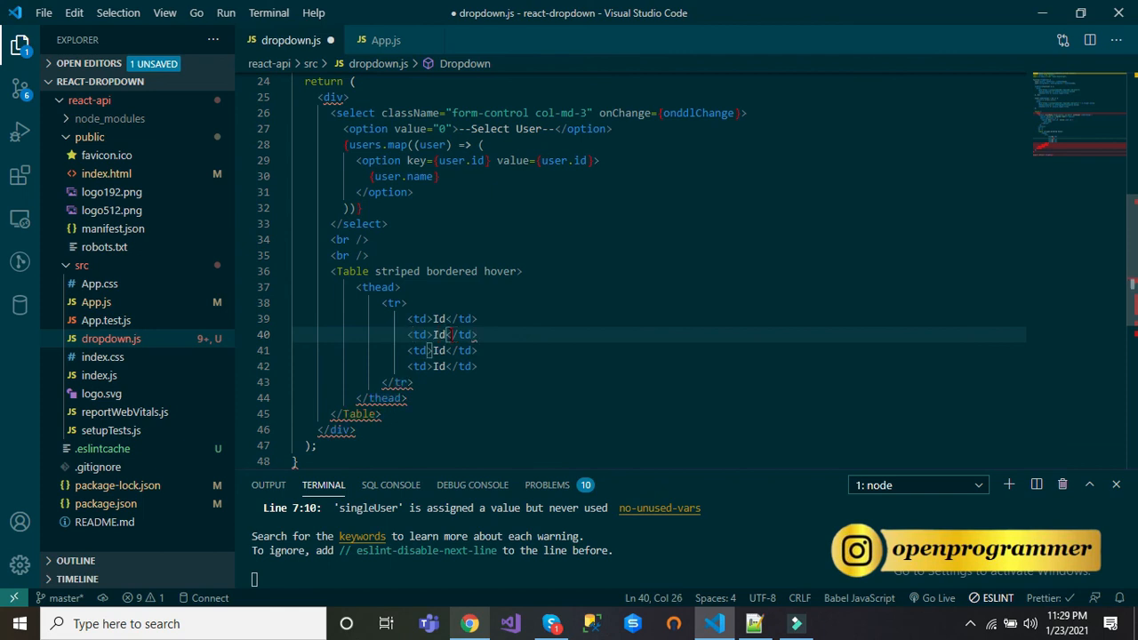
{"action": "type", "text": "Name"}
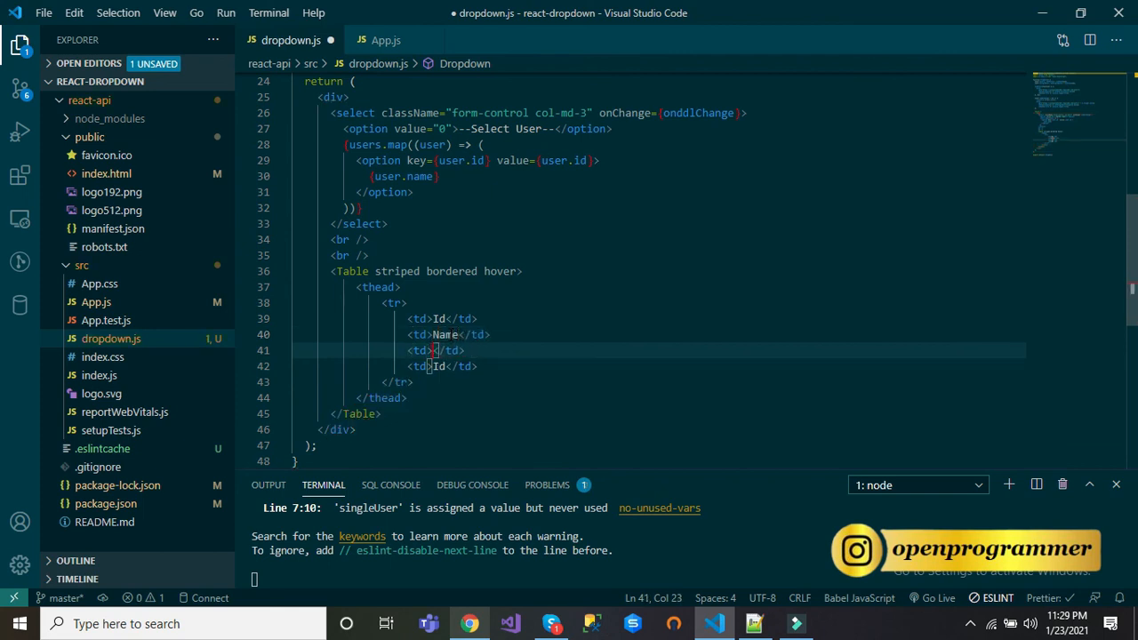
{"action": "type", "text": "Username"}
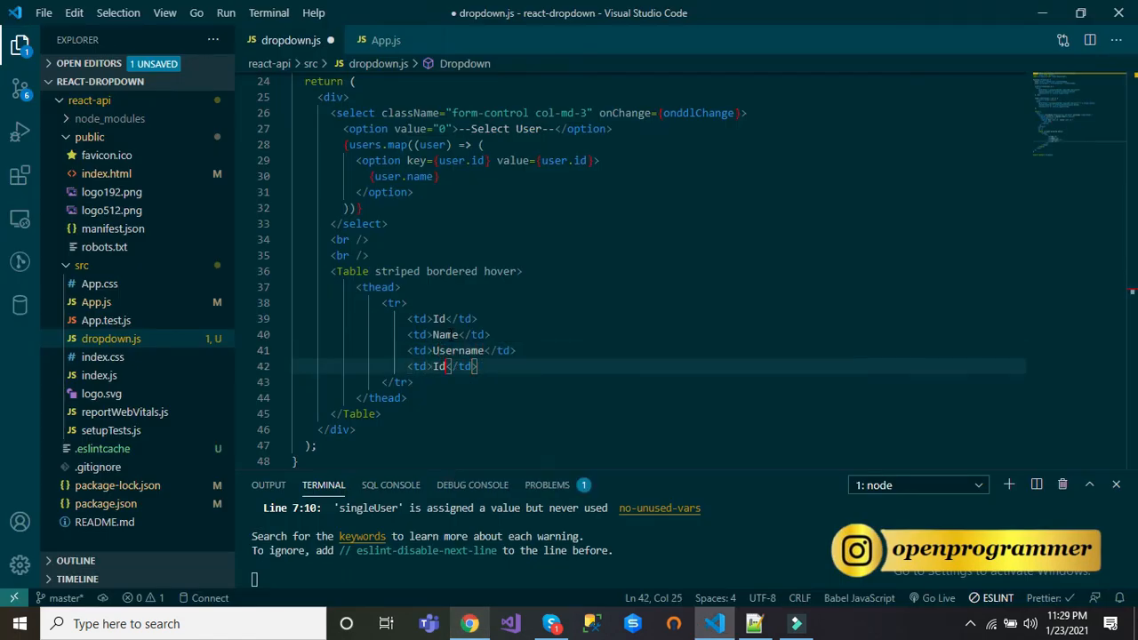
{"action": "type", "text": "Email"}
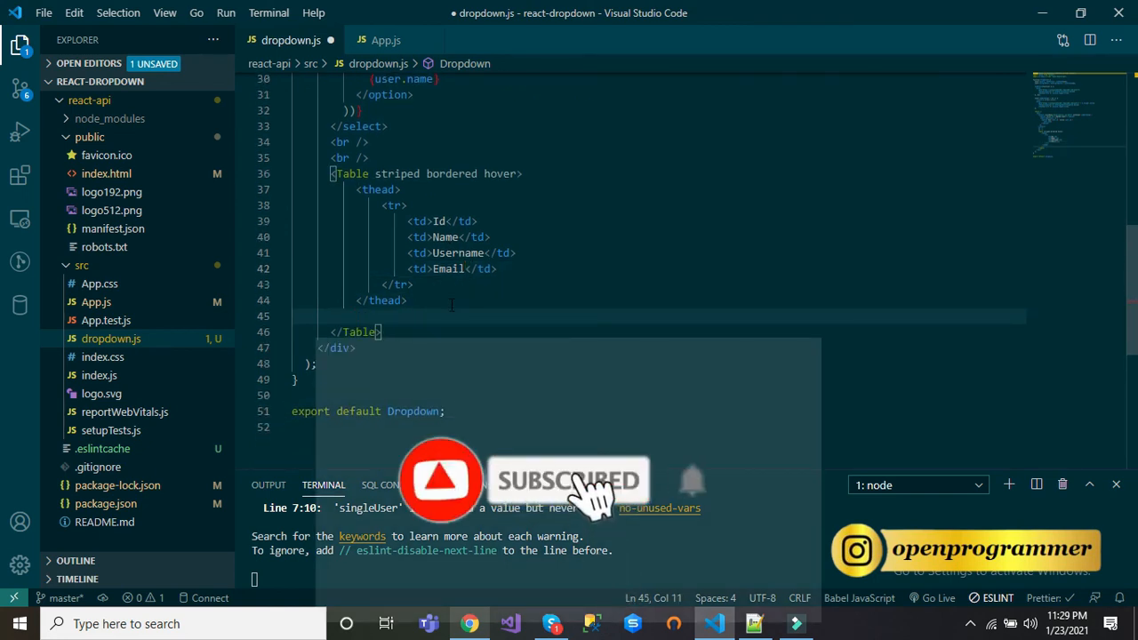
- Add a tbody below the thead and pick up the singleUser state name
{"action": "type", "text": "<t"}
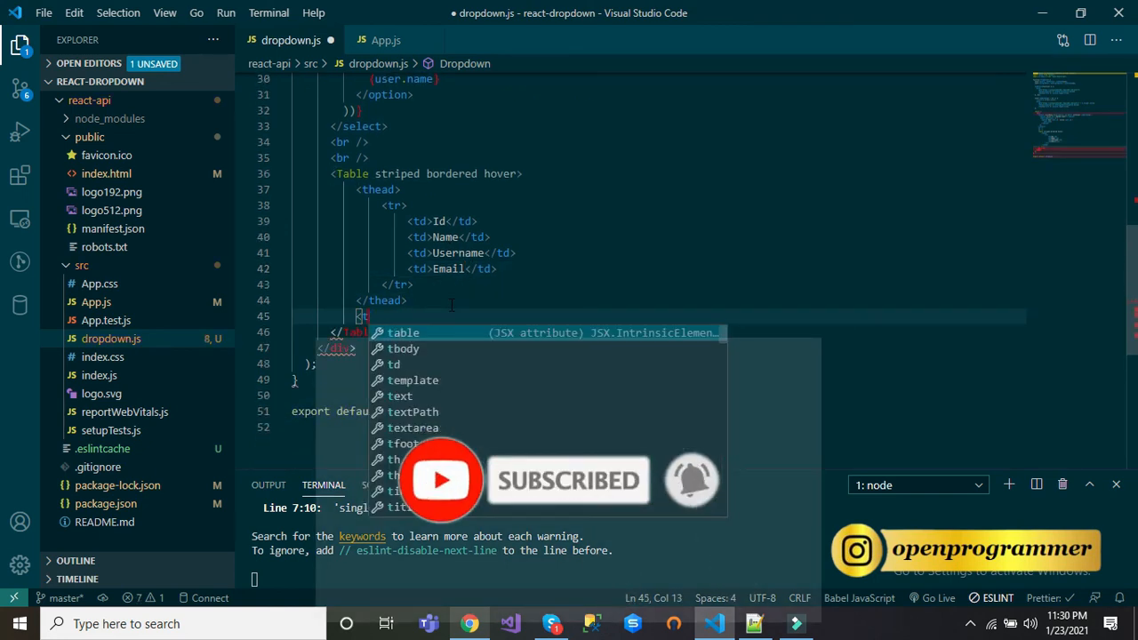
{"action": "type", "text": "tbody"}
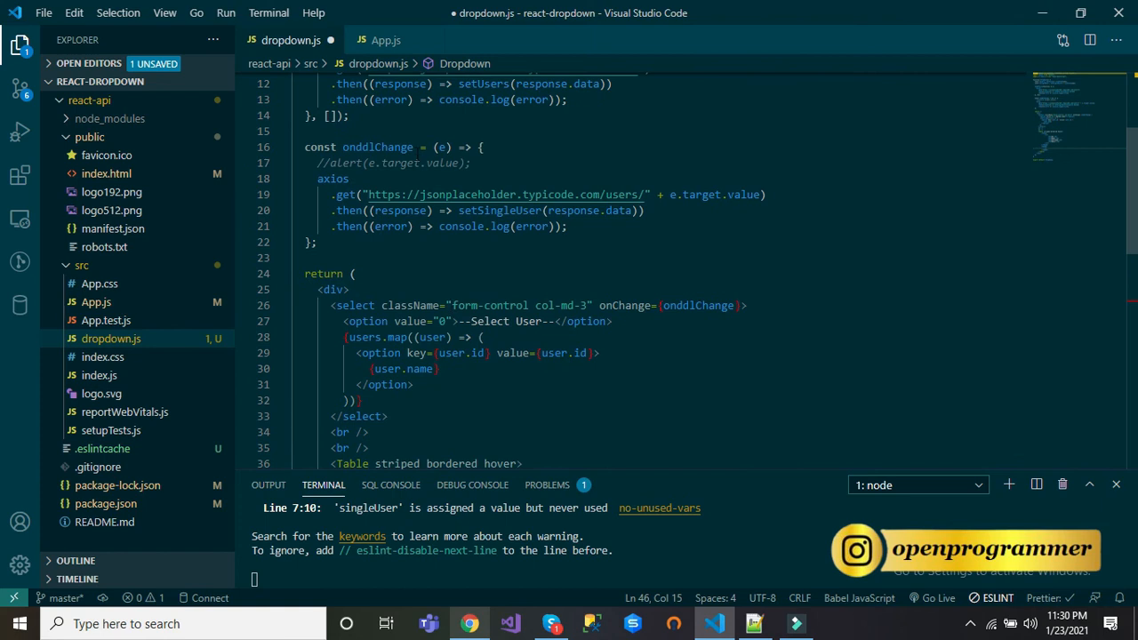
{"action": "double_click", "coordinate": [383, 141]}
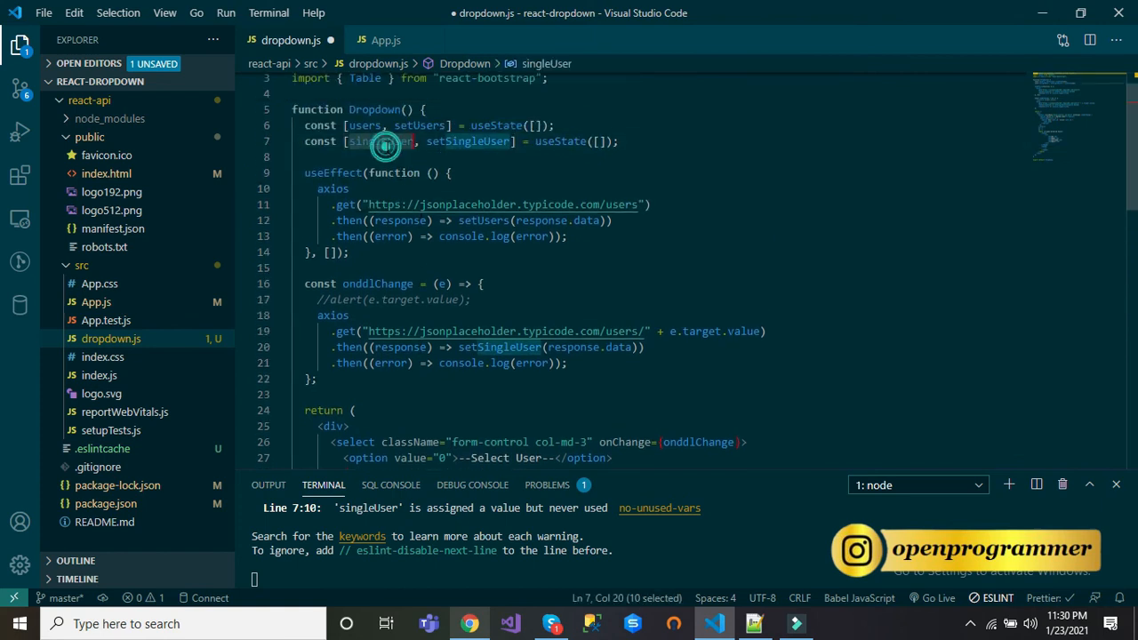
{"action": "scroll", "scroll_direction": "down", "scroll_amount": 3}
{"action": "type", "text": "<"}
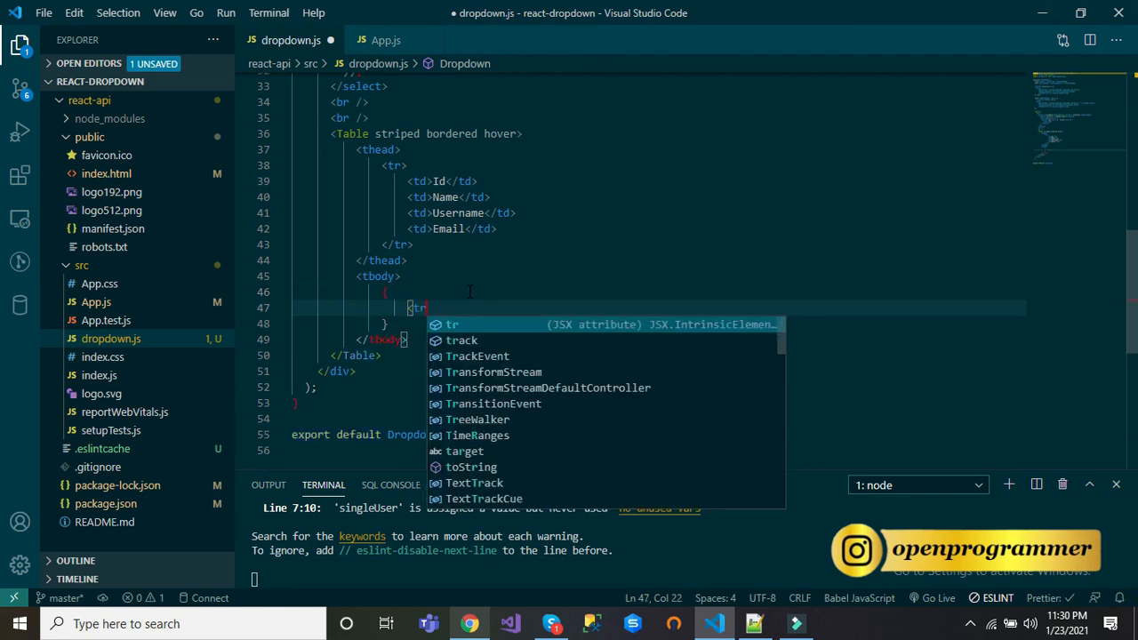
- Give the tbody a row whose first cell shows {singleUser.id}, then select that cell line
{"action": "type", "text": "tr>"}
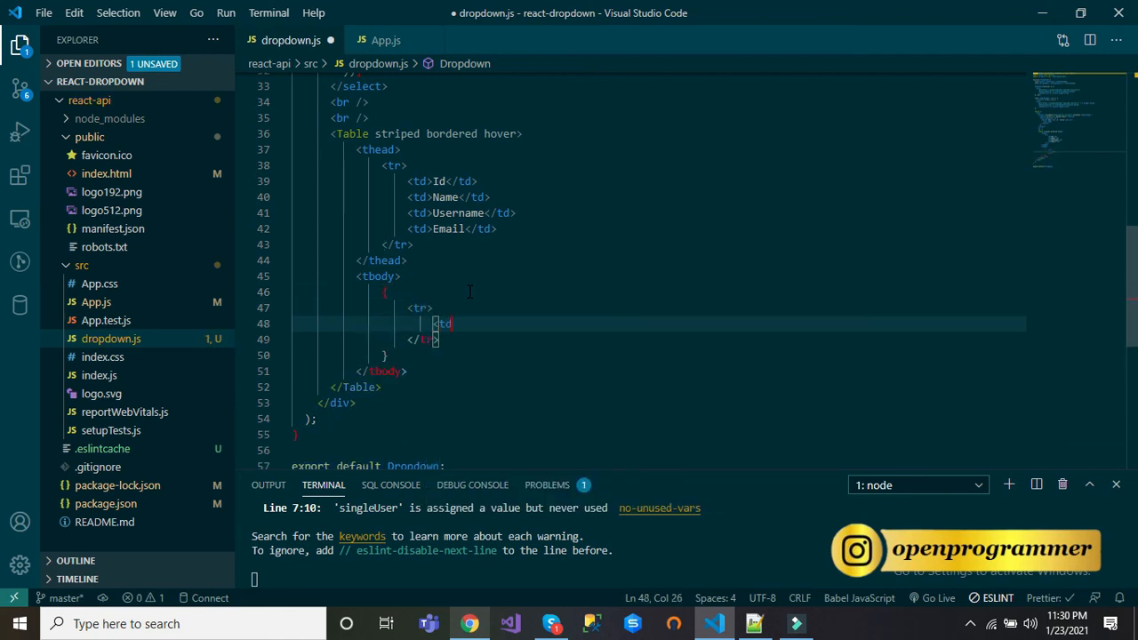
{"action": "type", "text": "{</td>"}
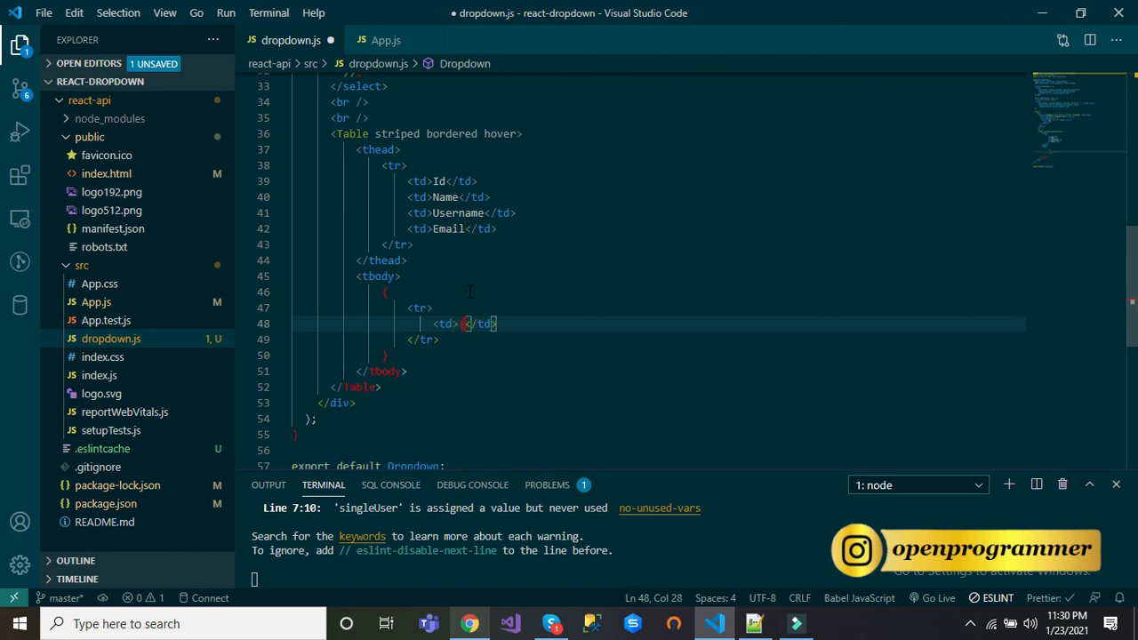
{"action": "type", "text": "singleUser"}
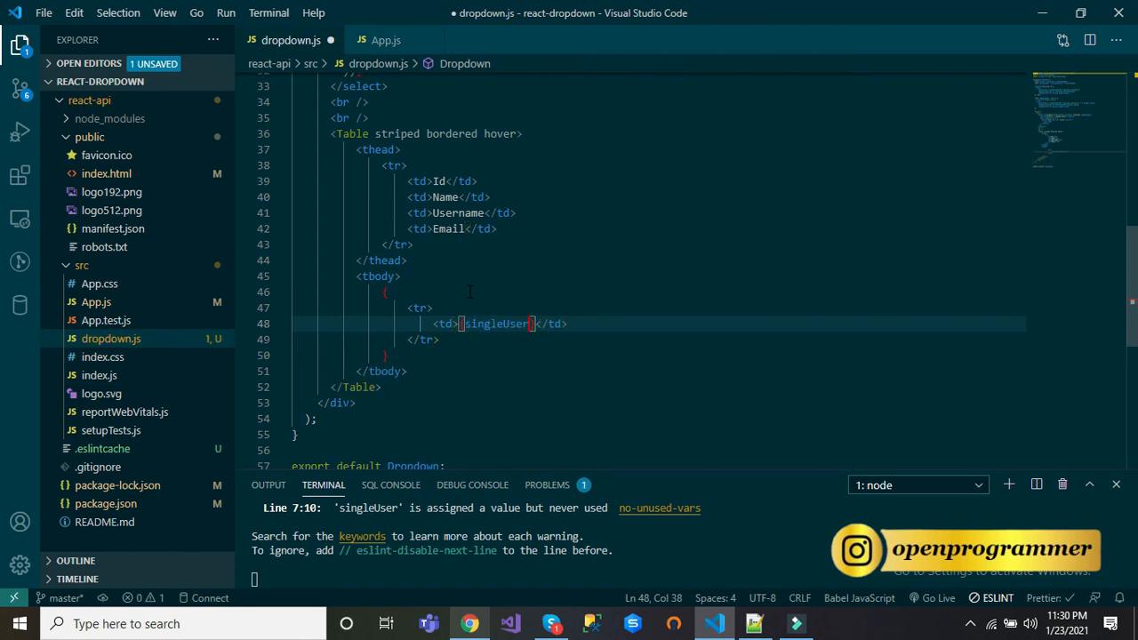
{"action": "type", "text": ".id"}
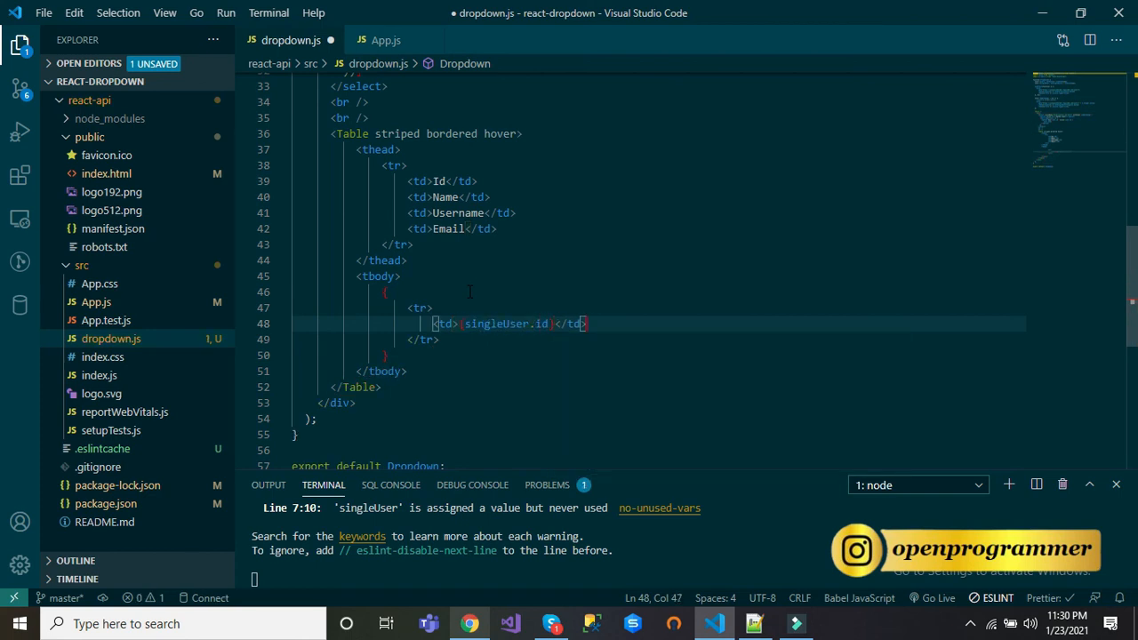
{"action": "left_click_drag", "start_coordinate": [431, 323], "coordinate": [586, 324]}
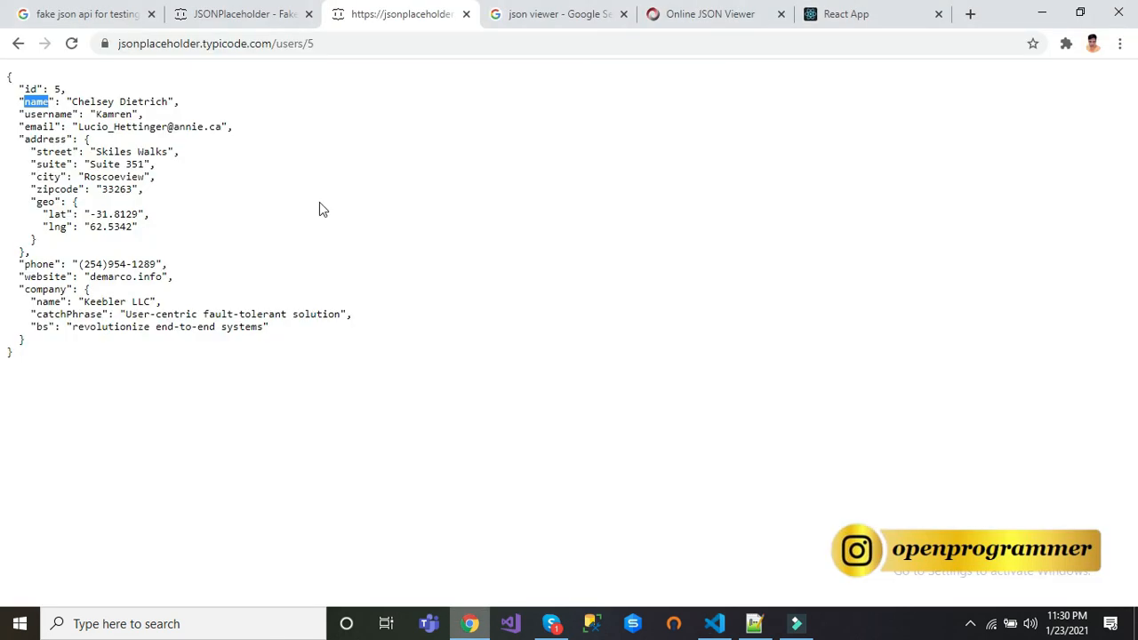
- Point out the name and email fields in user 5's JSON in Chrome
{"action": "double_click", "coordinate": [43, 113]}
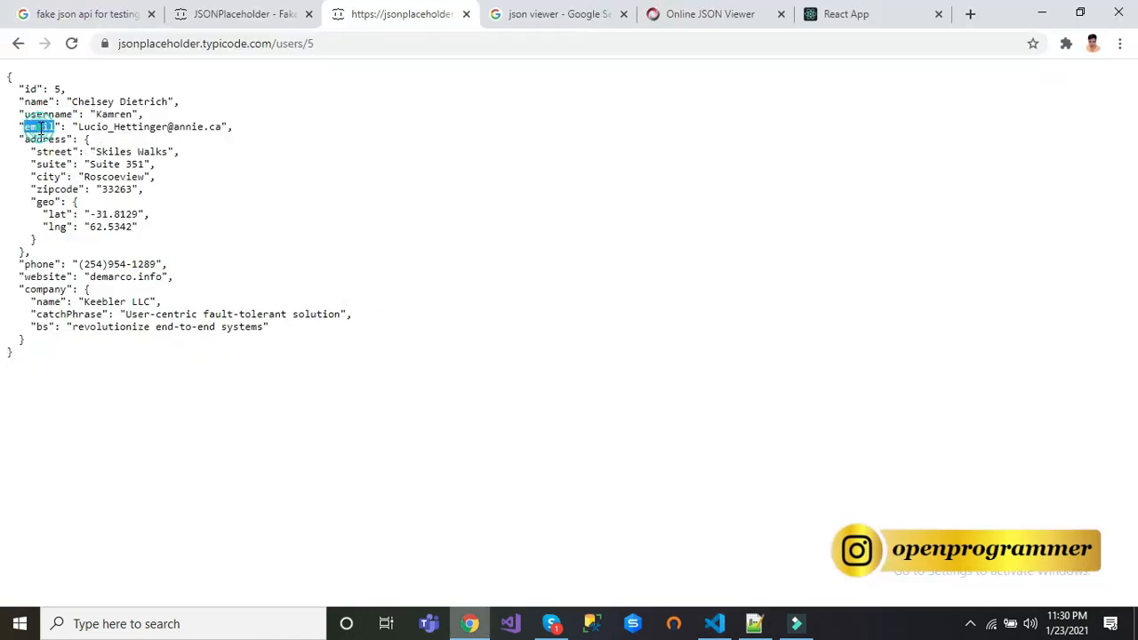
{"action": "left_click", "coordinate": [714, 623]}
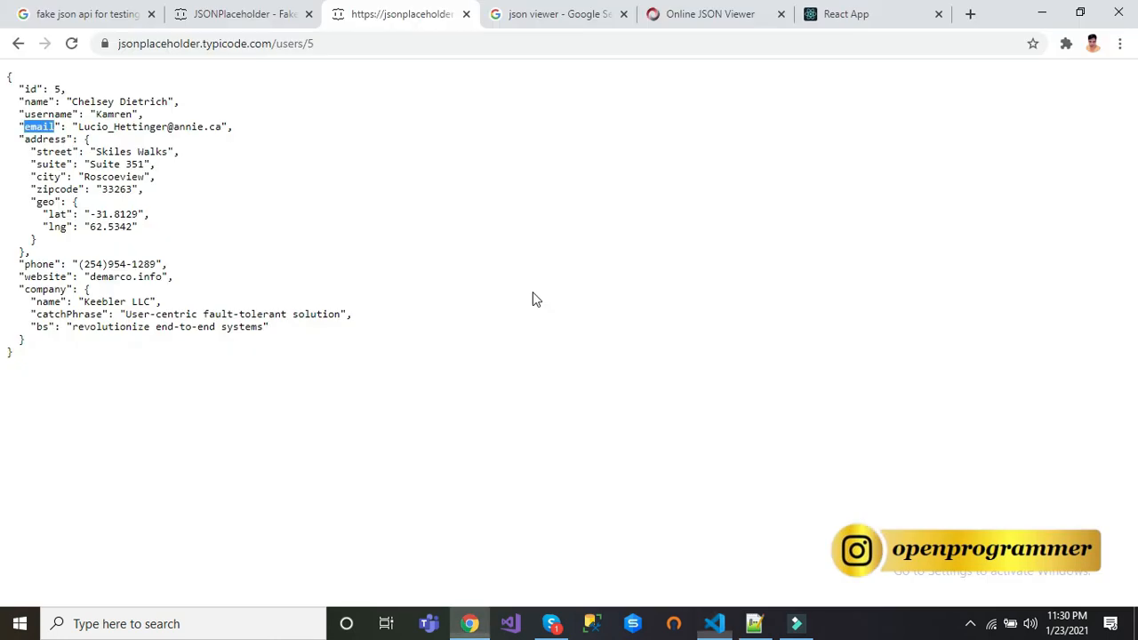
- In Chrome, select several users in turn so the table shows each one's Id, Name, Username and Email, ending on user 5
{"action": "left_click", "coordinate": [845, 13]}
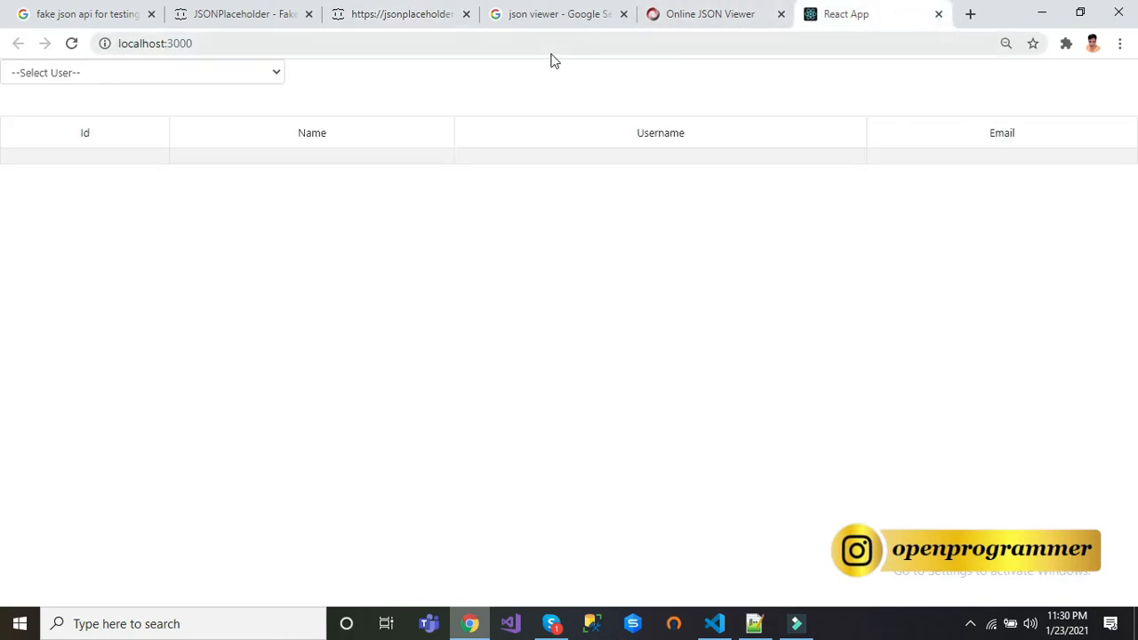
{"action": "mouse_move", "coordinate": [276, 99]}
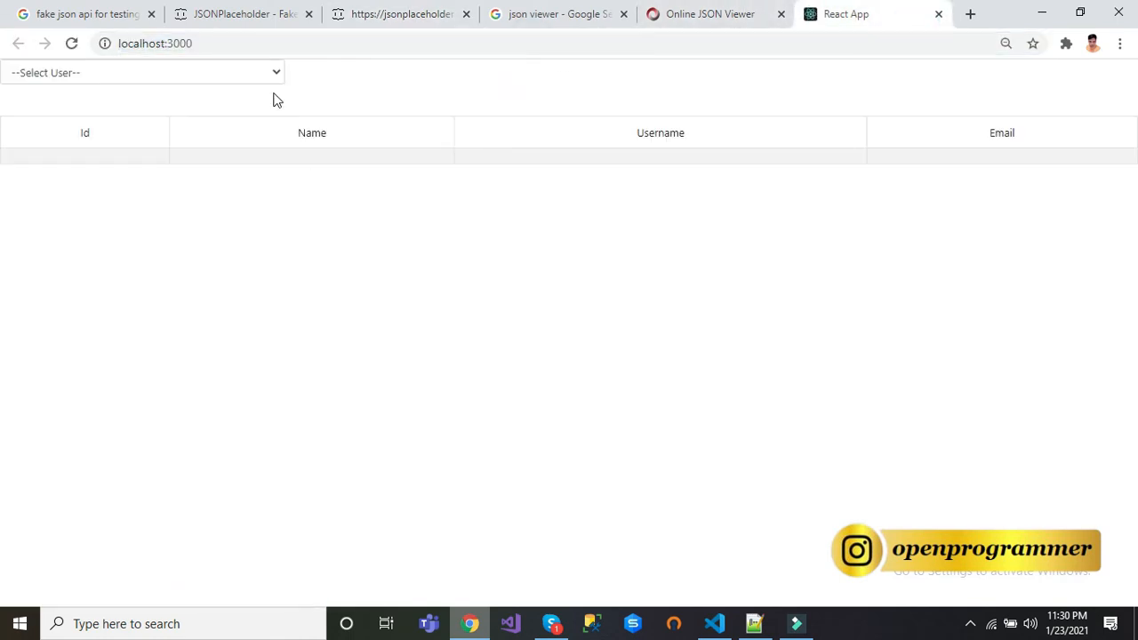
{"action": "left_click", "coordinate": [142, 72]}
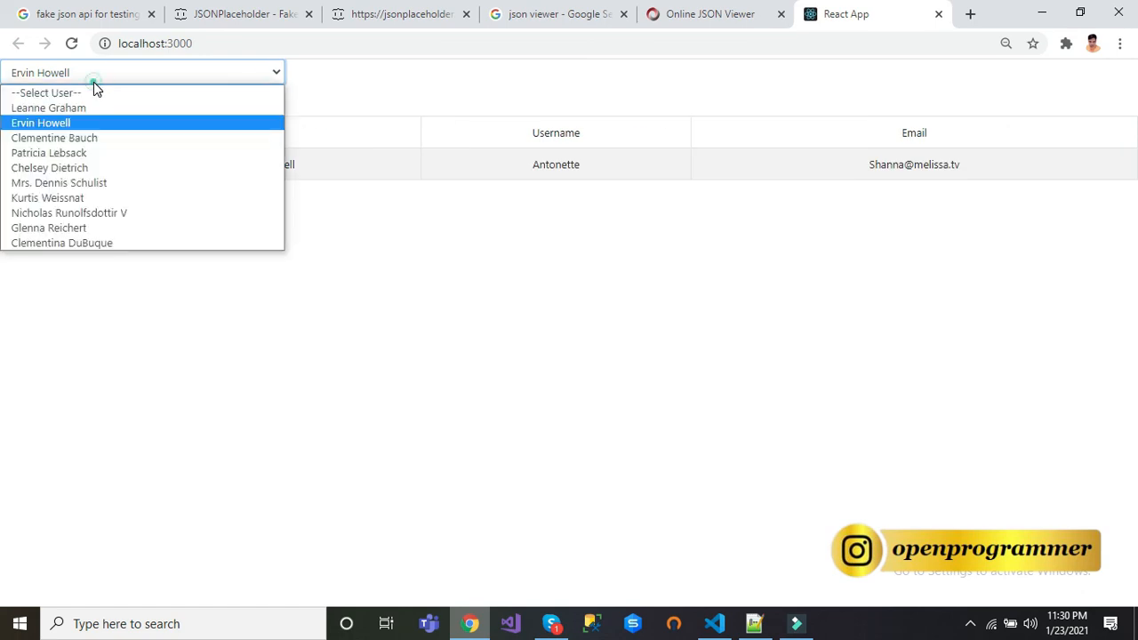
{"action": "mouse_move", "coordinate": [91, 156]}
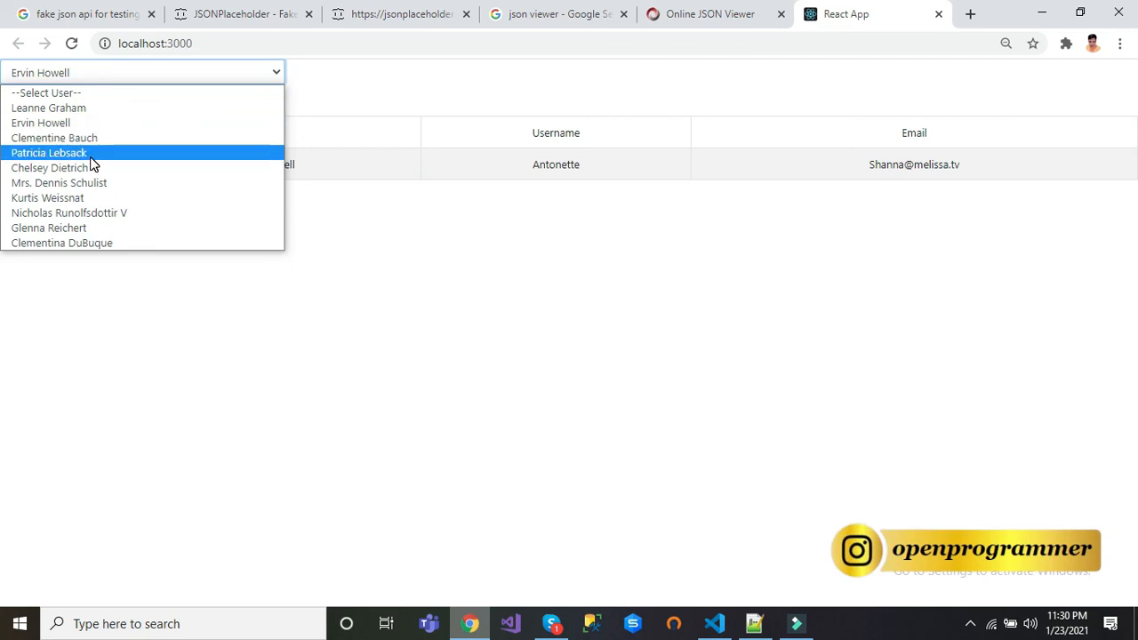
{"action": "left_click", "coordinate": [48, 152]}
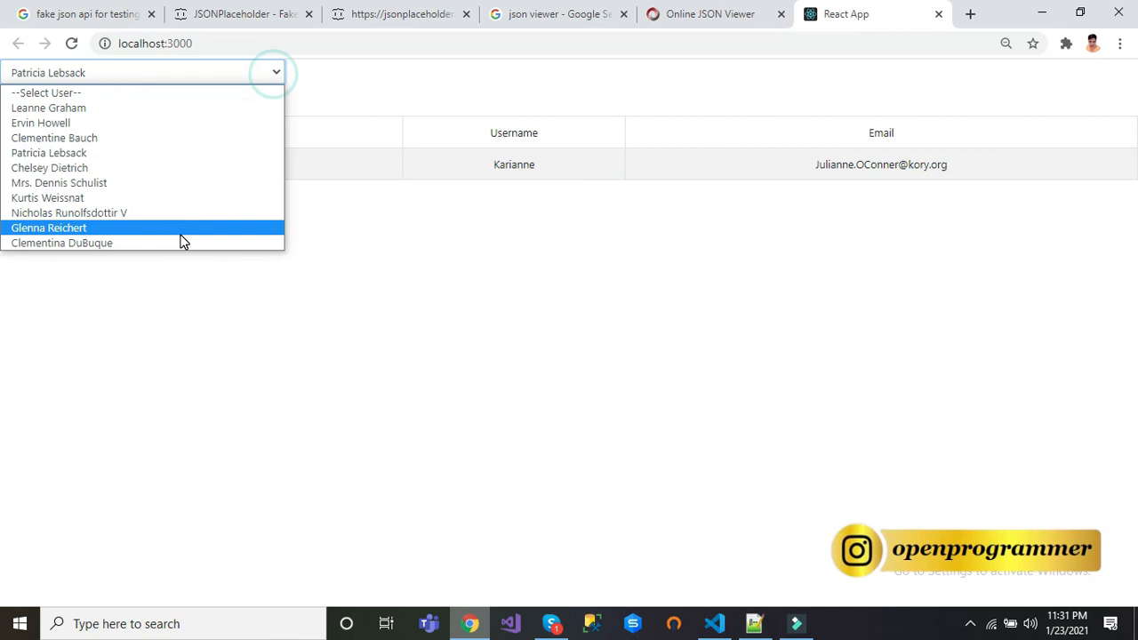
{"action": "left_click", "coordinate": [48, 228]}
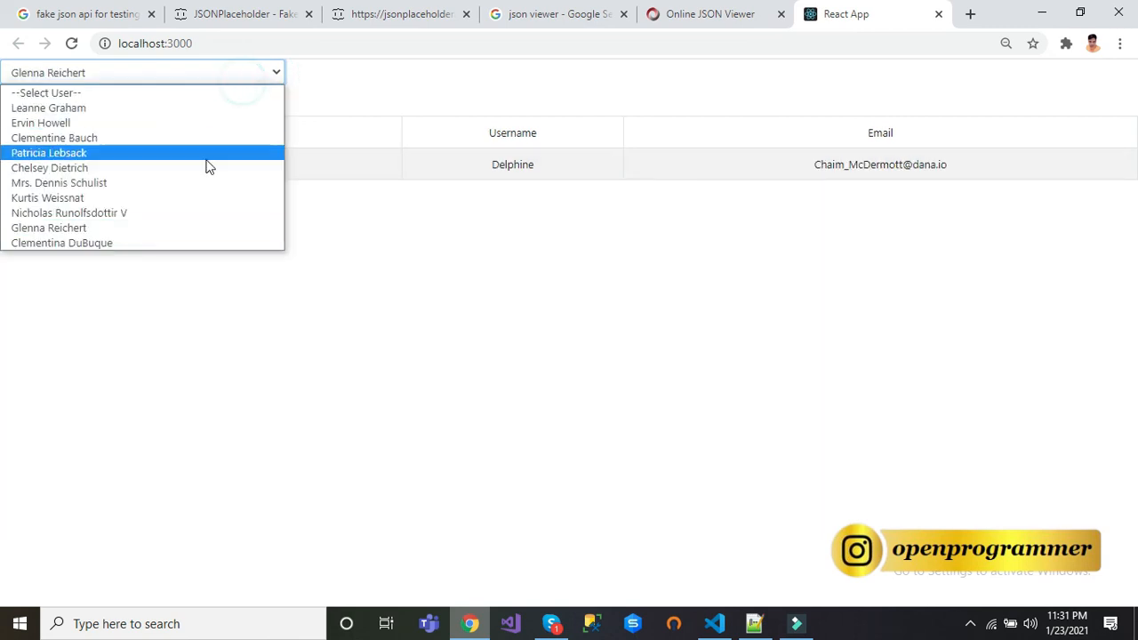
{"action": "left_click", "coordinate": [53, 137]}
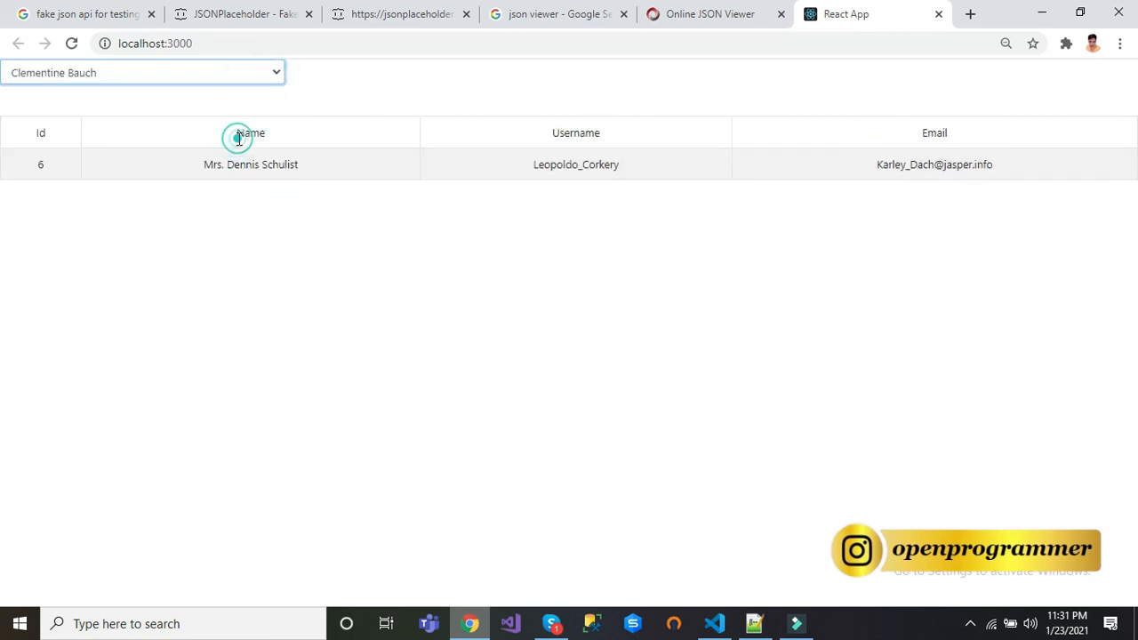
{"action": "left_click", "coordinate": [142, 72]}
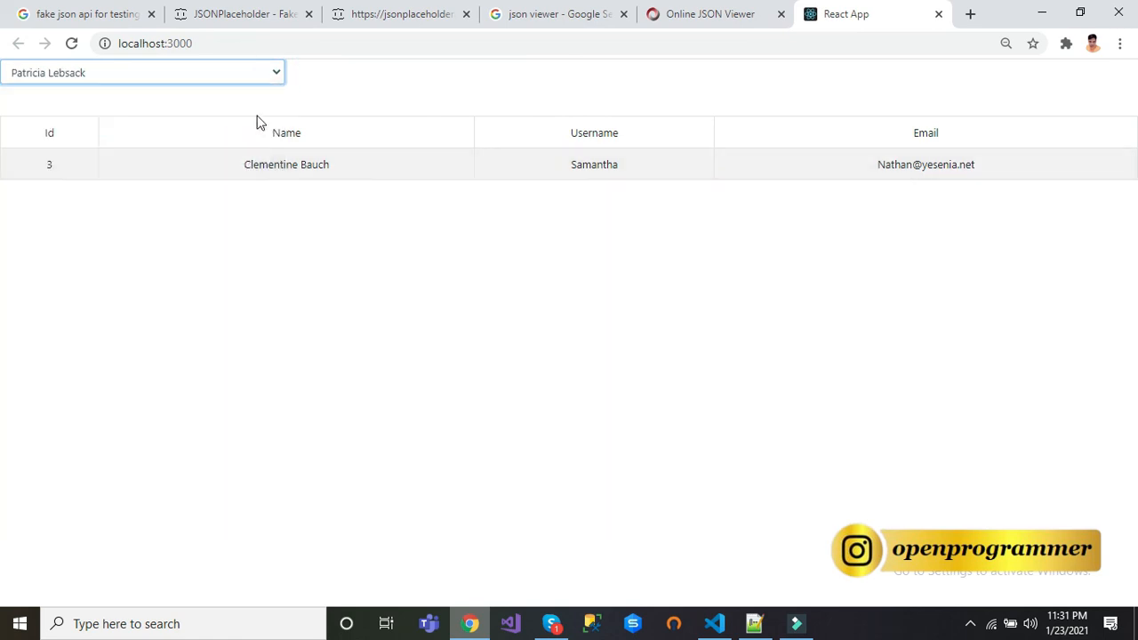
{"action": "left_click", "coordinate": [142, 72]}
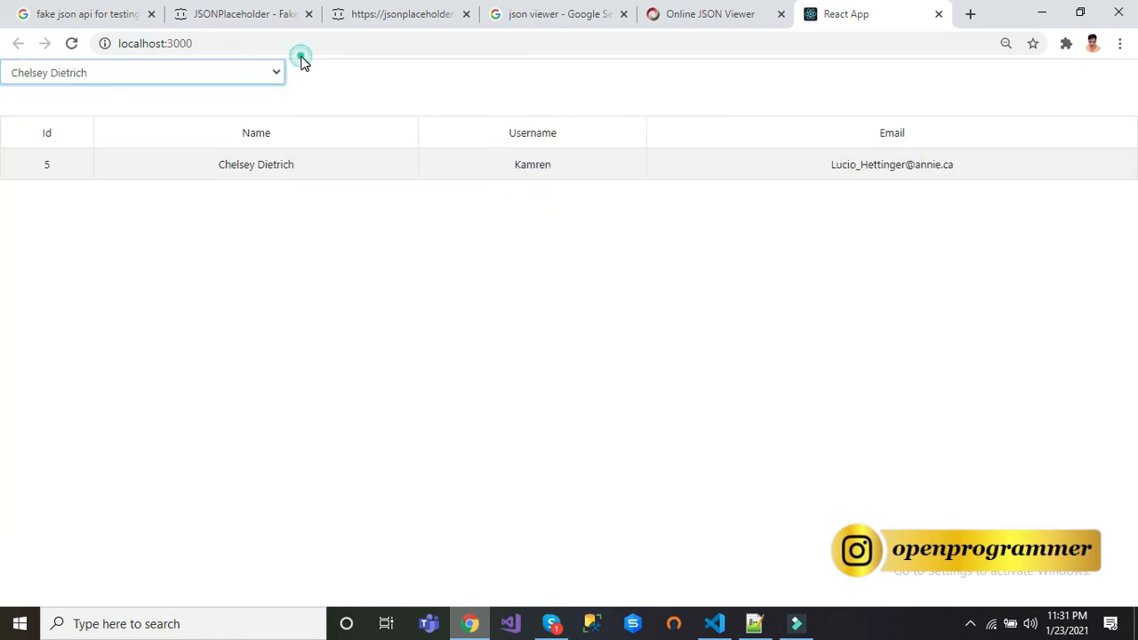
{"action": "left_click", "coordinate": [714, 624]}
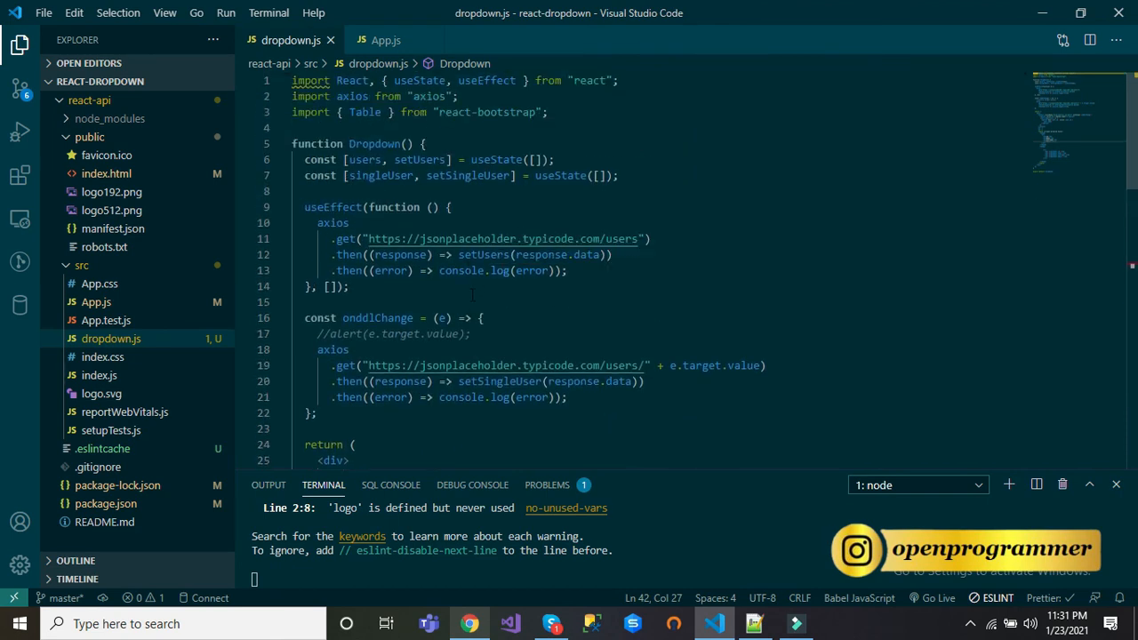
- Review dropdown.js from the singleUser / setSingleUser state through onddlChange down to the table body cells
{"action": "double_click", "coordinate": [465, 175]}
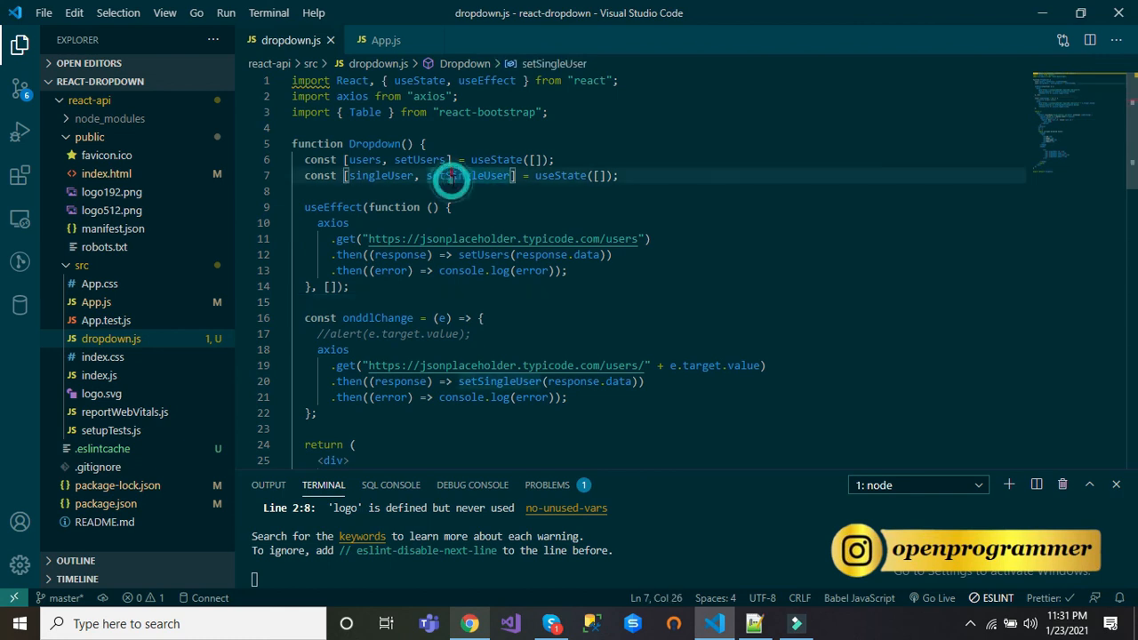
{"action": "double_click", "coordinate": [470, 175]}
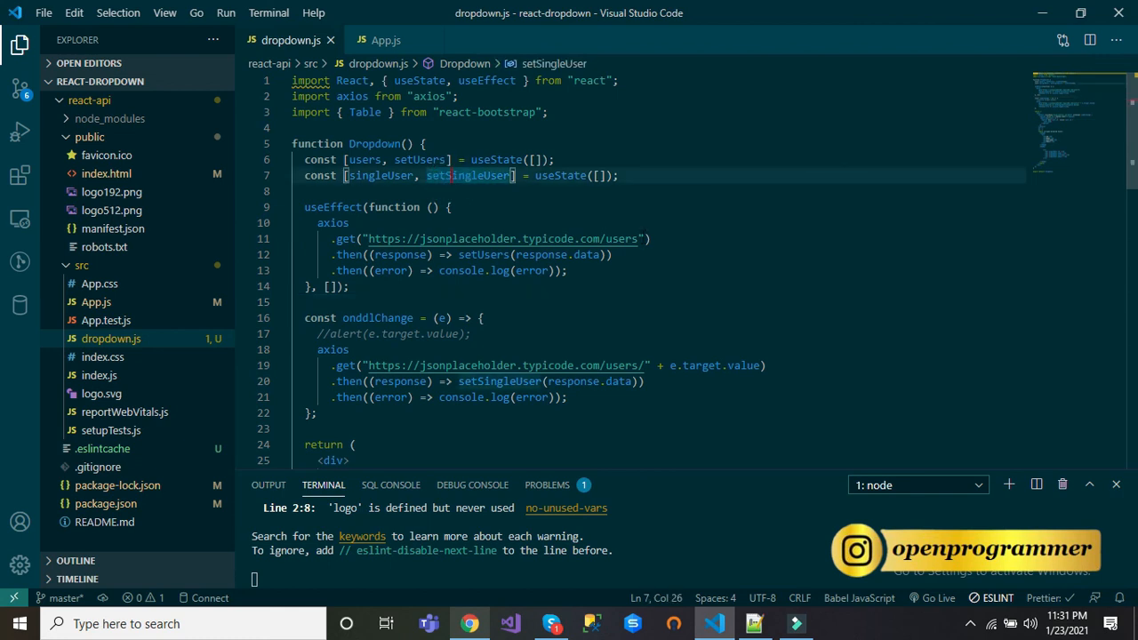
{"action": "left_click", "coordinate": [367, 238]}
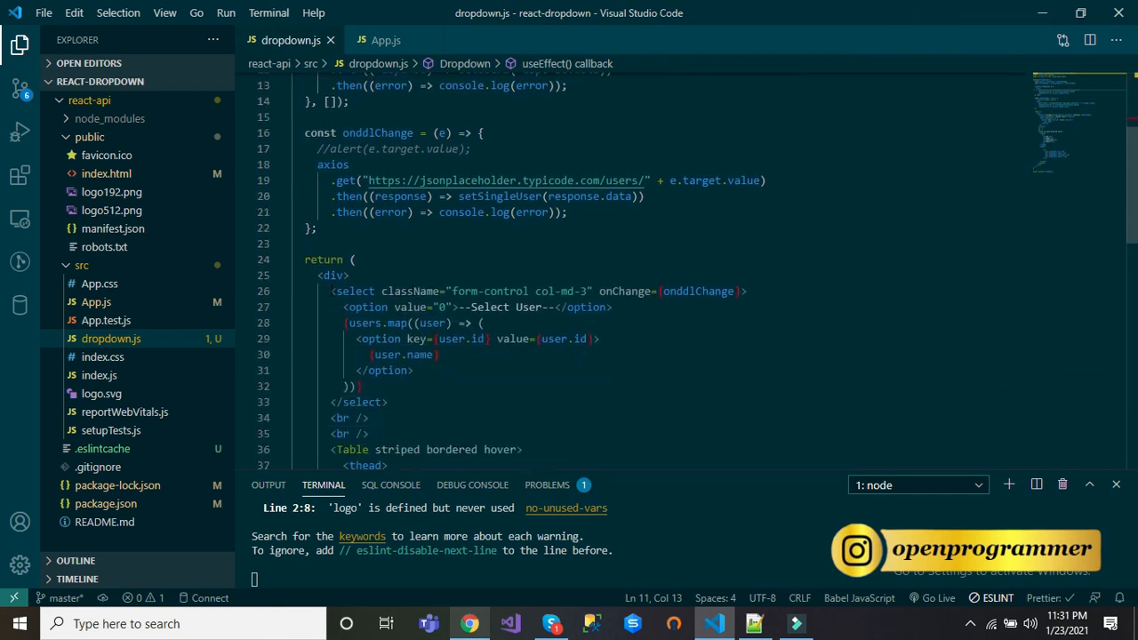
{"action": "left_click", "coordinate": [352, 386]}
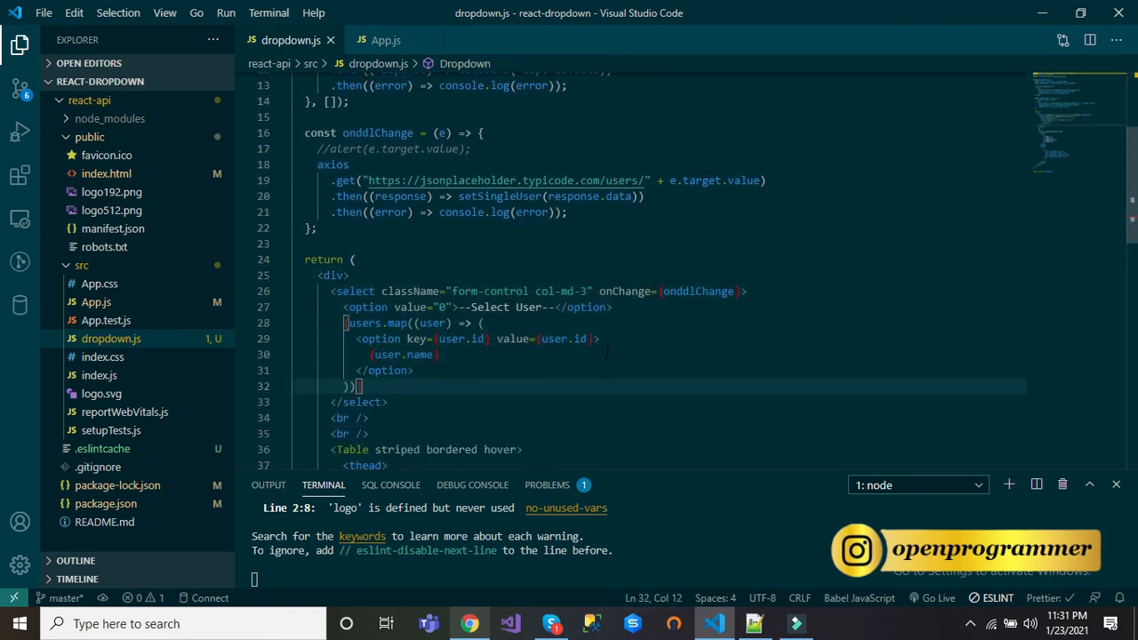
{"action": "double_click", "coordinate": [626, 291]}
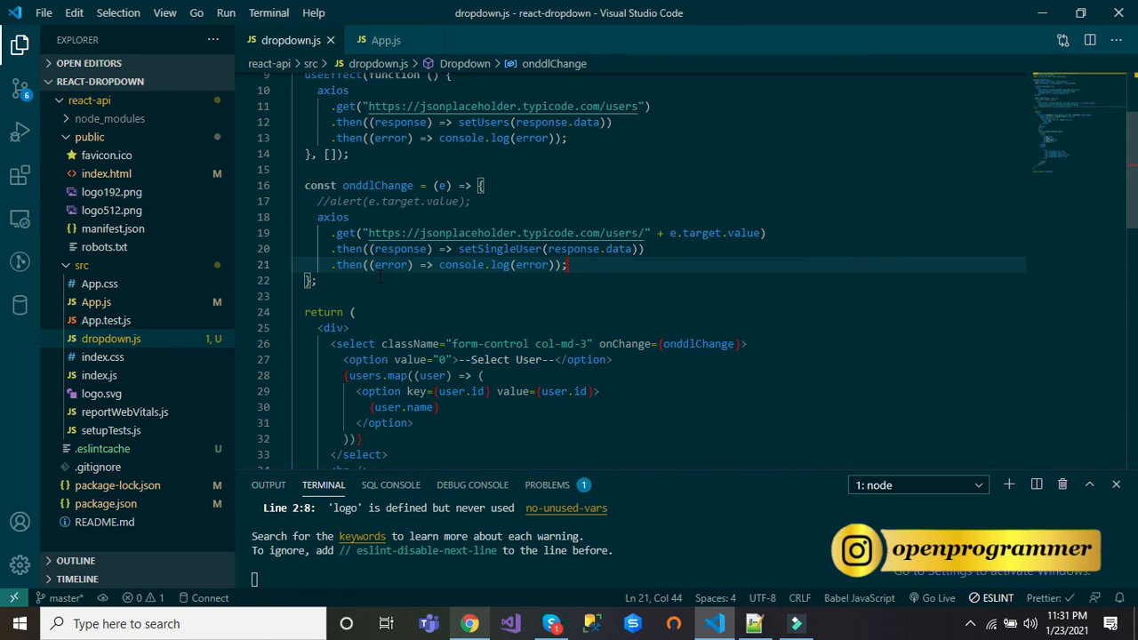
{"action": "scroll", "scroll_direction": "down", "scroll_amount": 3}
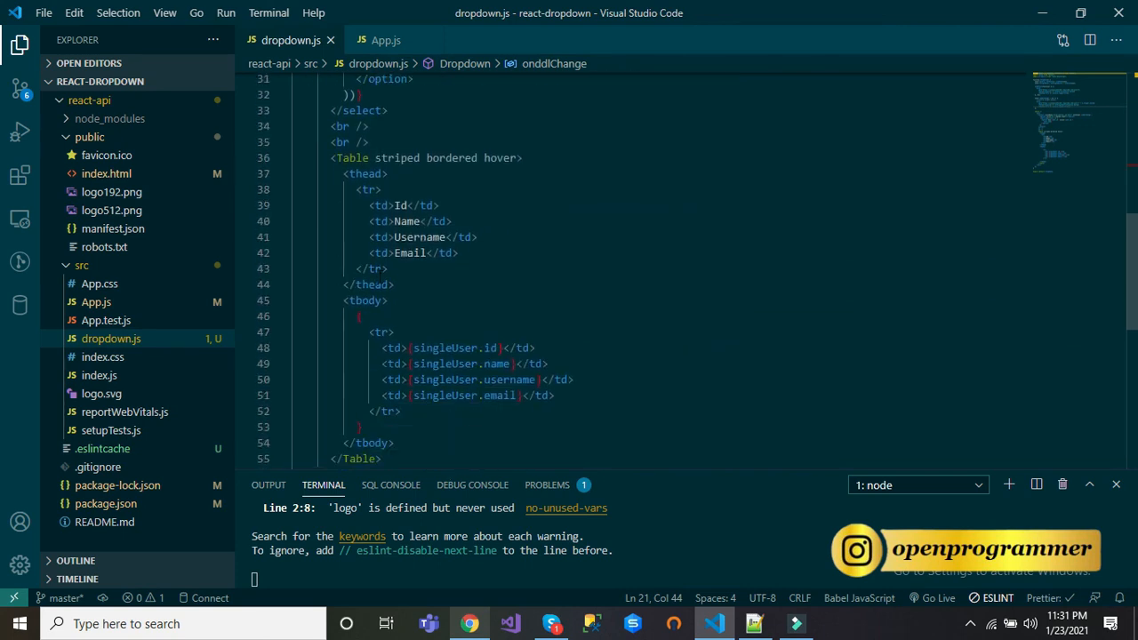